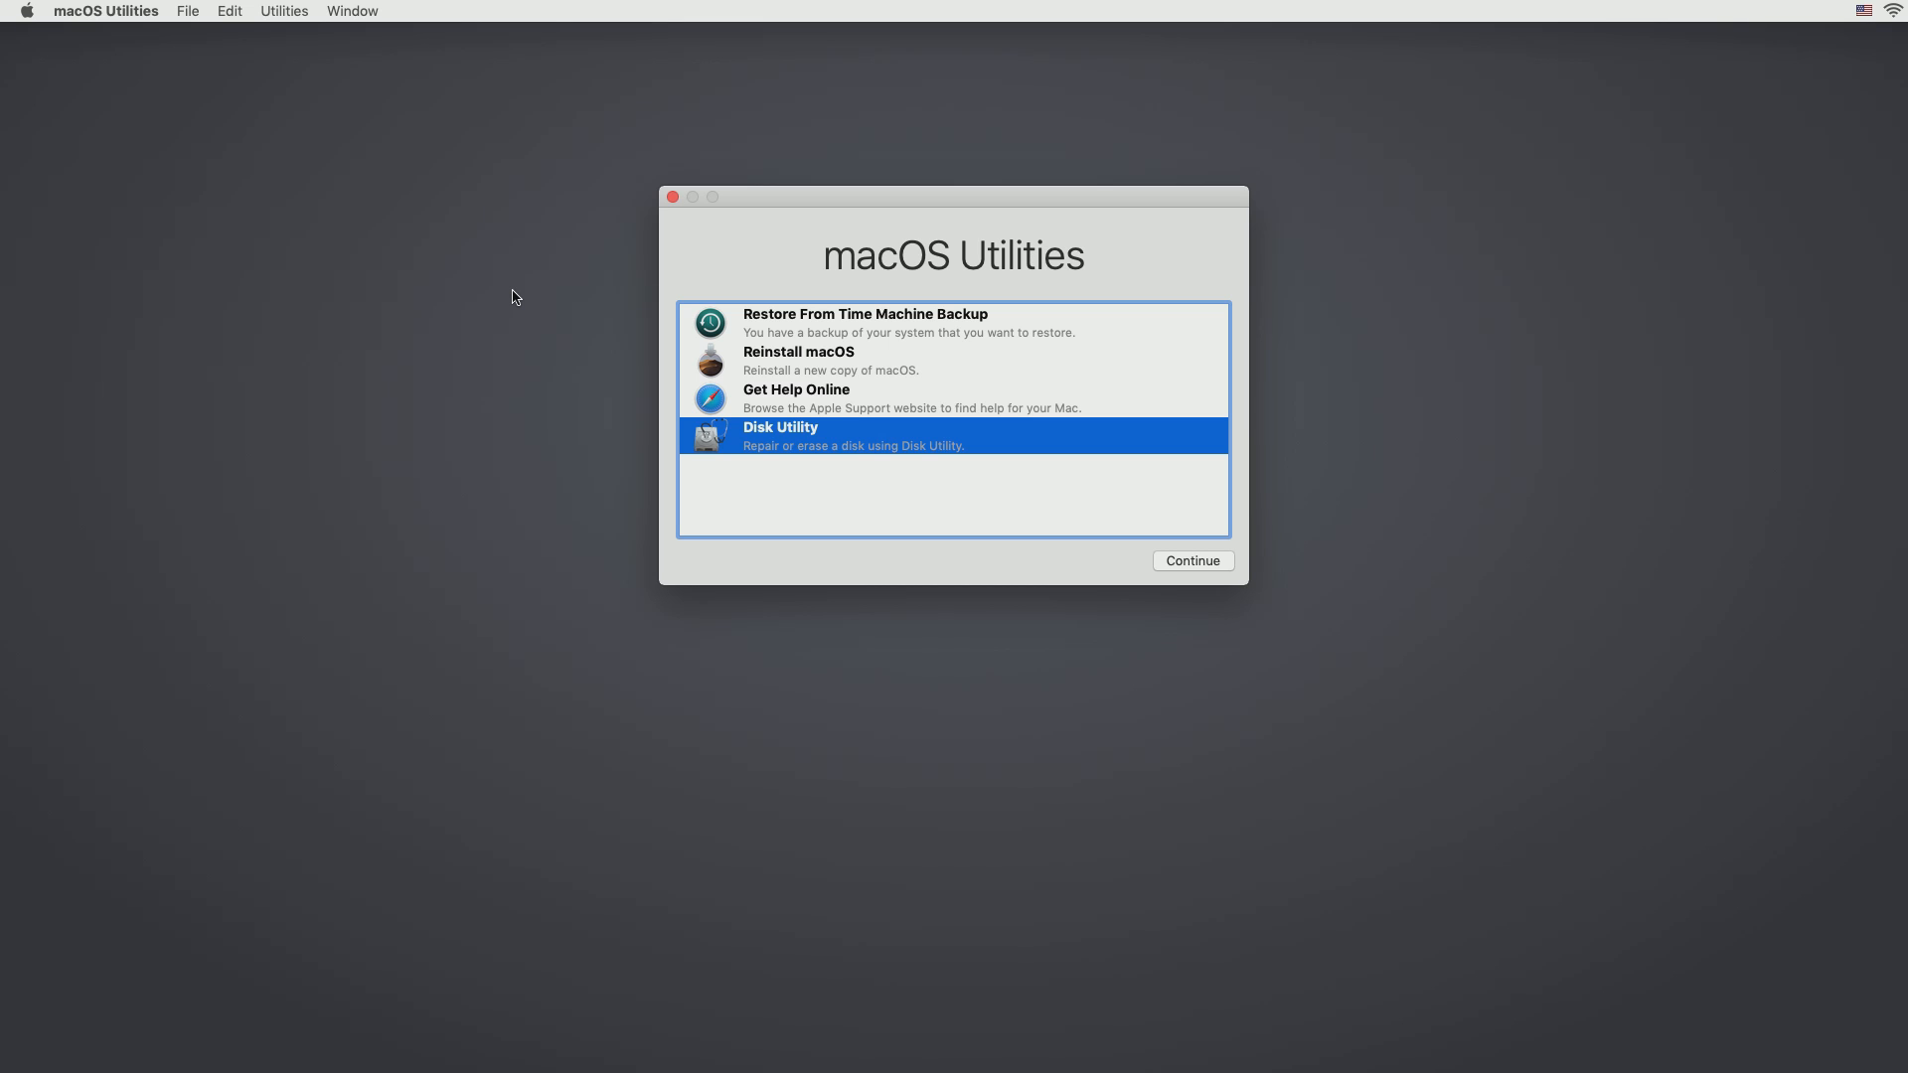
mouse_move(748, 440)
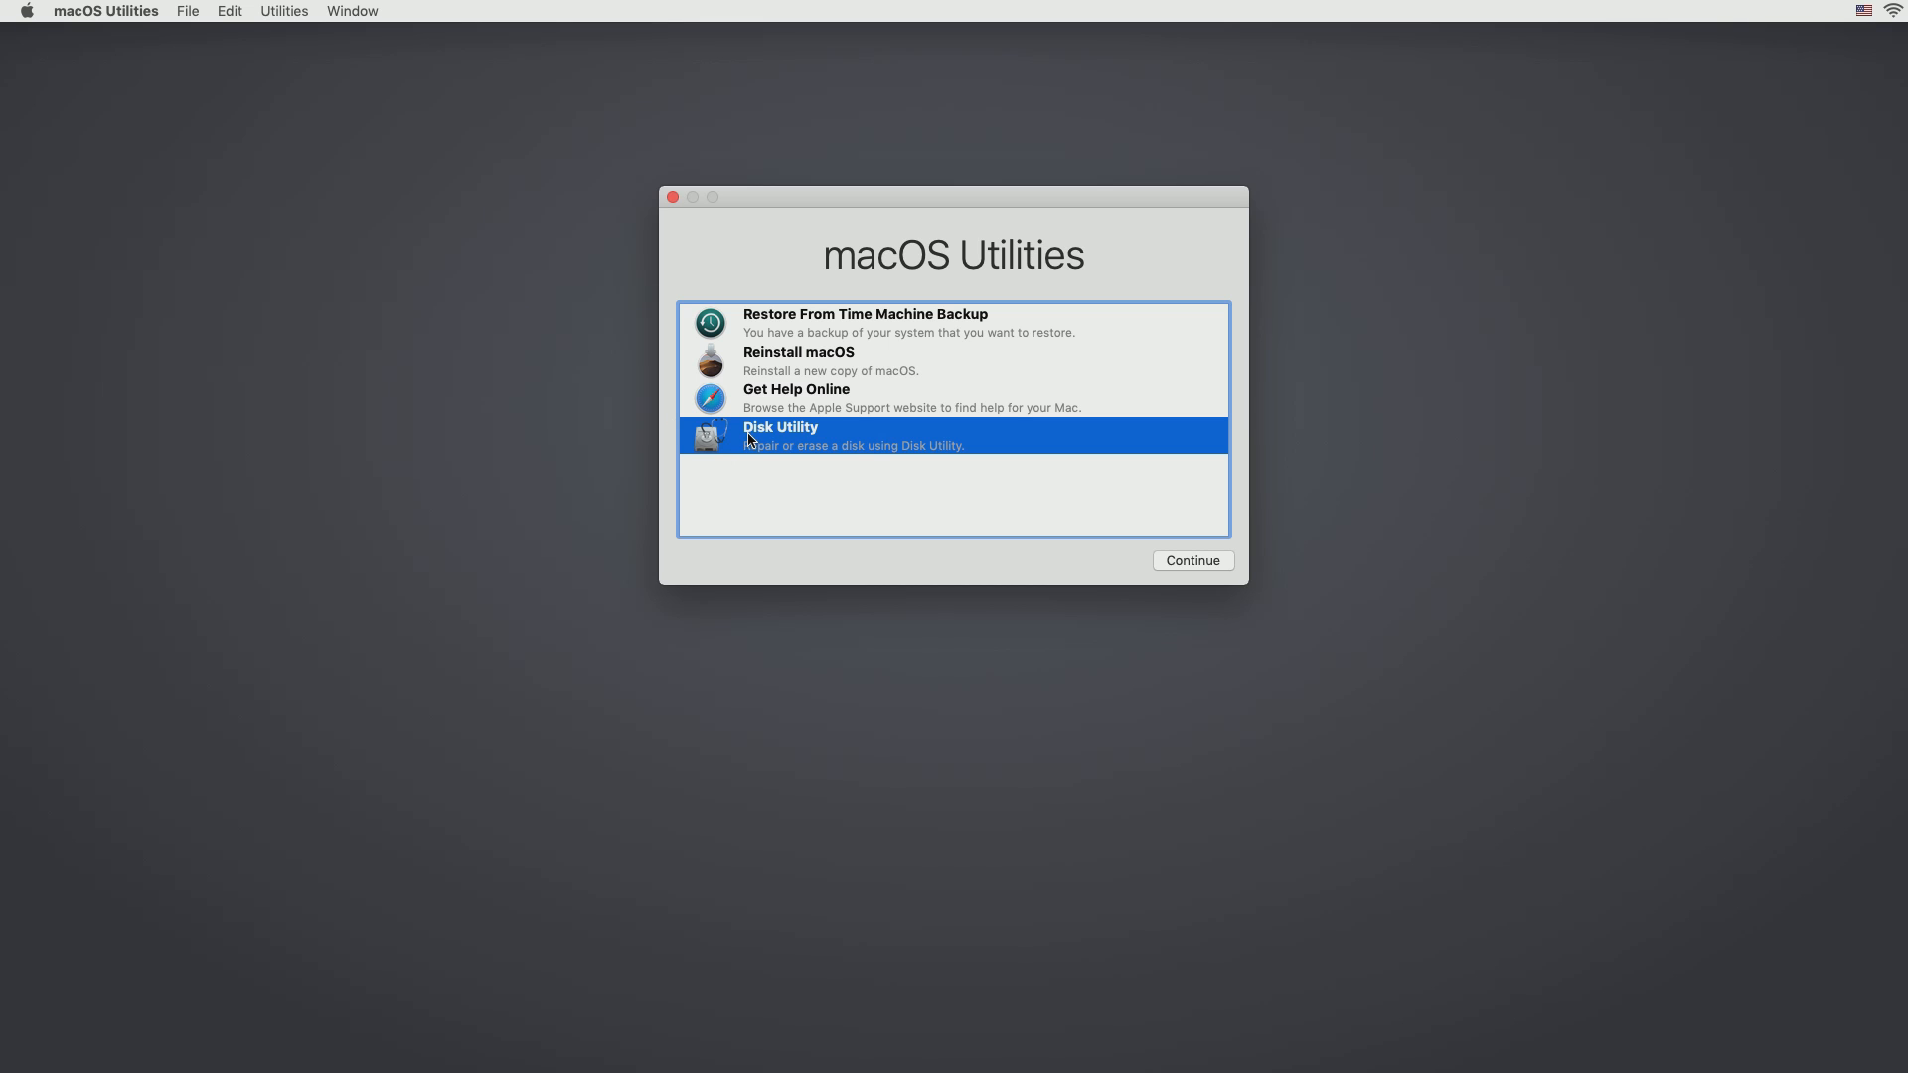
Step: Launch Disk Utility, show all devices and select the external ASMedia drive
left_click(1191, 561)
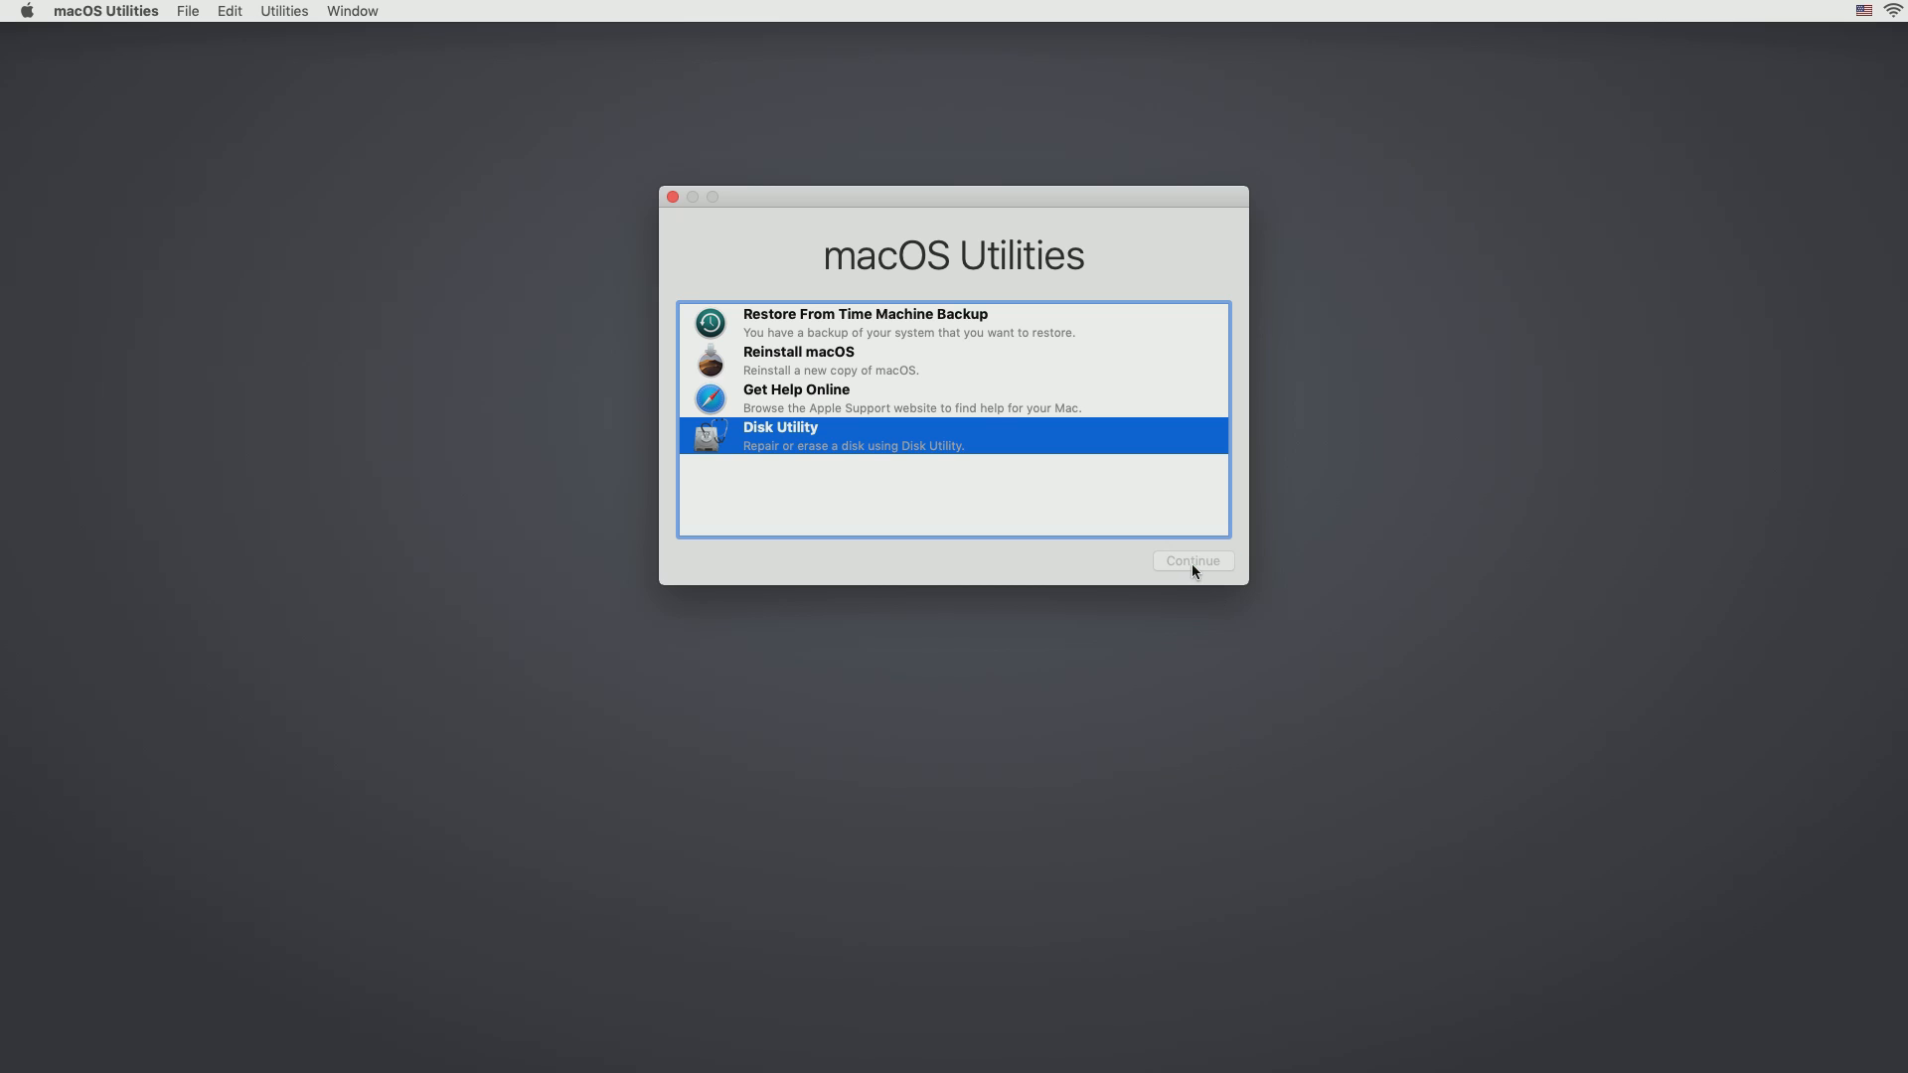
left_click(1192, 561)
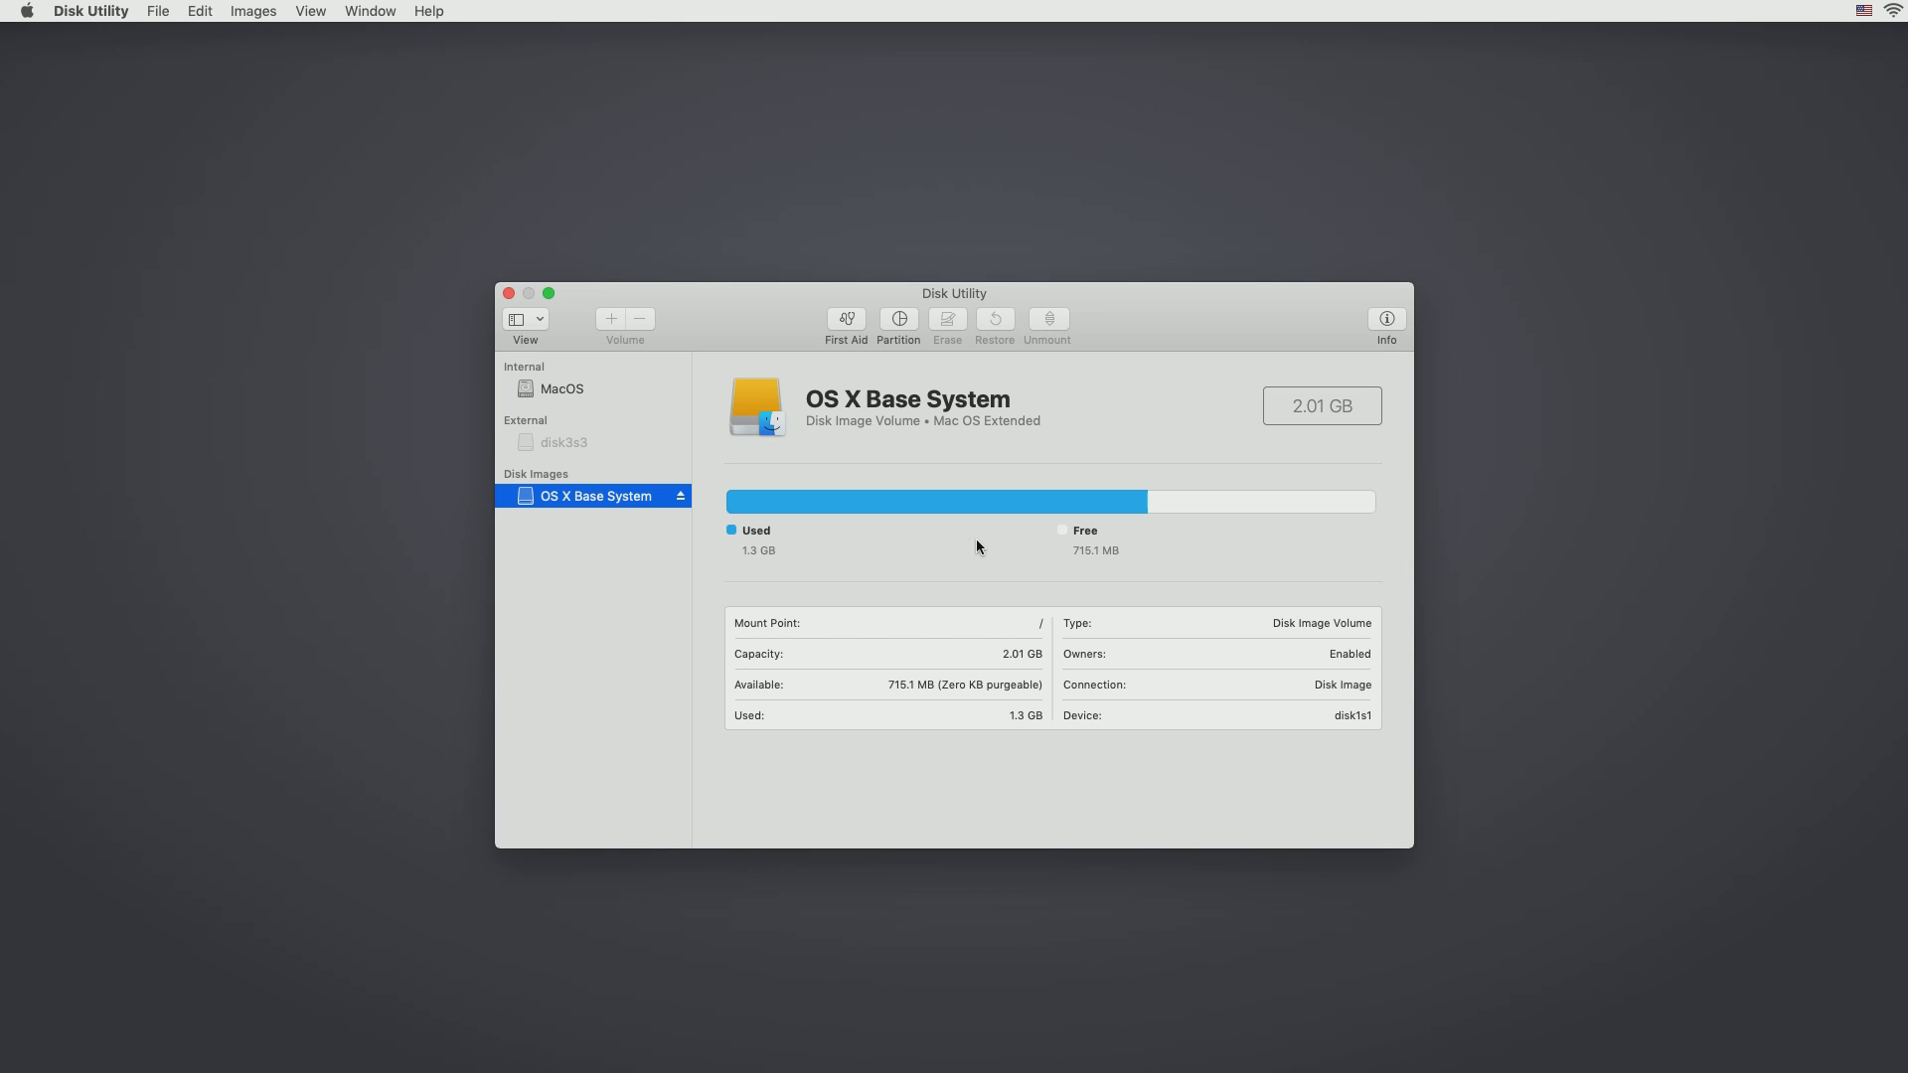
left_click(563, 441)
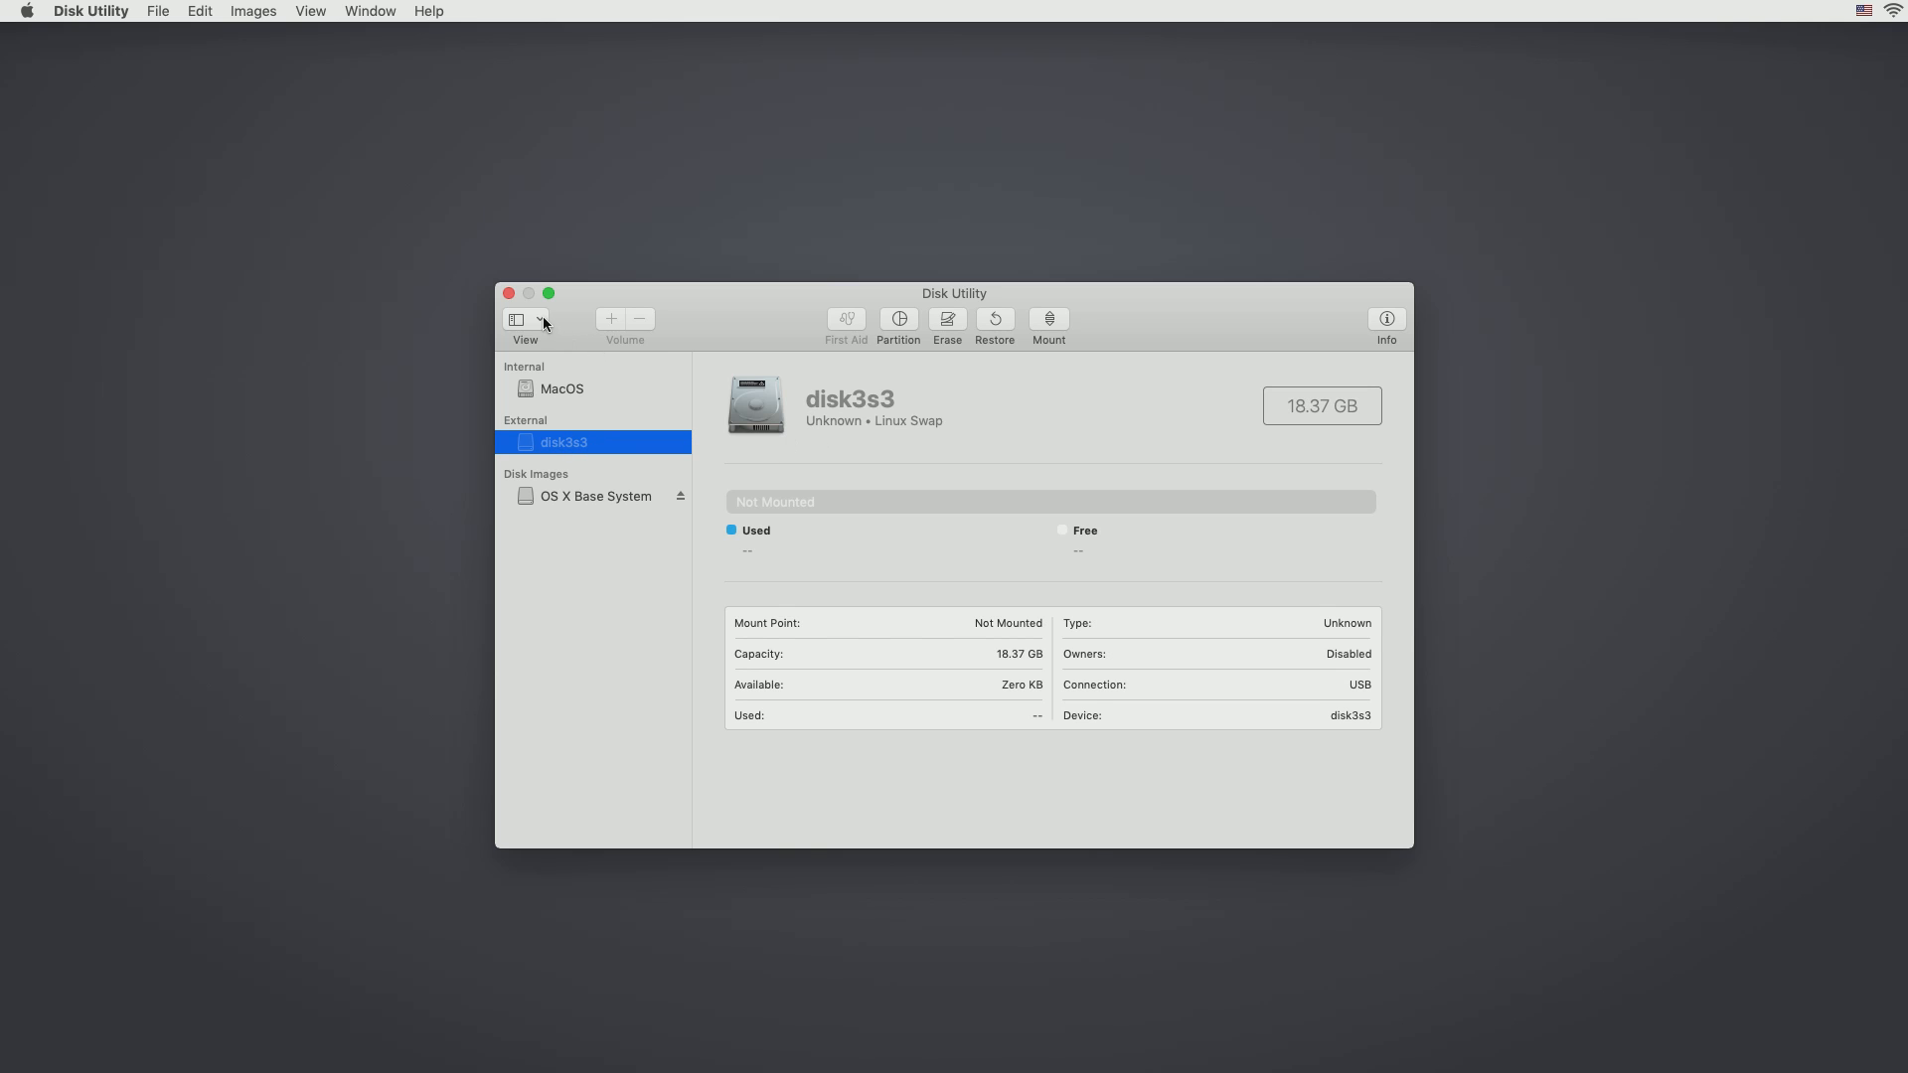
left_click(536, 319)
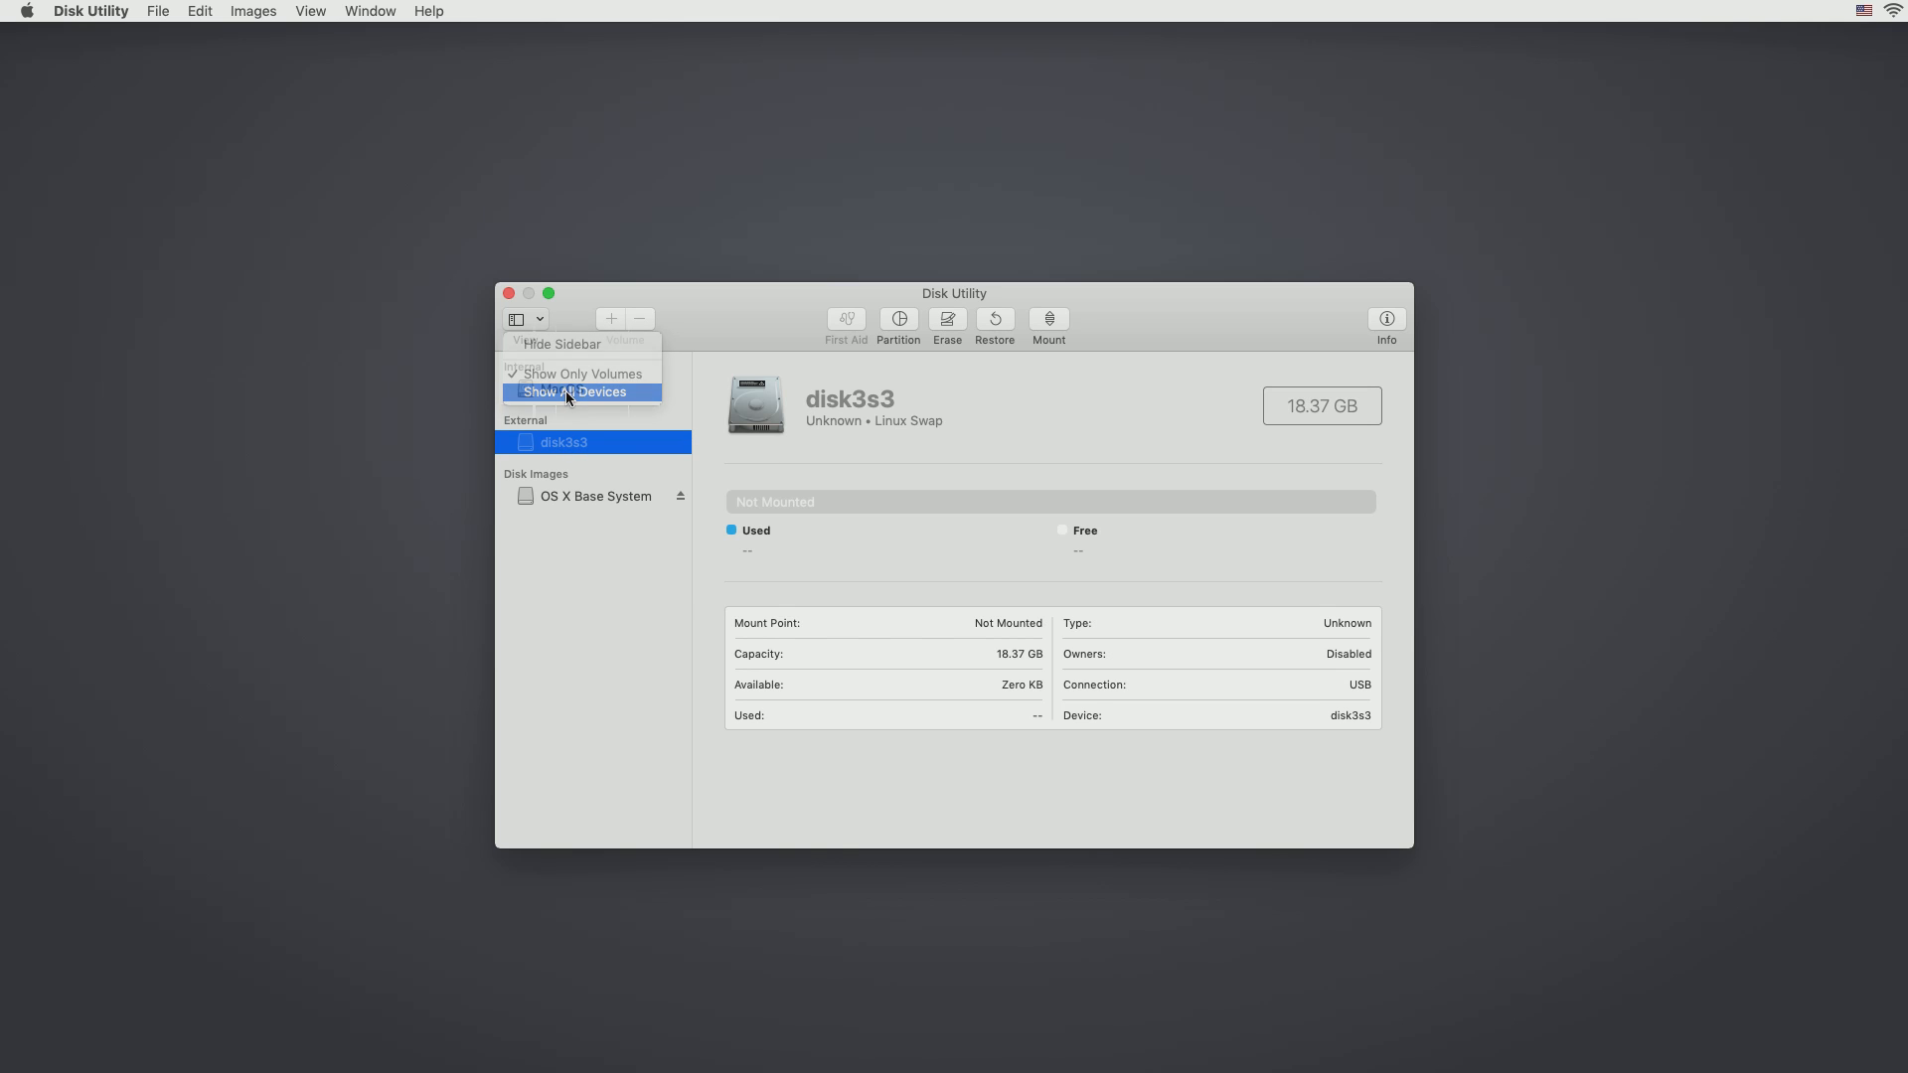
left_click(575, 392)
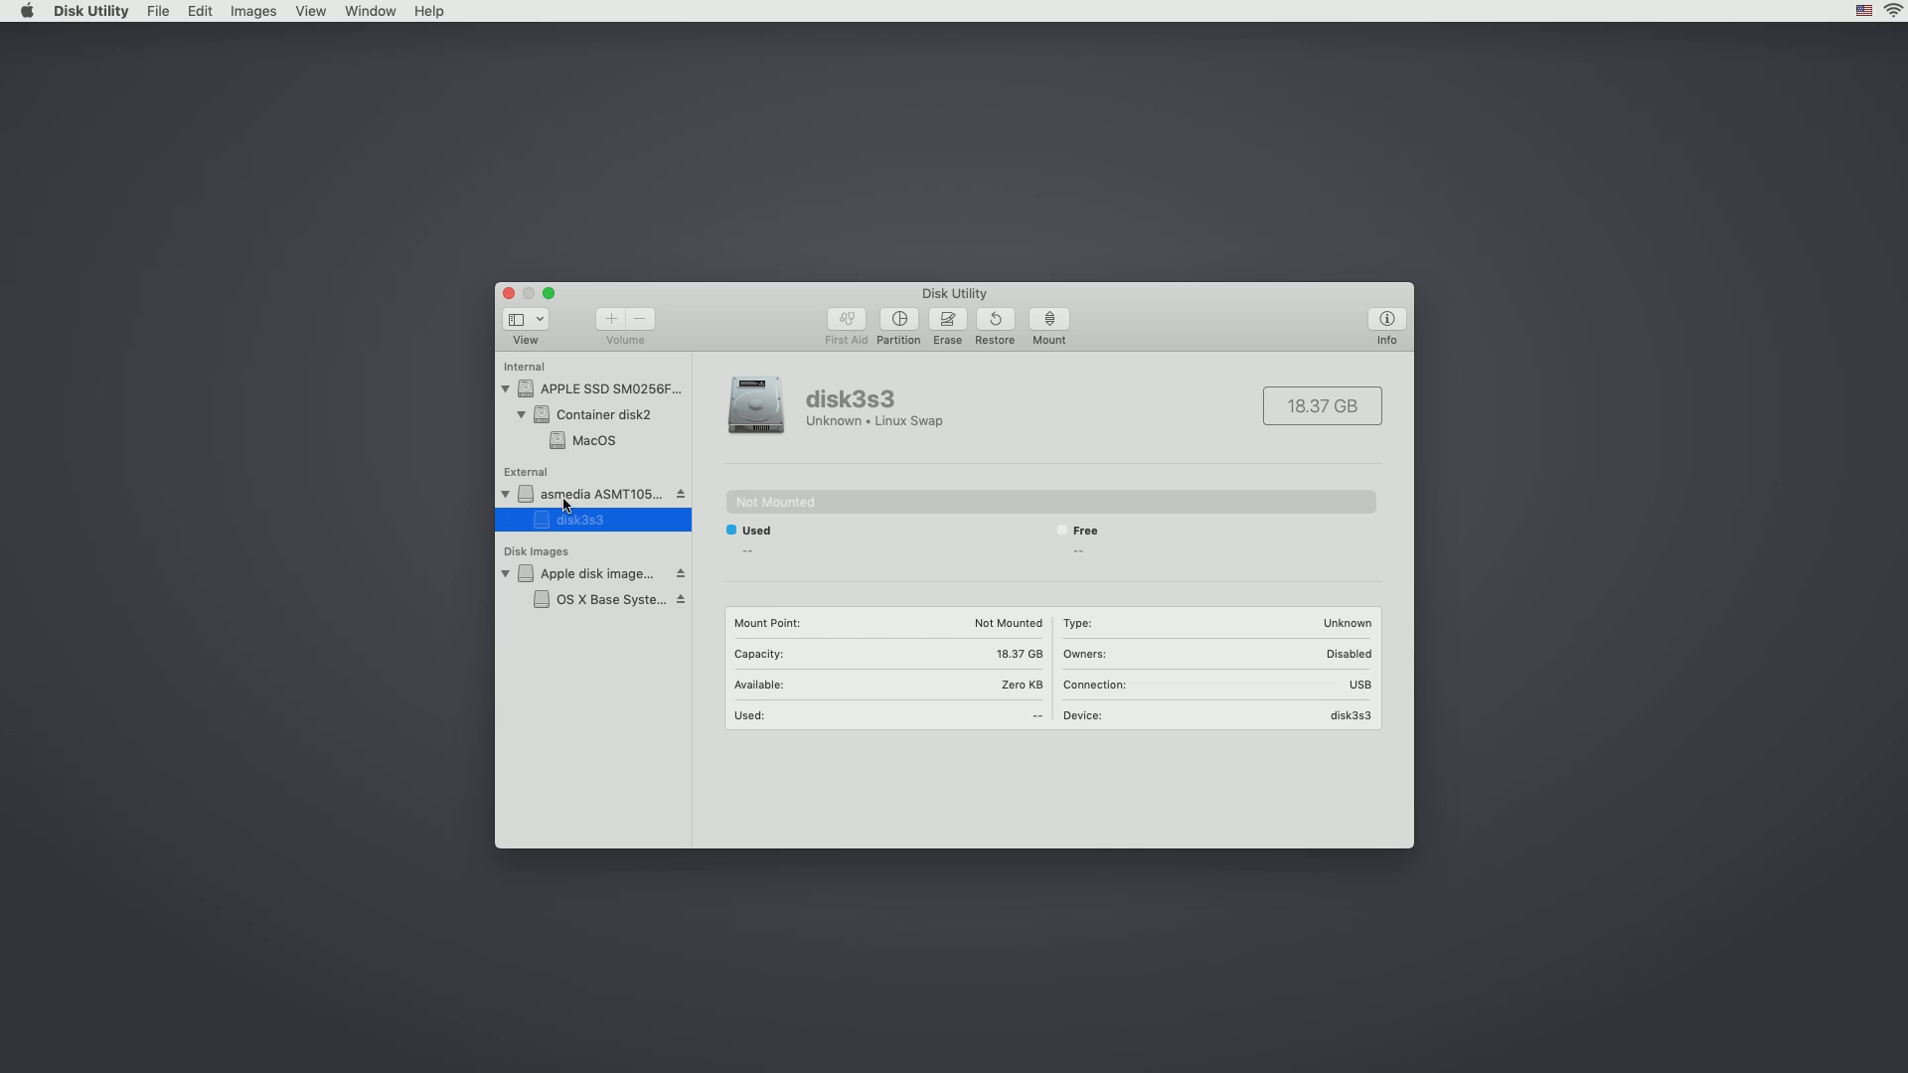
left_click(597, 494)
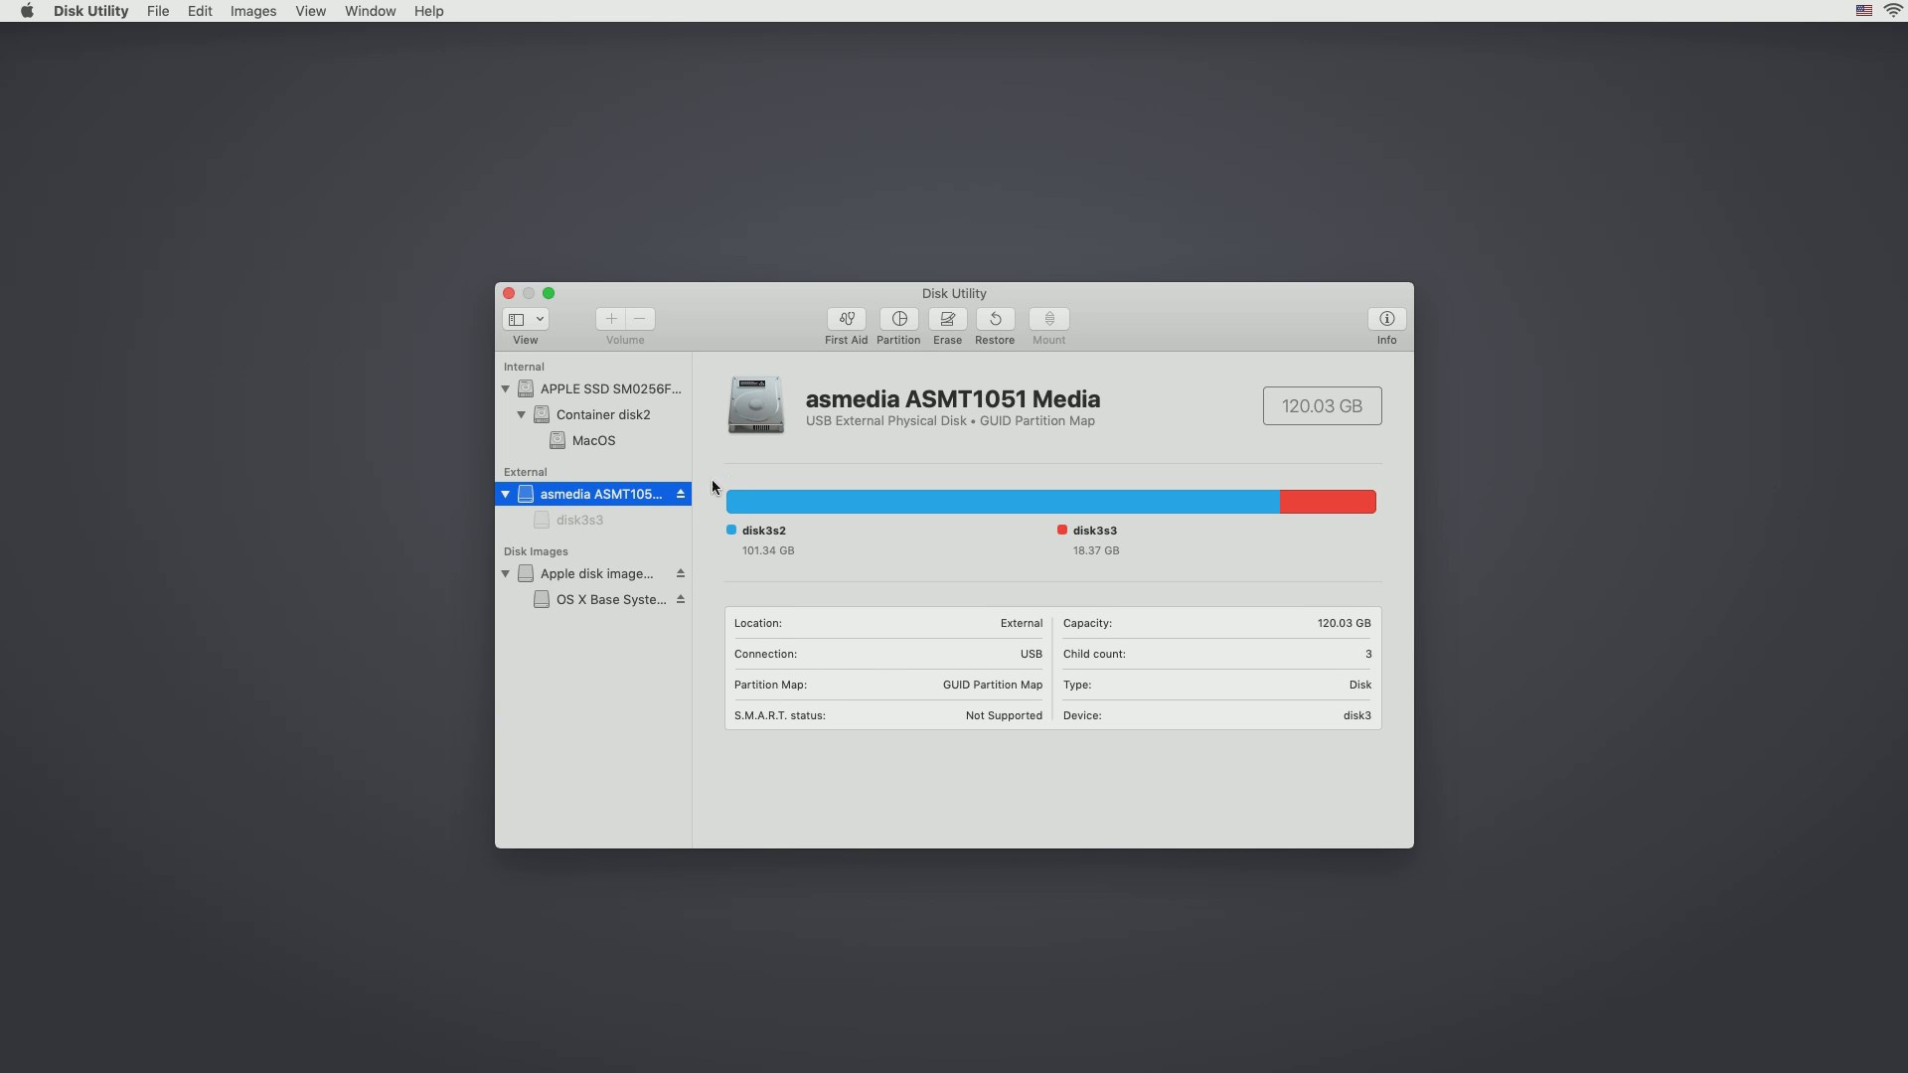
Step: Erase the ASMedia drive as APFS named 'Frankentosh' and dismiss the completion notice
left_click(947, 320)
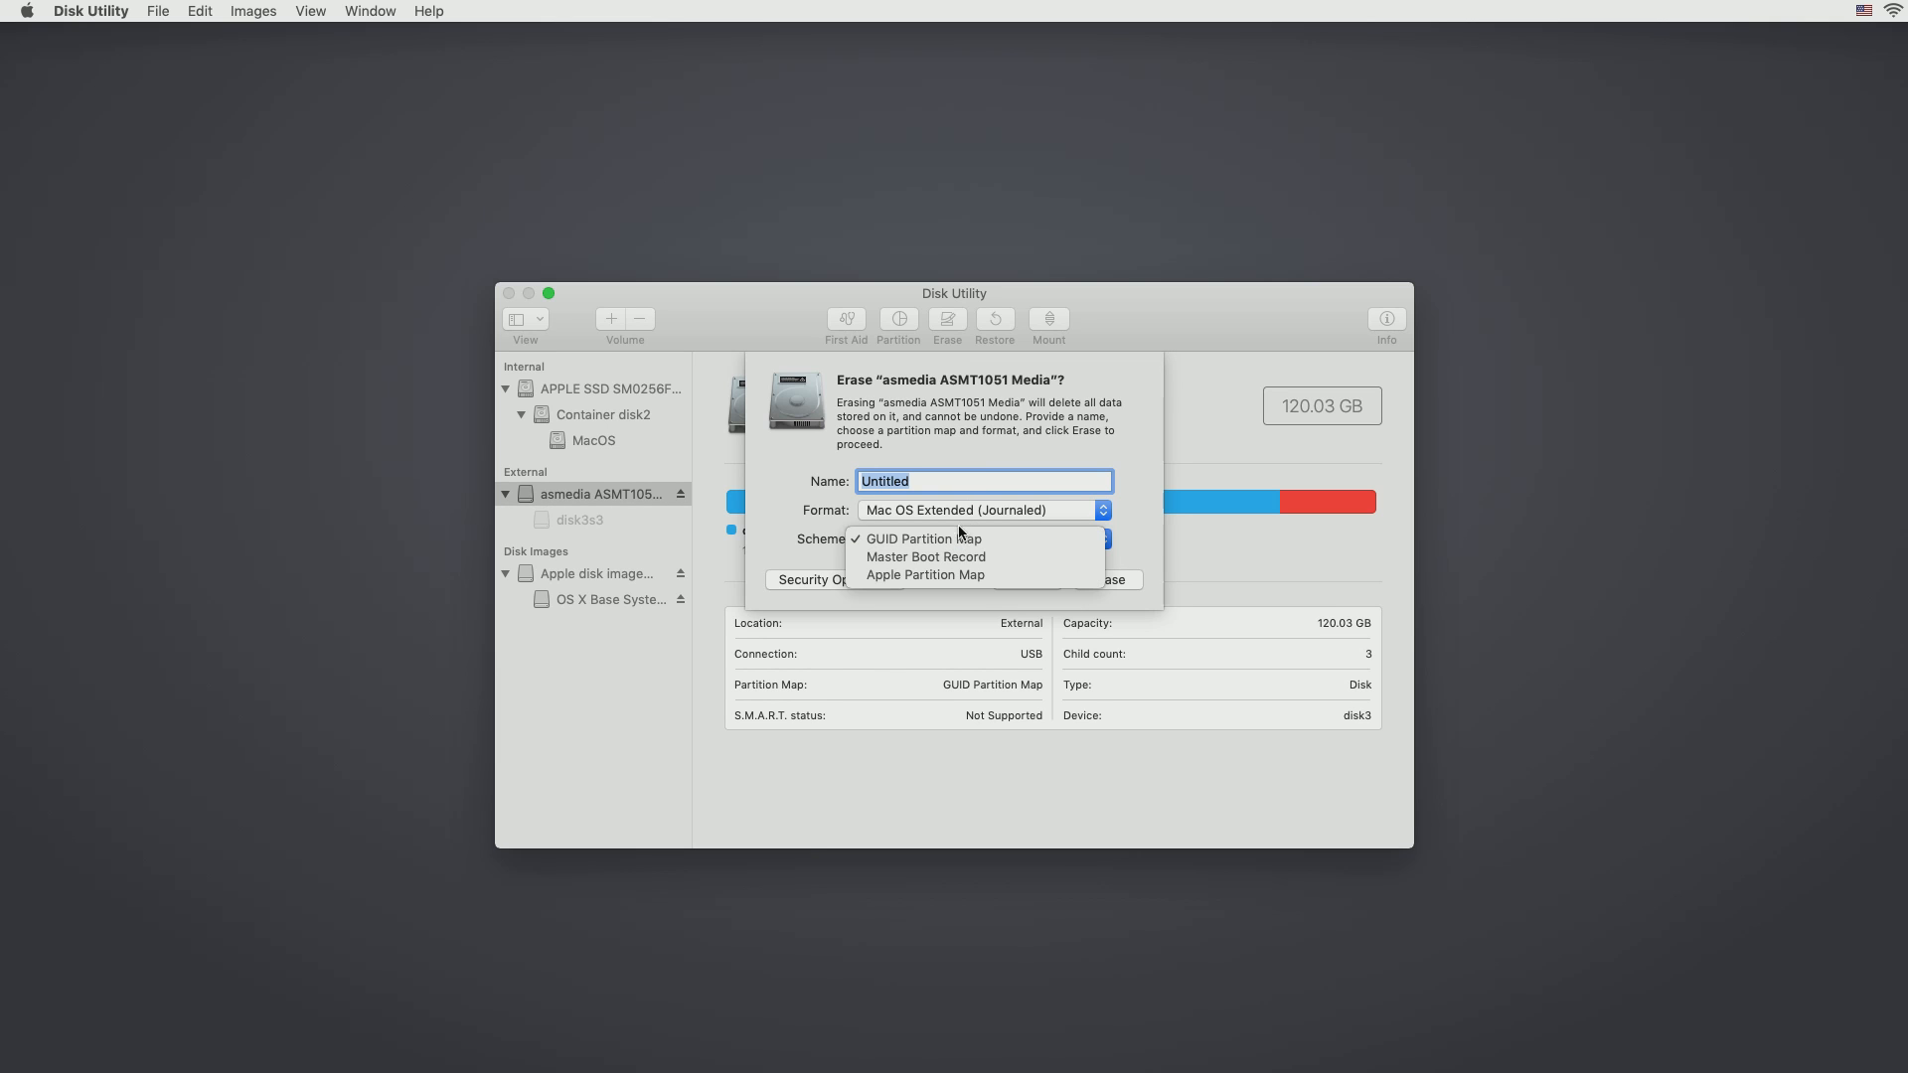
left_click(978, 509)
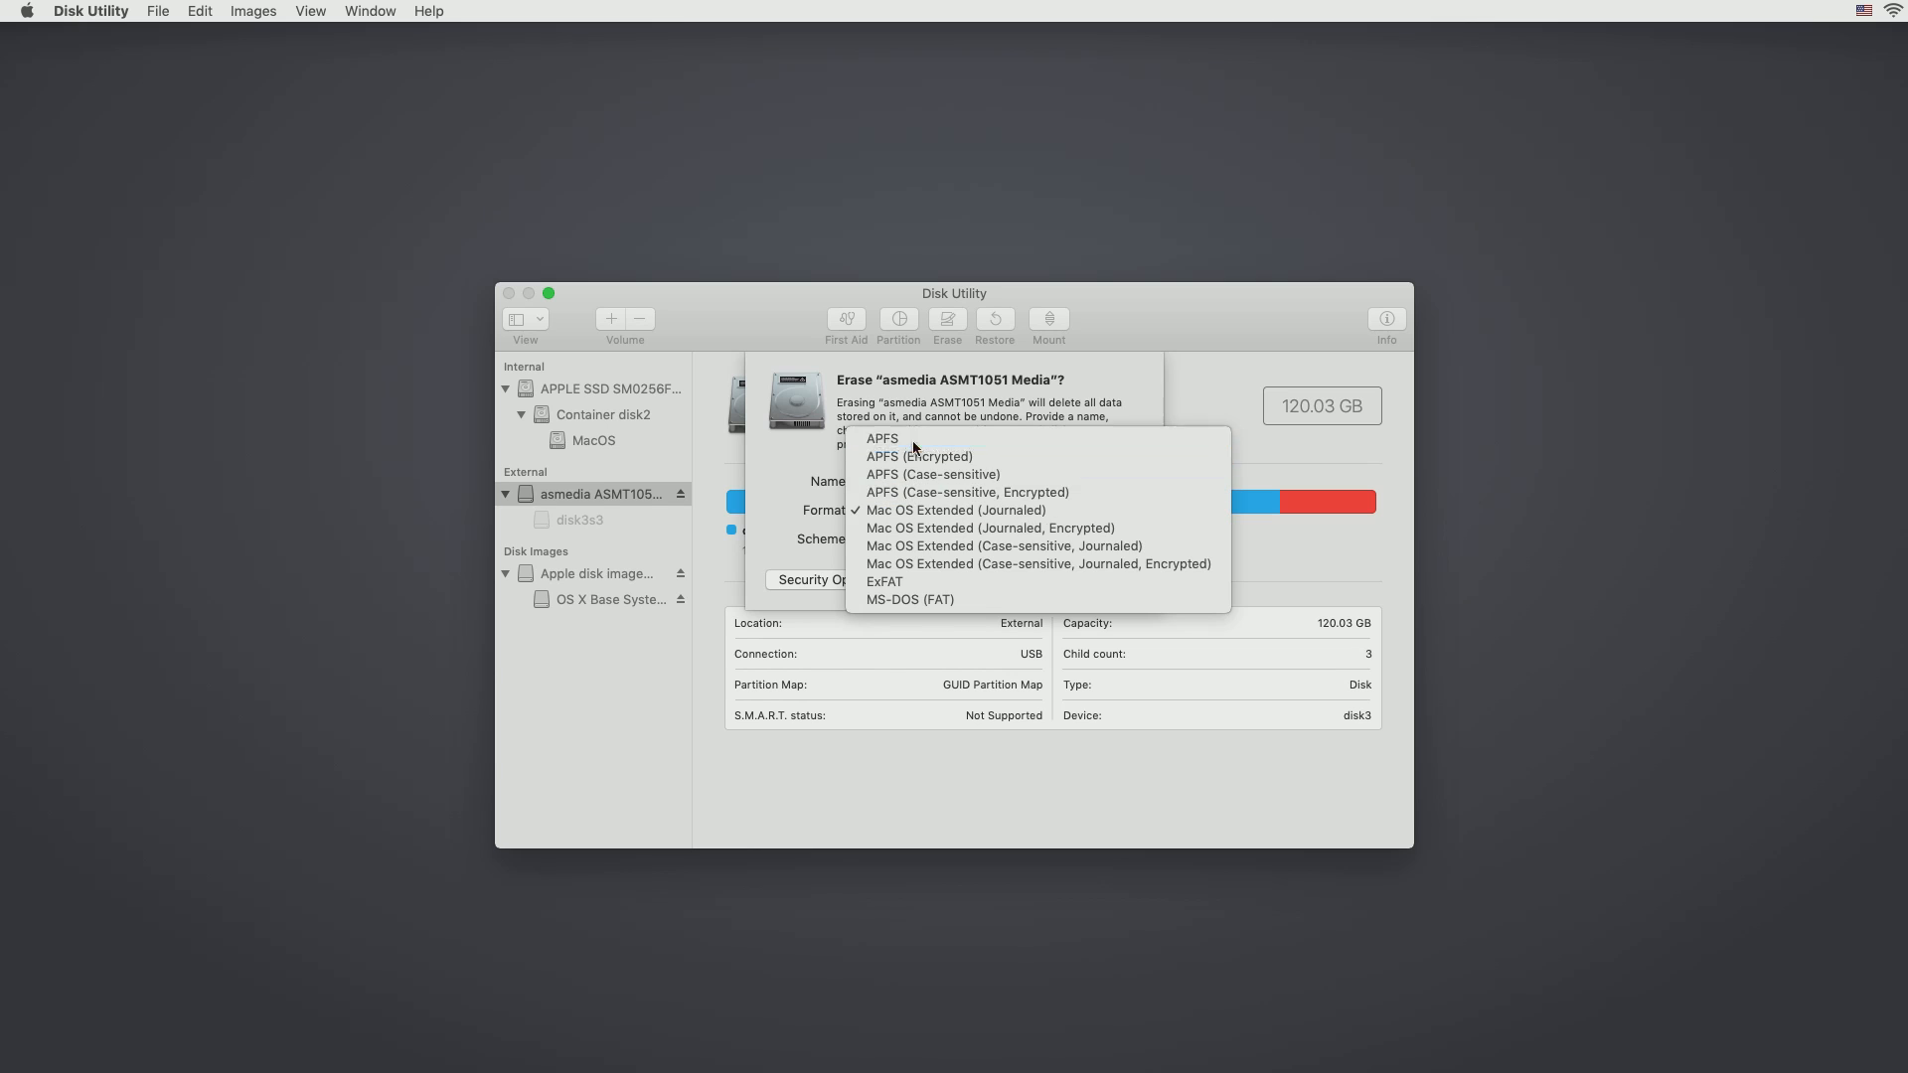
left_click(881, 438)
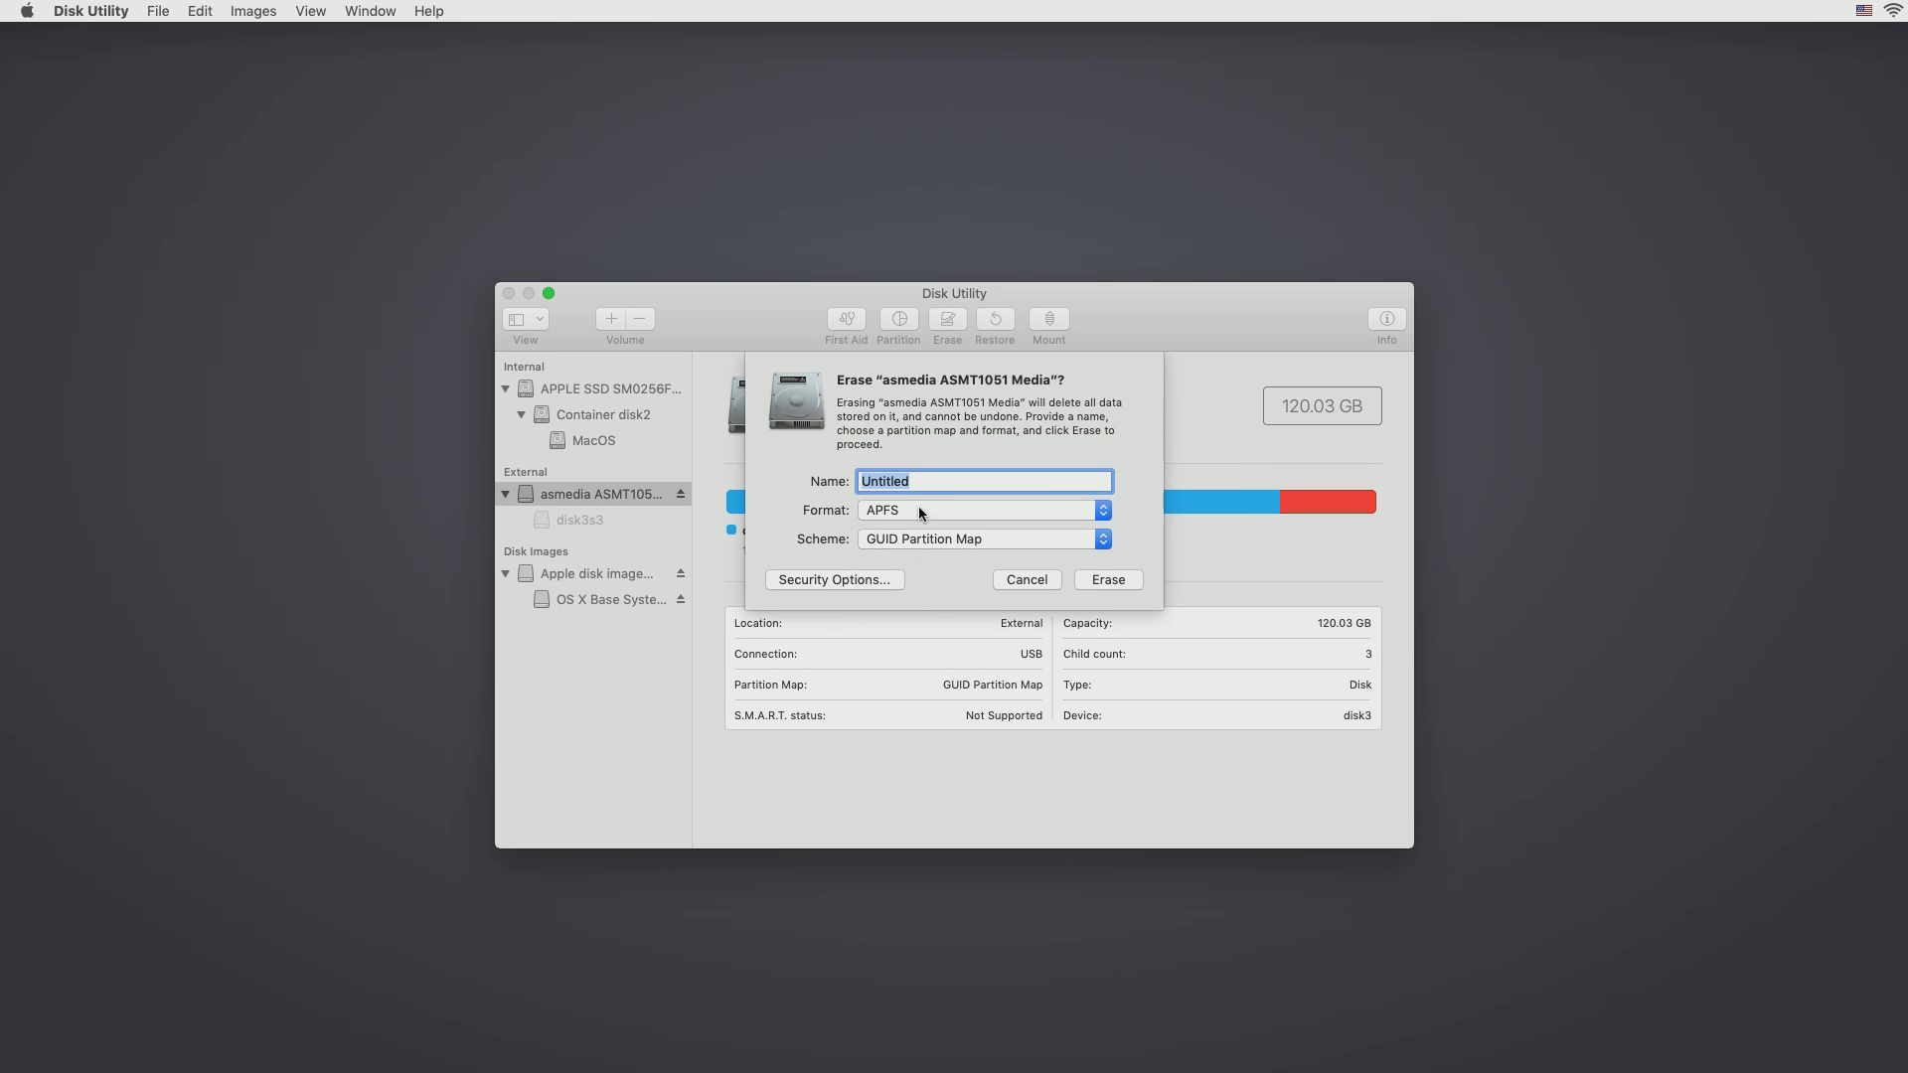
mouse_move(926, 483)
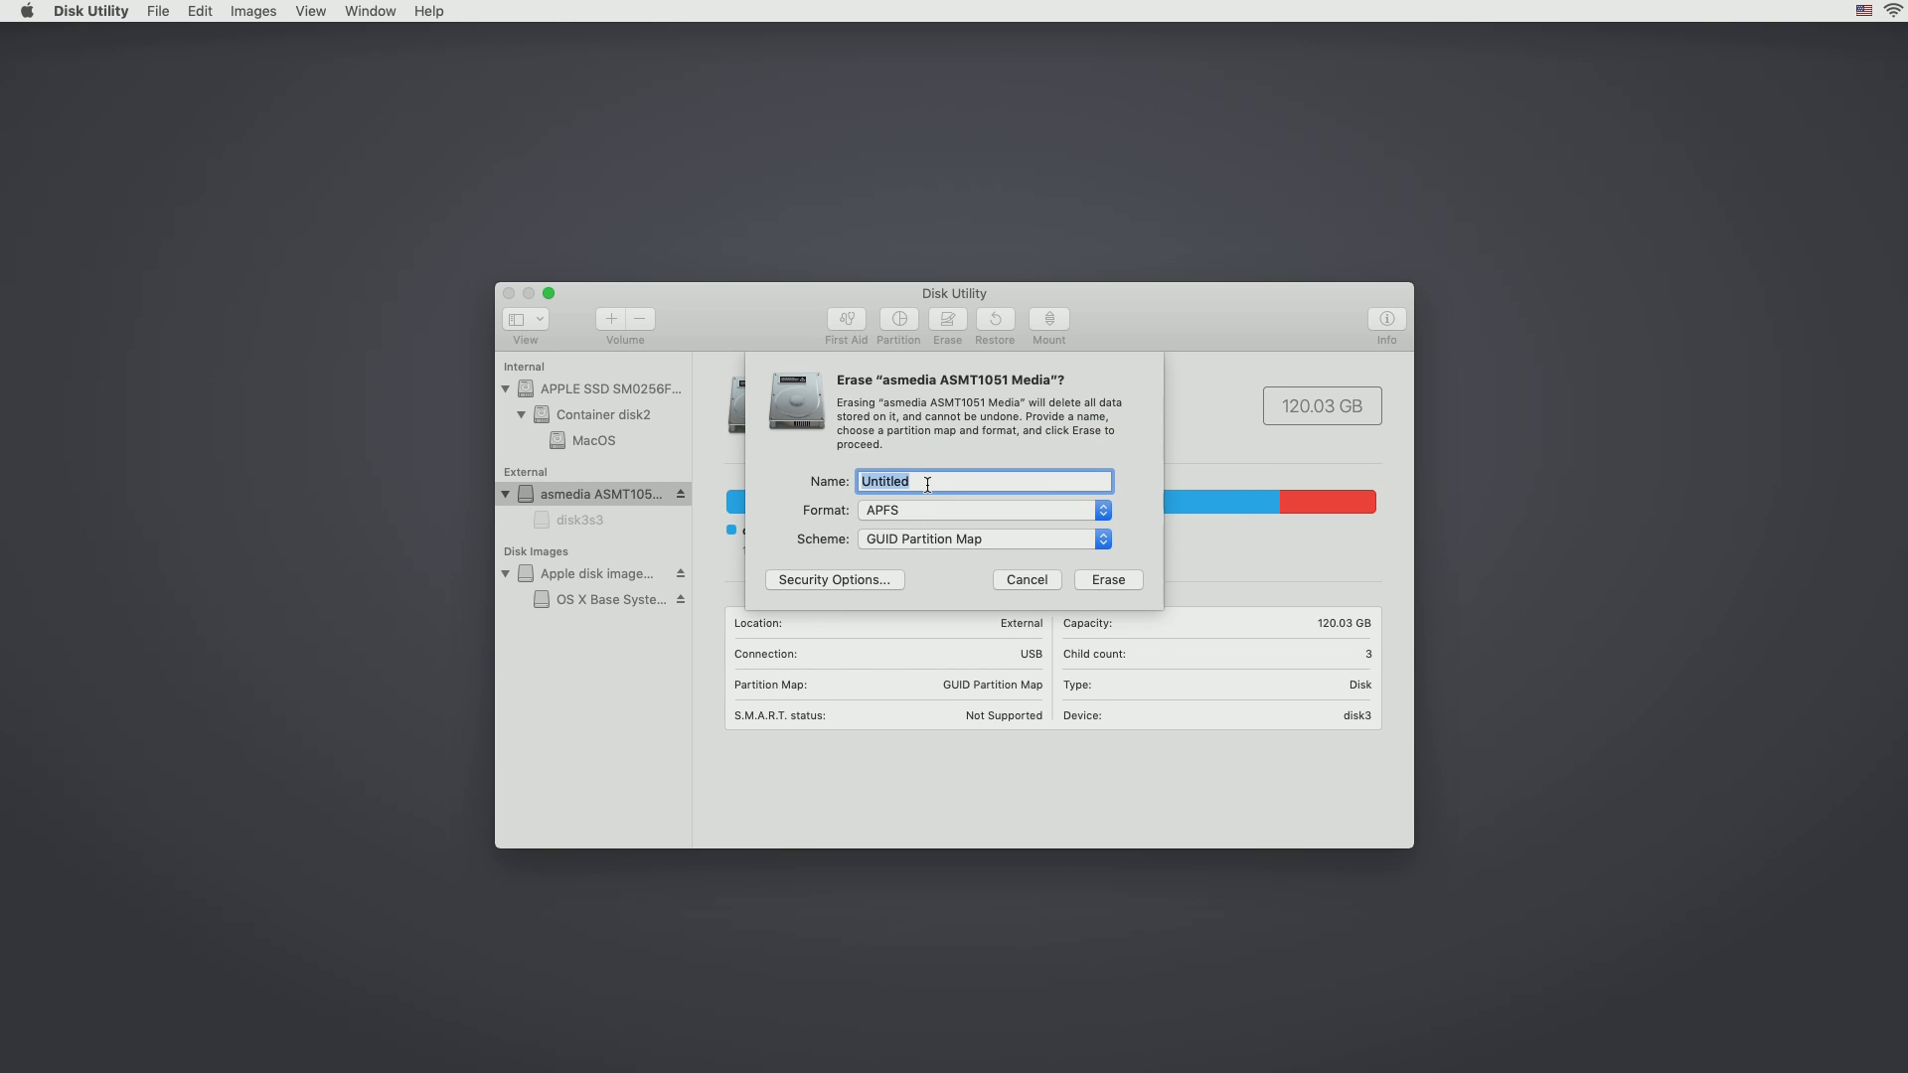
type("Frankento")
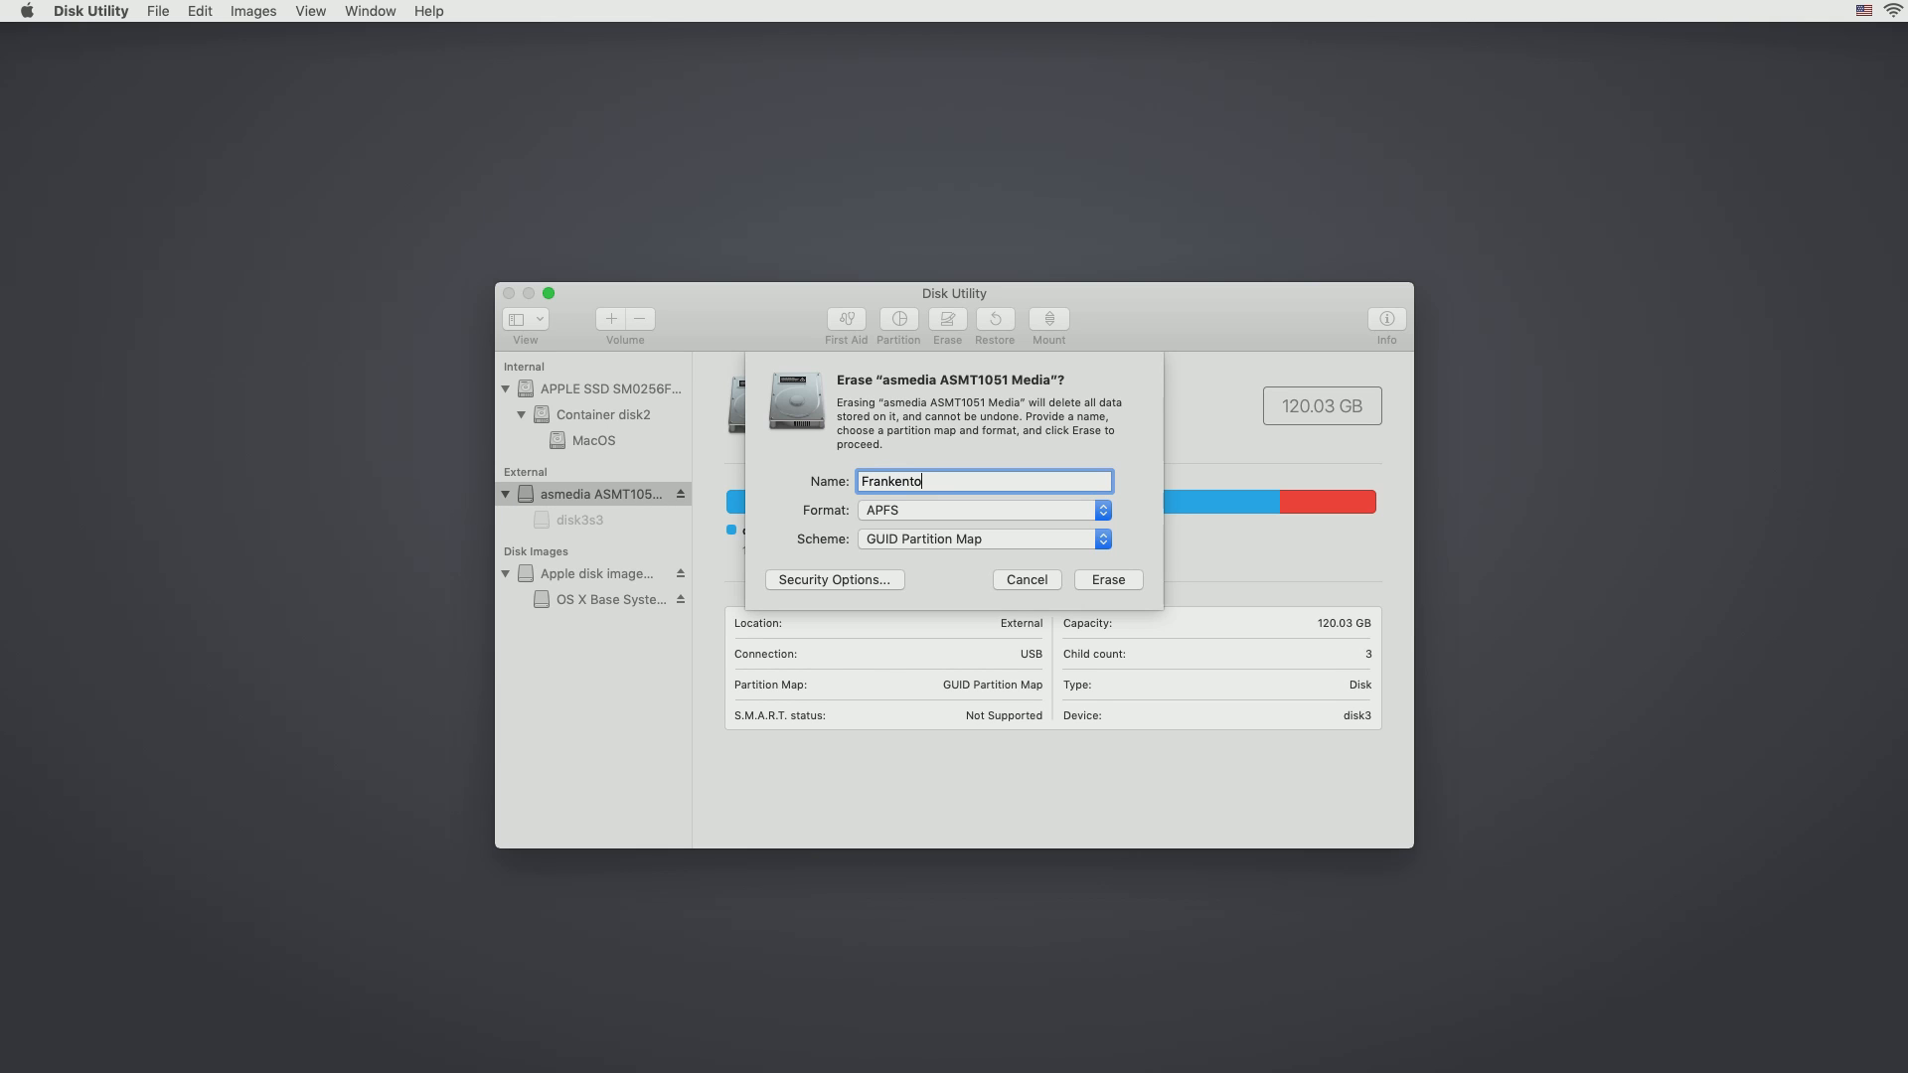
type("sh")
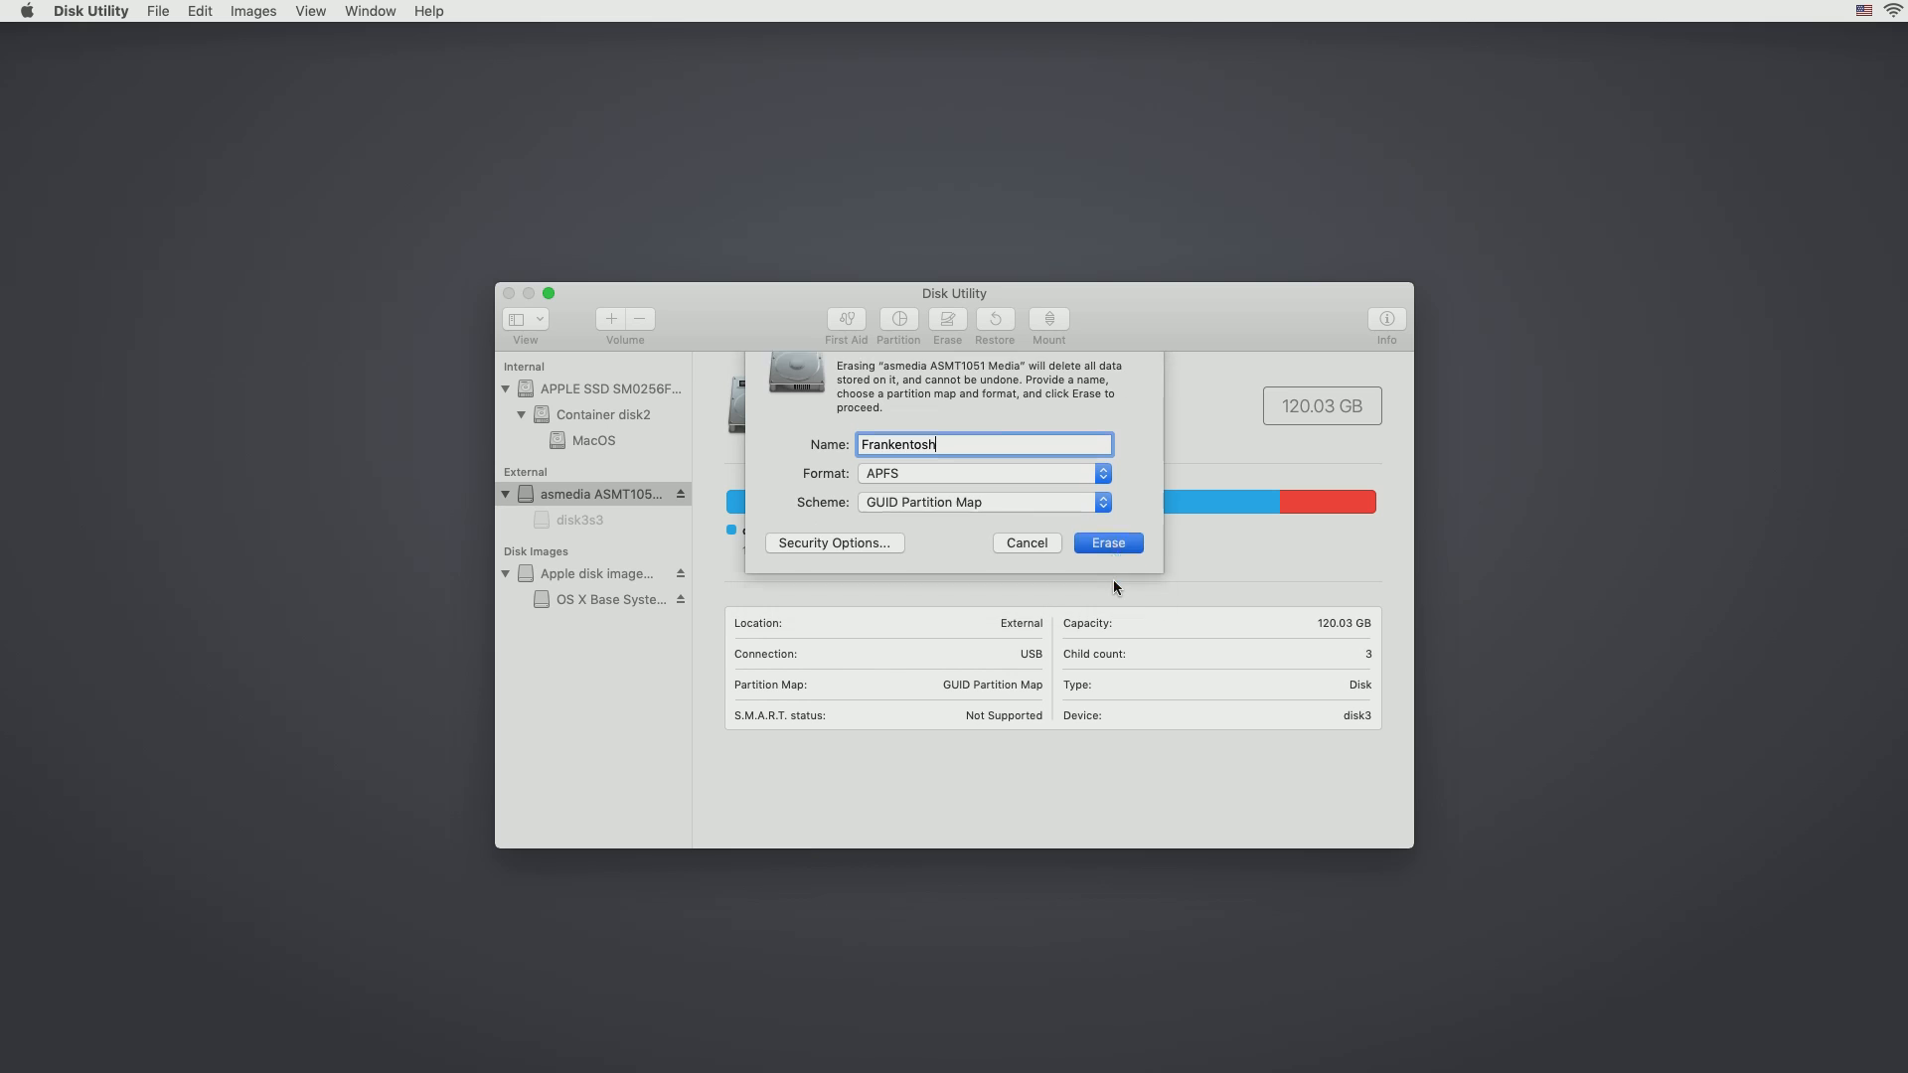
left_click(1105, 542)
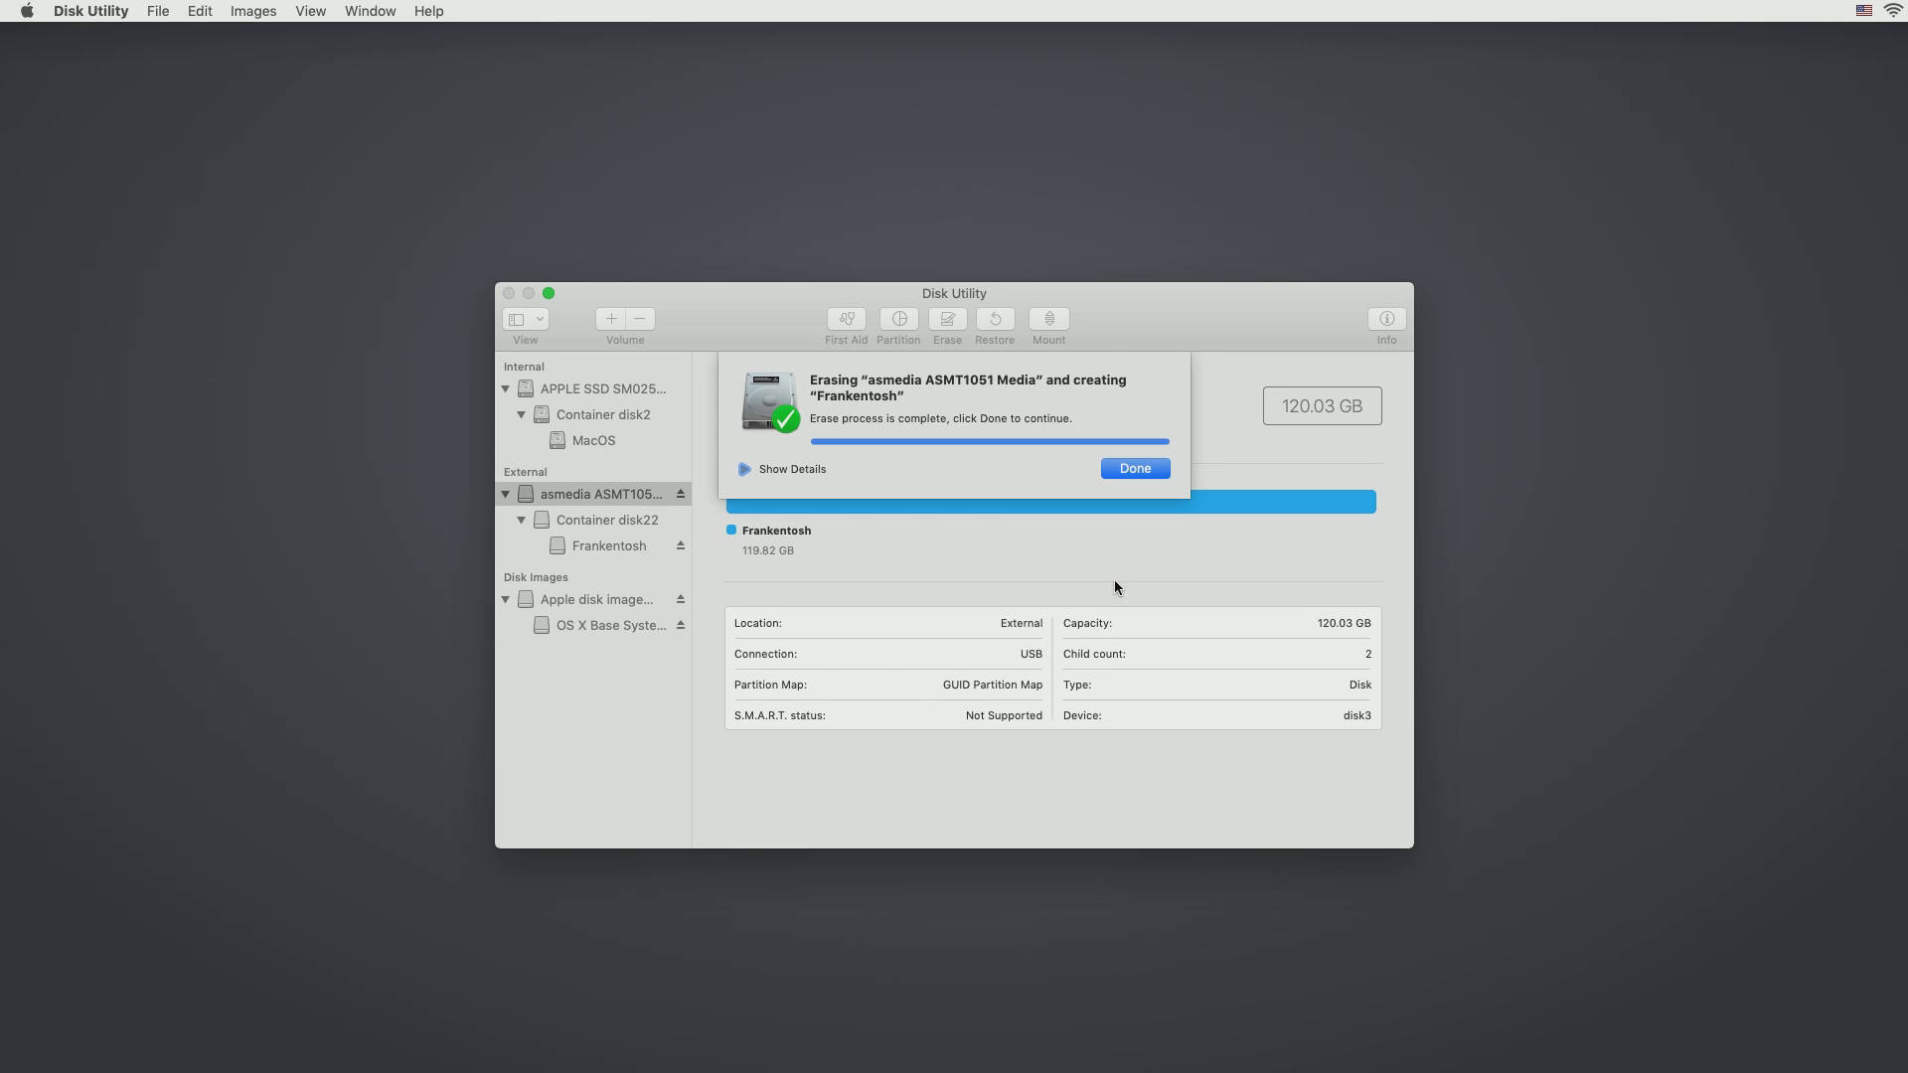
left_click(1131, 467)
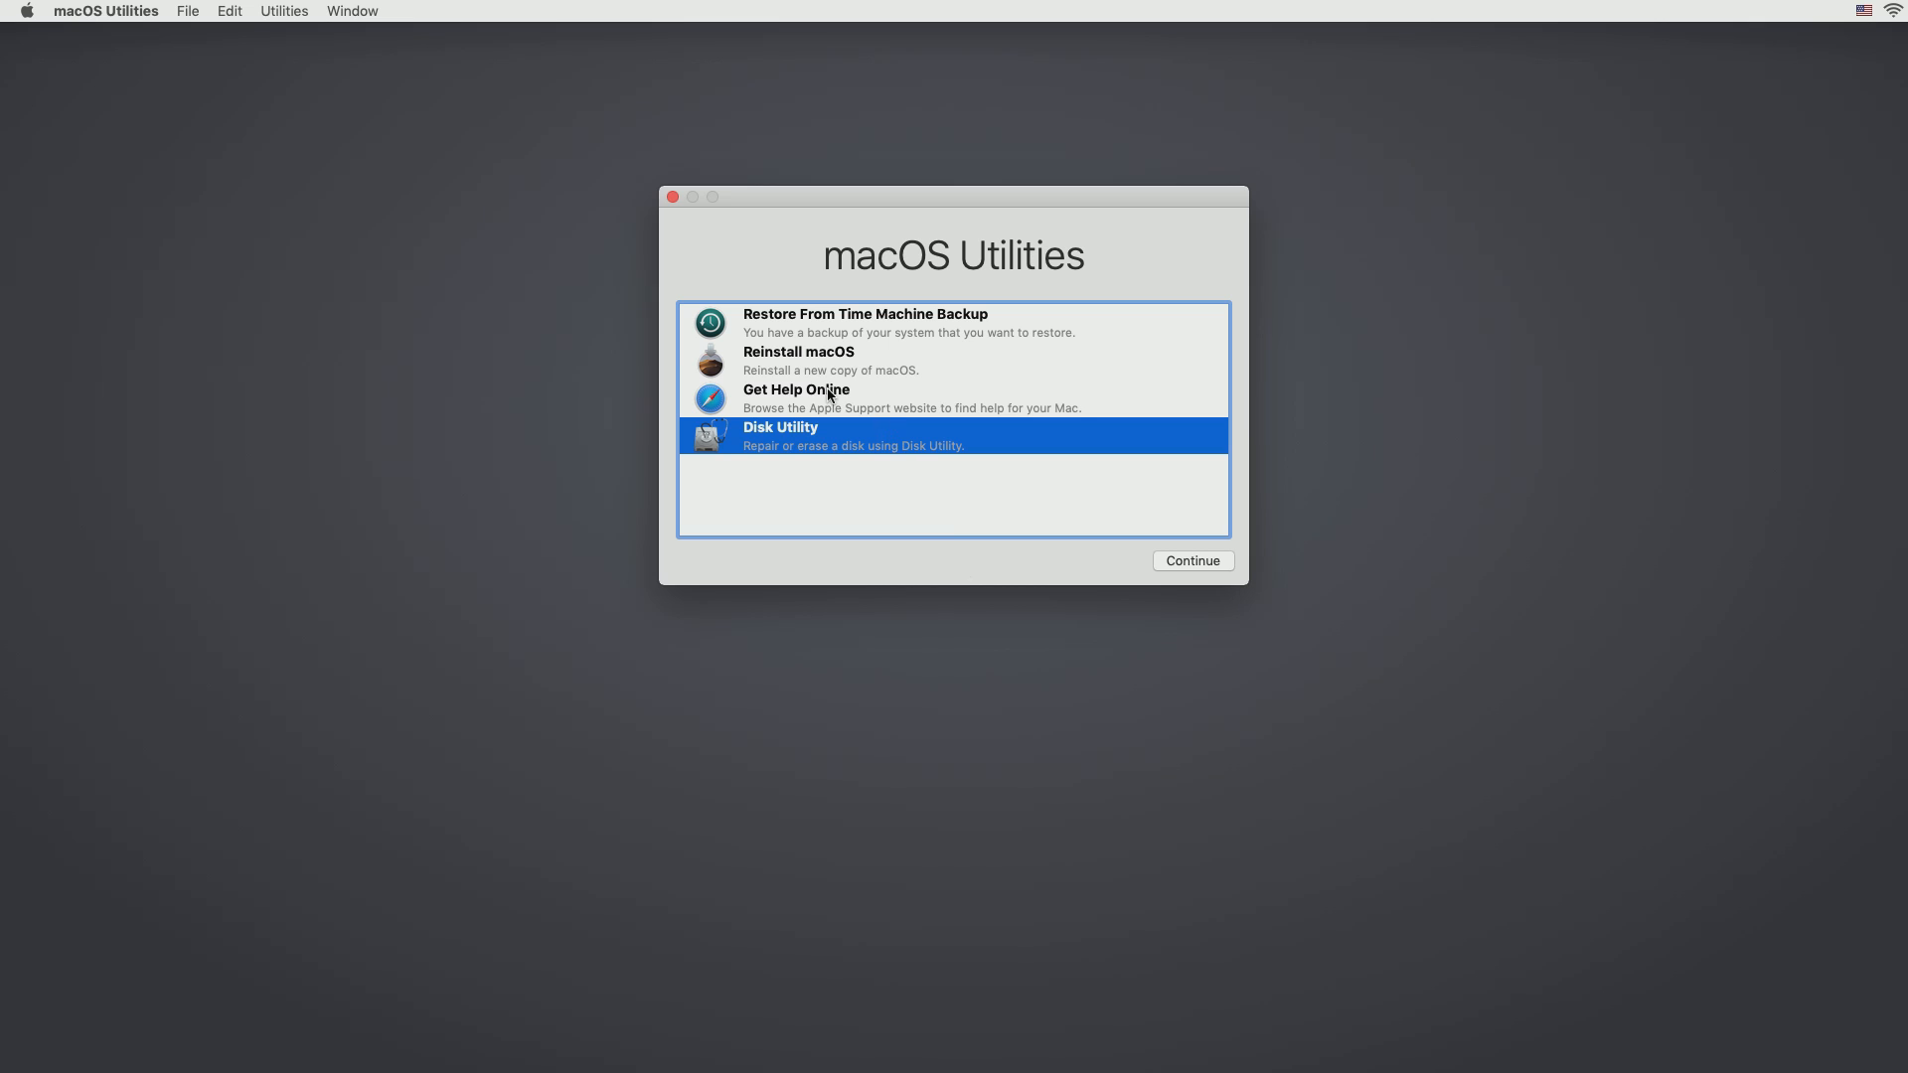
Step: Start Reinstall macOS, agree to the Mojave license, and select the Frankentosh disk
left_click(852, 360)
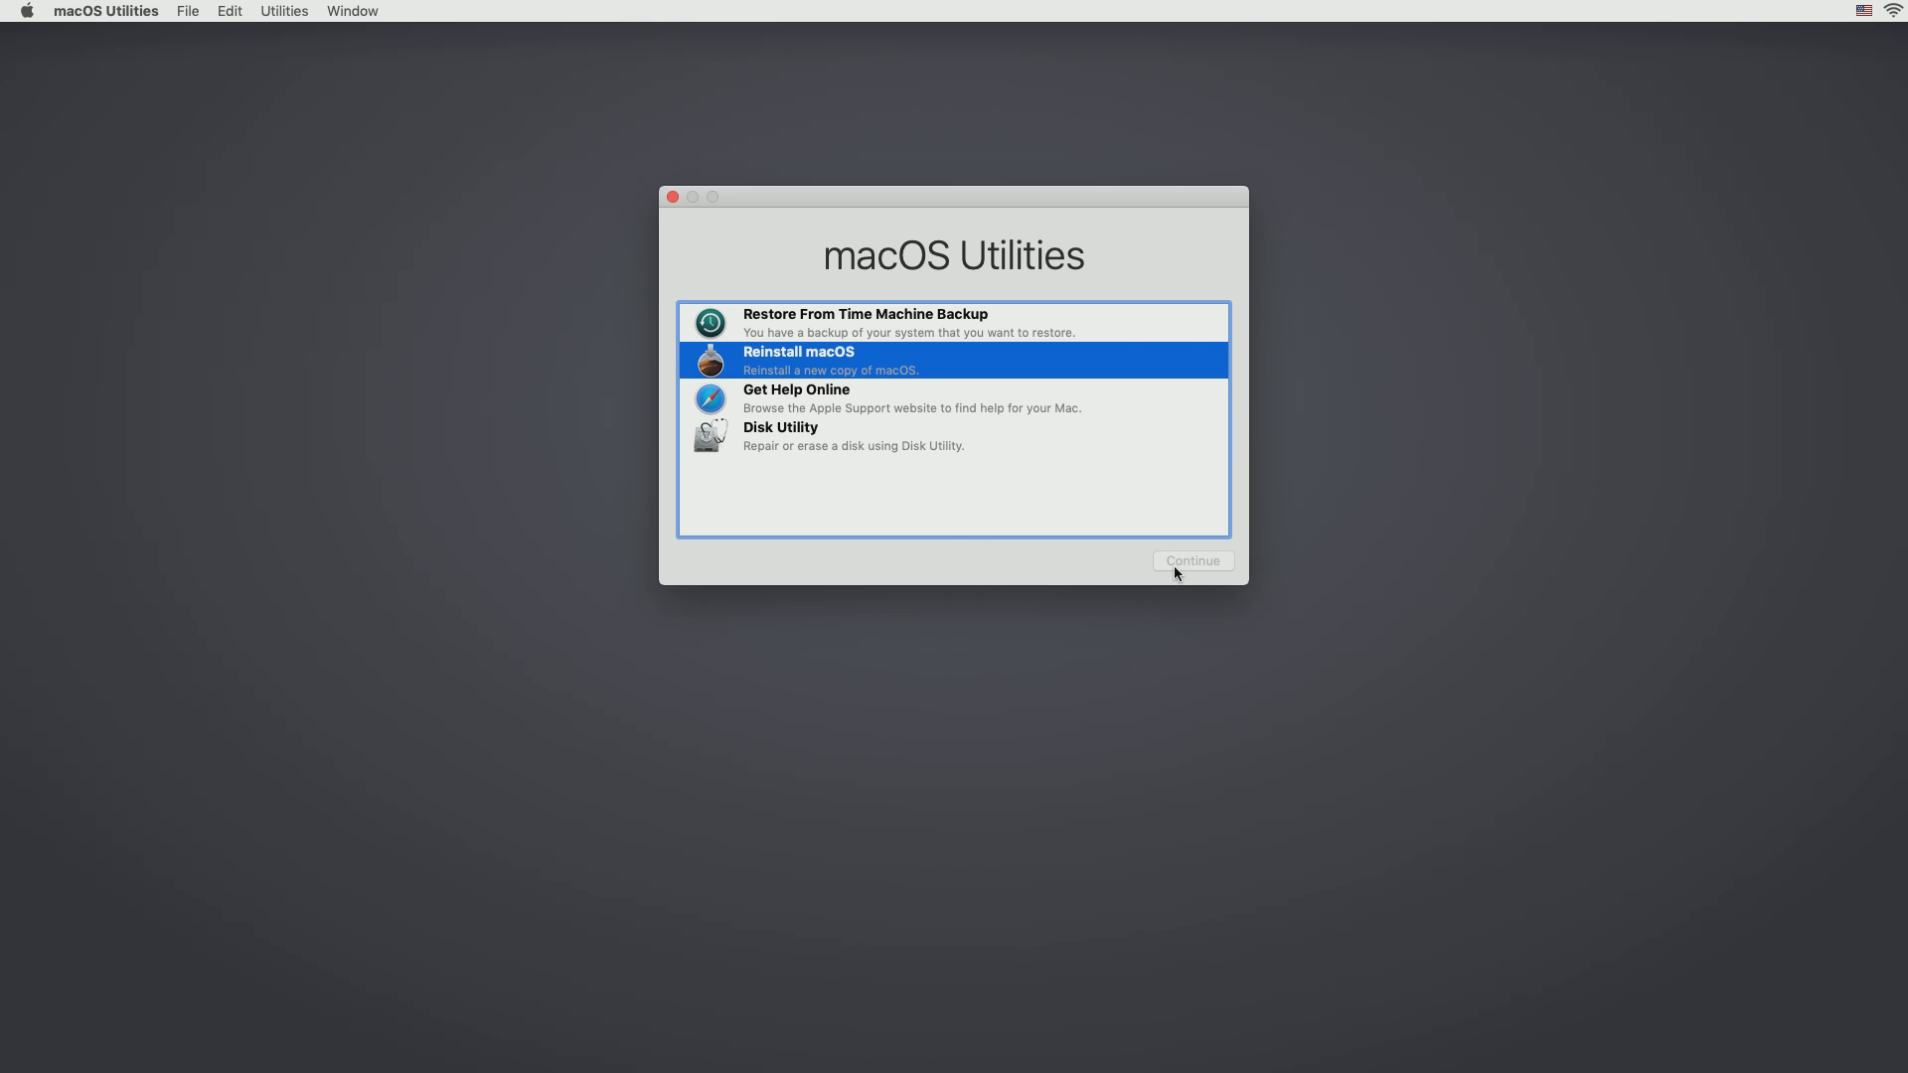
left_click(1191, 560)
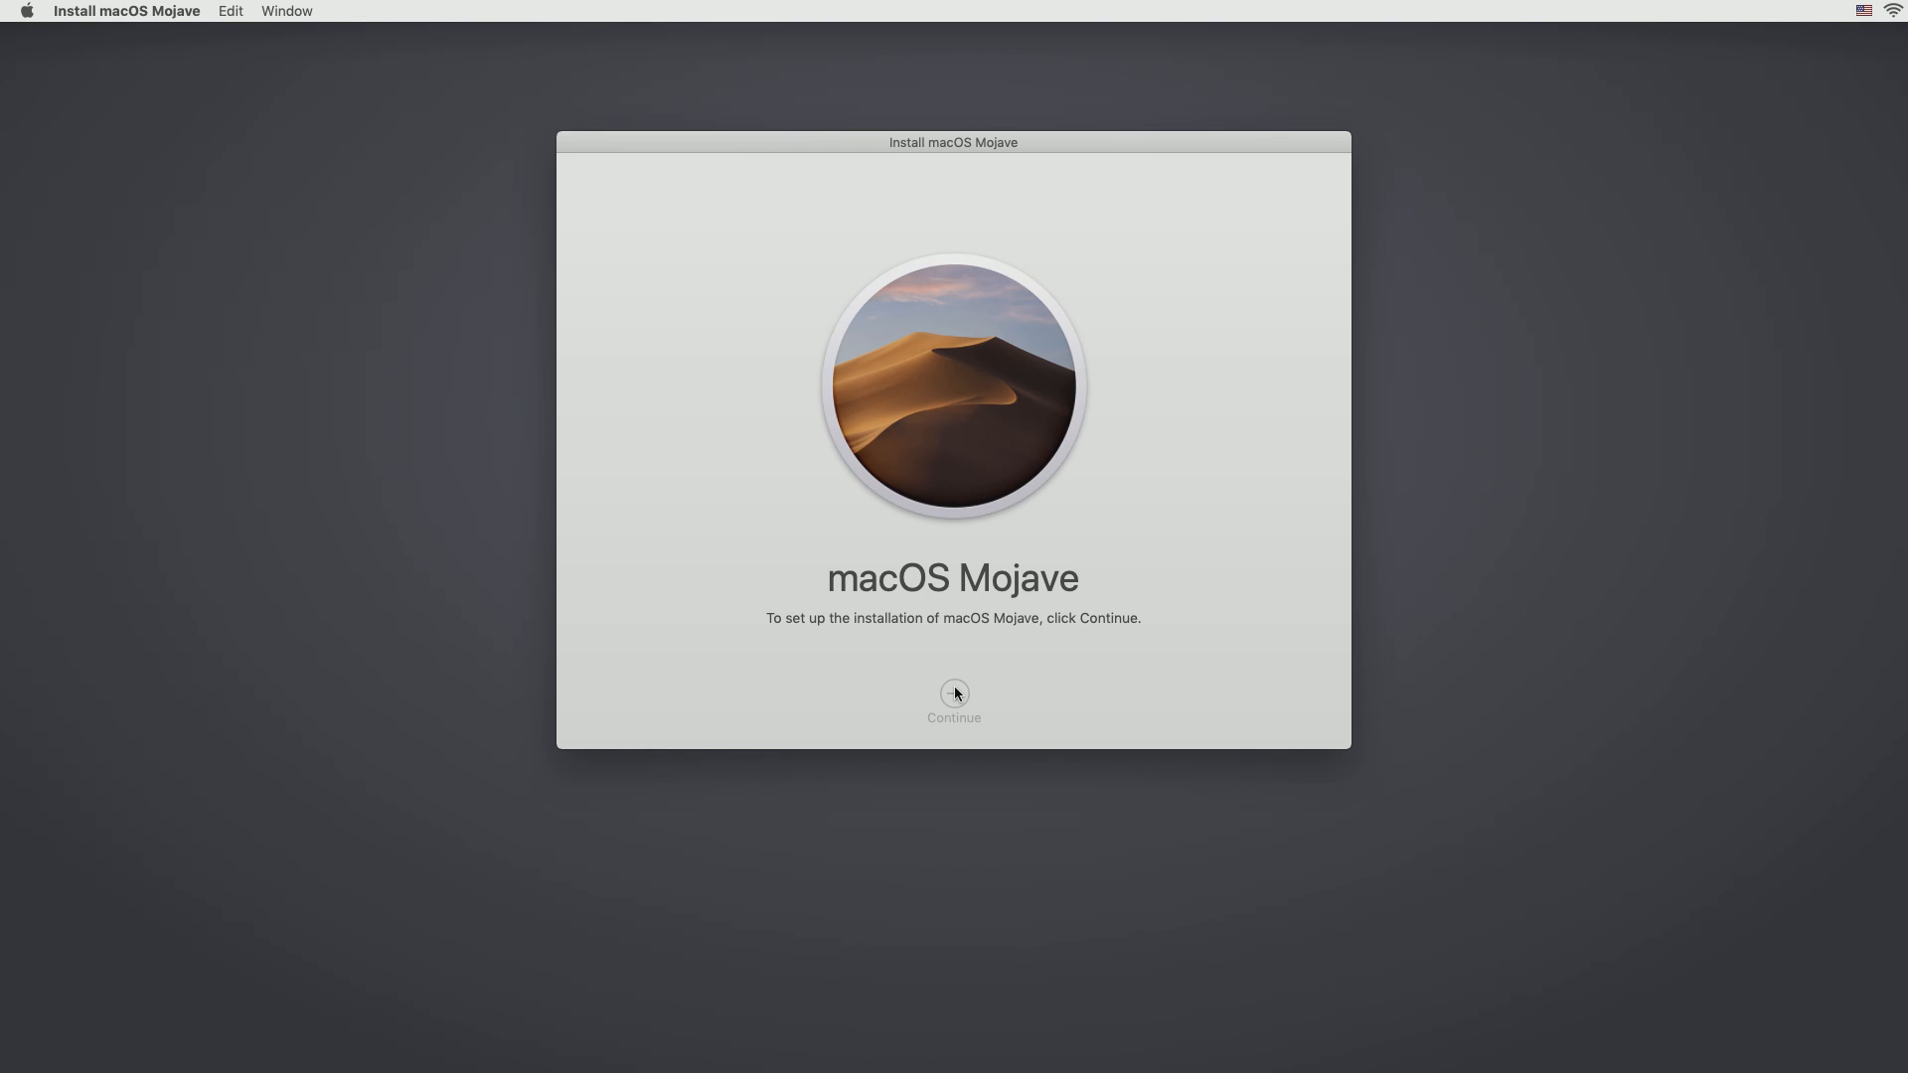
left_click(953, 694)
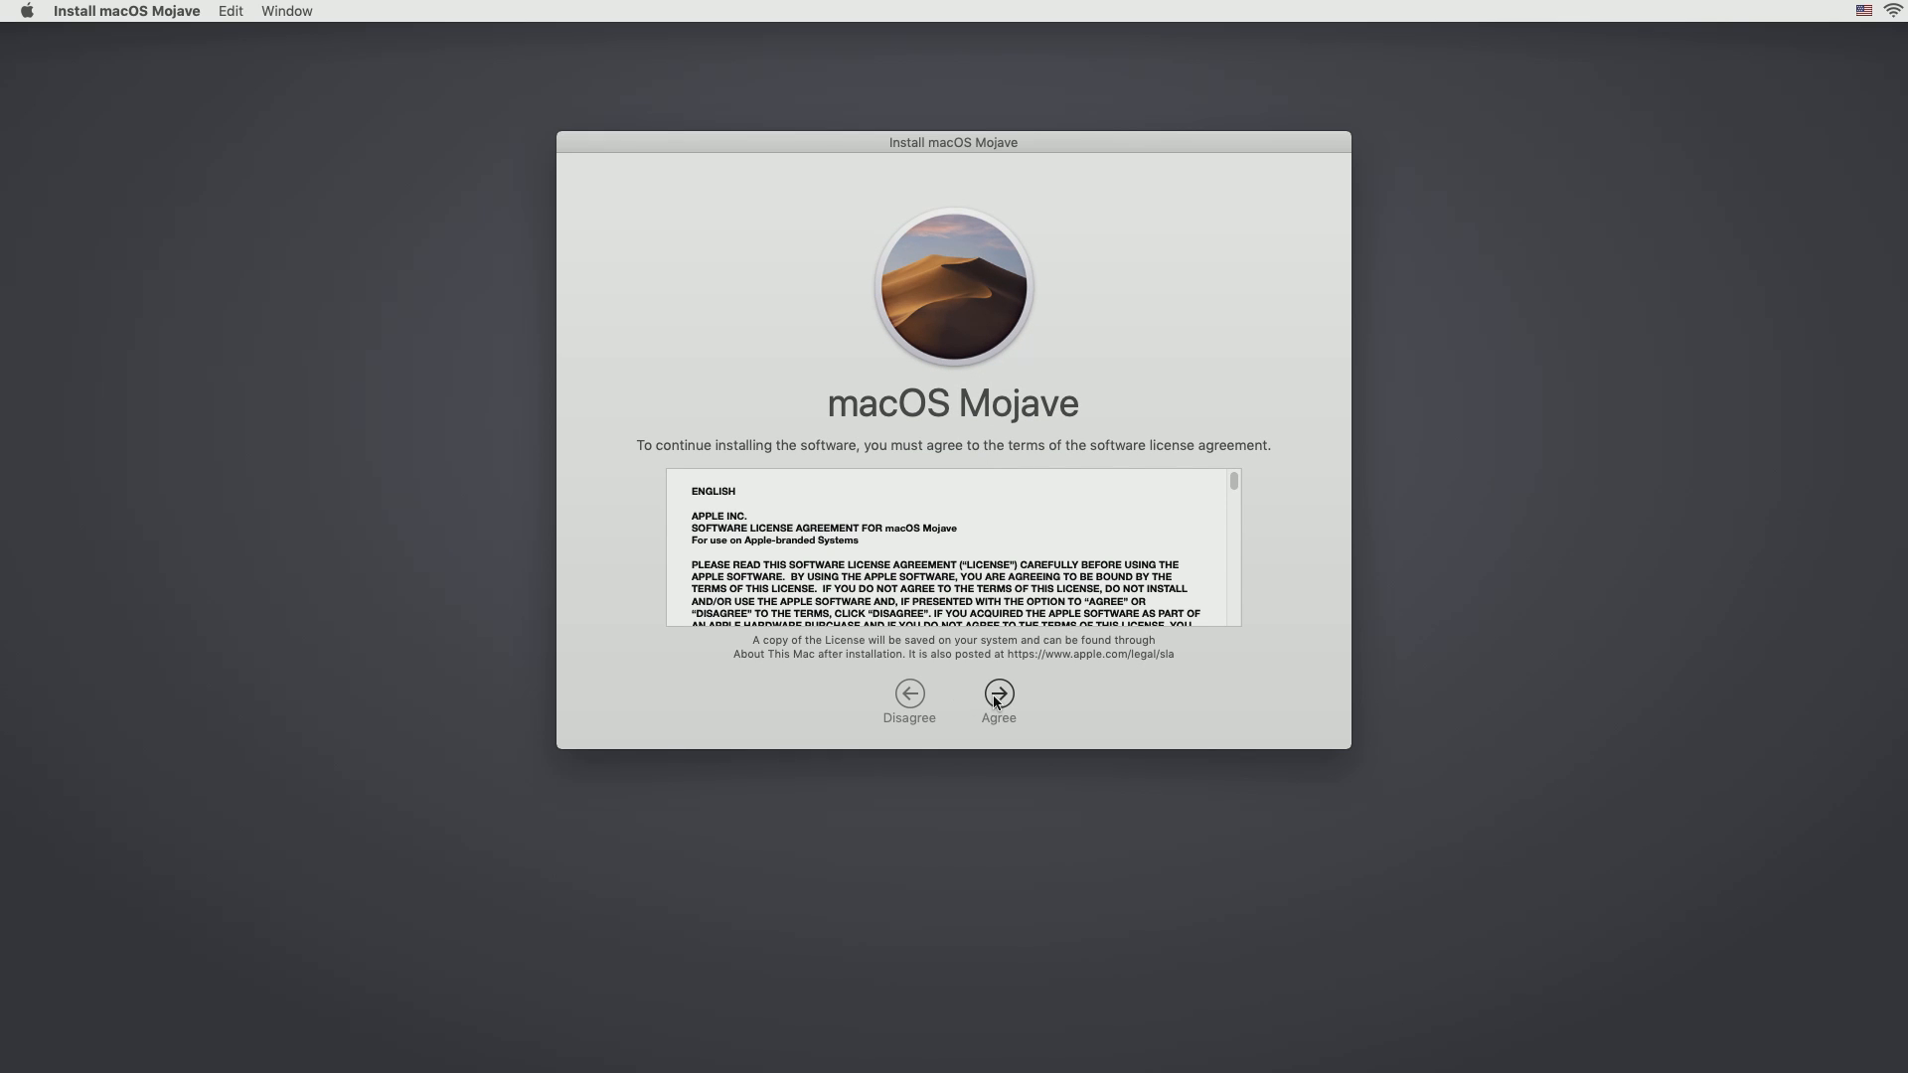
left_click(997, 694)
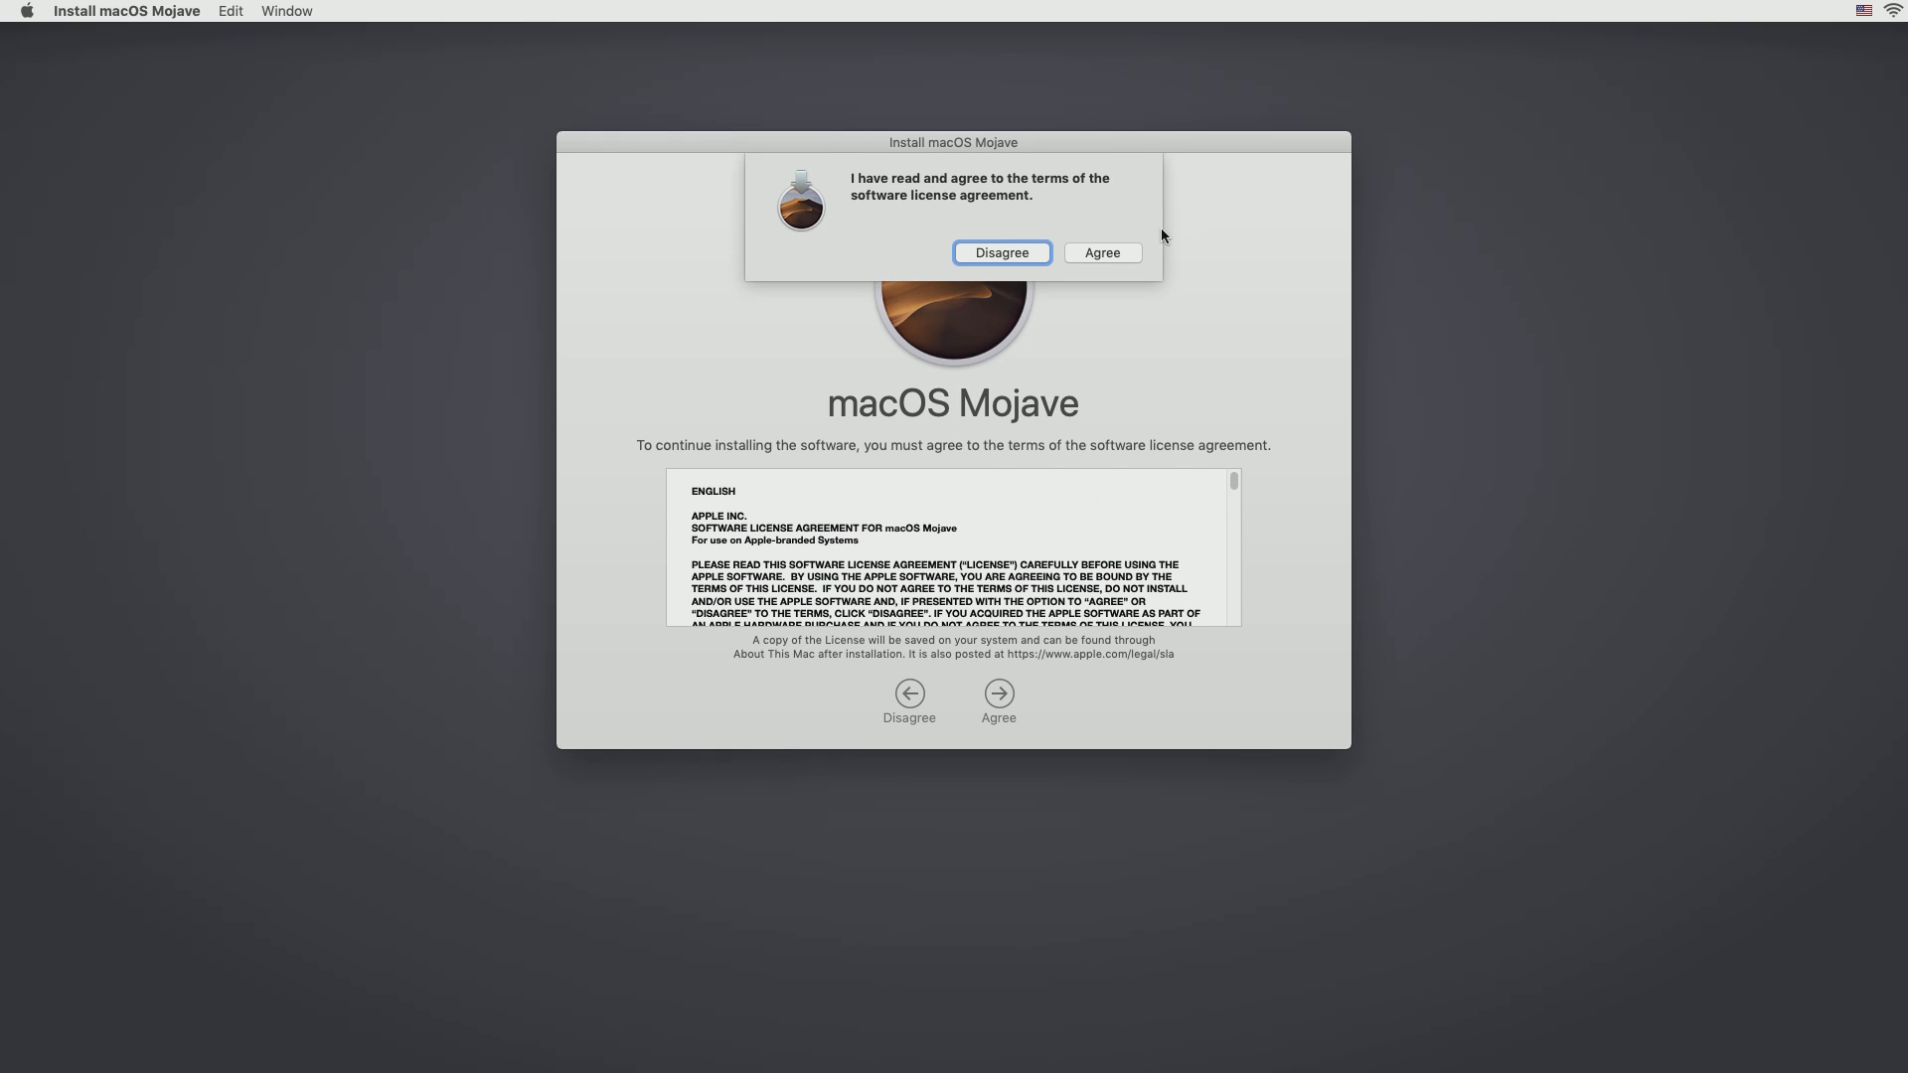
left_click(1100, 251)
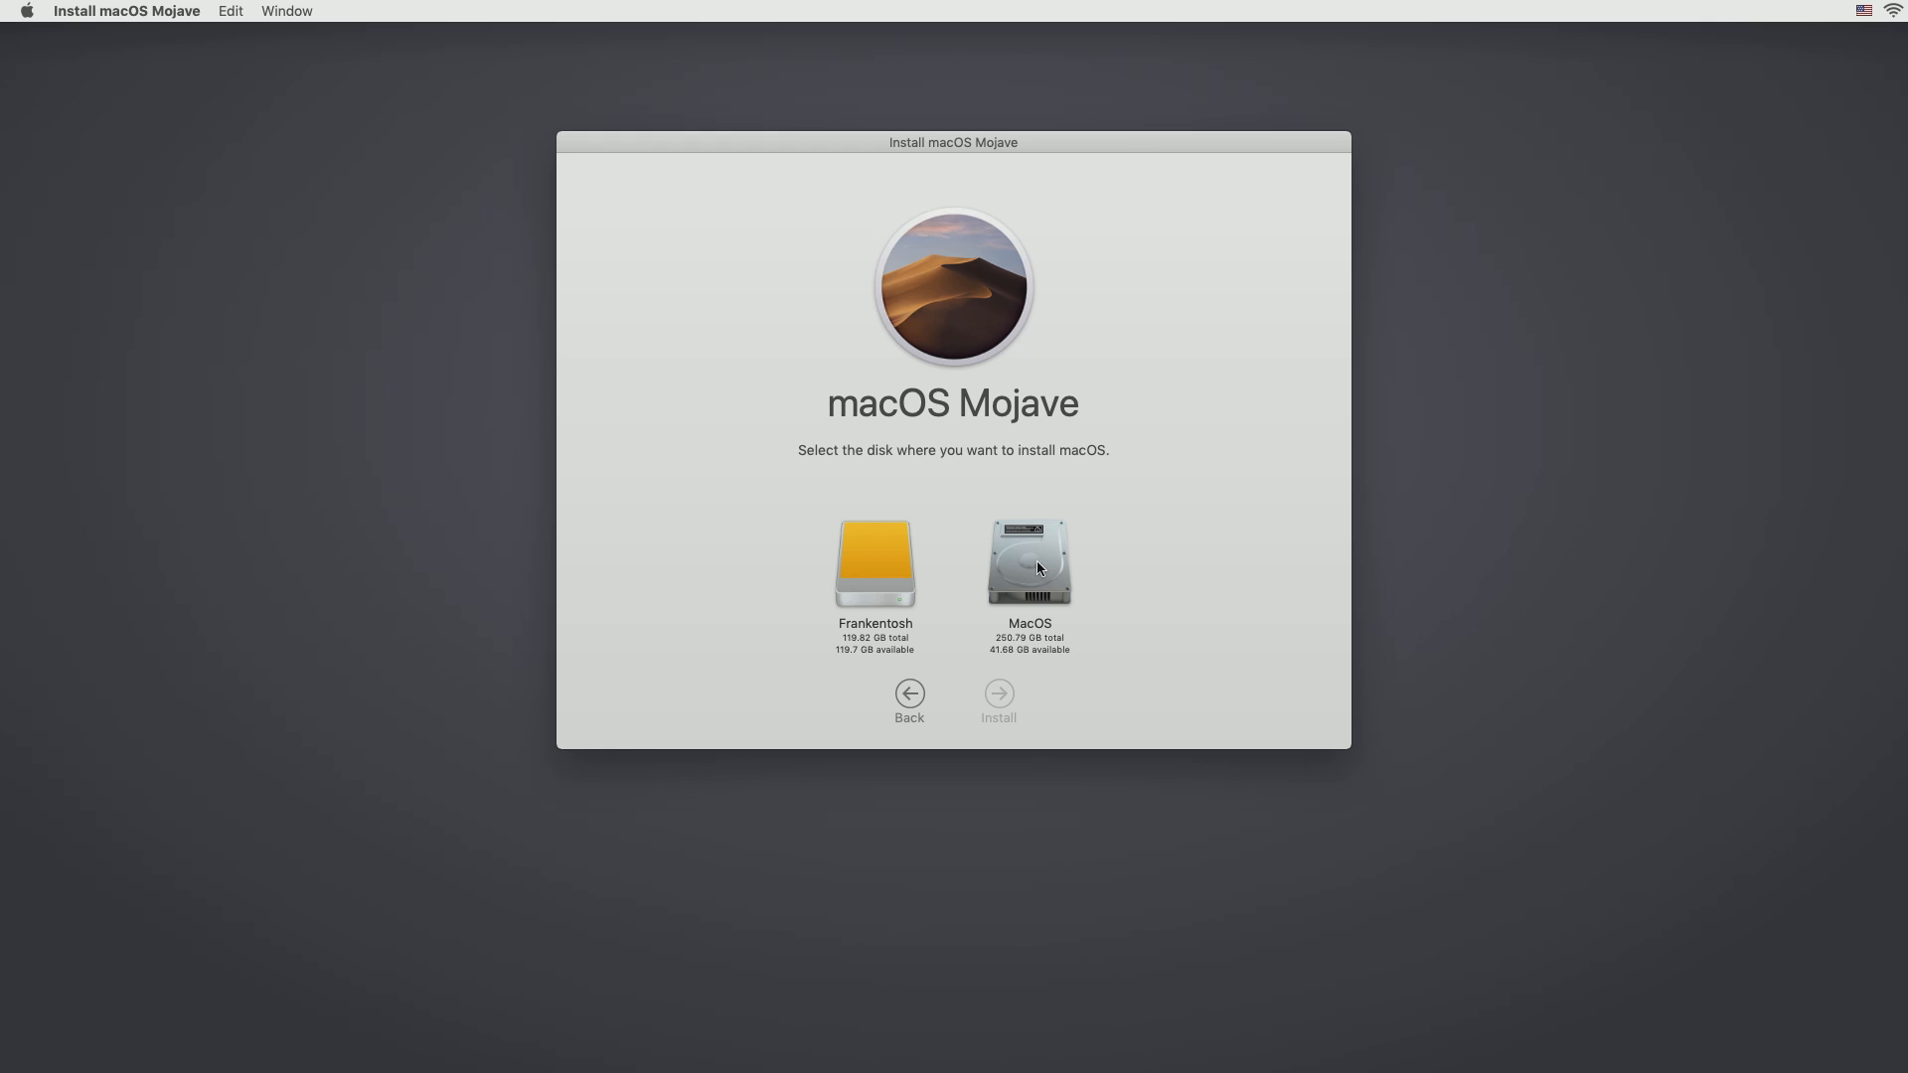
left_click(873, 564)
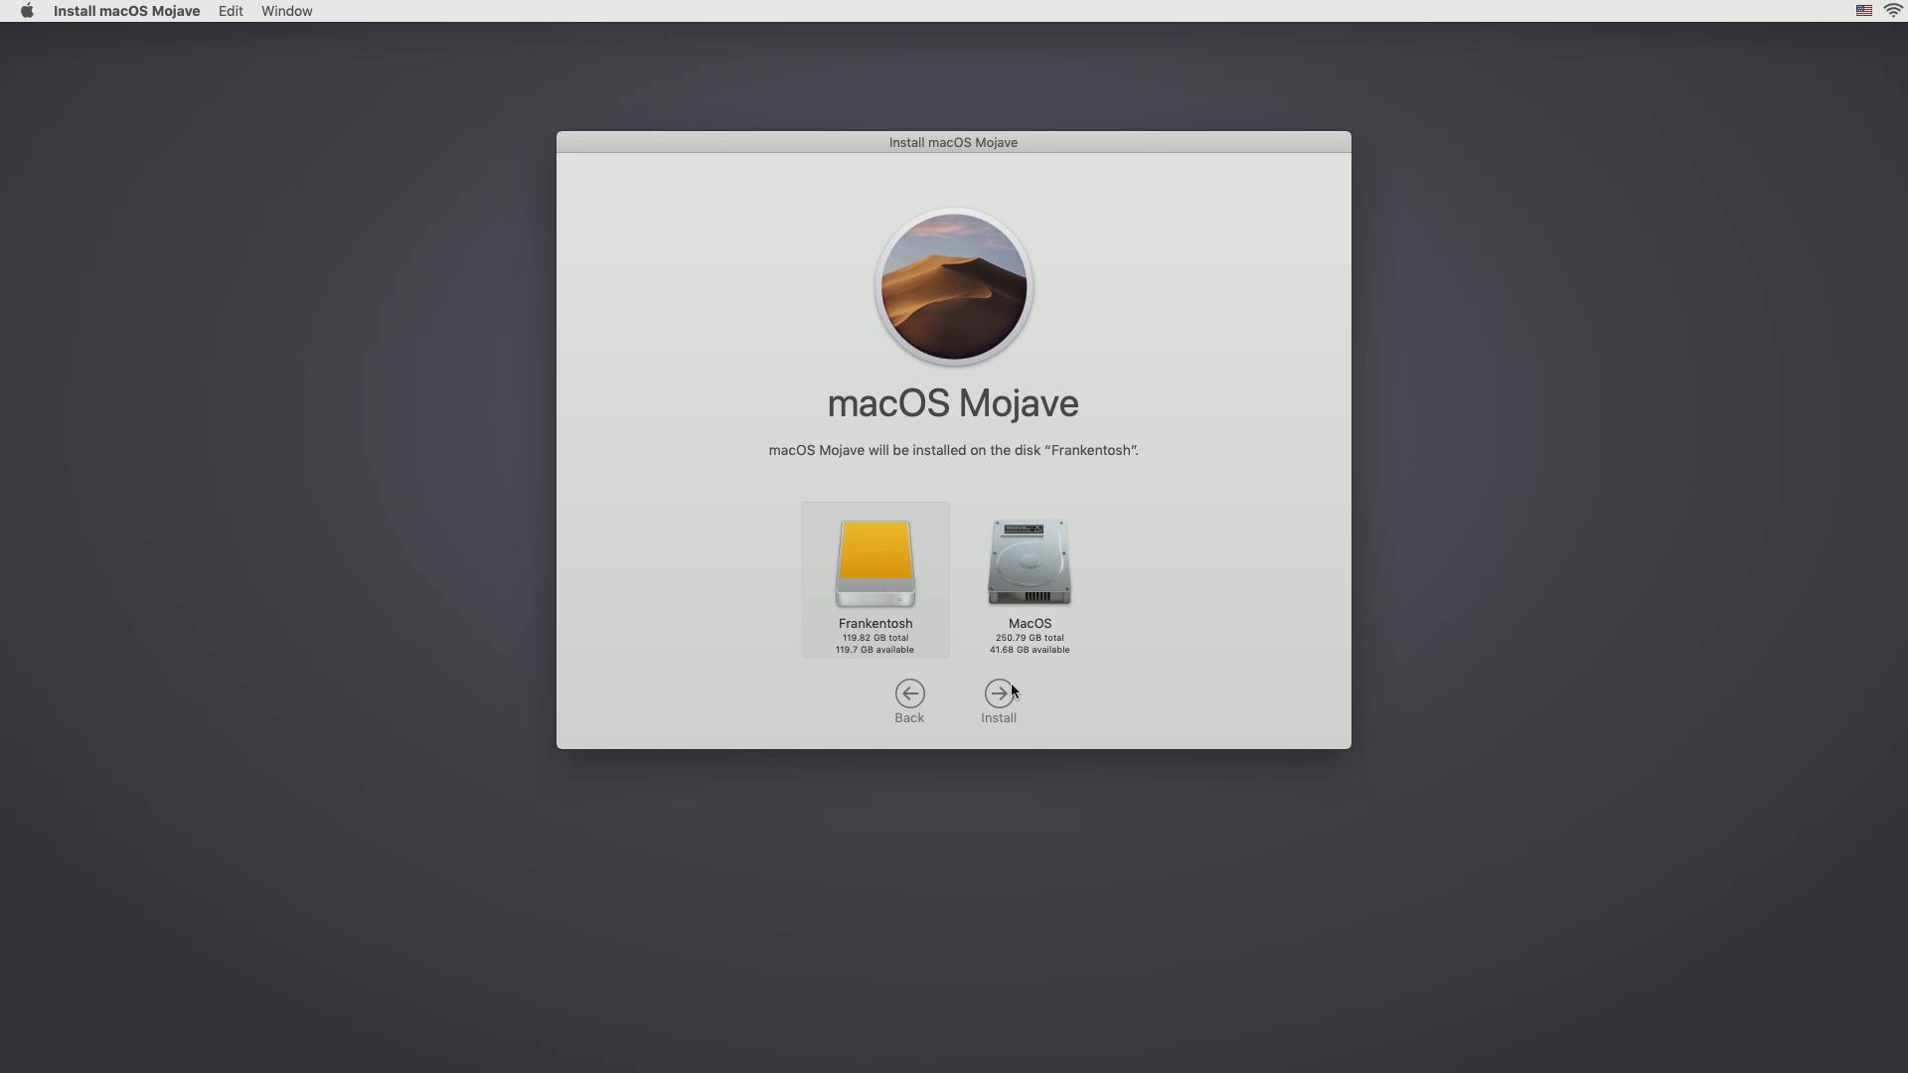
left_click(998, 693)
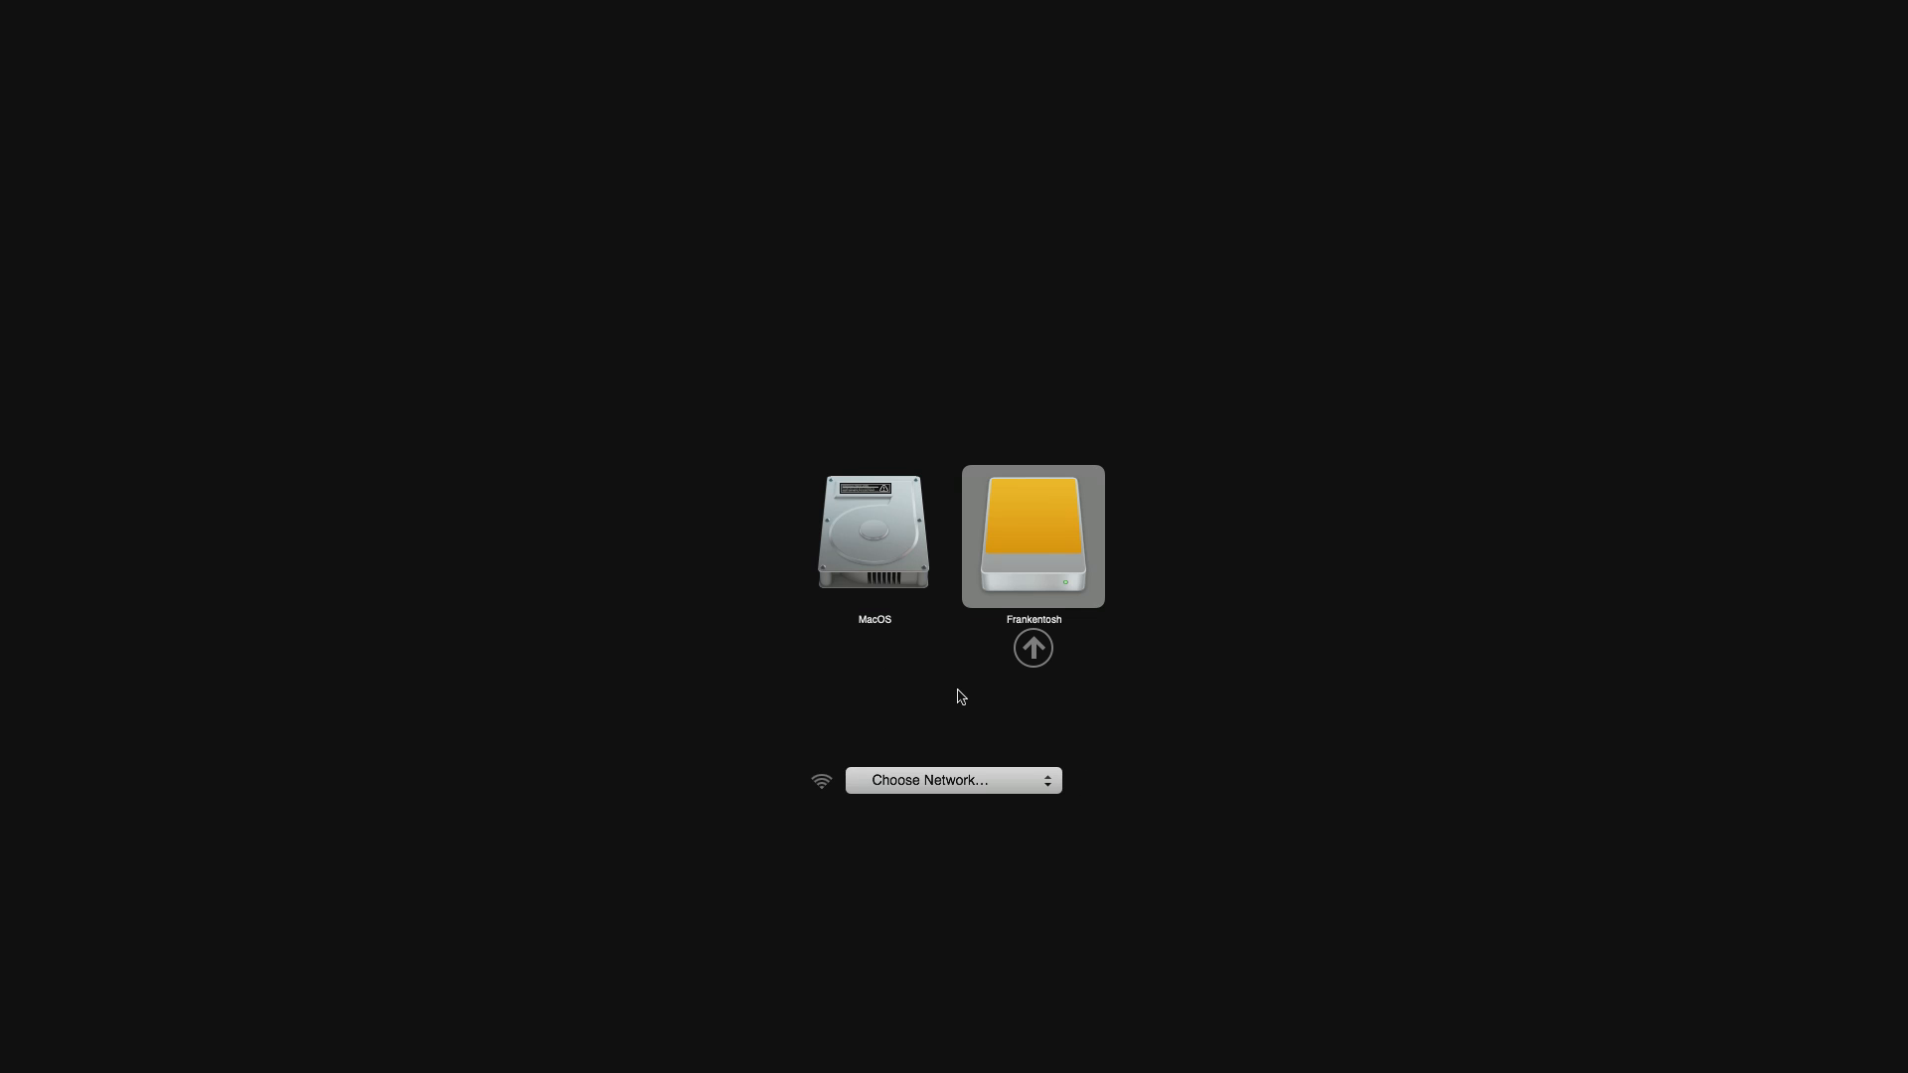
Step: Select the internal MacOS disk in Startup Manager and boot from it
left_click(874, 536)
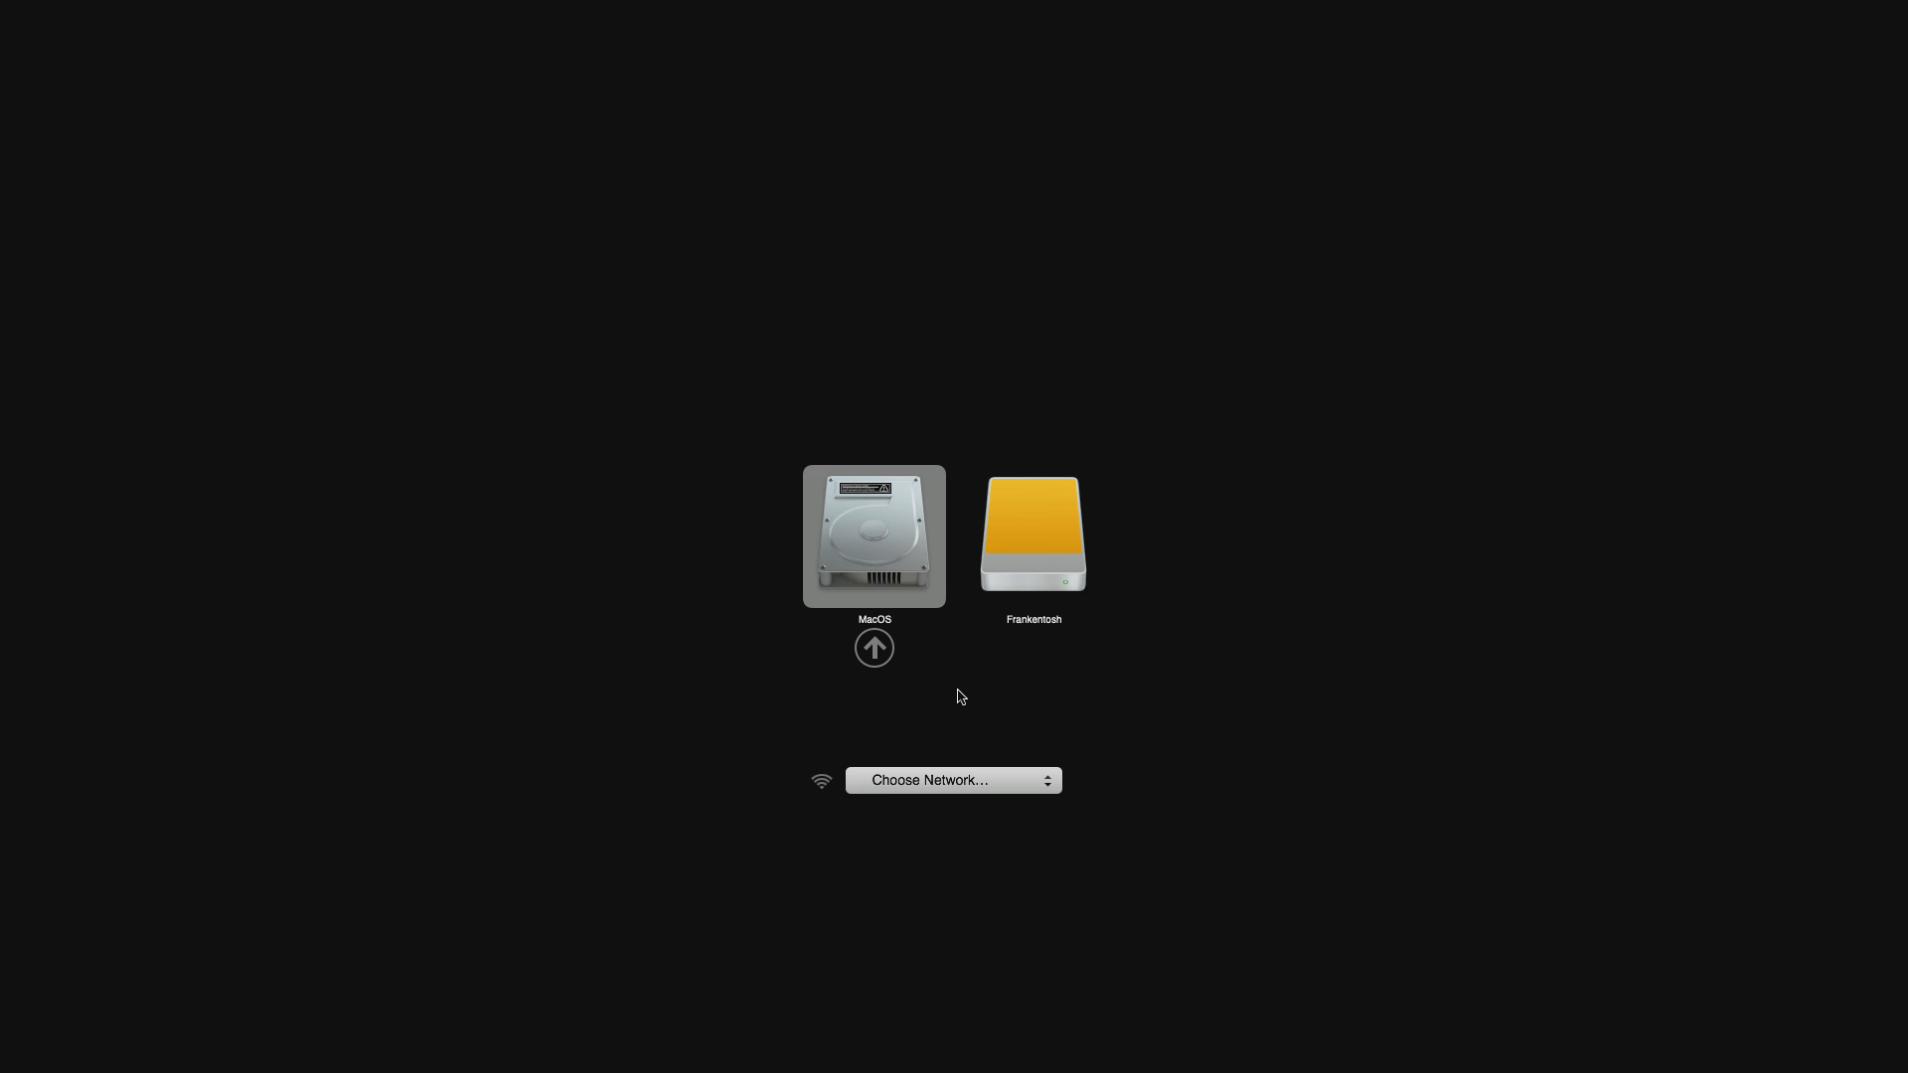
left_click(874, 536)
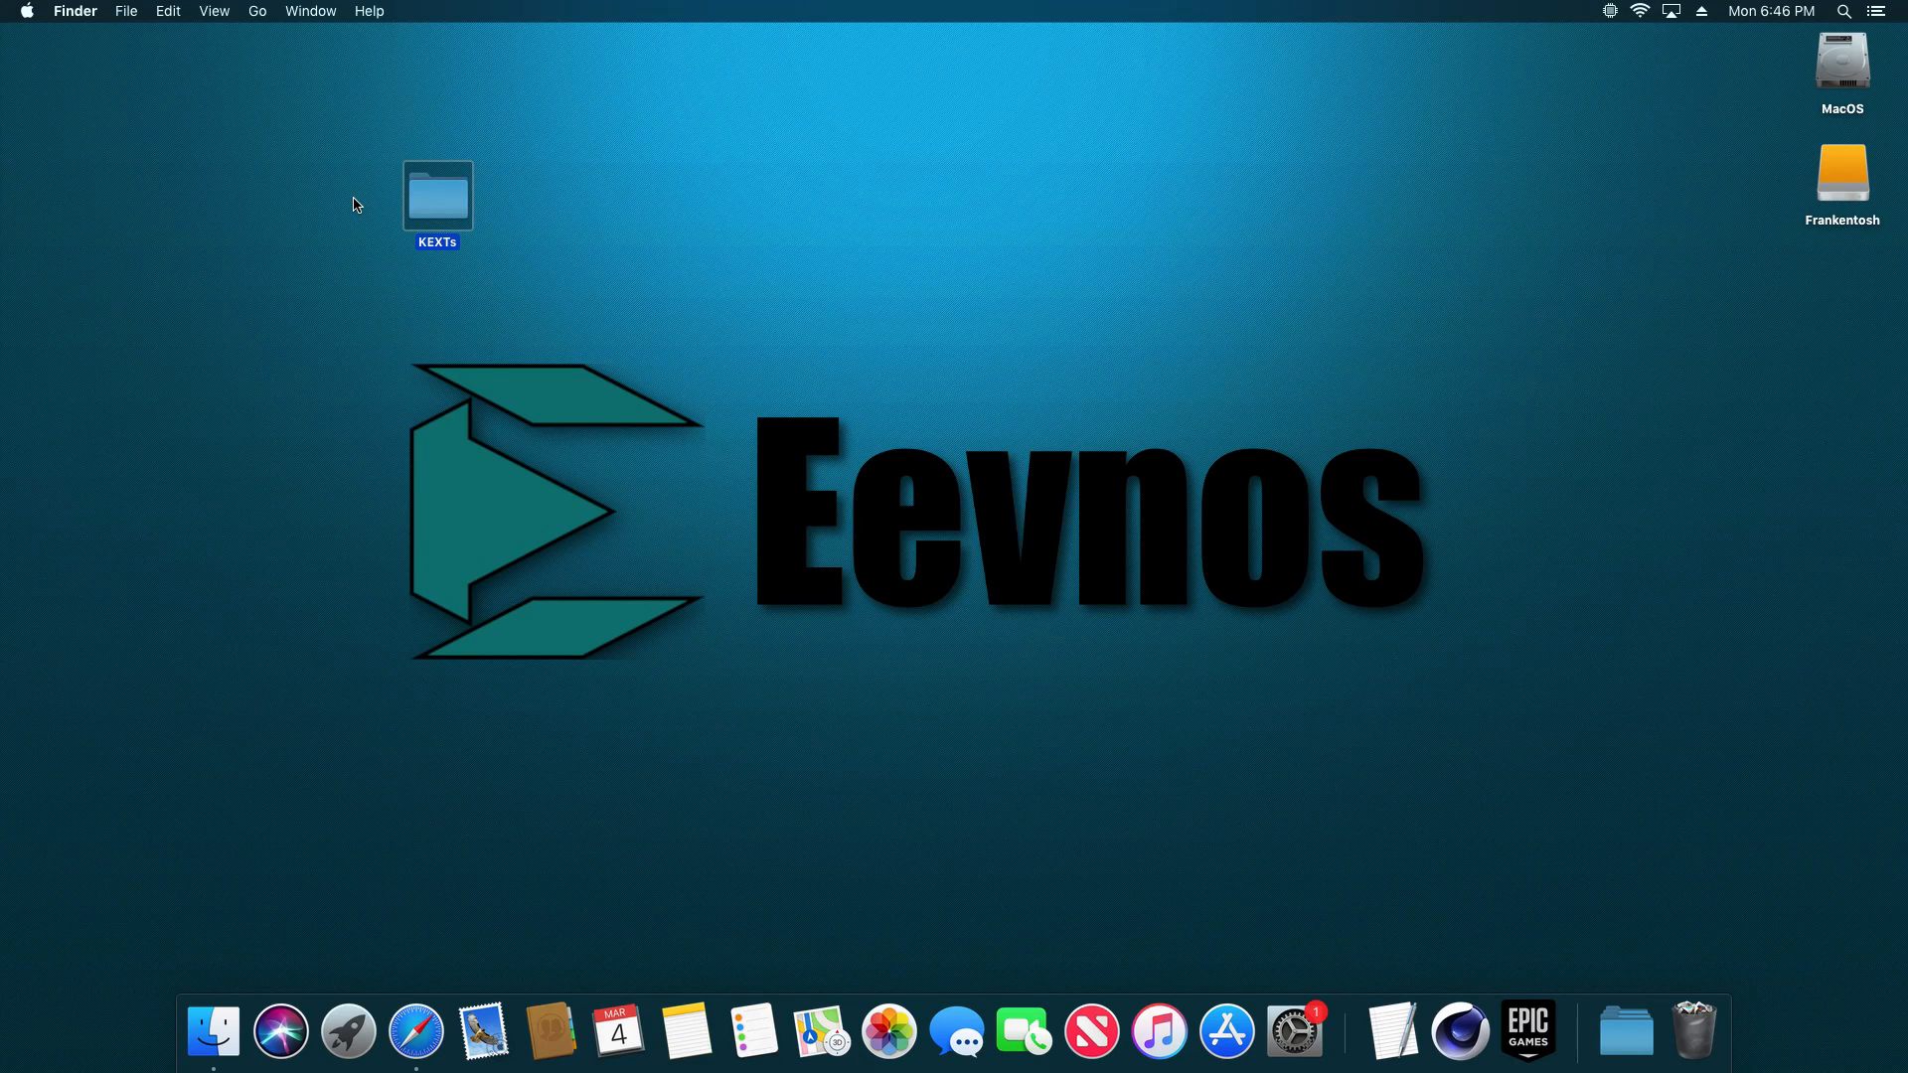
Step: Browse KEXTs > EFI > CLOVER, then jump back to KEXTs via the Back history
double_click(435, 196)
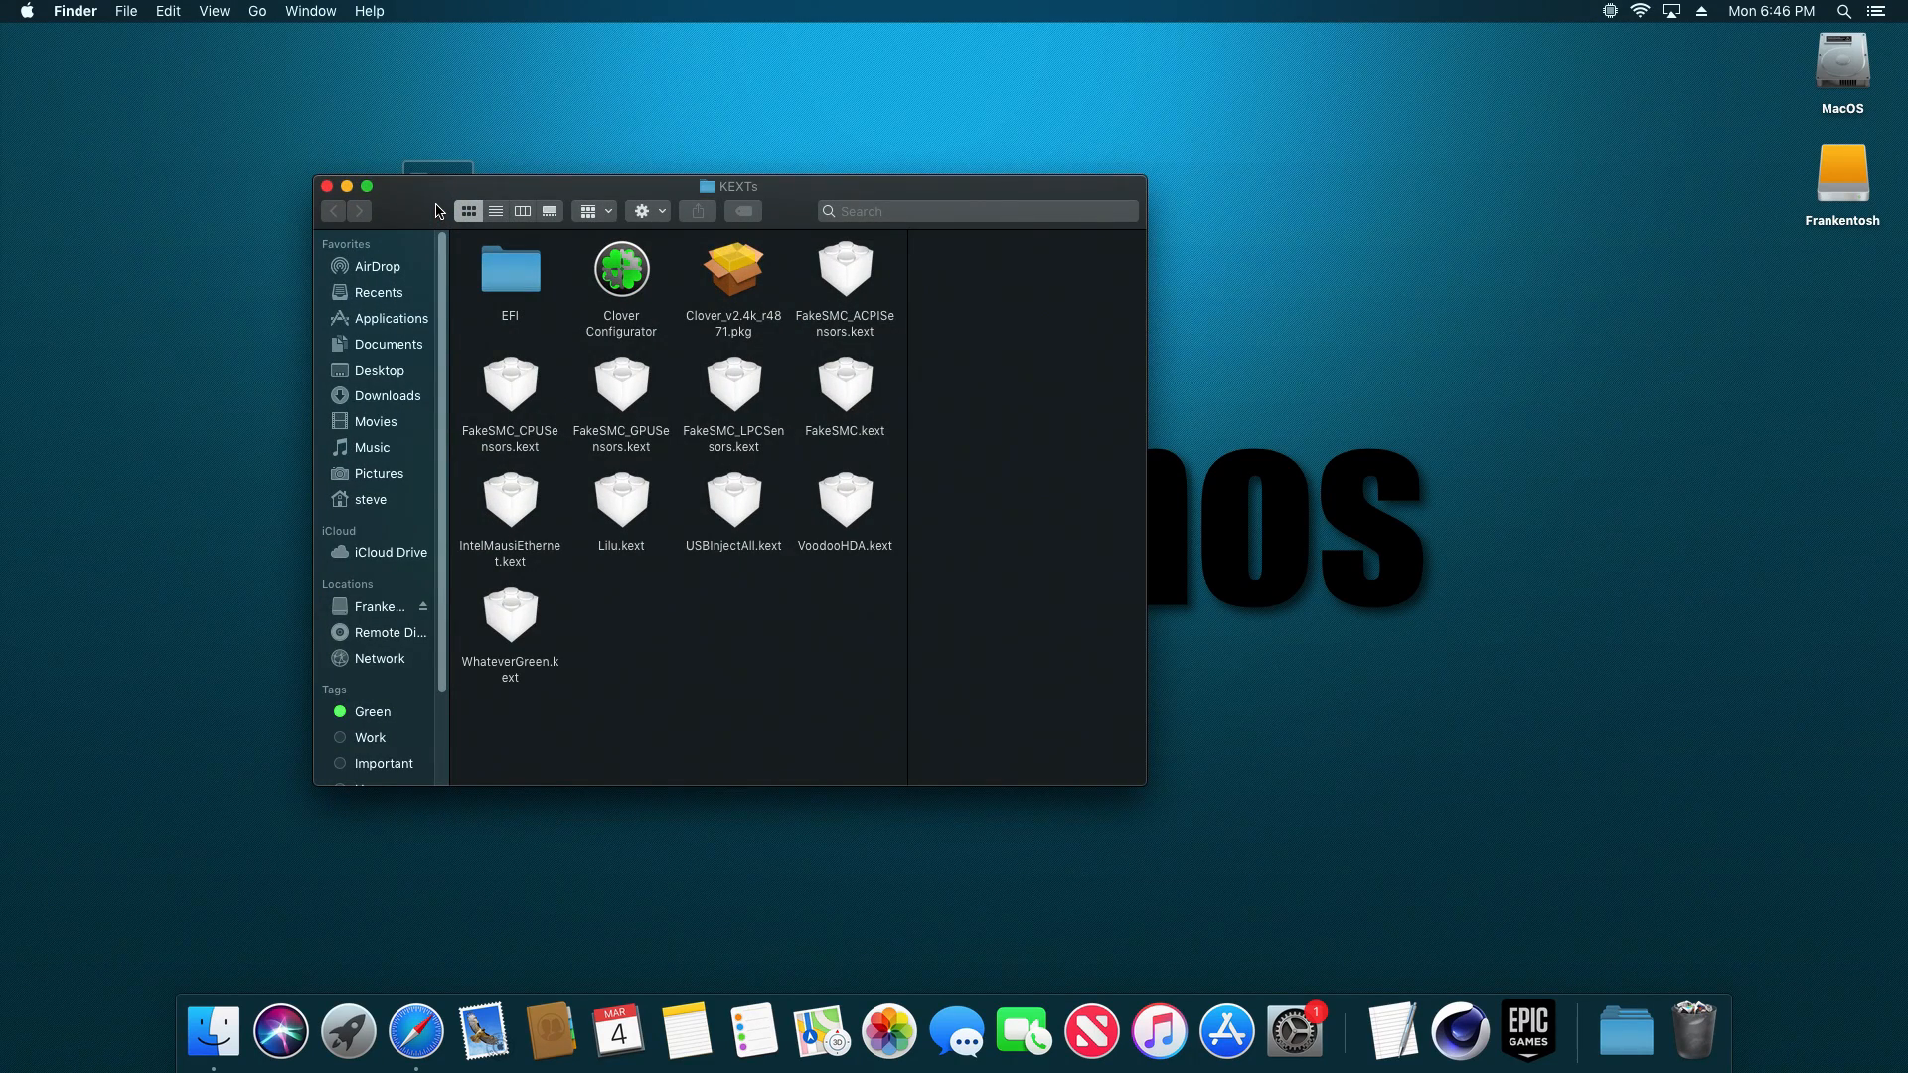
double_click(509, 269)
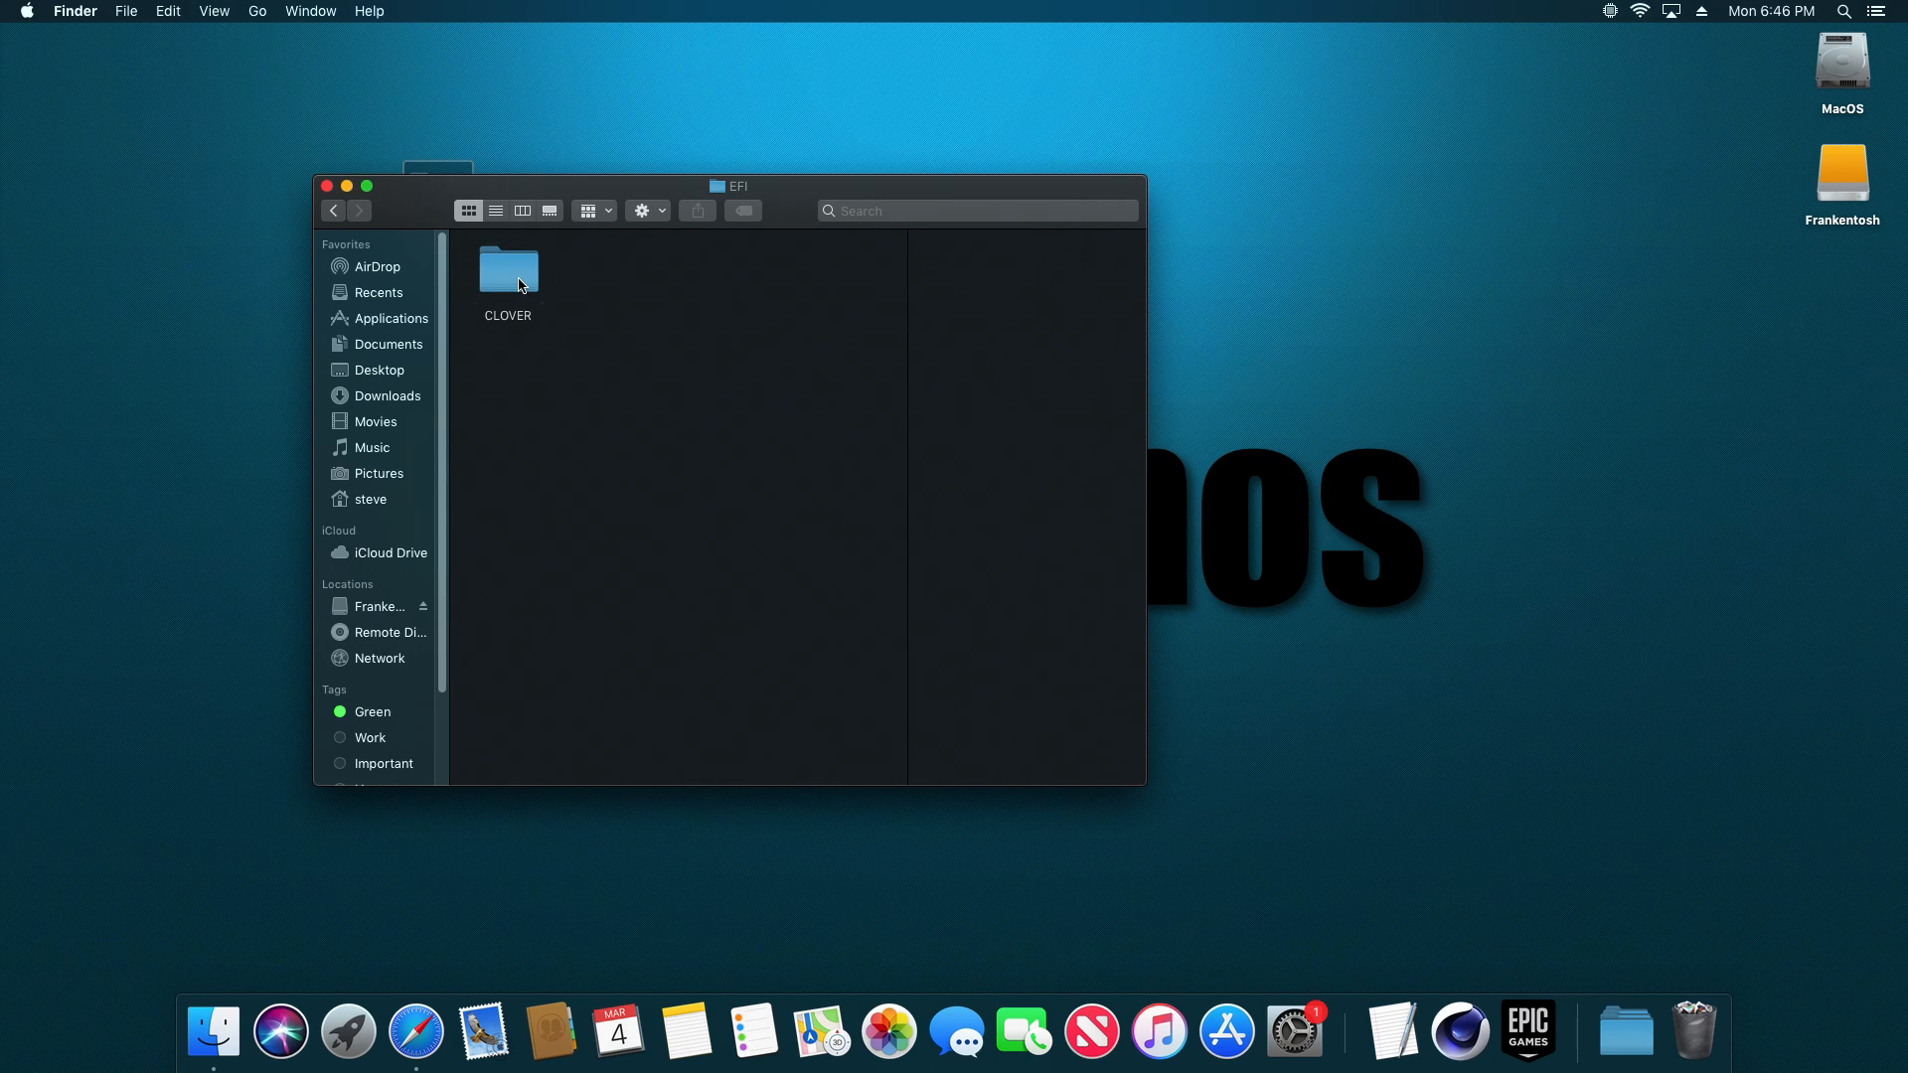
double_click(508, 270)
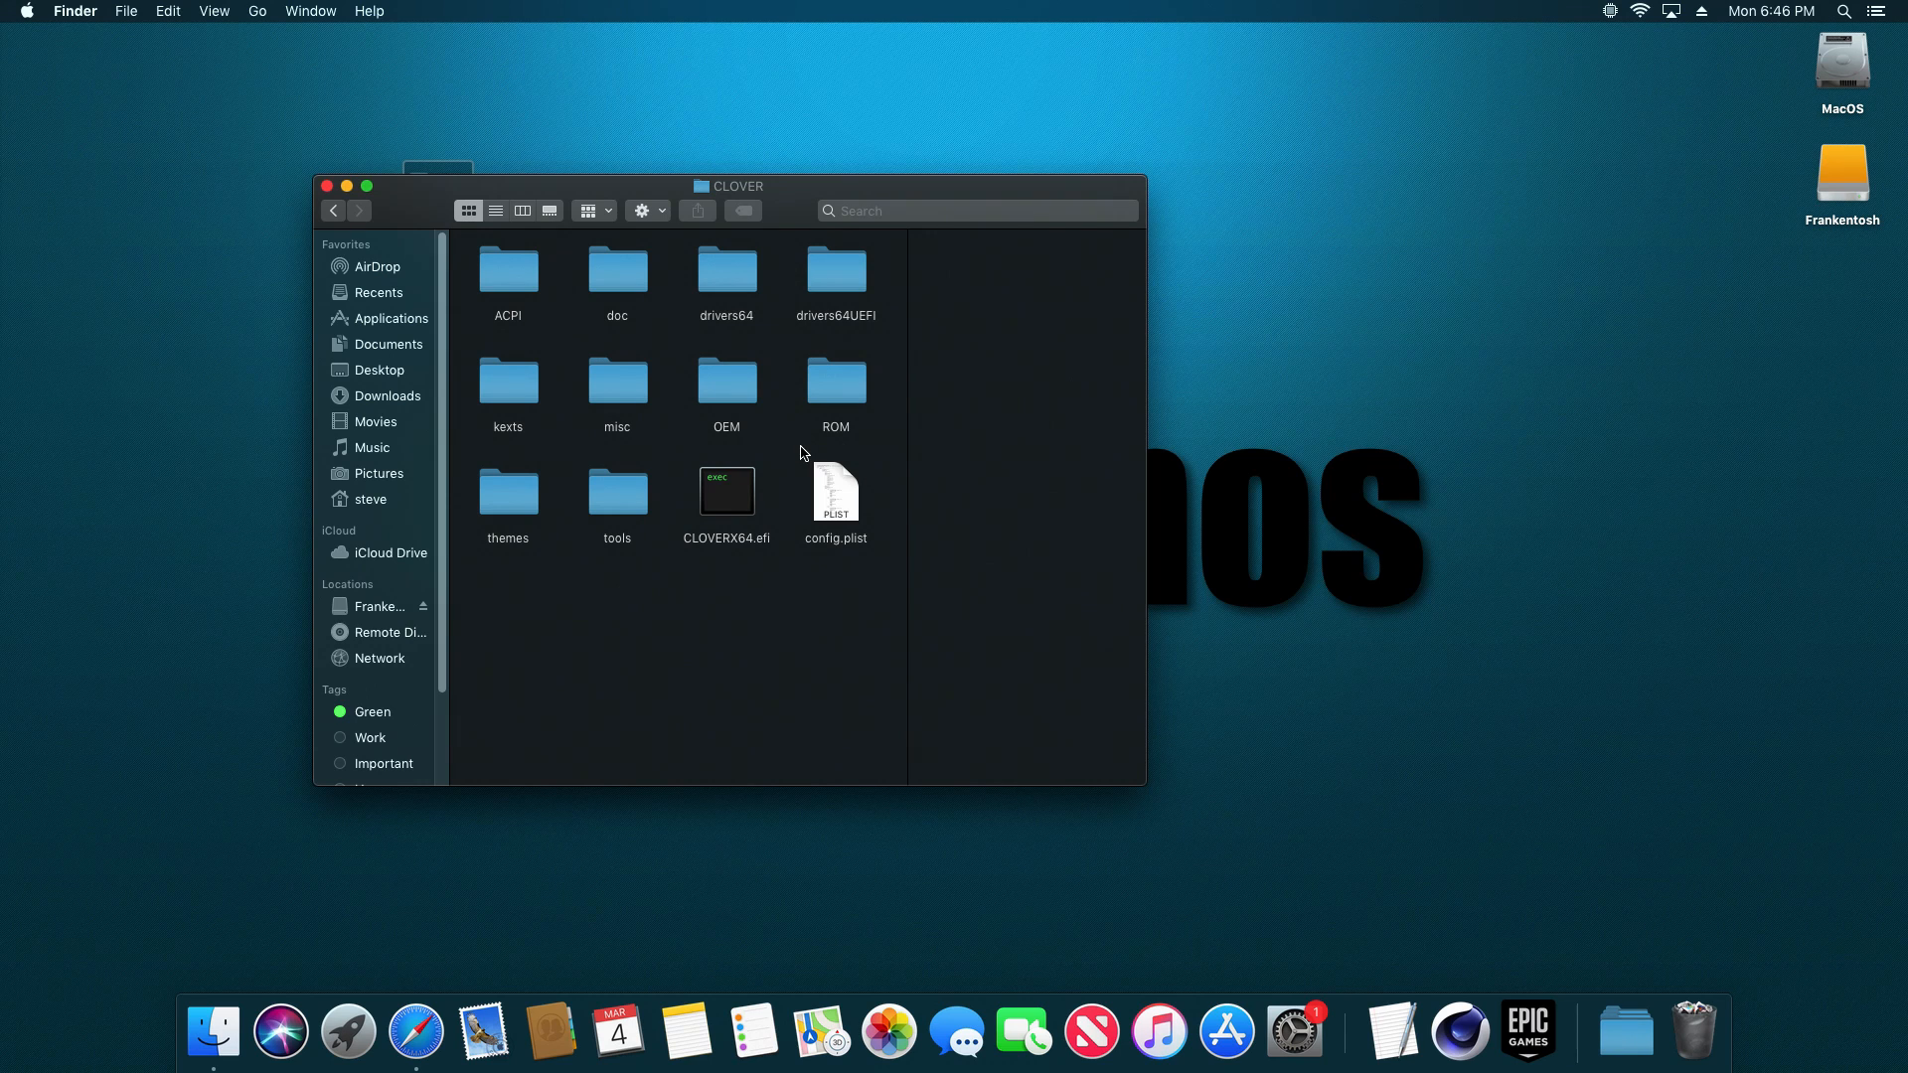
left_click(835, 493)
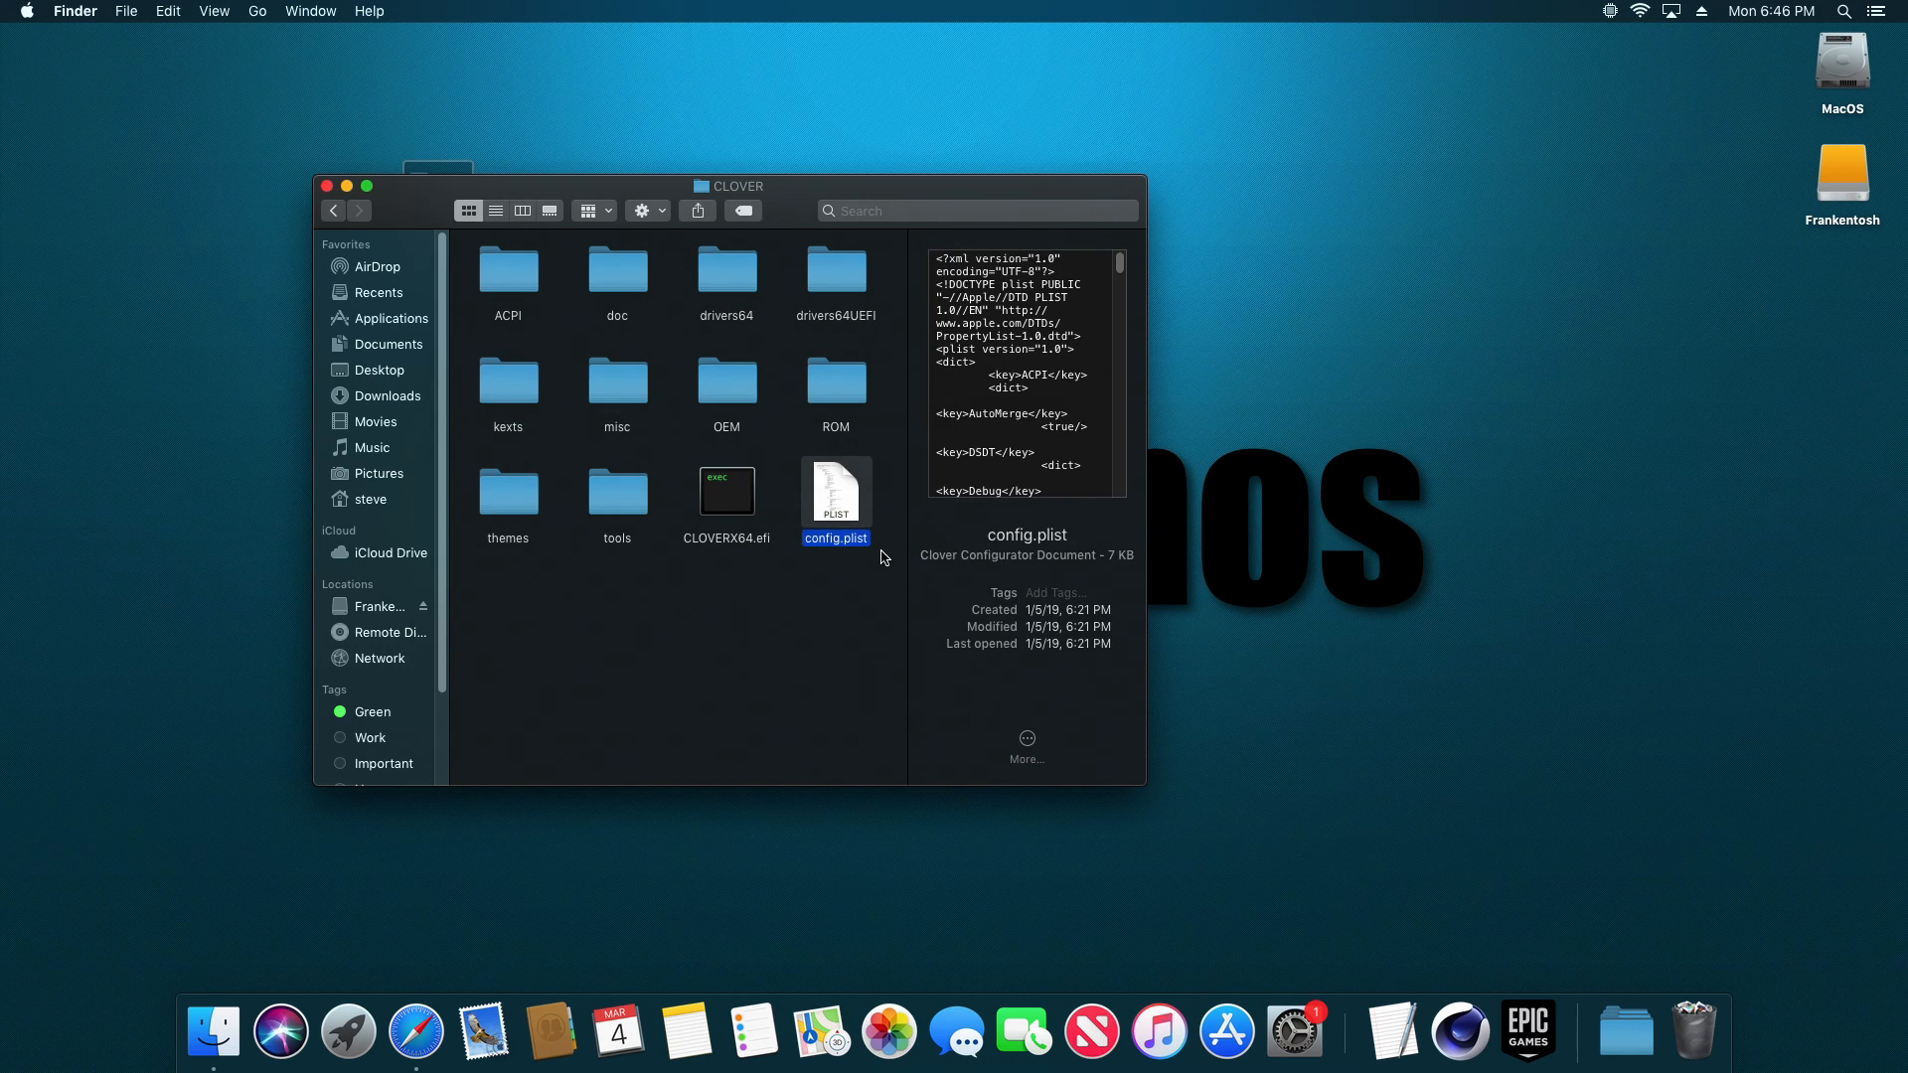
mouse_move(824, 533)
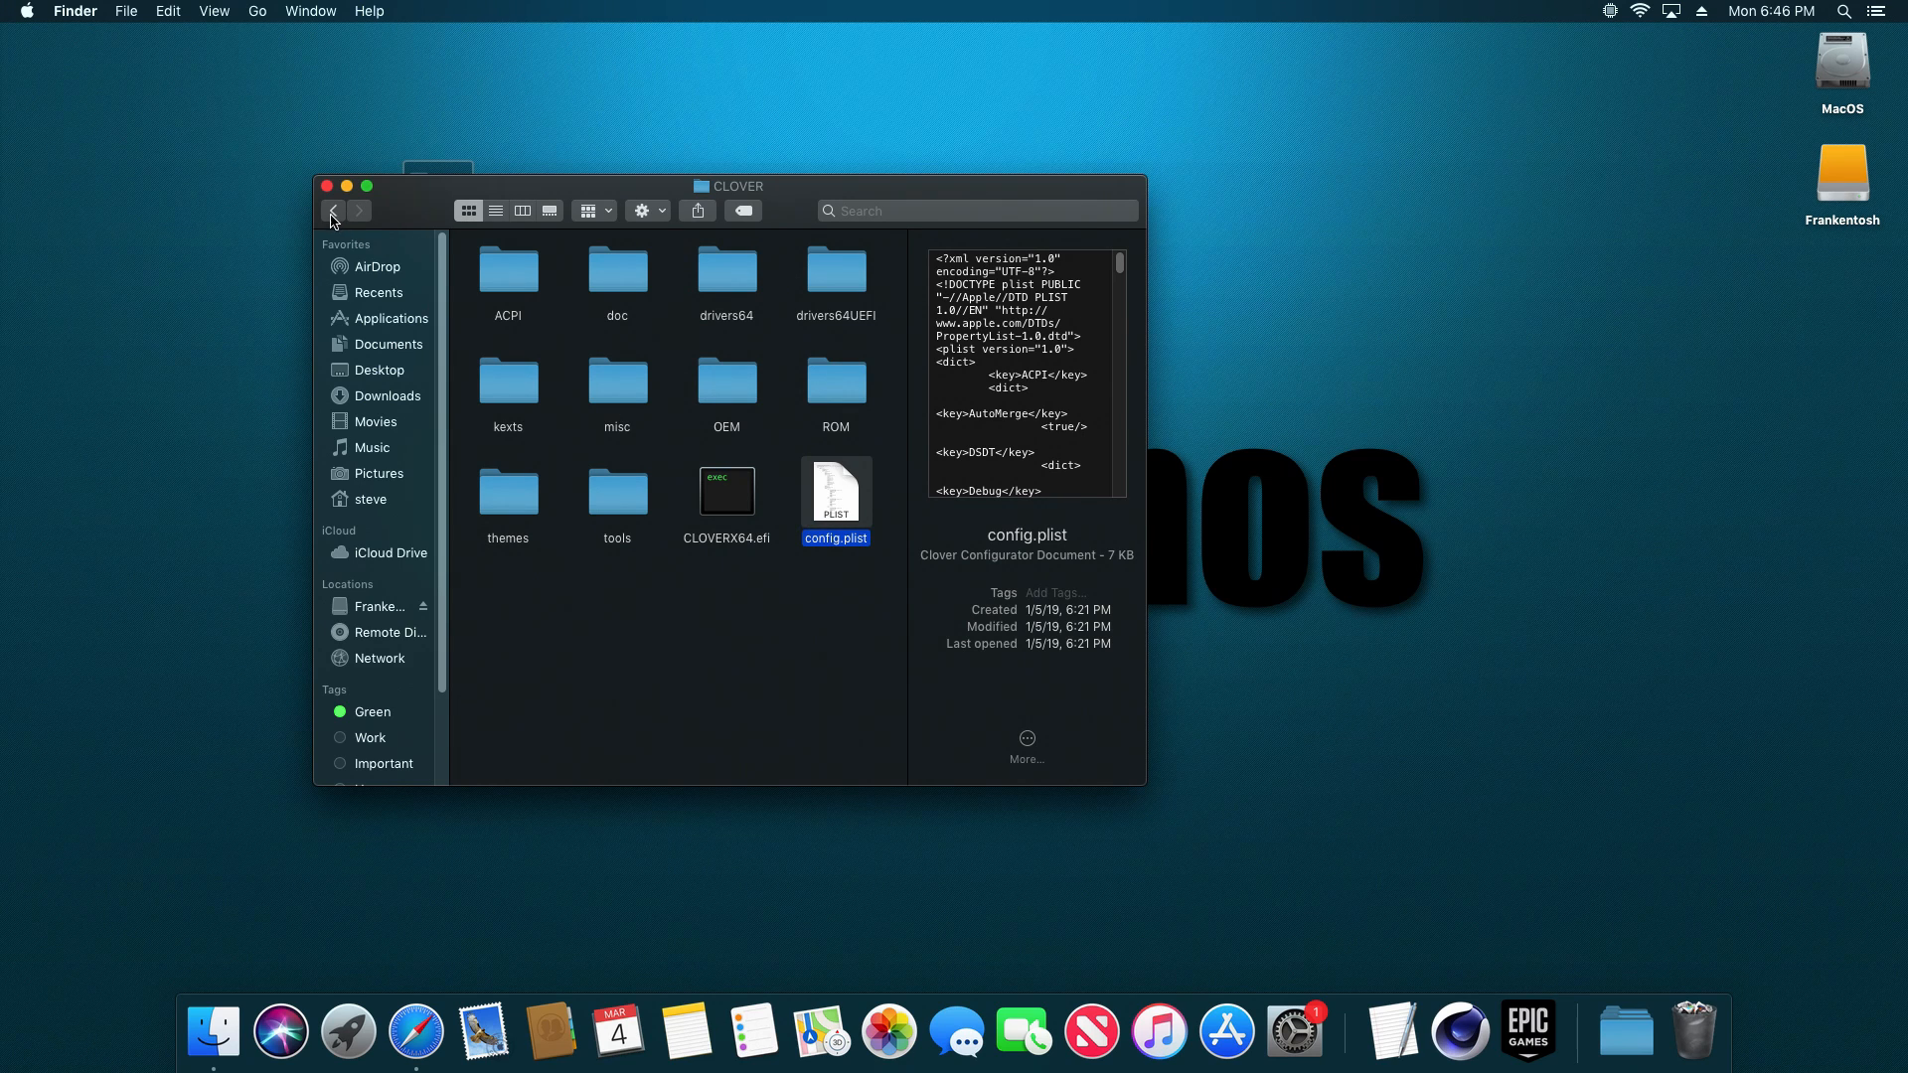
left_click(331, 212)
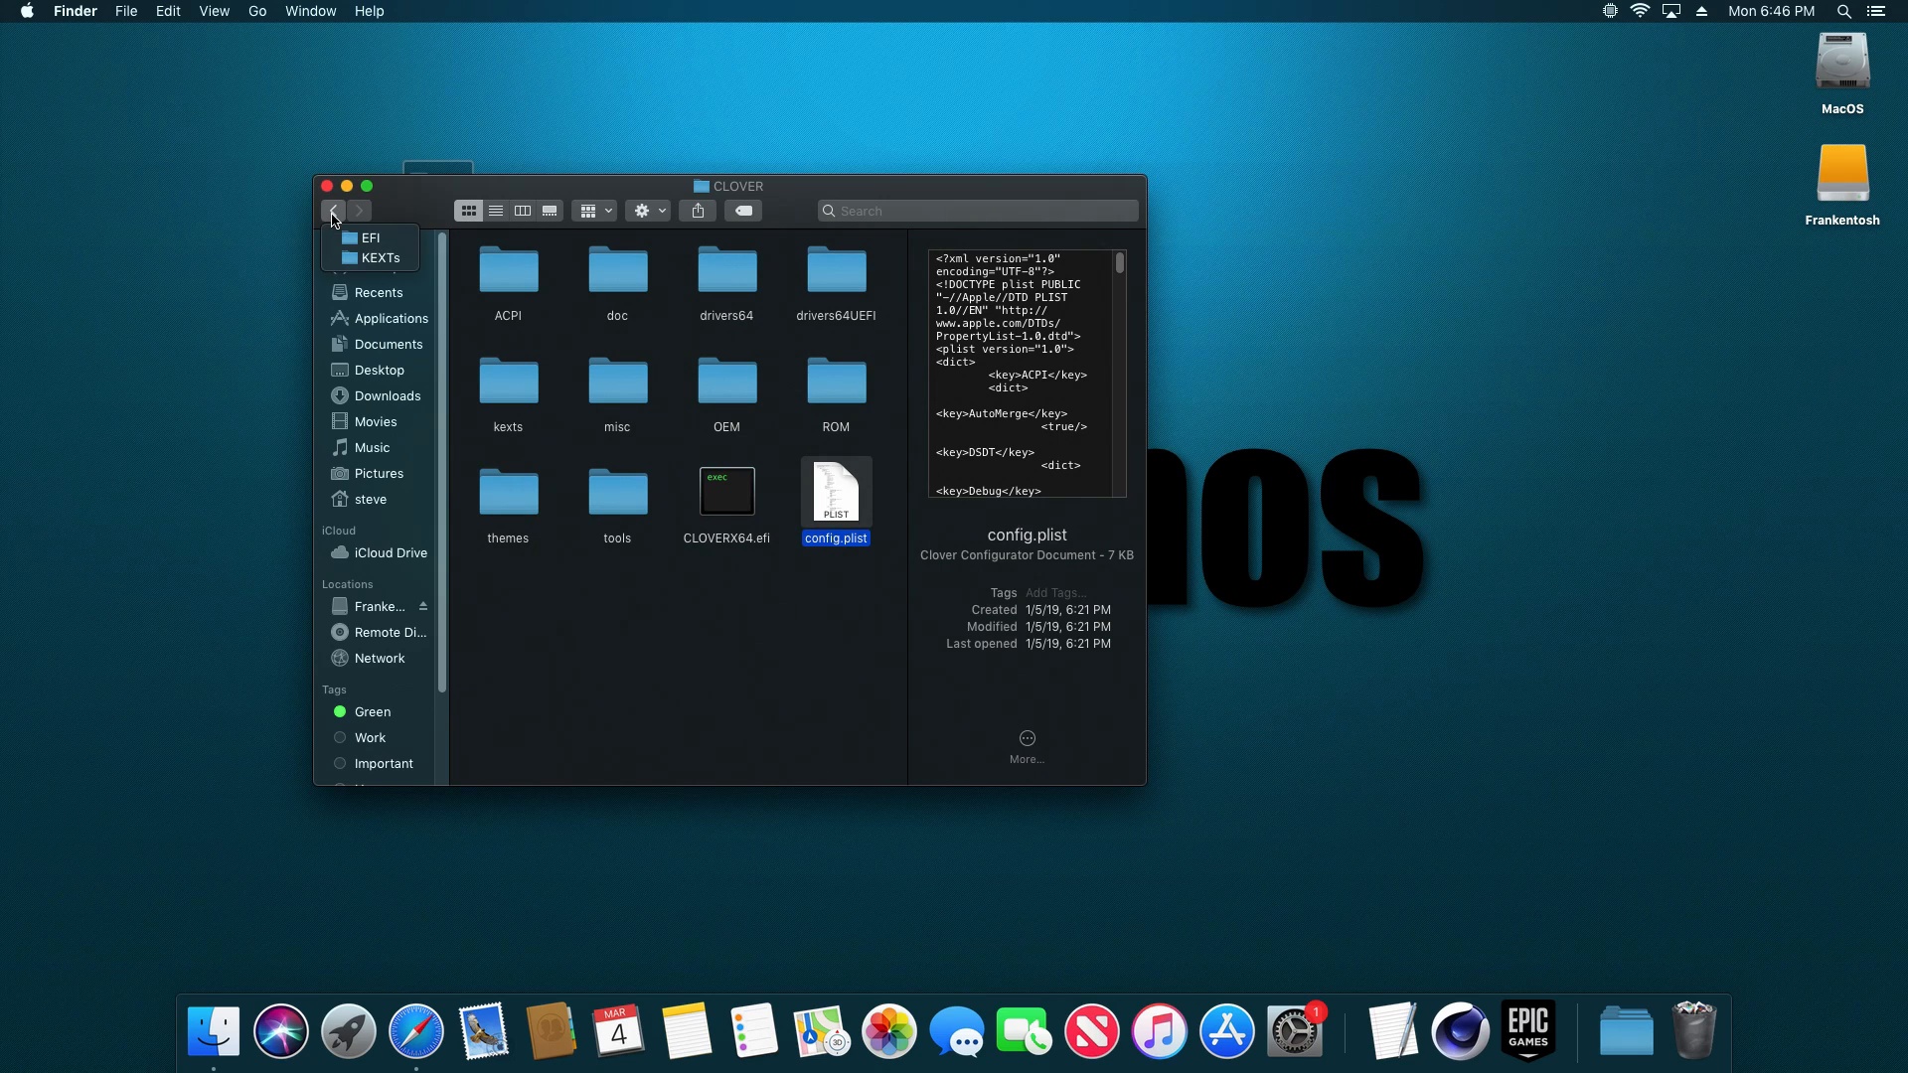
left_click(332, 211)
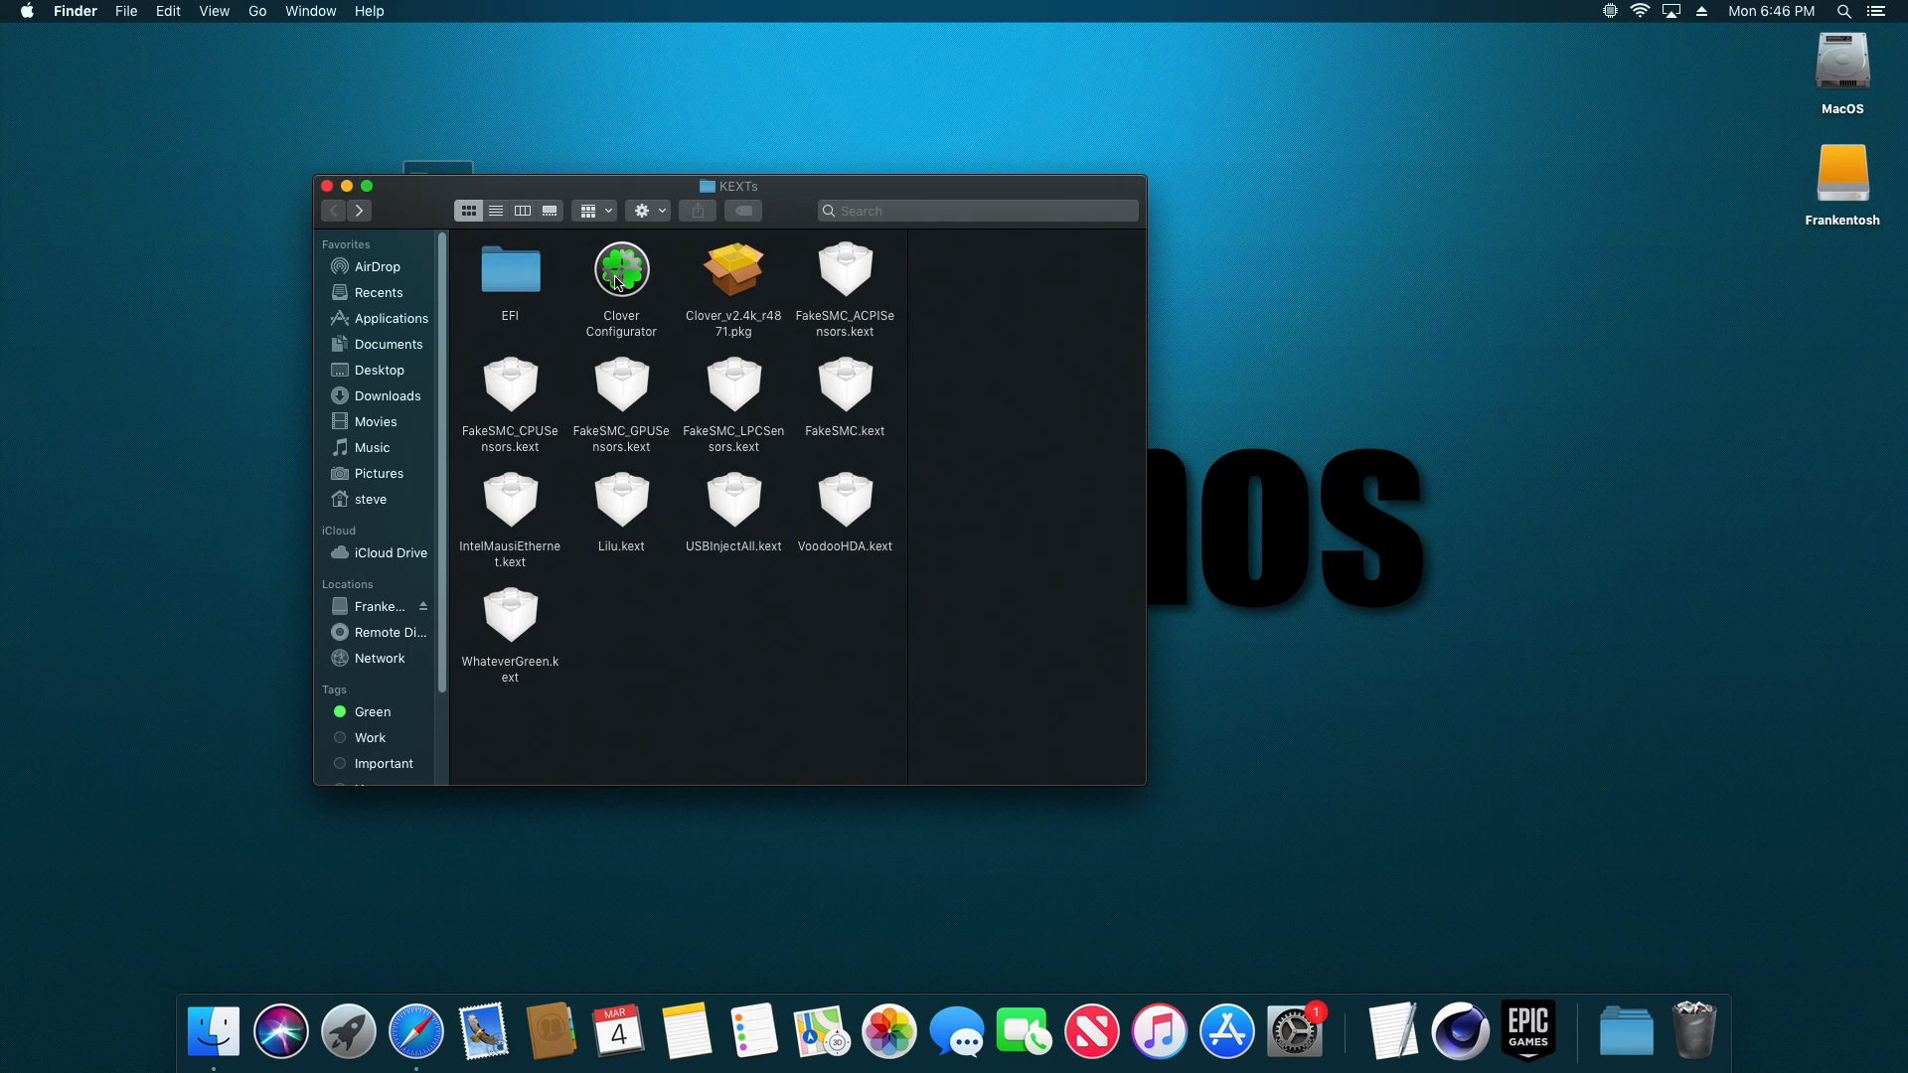
mouse_move(620, 311)
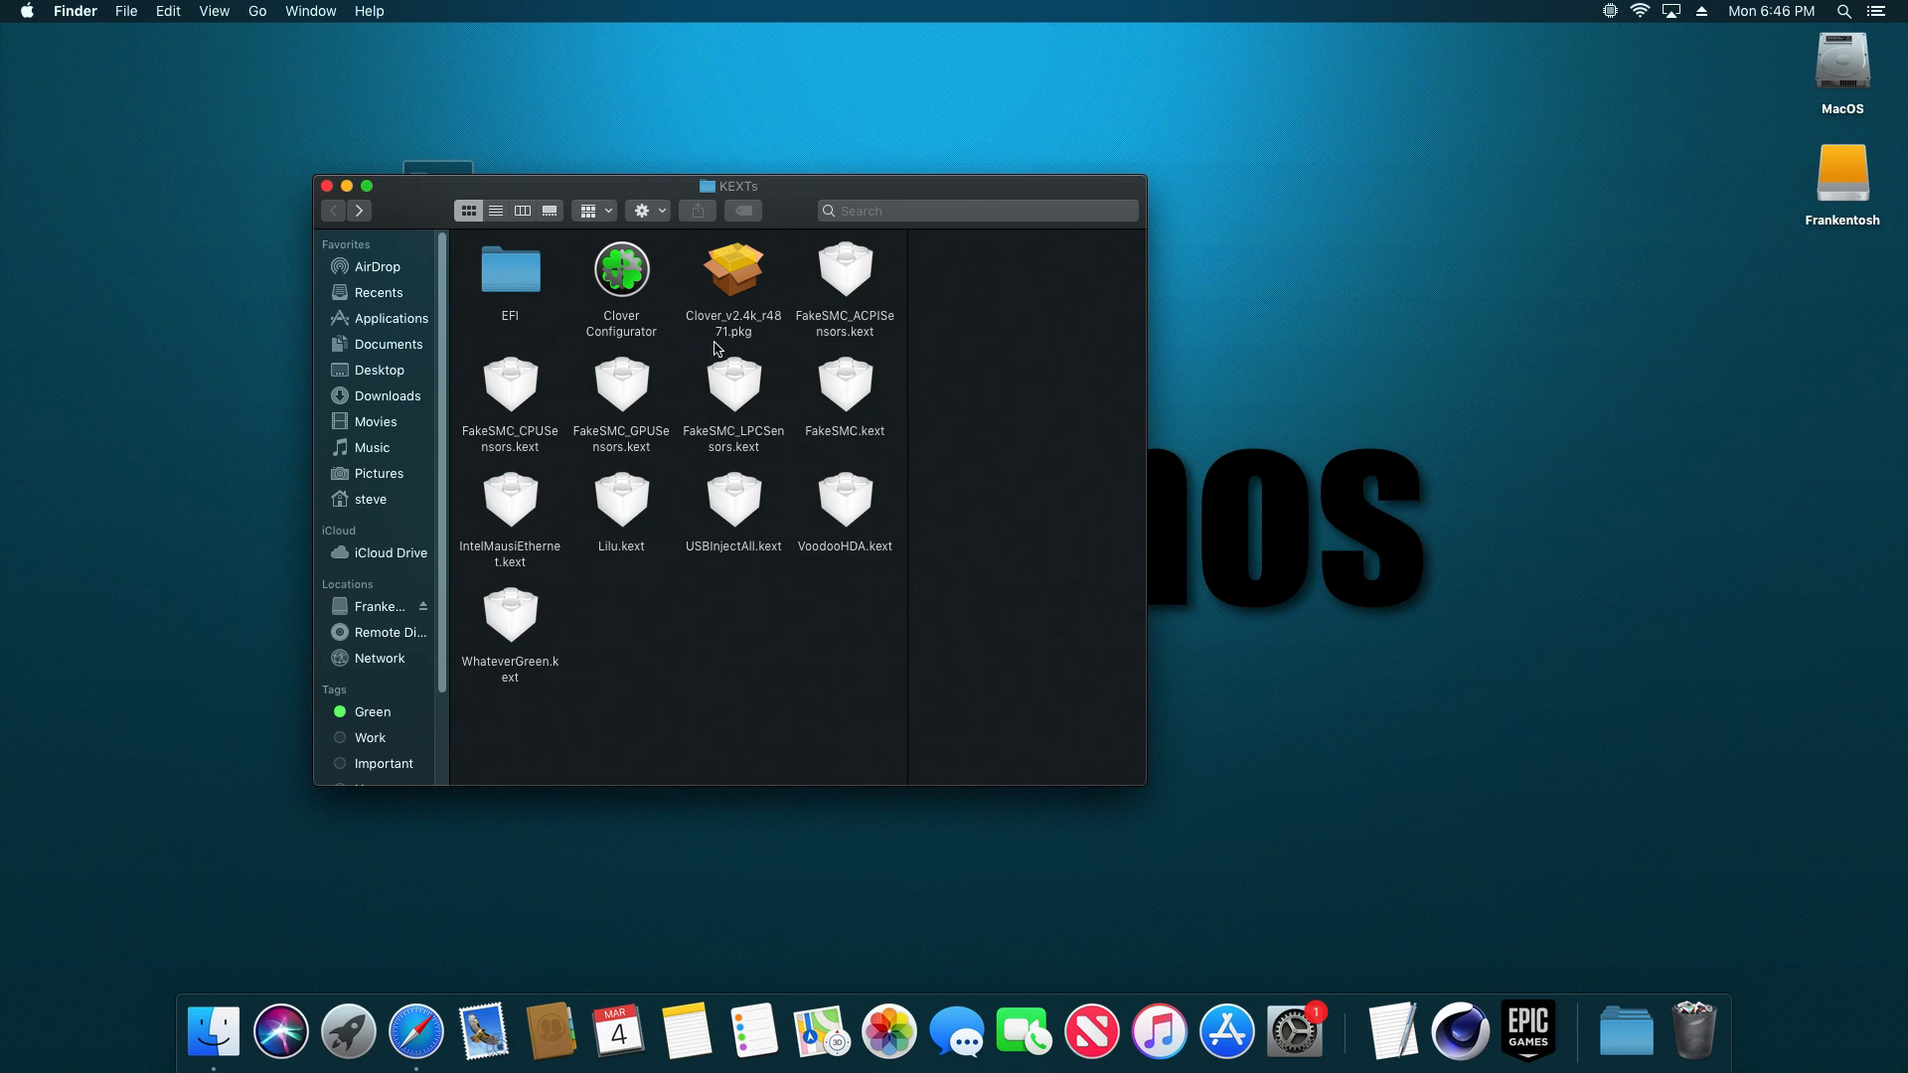
mouse_move(685, 260)
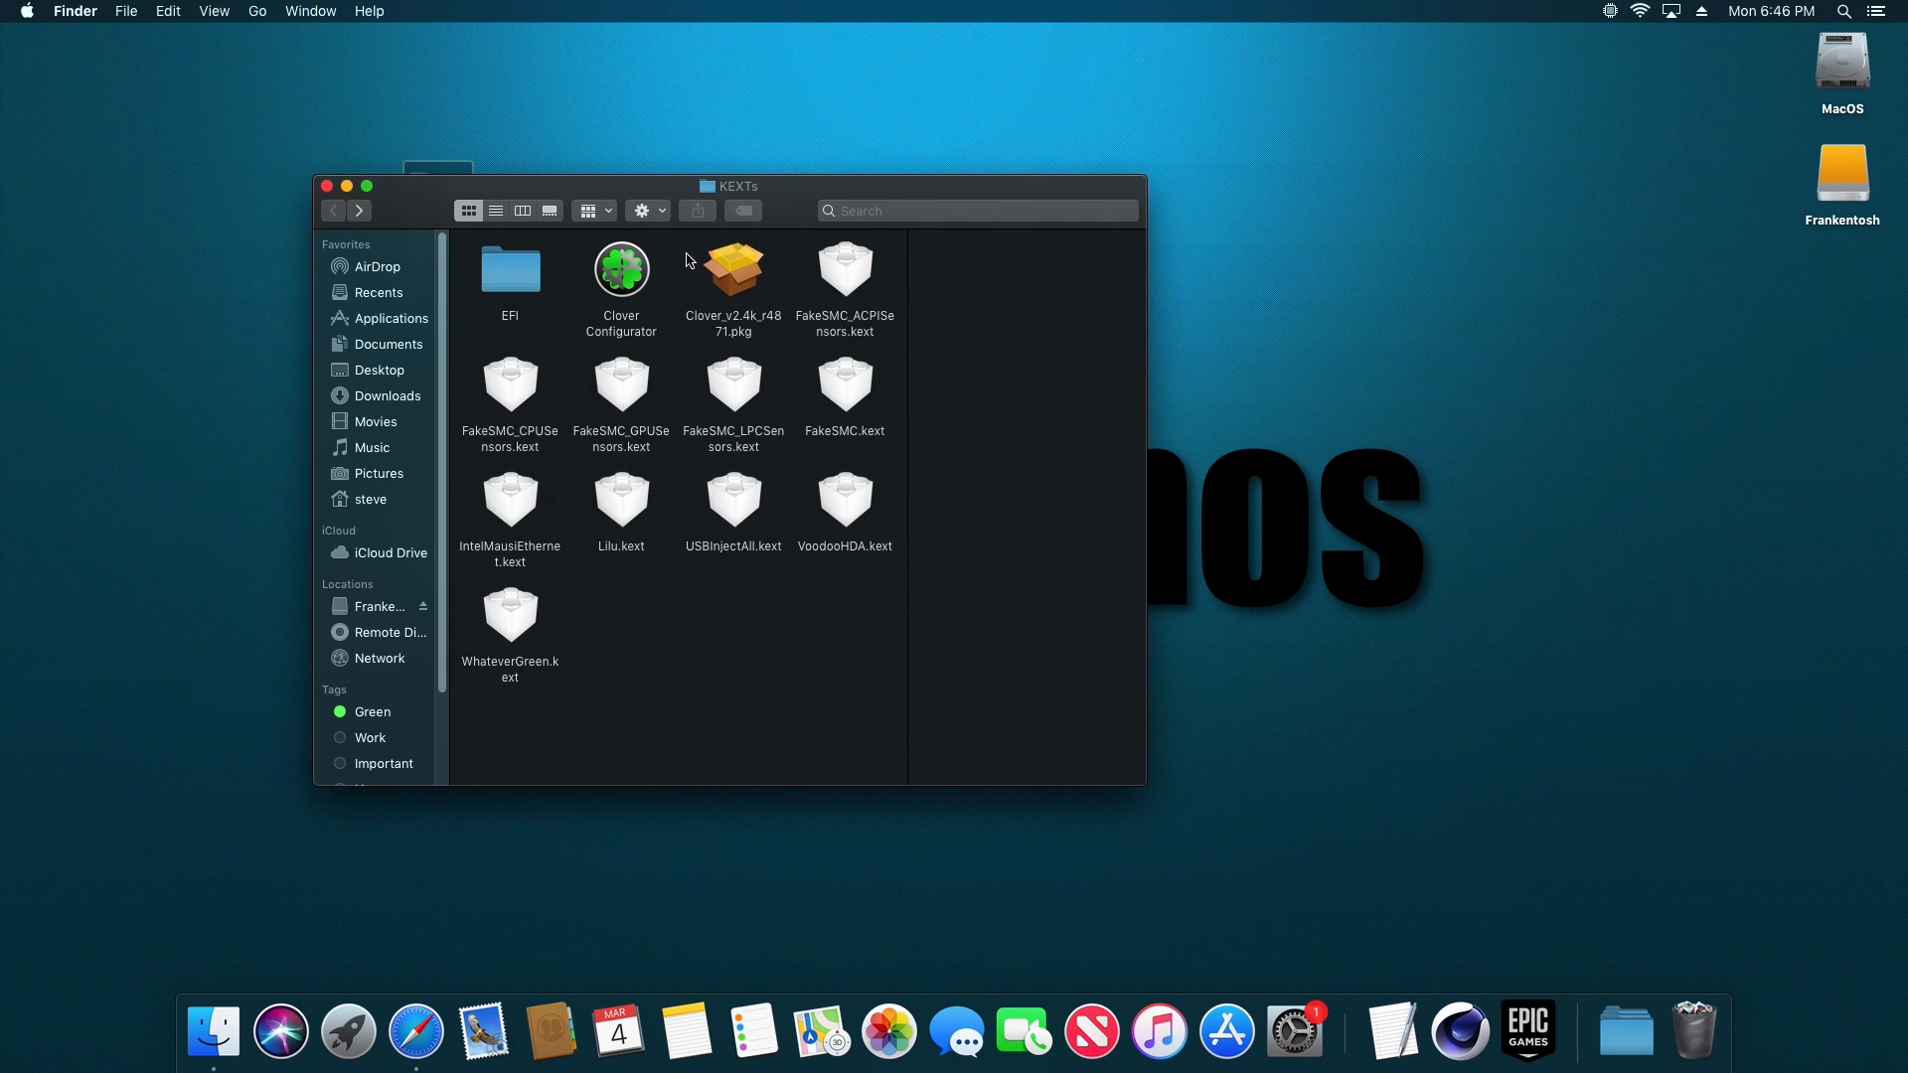
Step: Review the KEXTs folder, selecting the Clover package, VoodooHDA and FakeSMC kexts
left_click(732, 267)
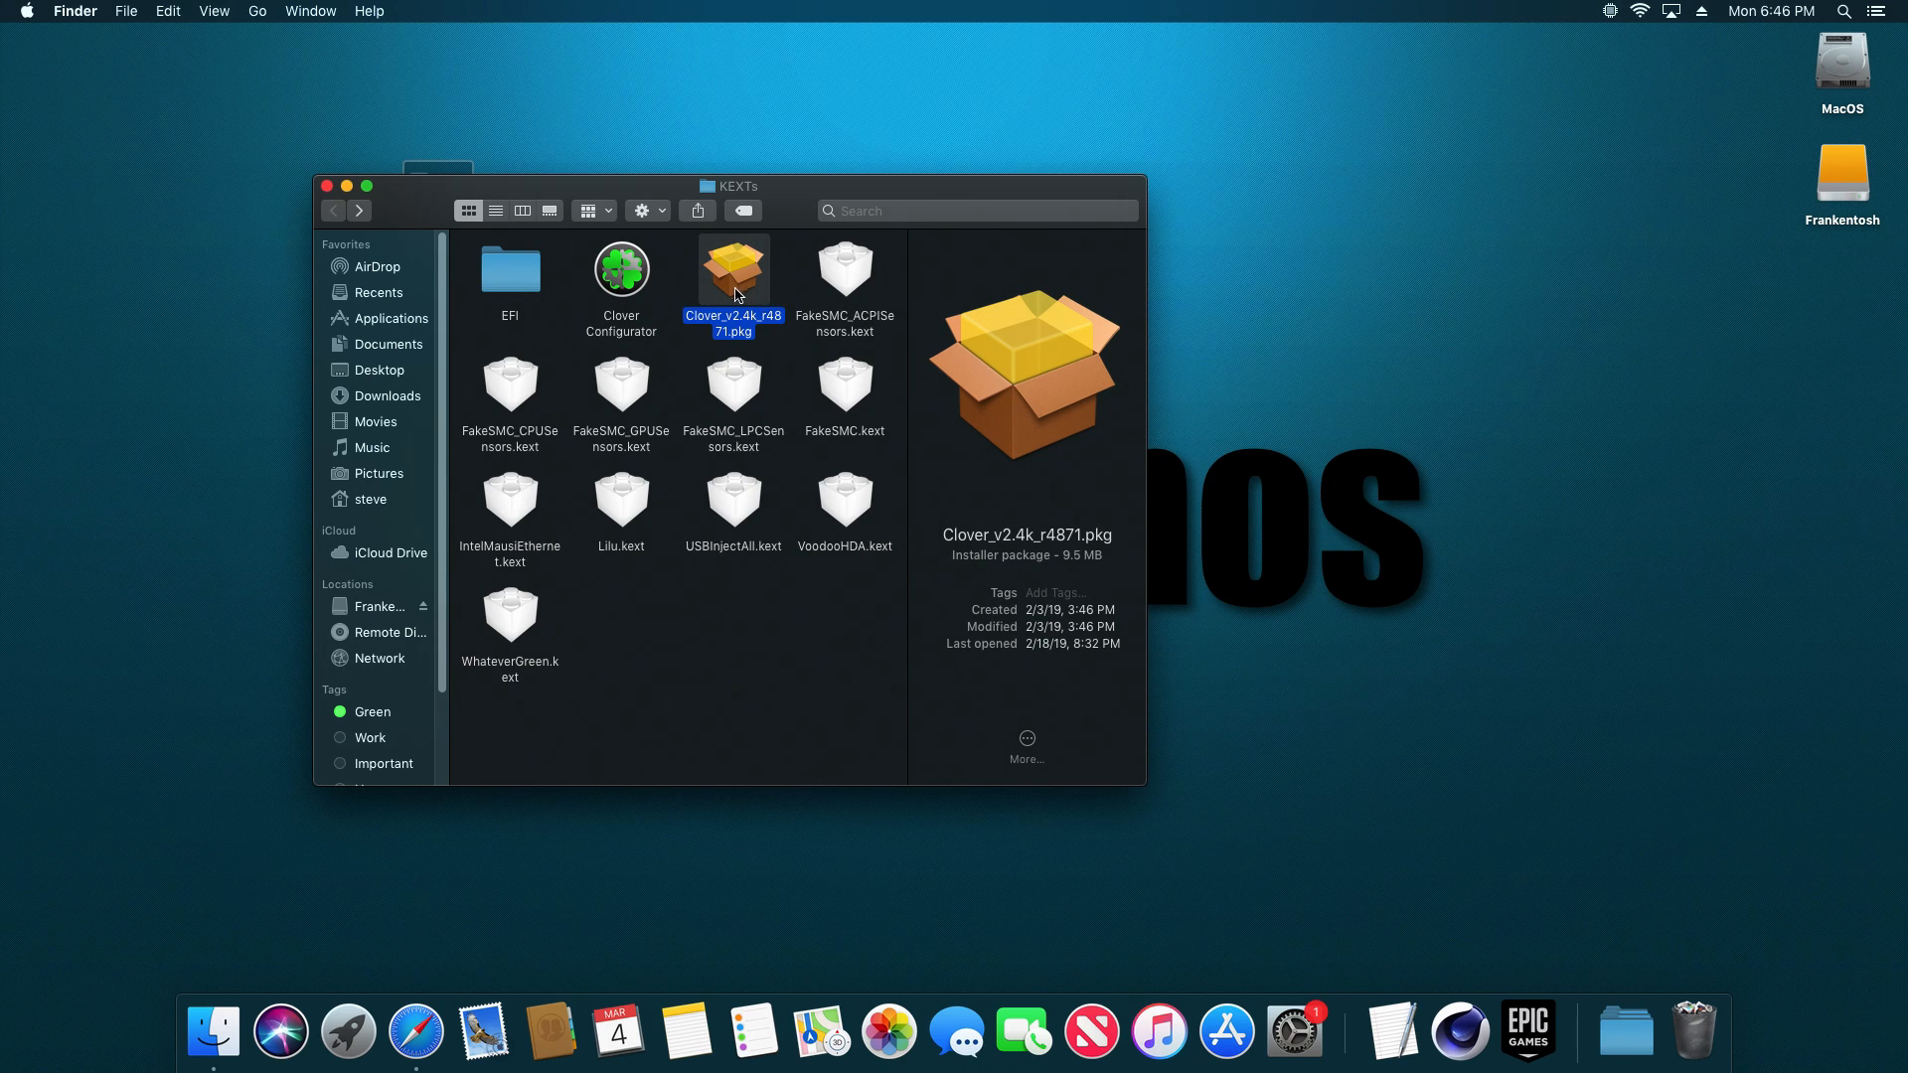
mouse_move(808, 287)
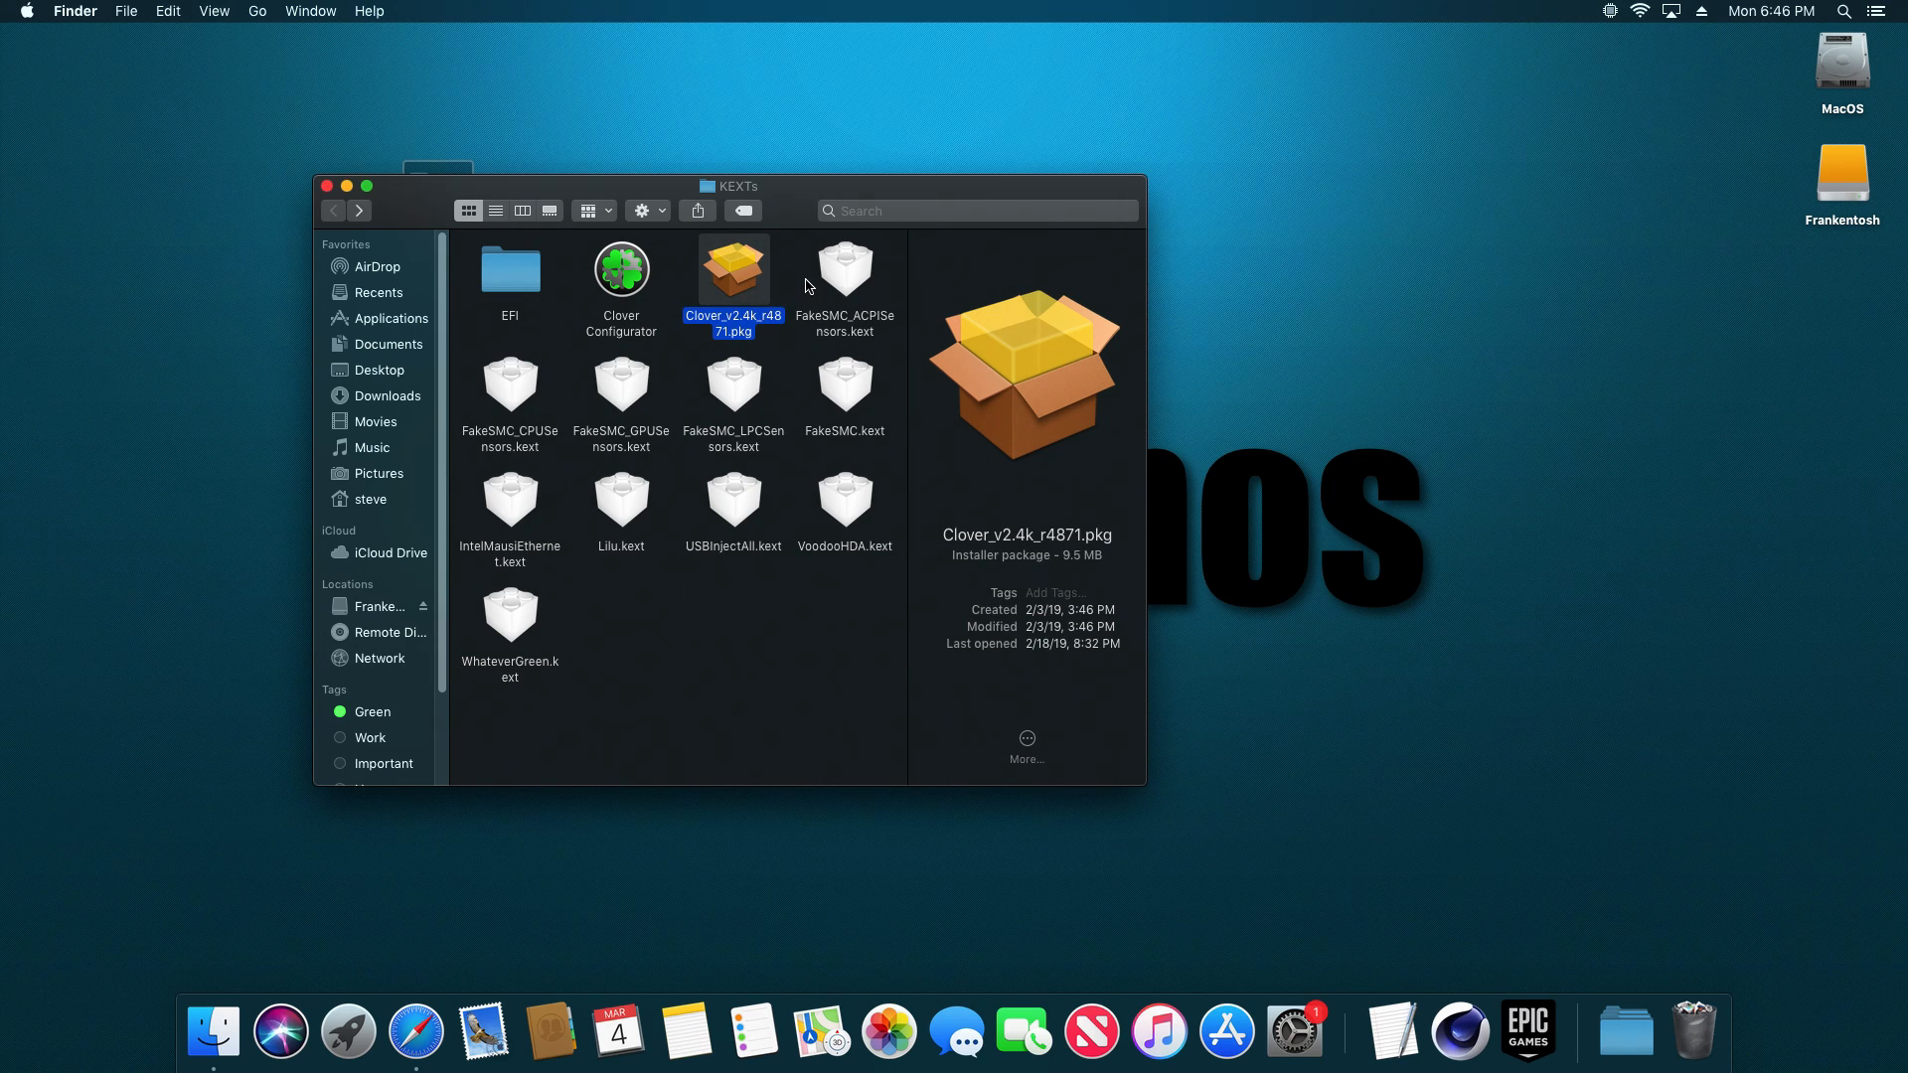
mouse_move(813, 267)
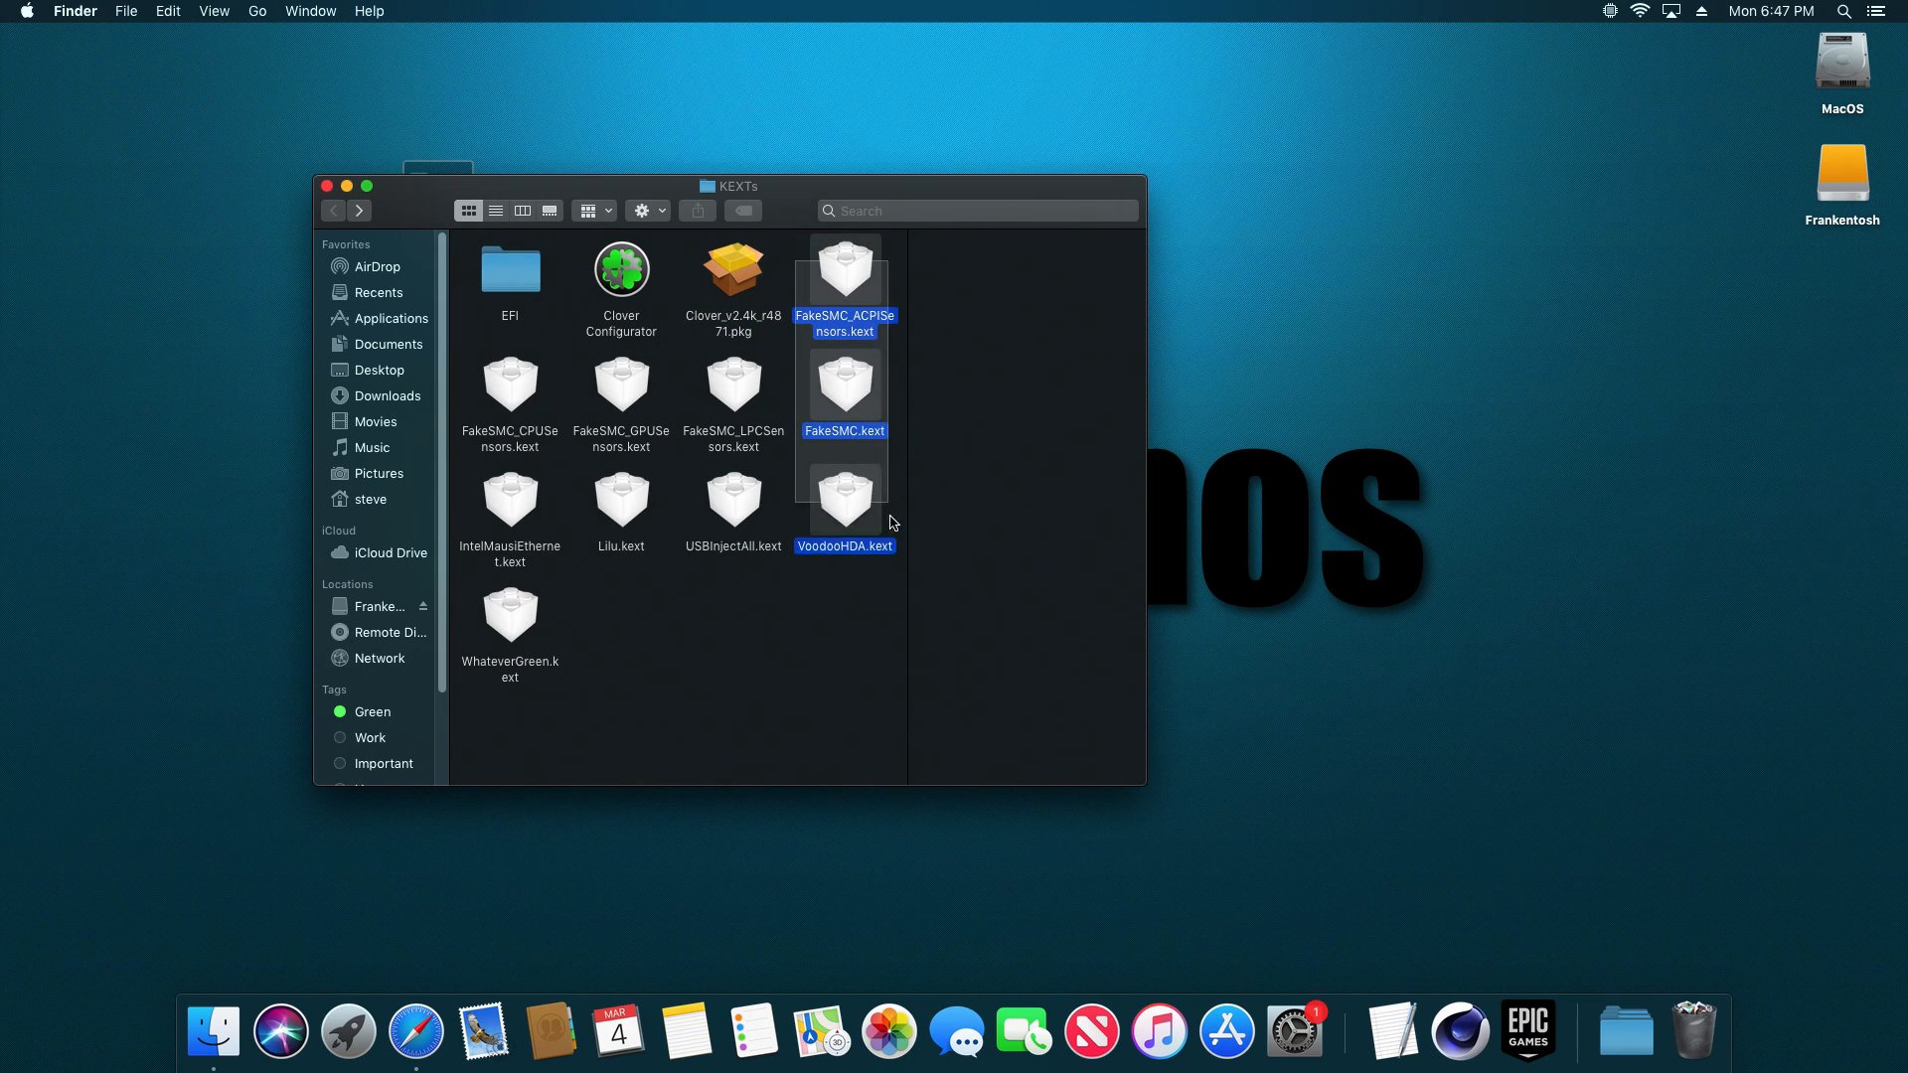
left_click(779, 592)
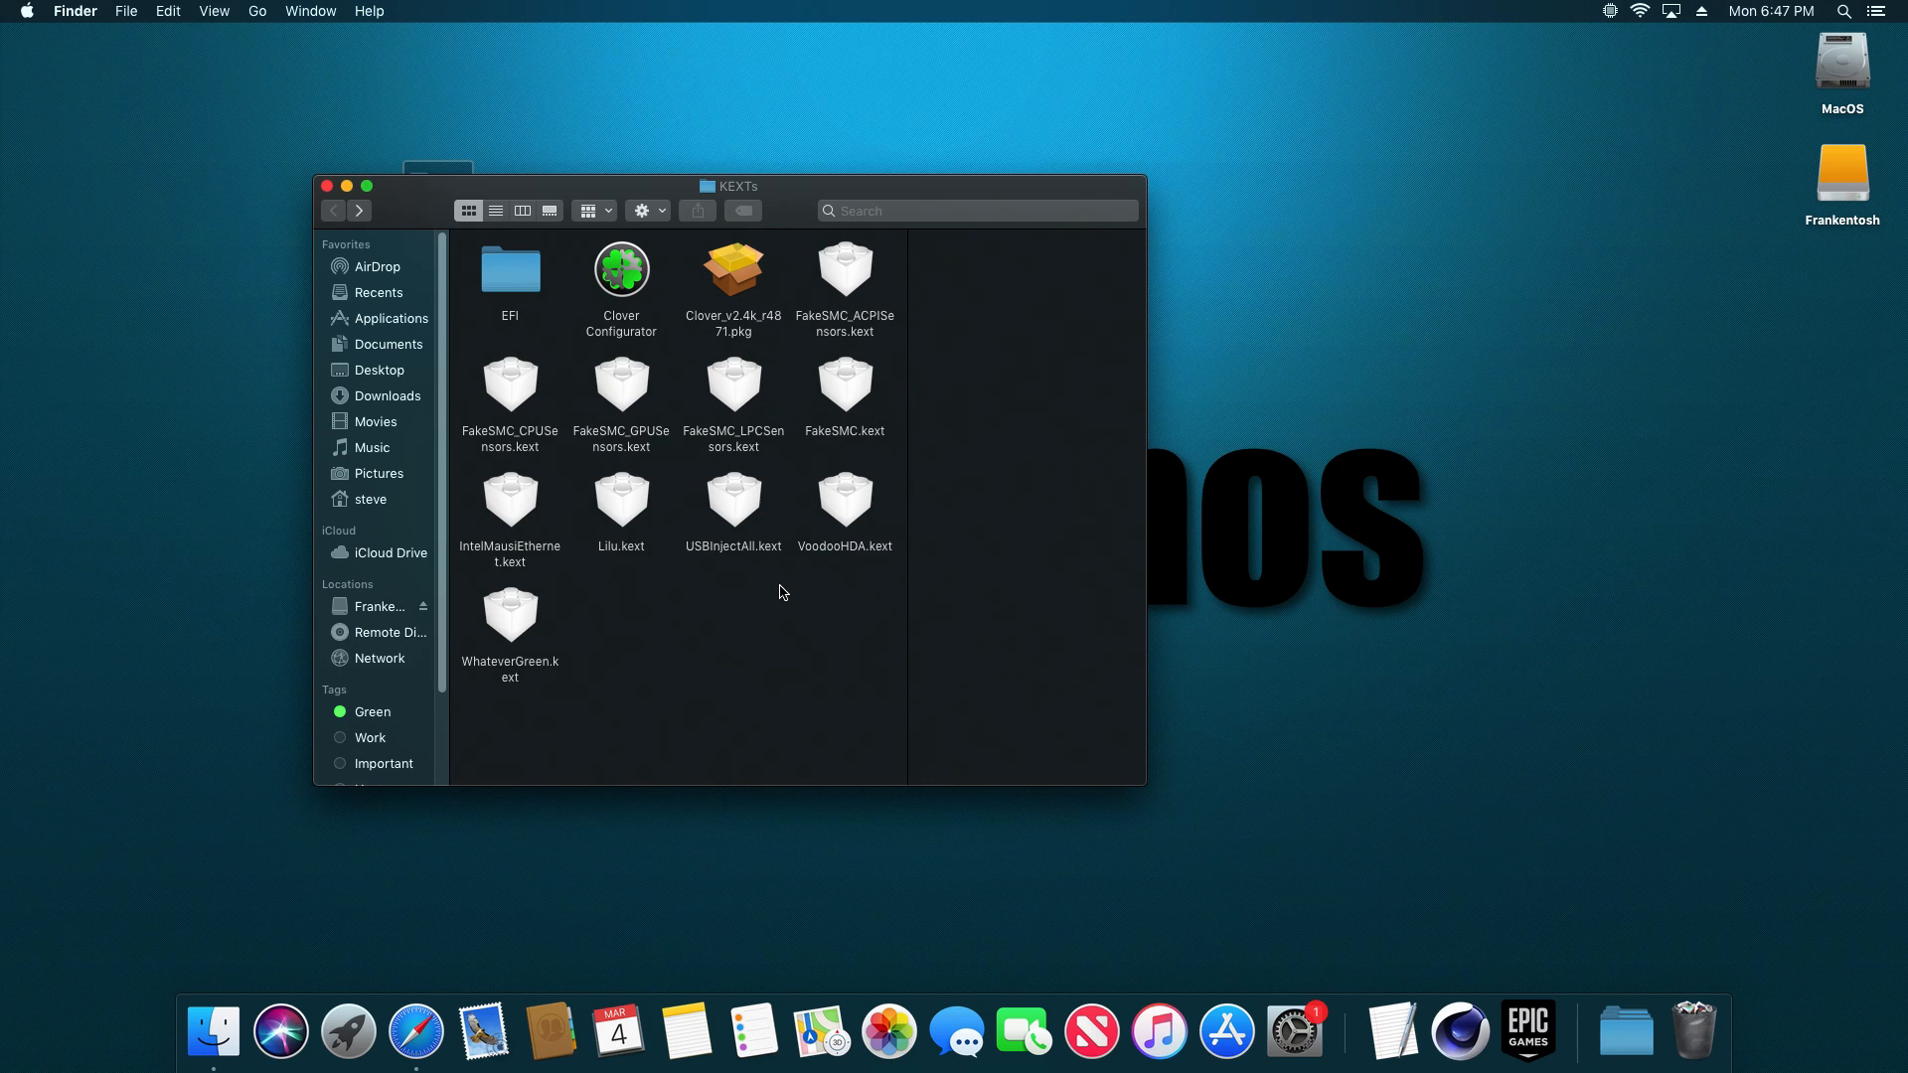
mouse_move(932, 510)
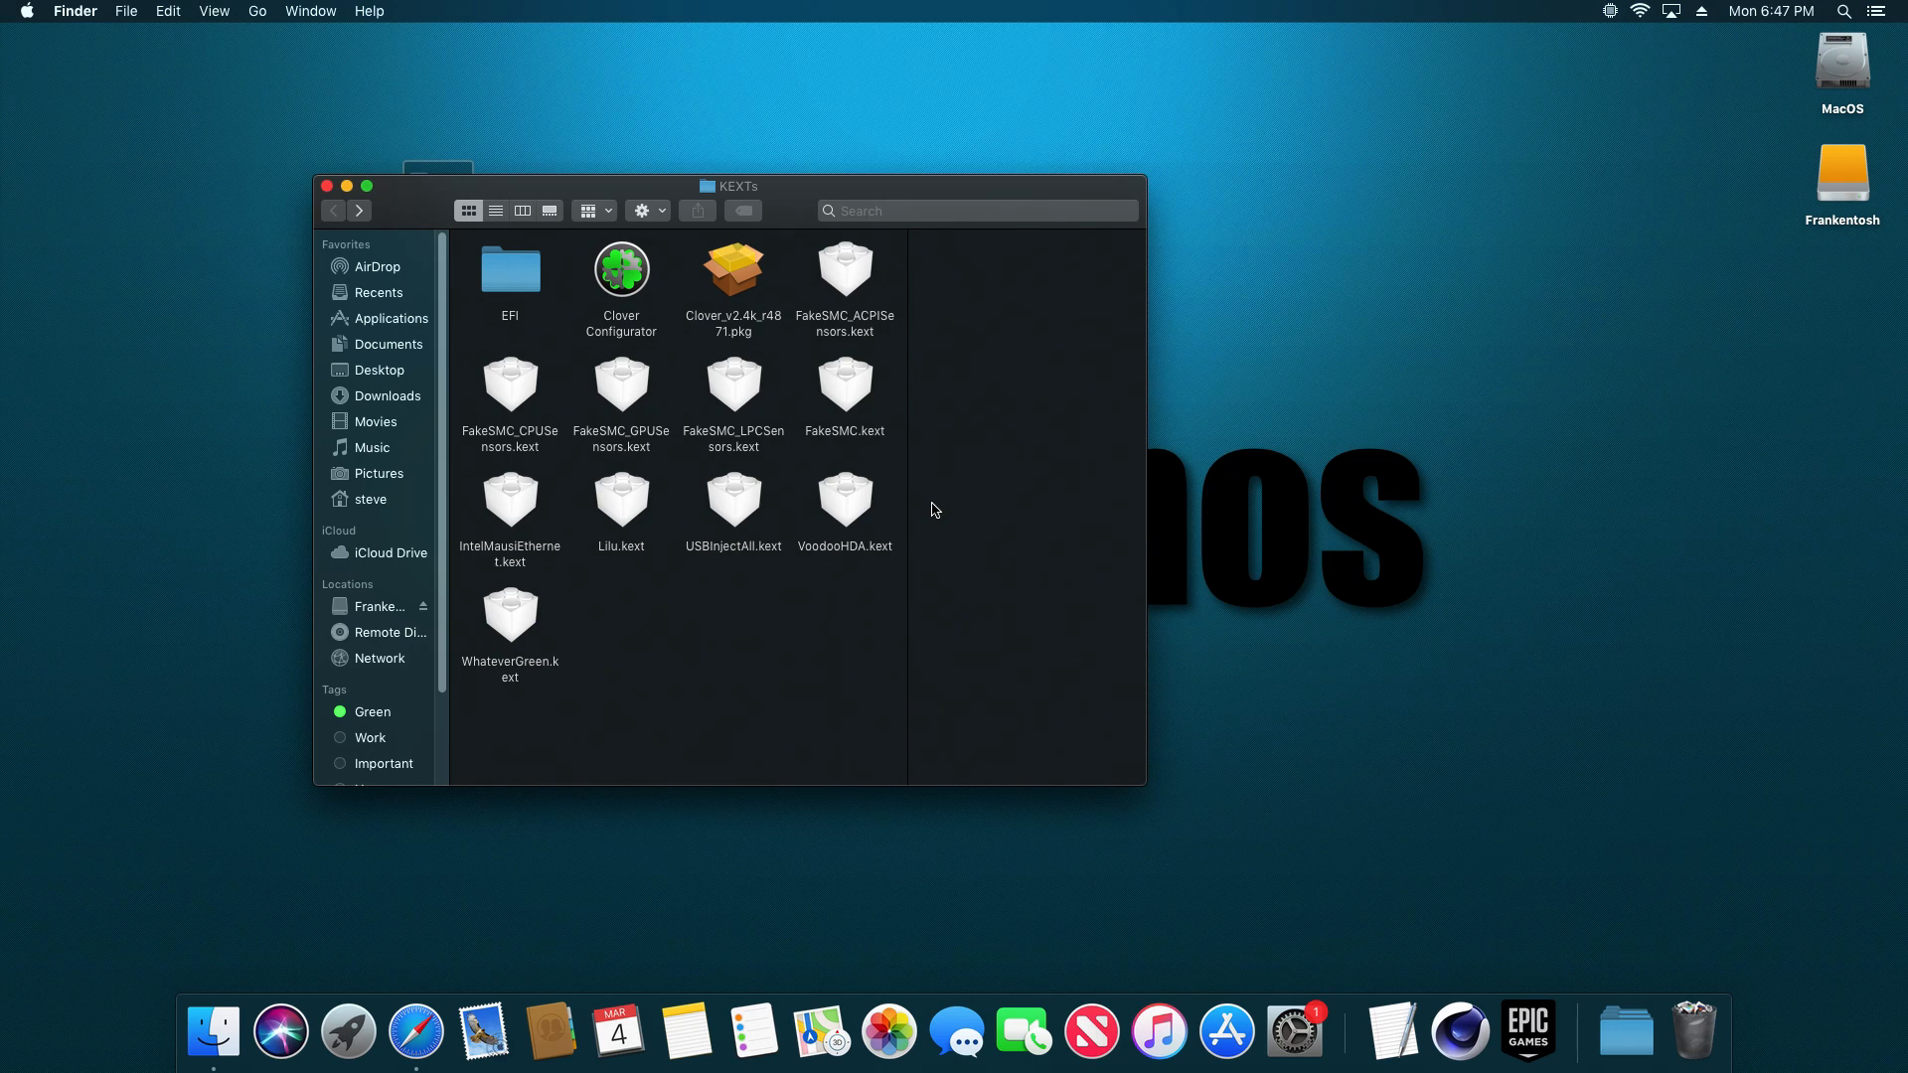
mouse_move(850, 308)
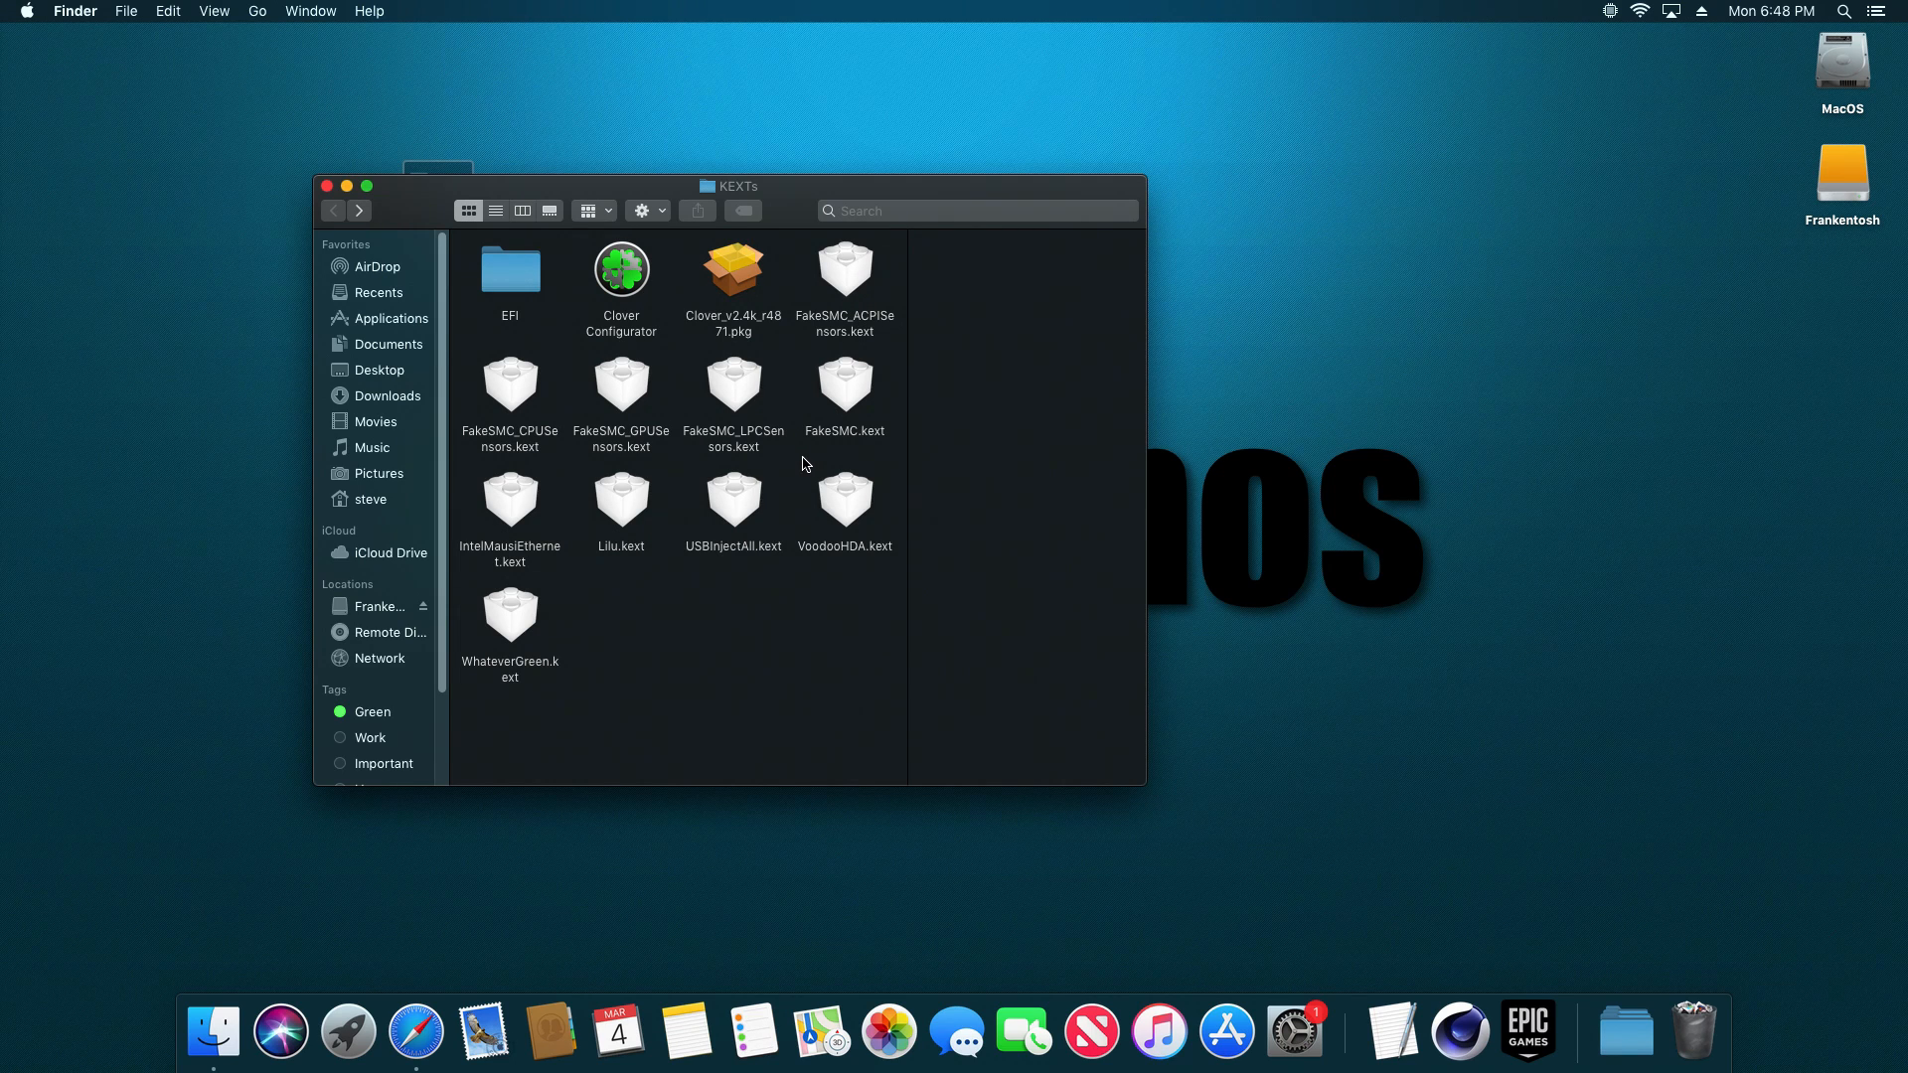
left_click(844, 499)
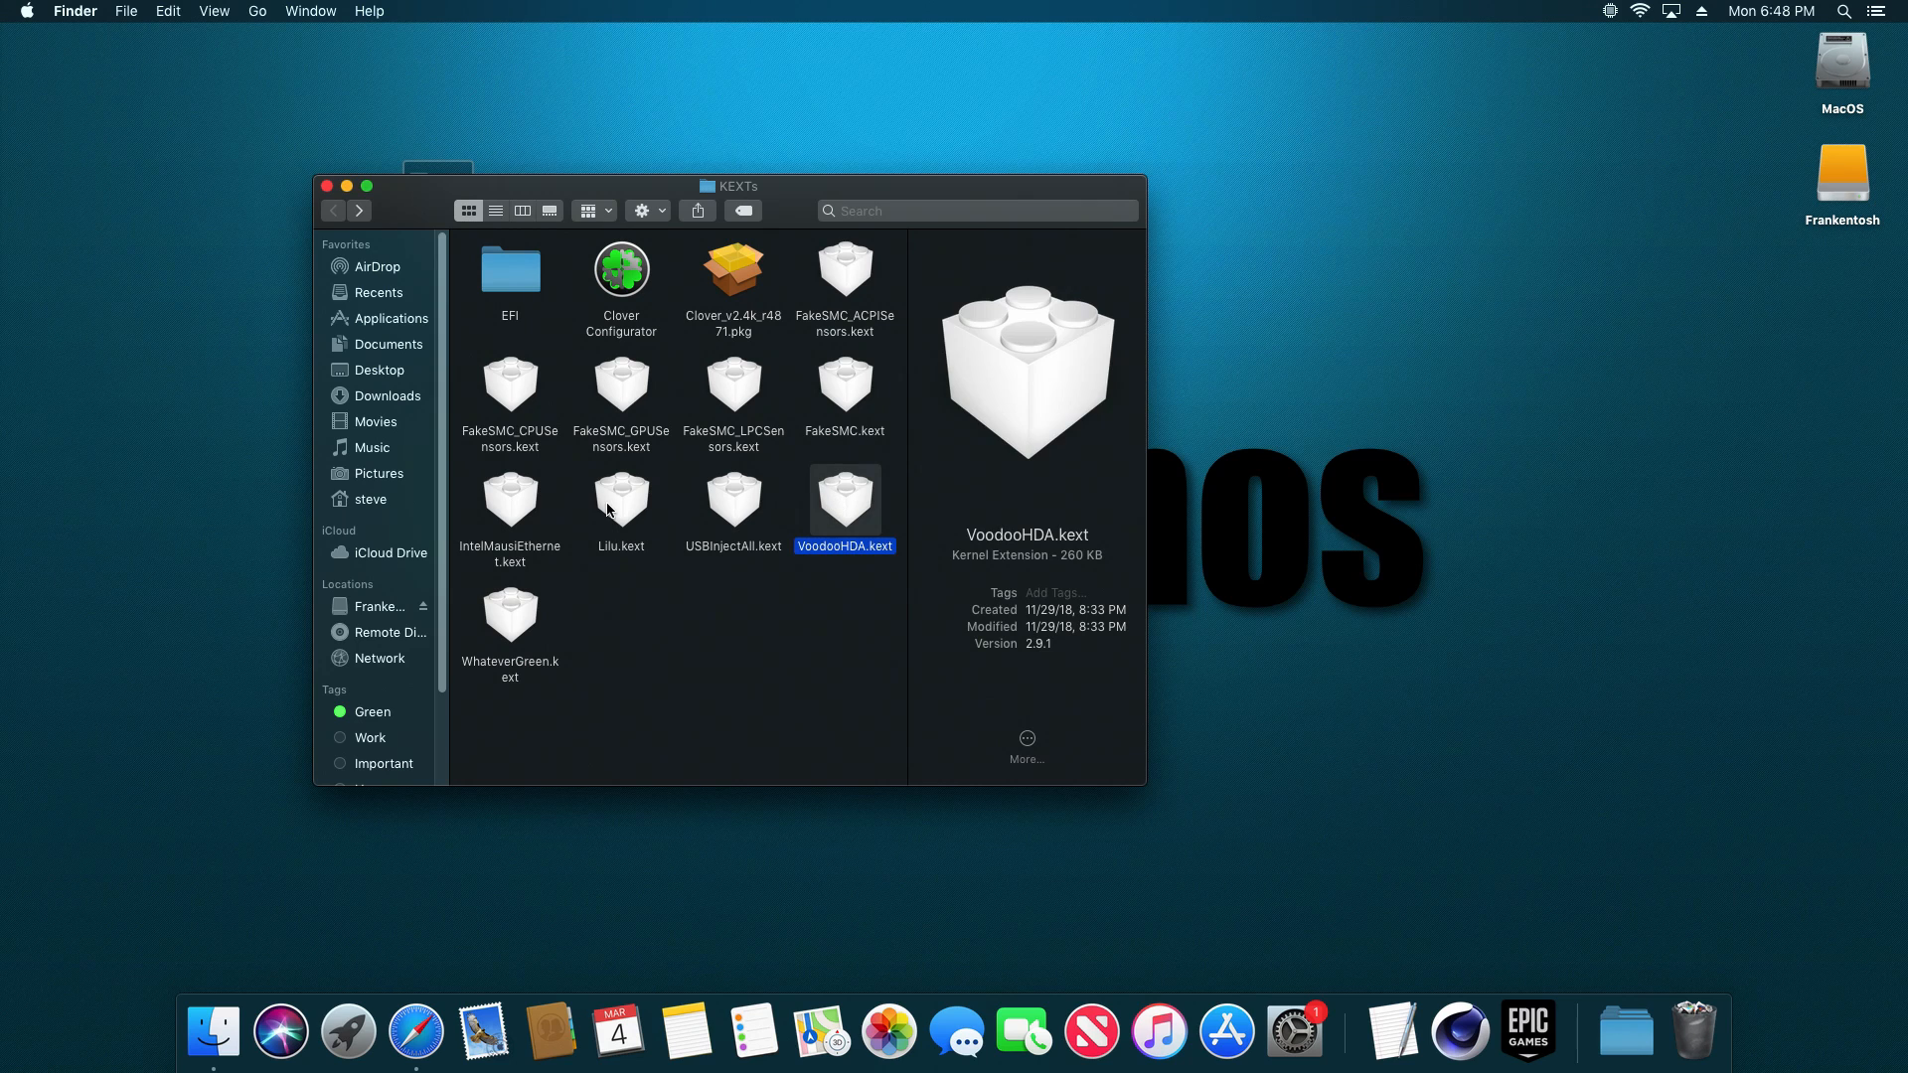
left_click(509, 497)
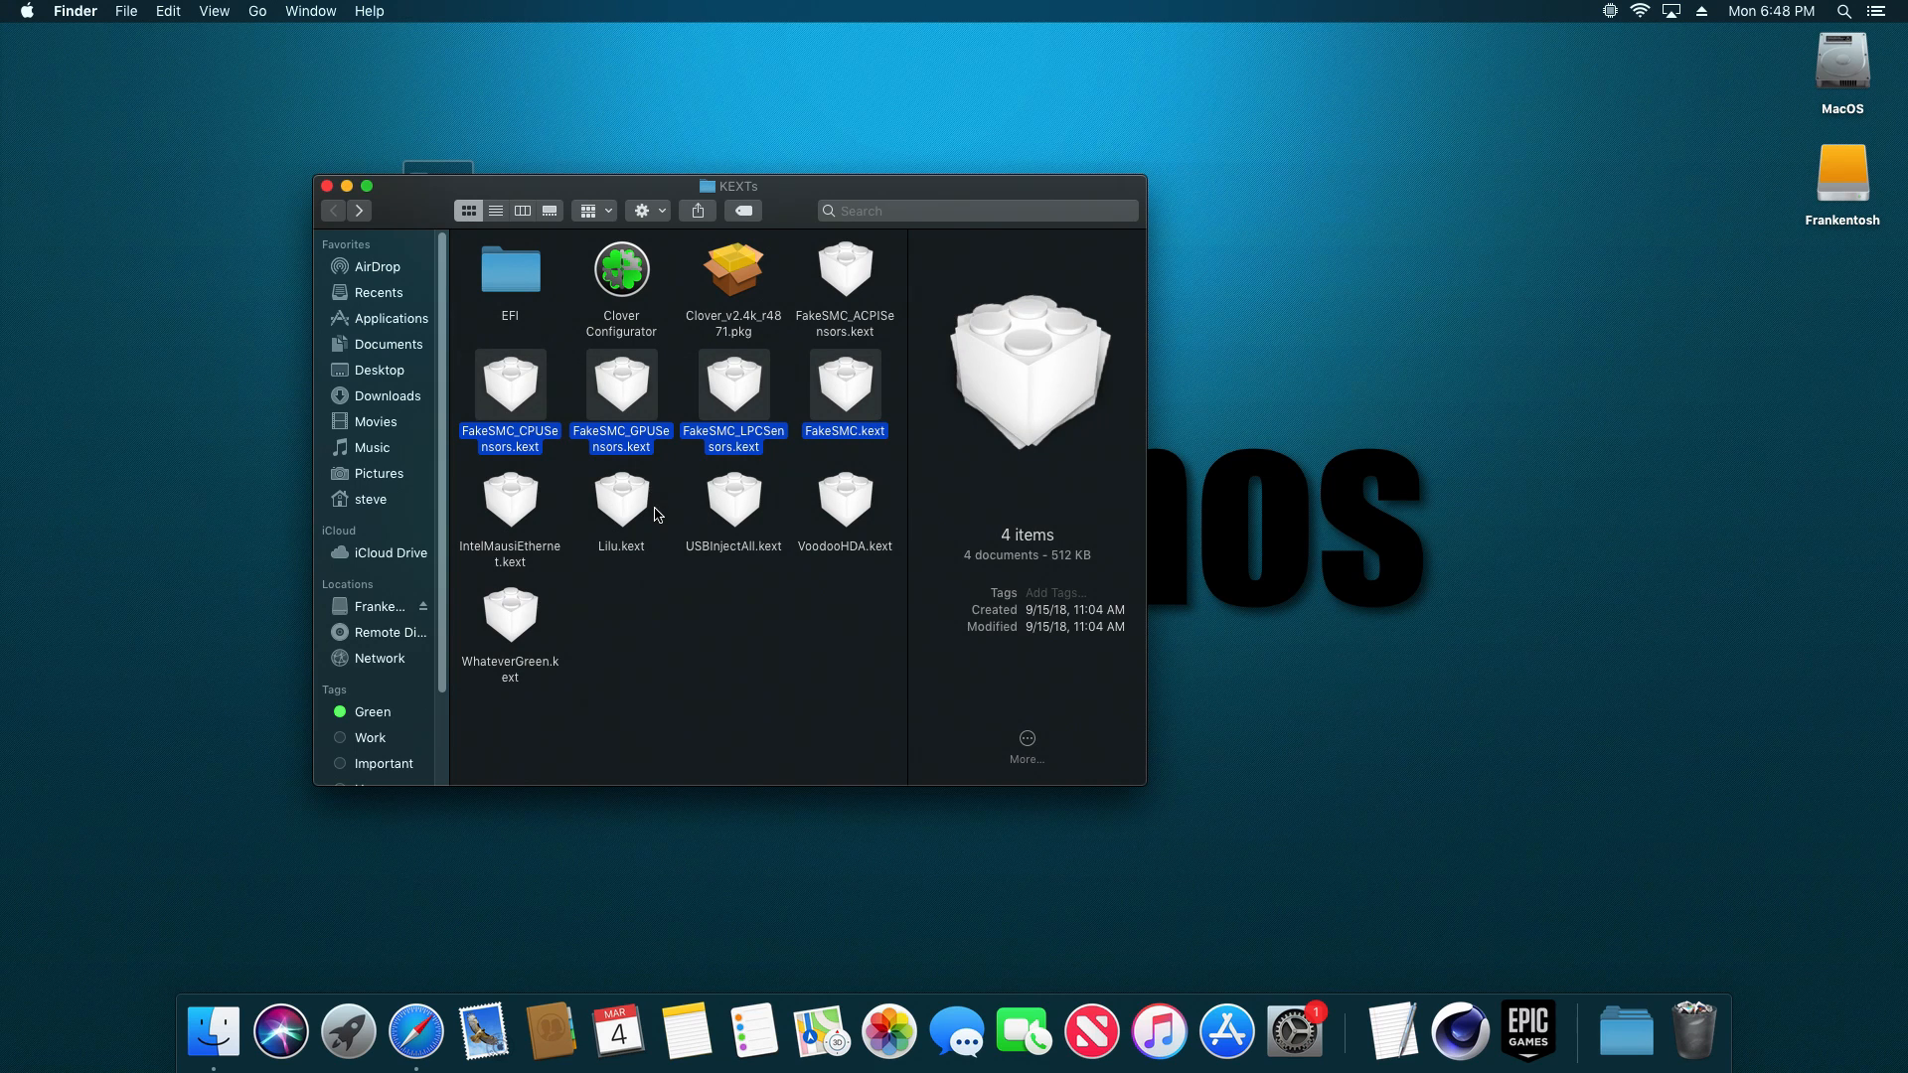
mouse_move(787, 467)
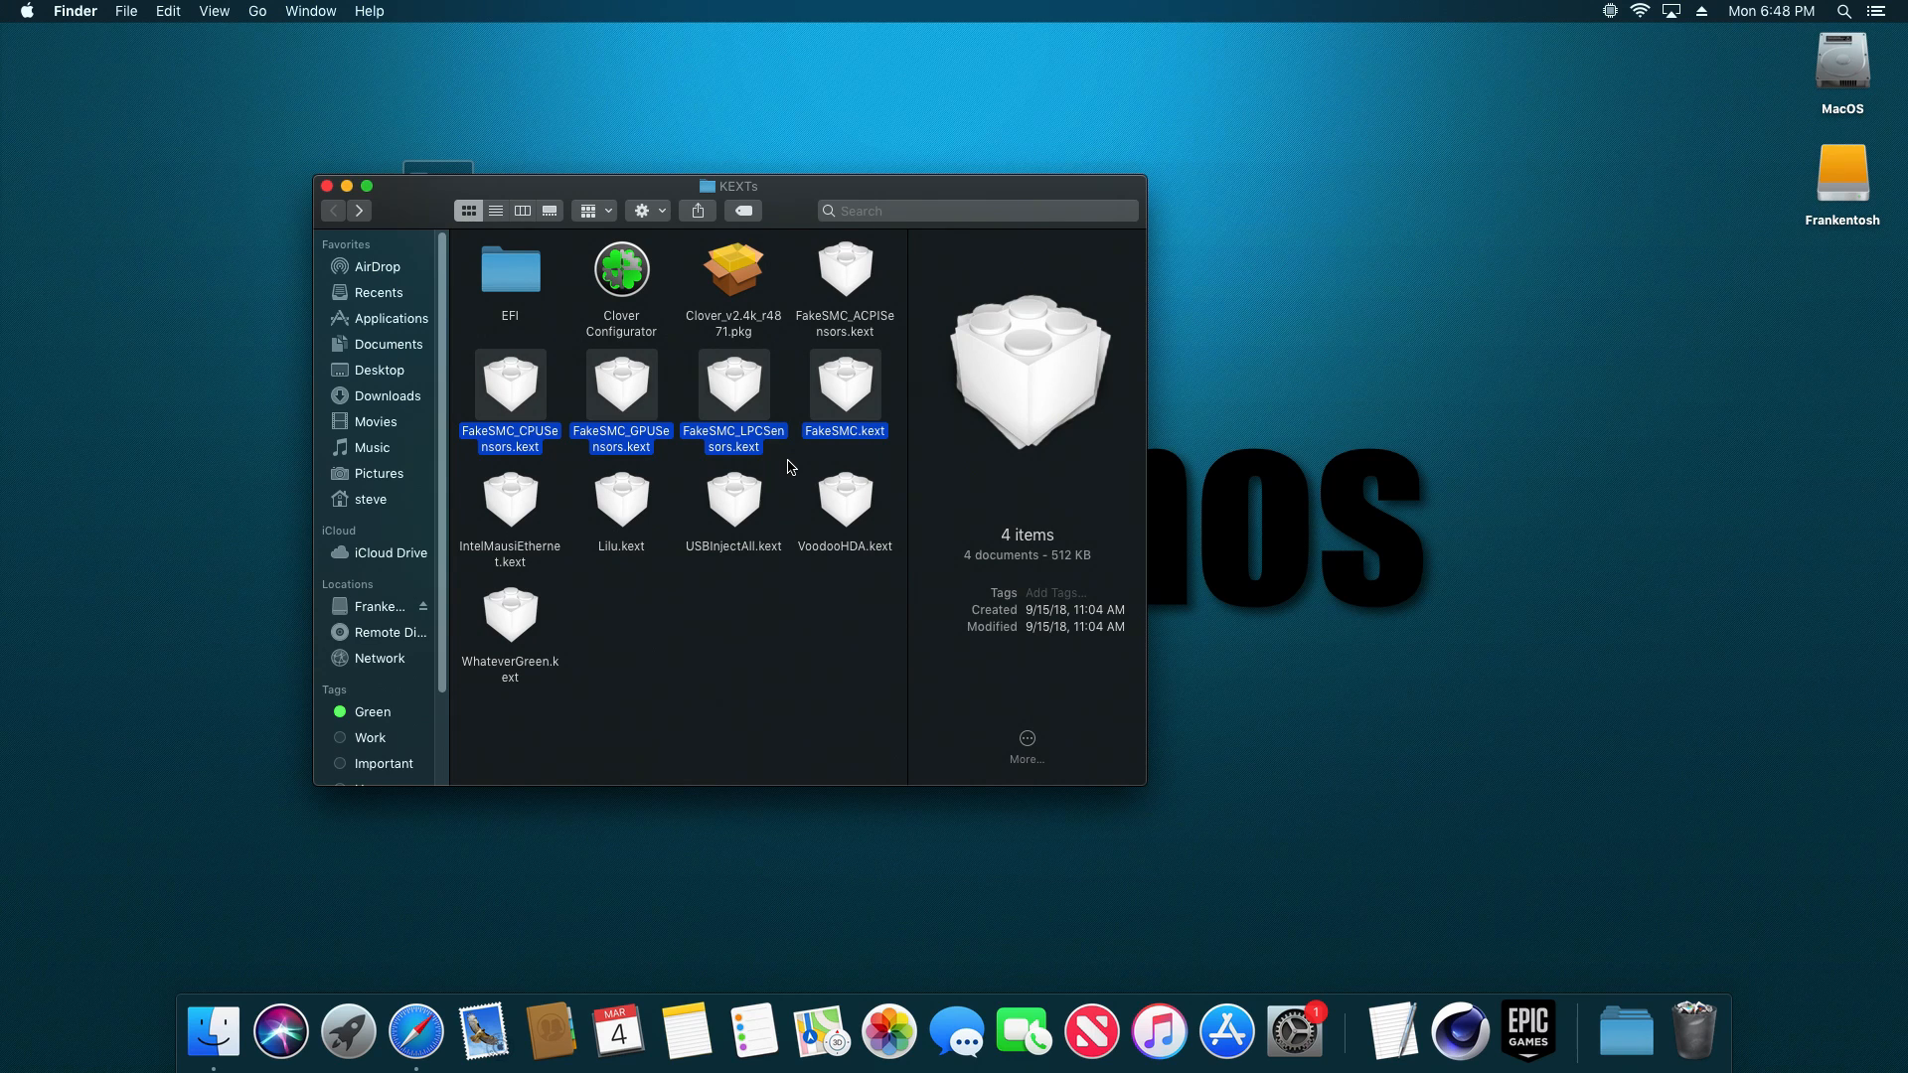
left_click(901, 356)
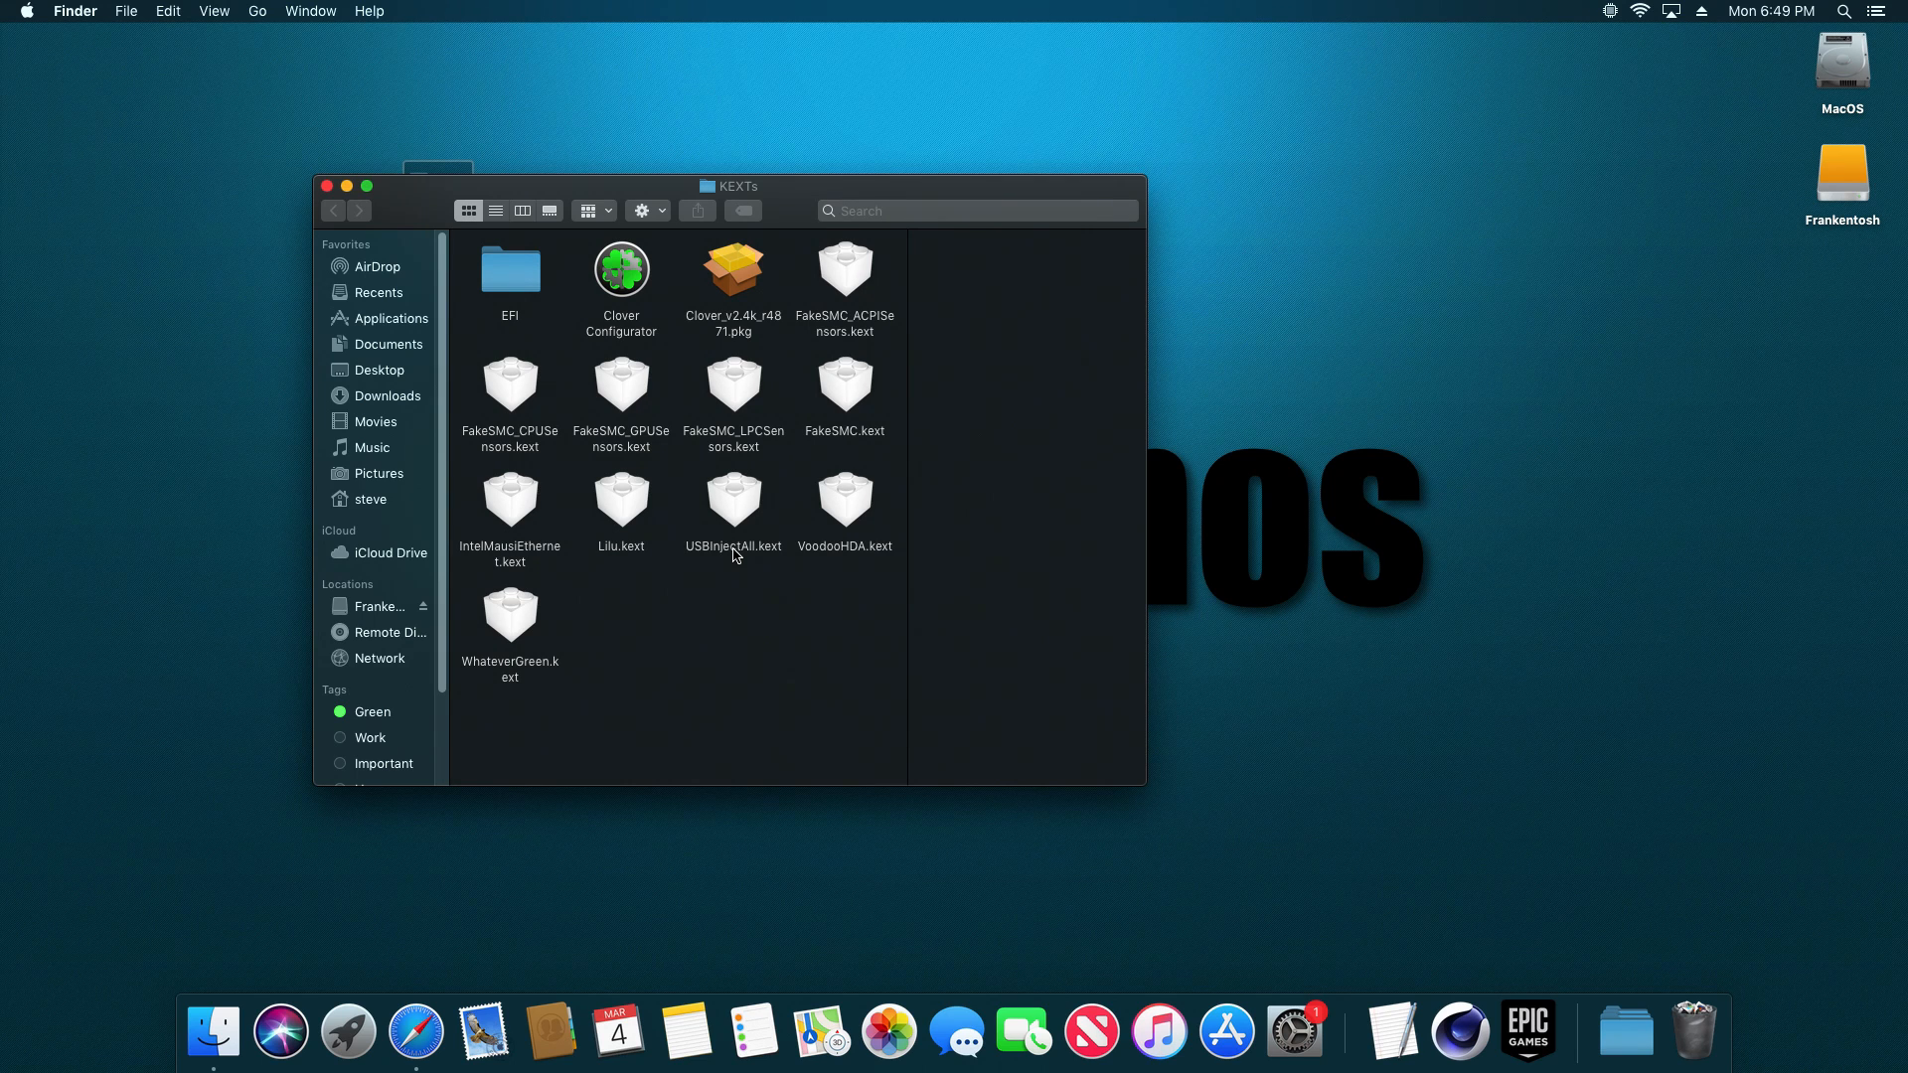
left_click(325, 186)
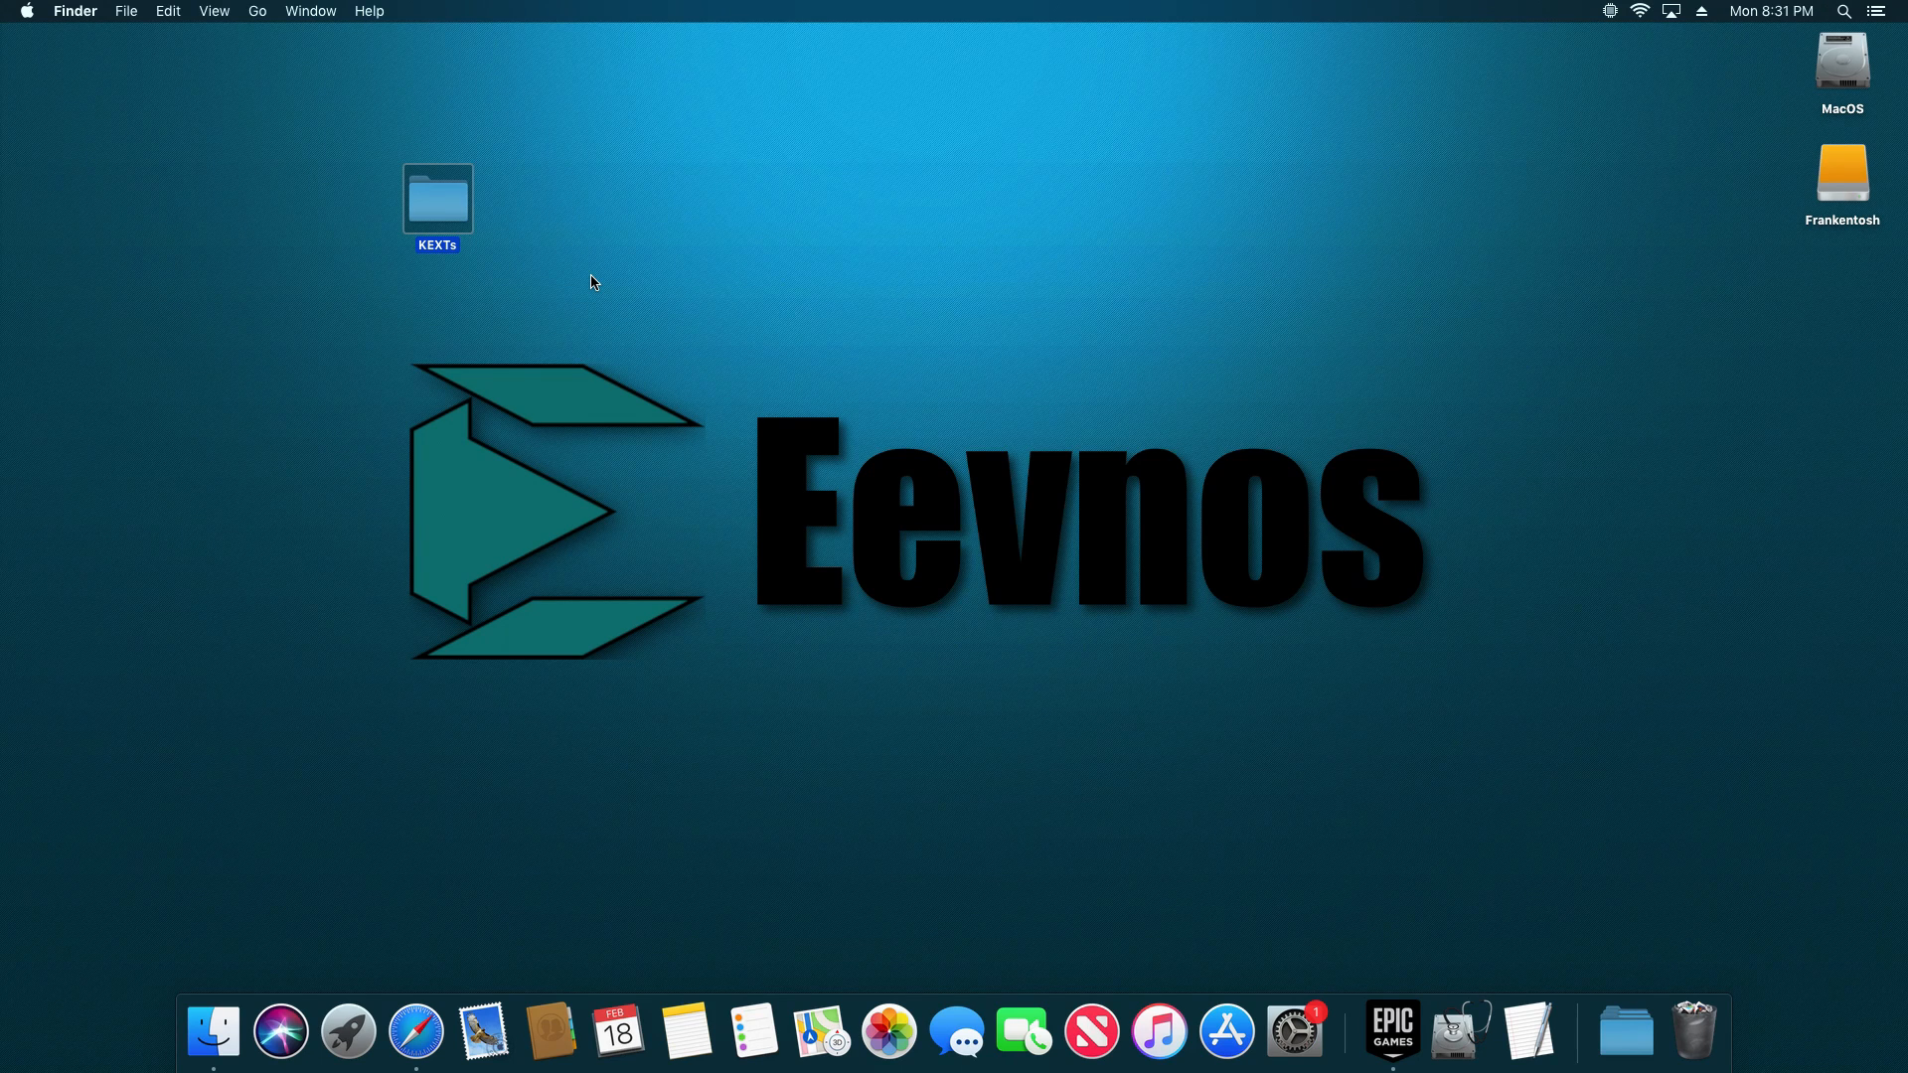
mouse_move(1852, 170)
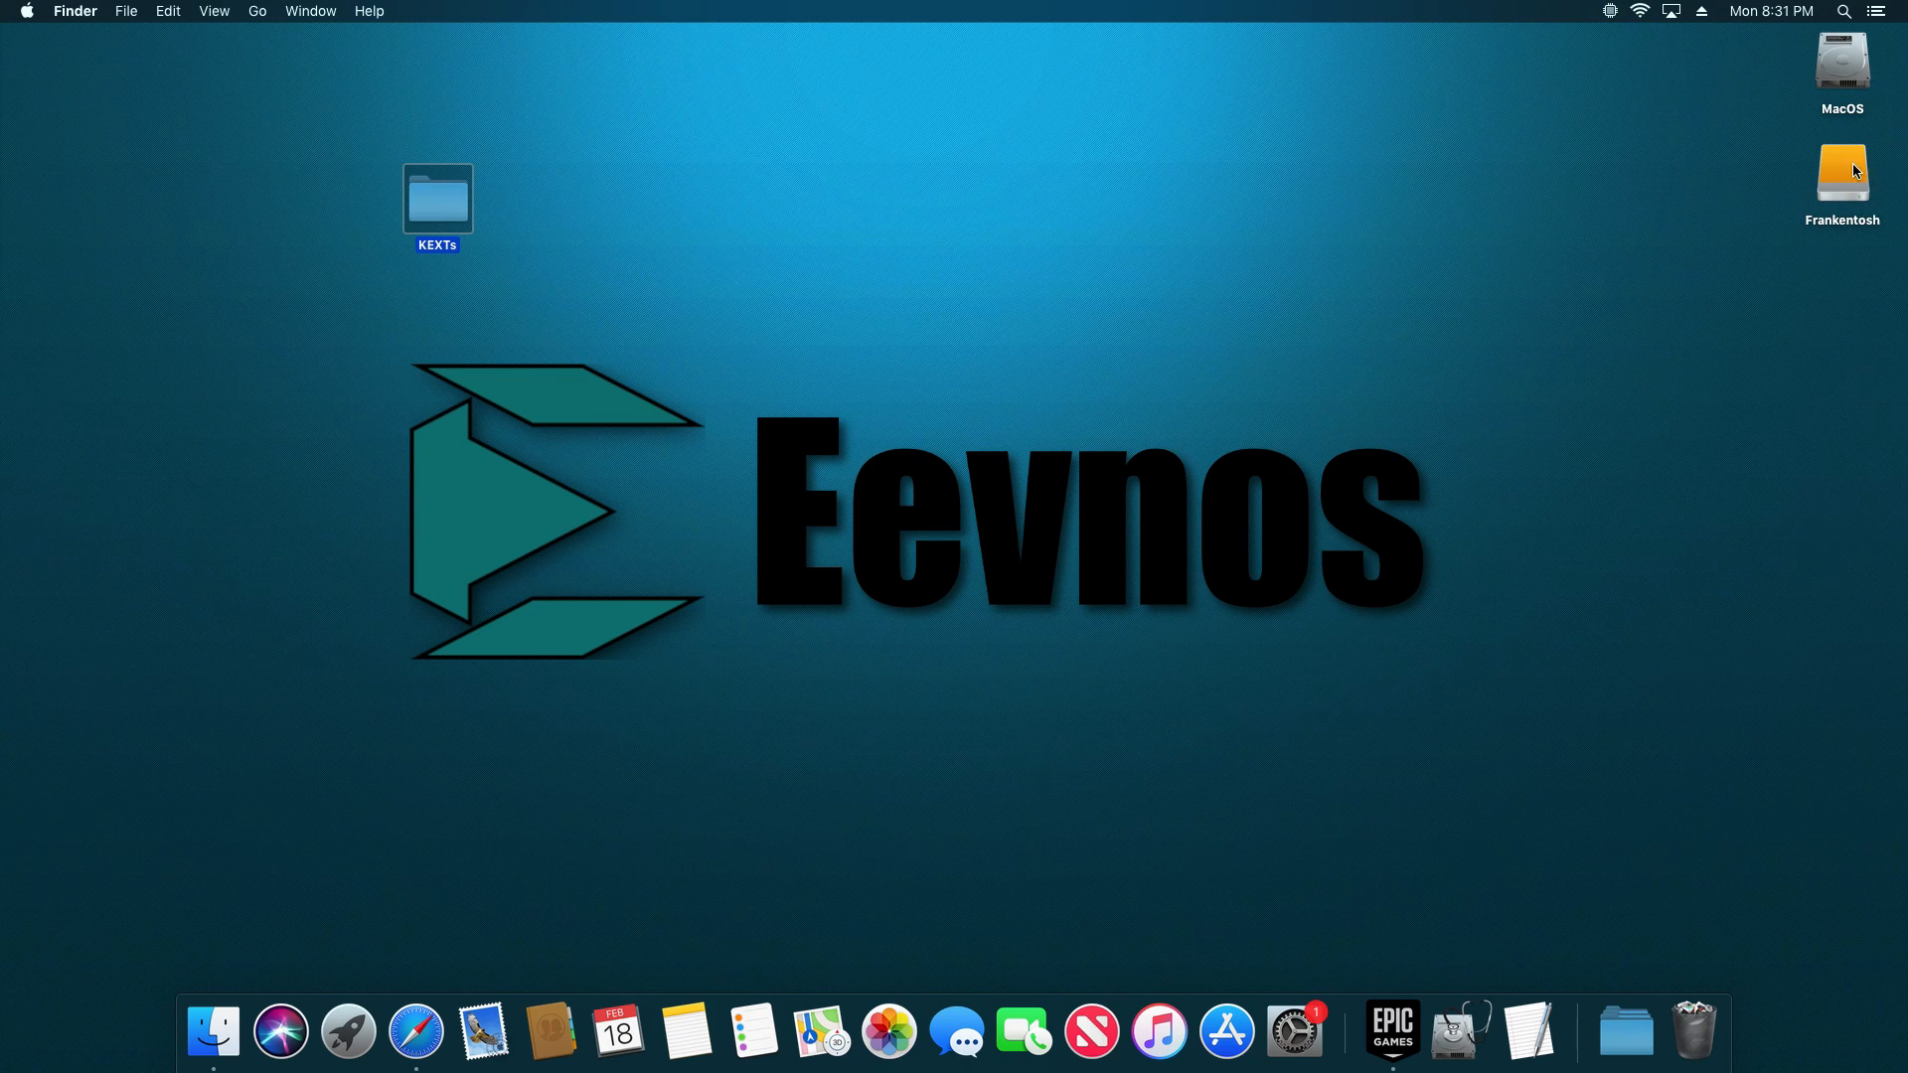
Step: Open KEXTs from the desktop and bring up Open With for Clover_v2.4k_r4871.pkg
left_click(1841, 183)
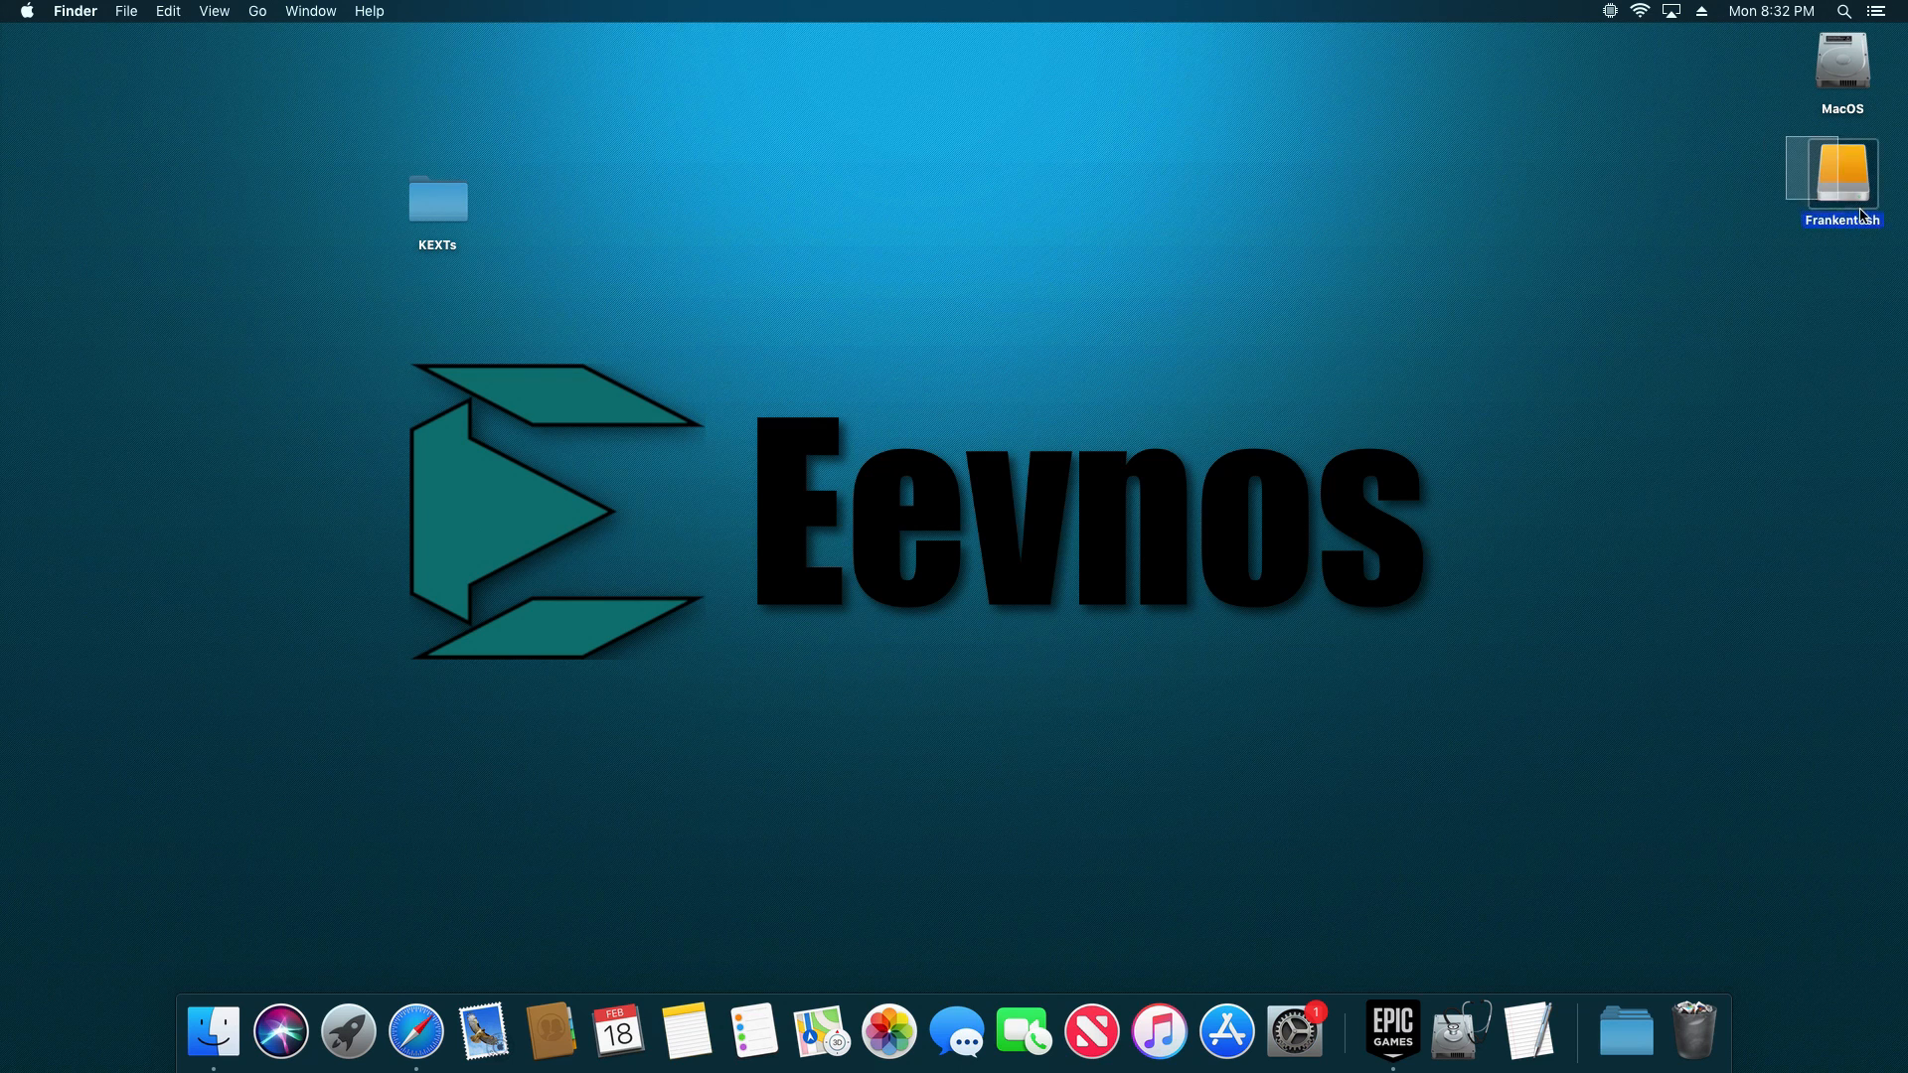
left_click(435, 224)
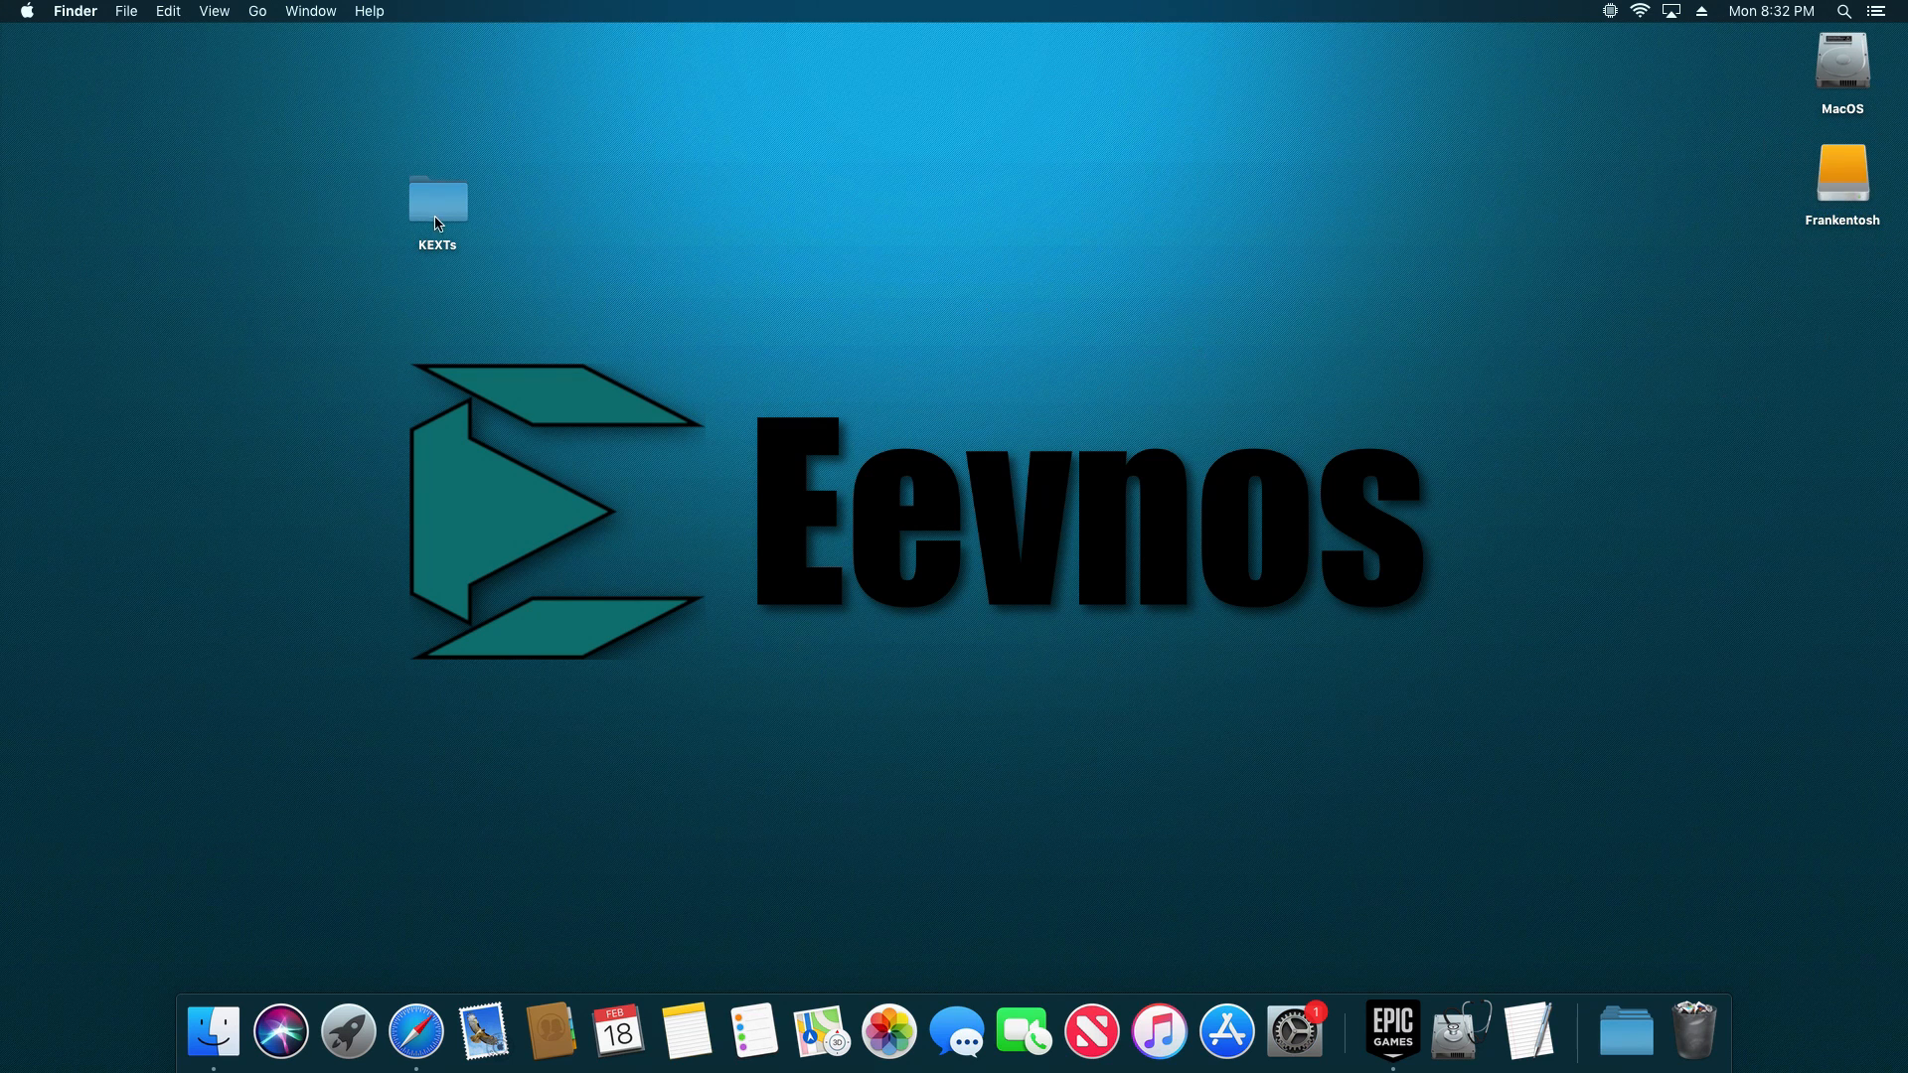
double_click(435, 199)
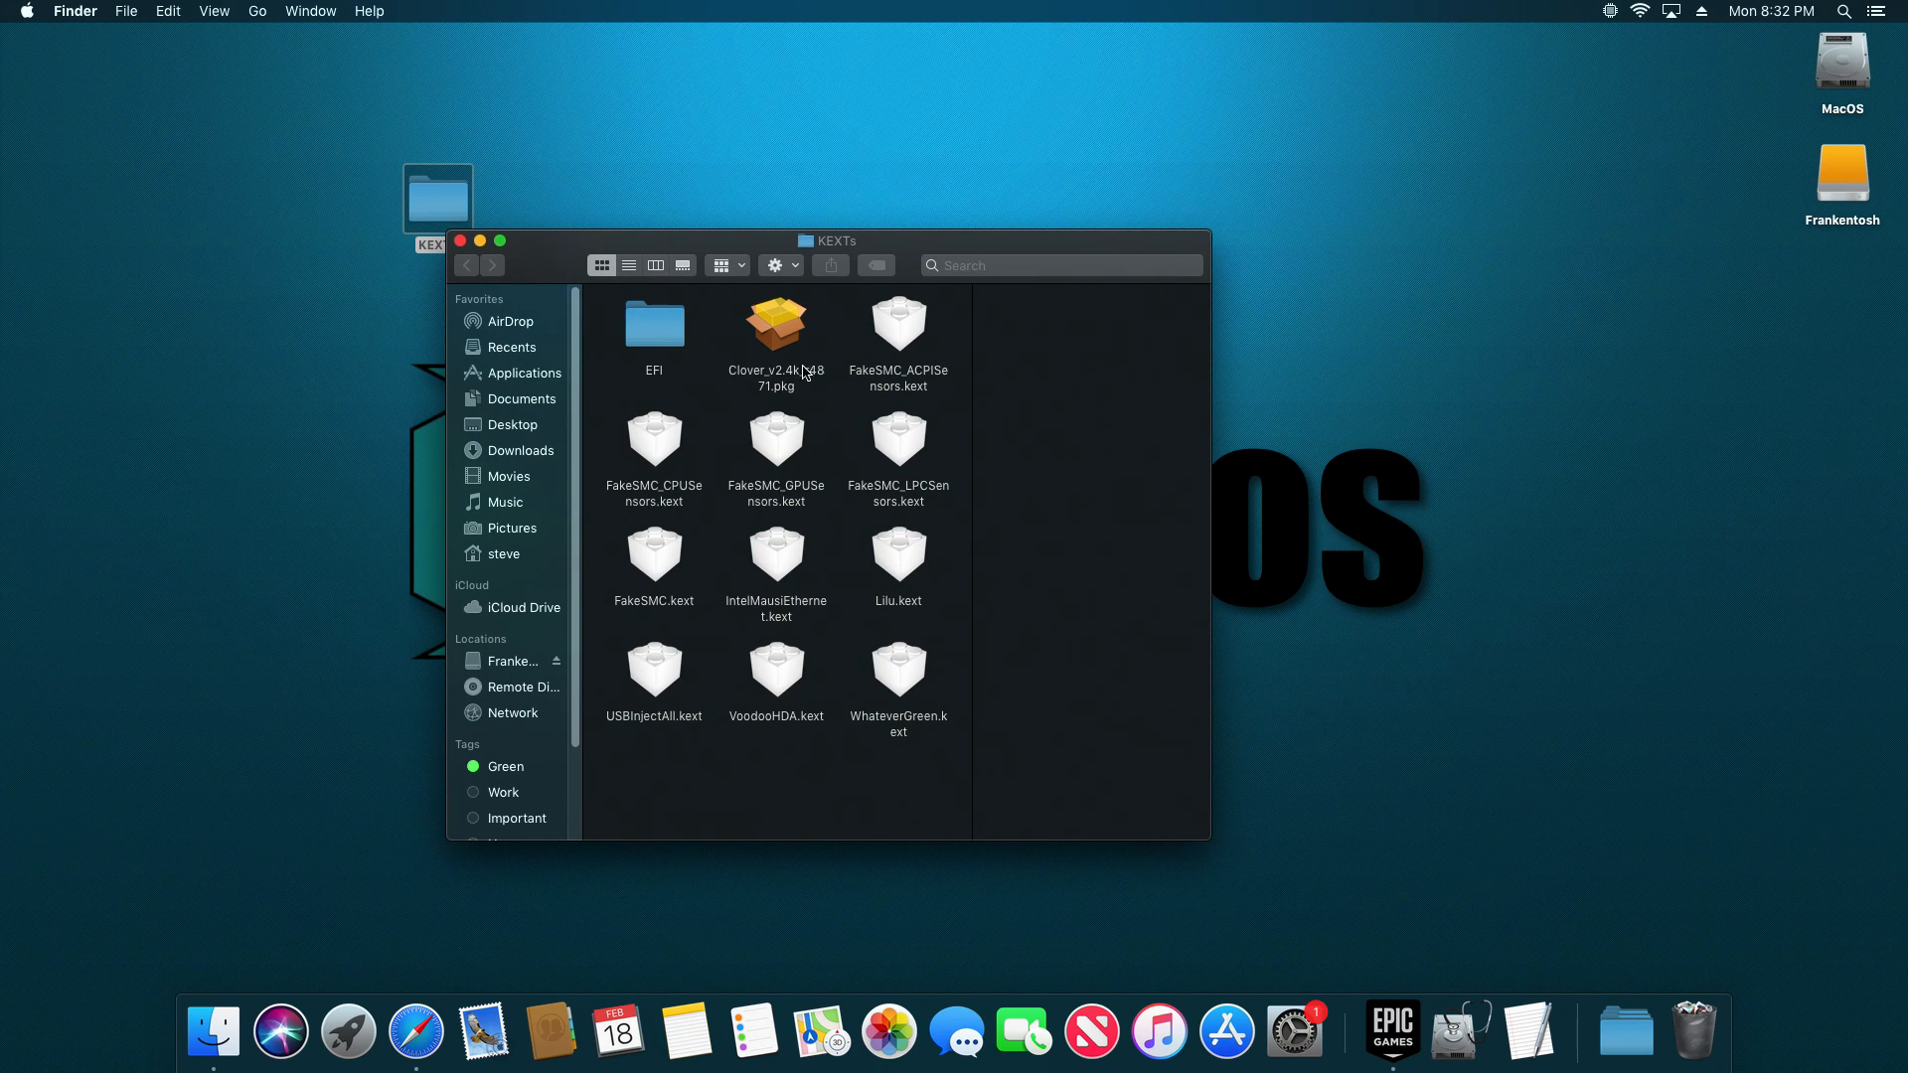
right_click(776, 325)
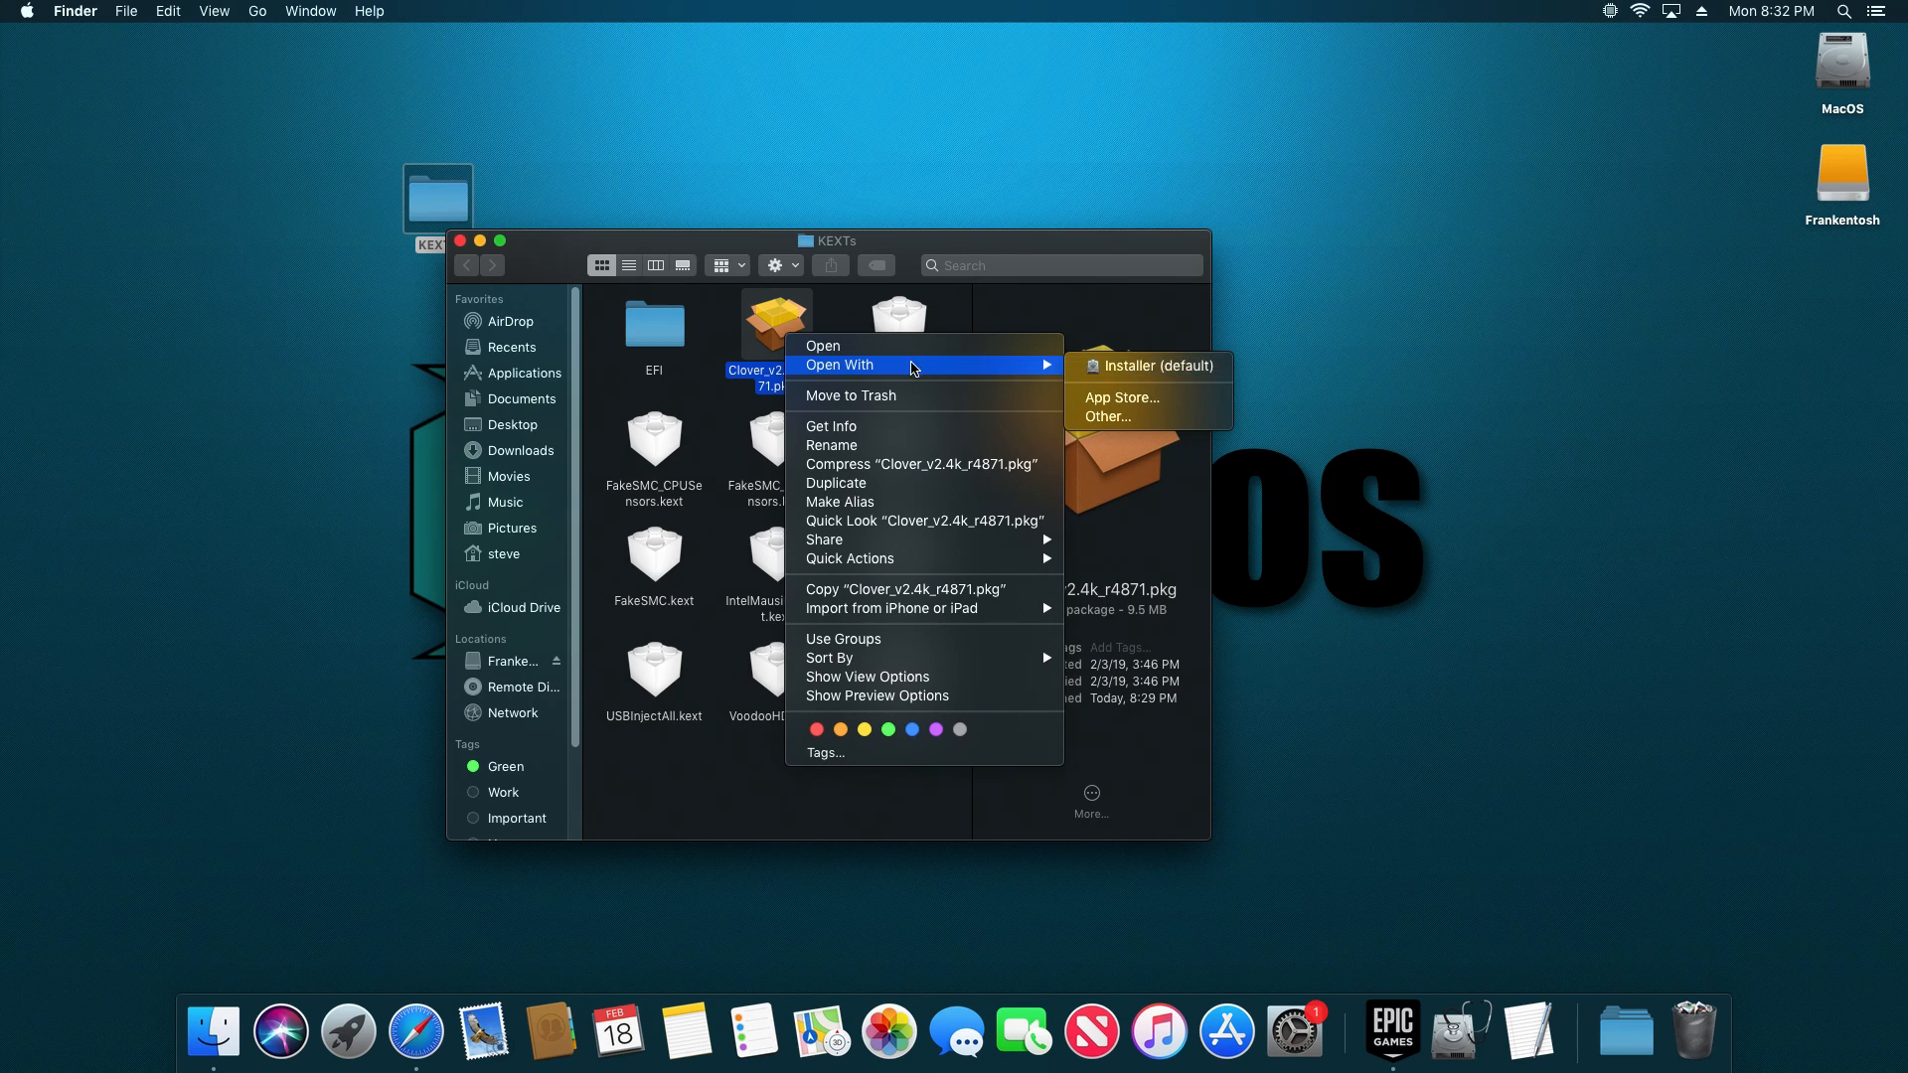
Step: Open the Clover package in Installer and advance past the introduction and read-me
left_click(1157, 367)
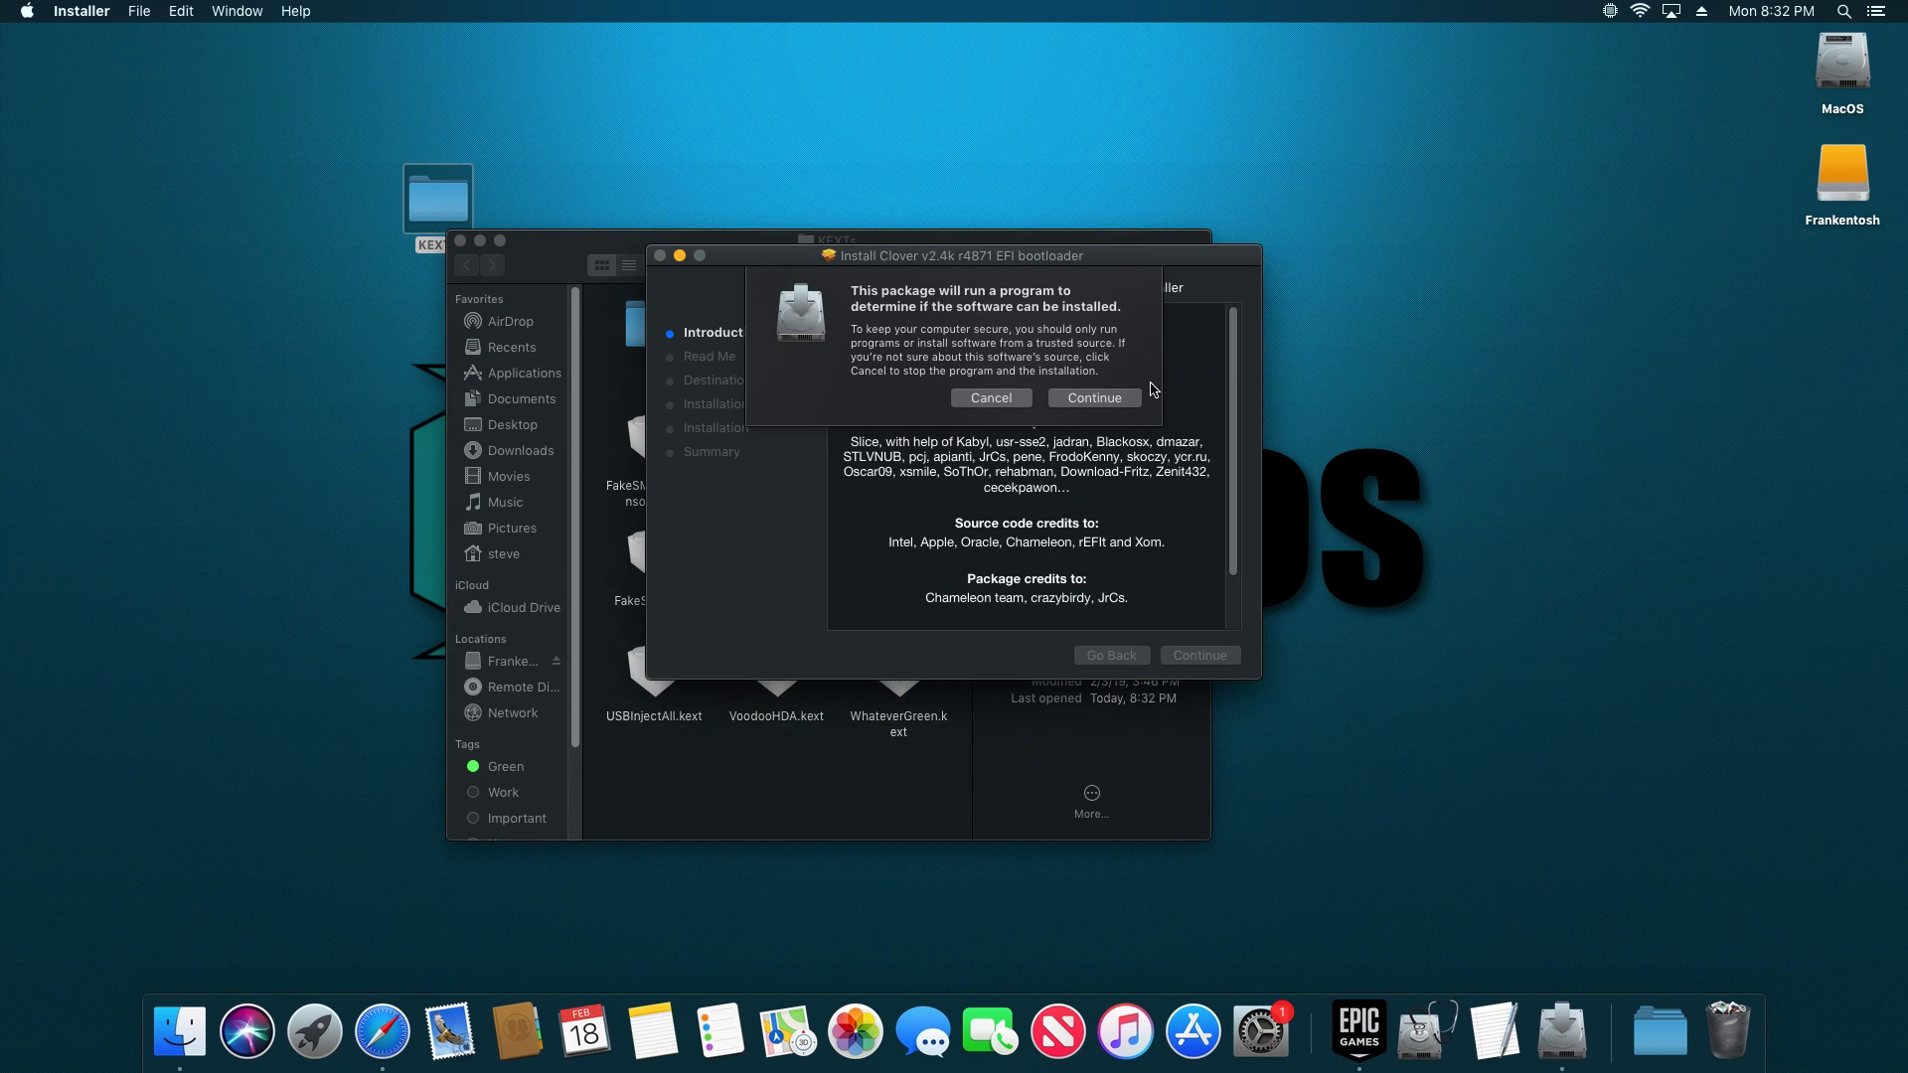
mouse_move(1691, 195)
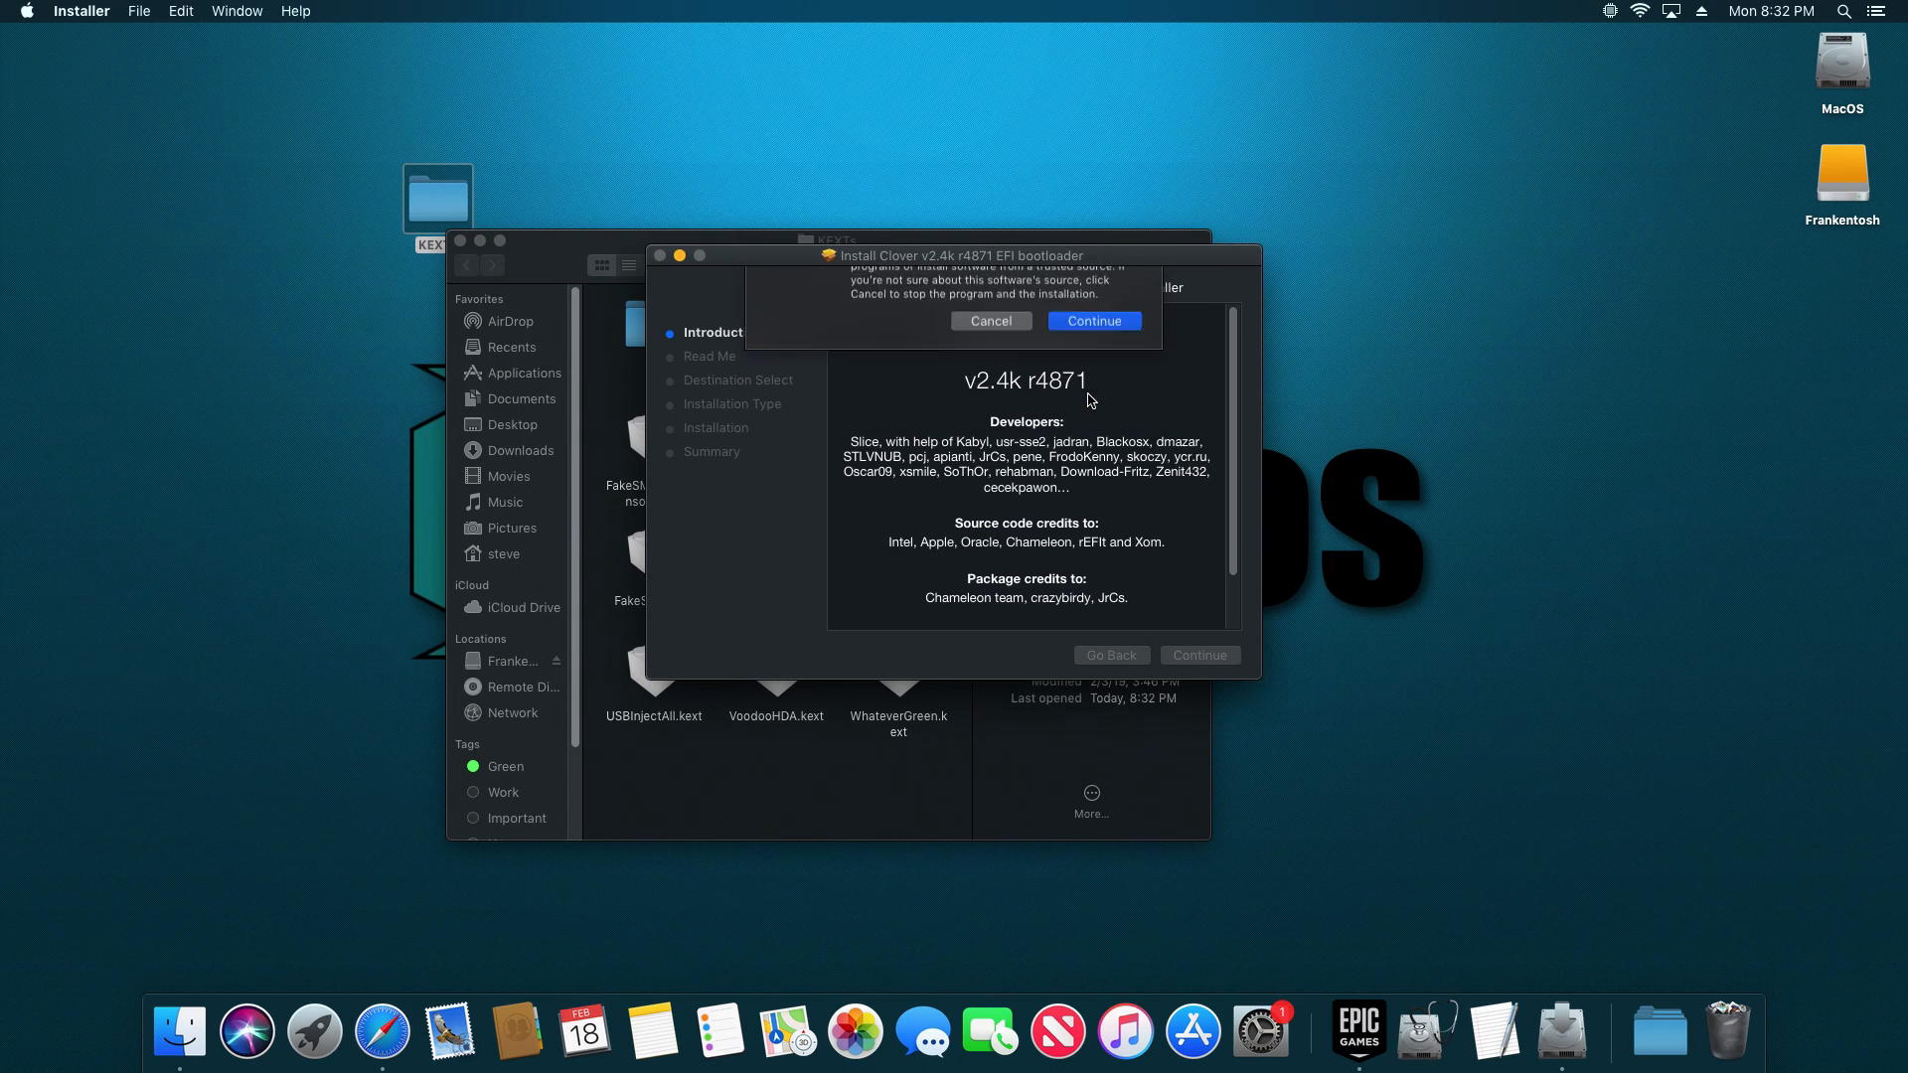
left_click(1091, 320)
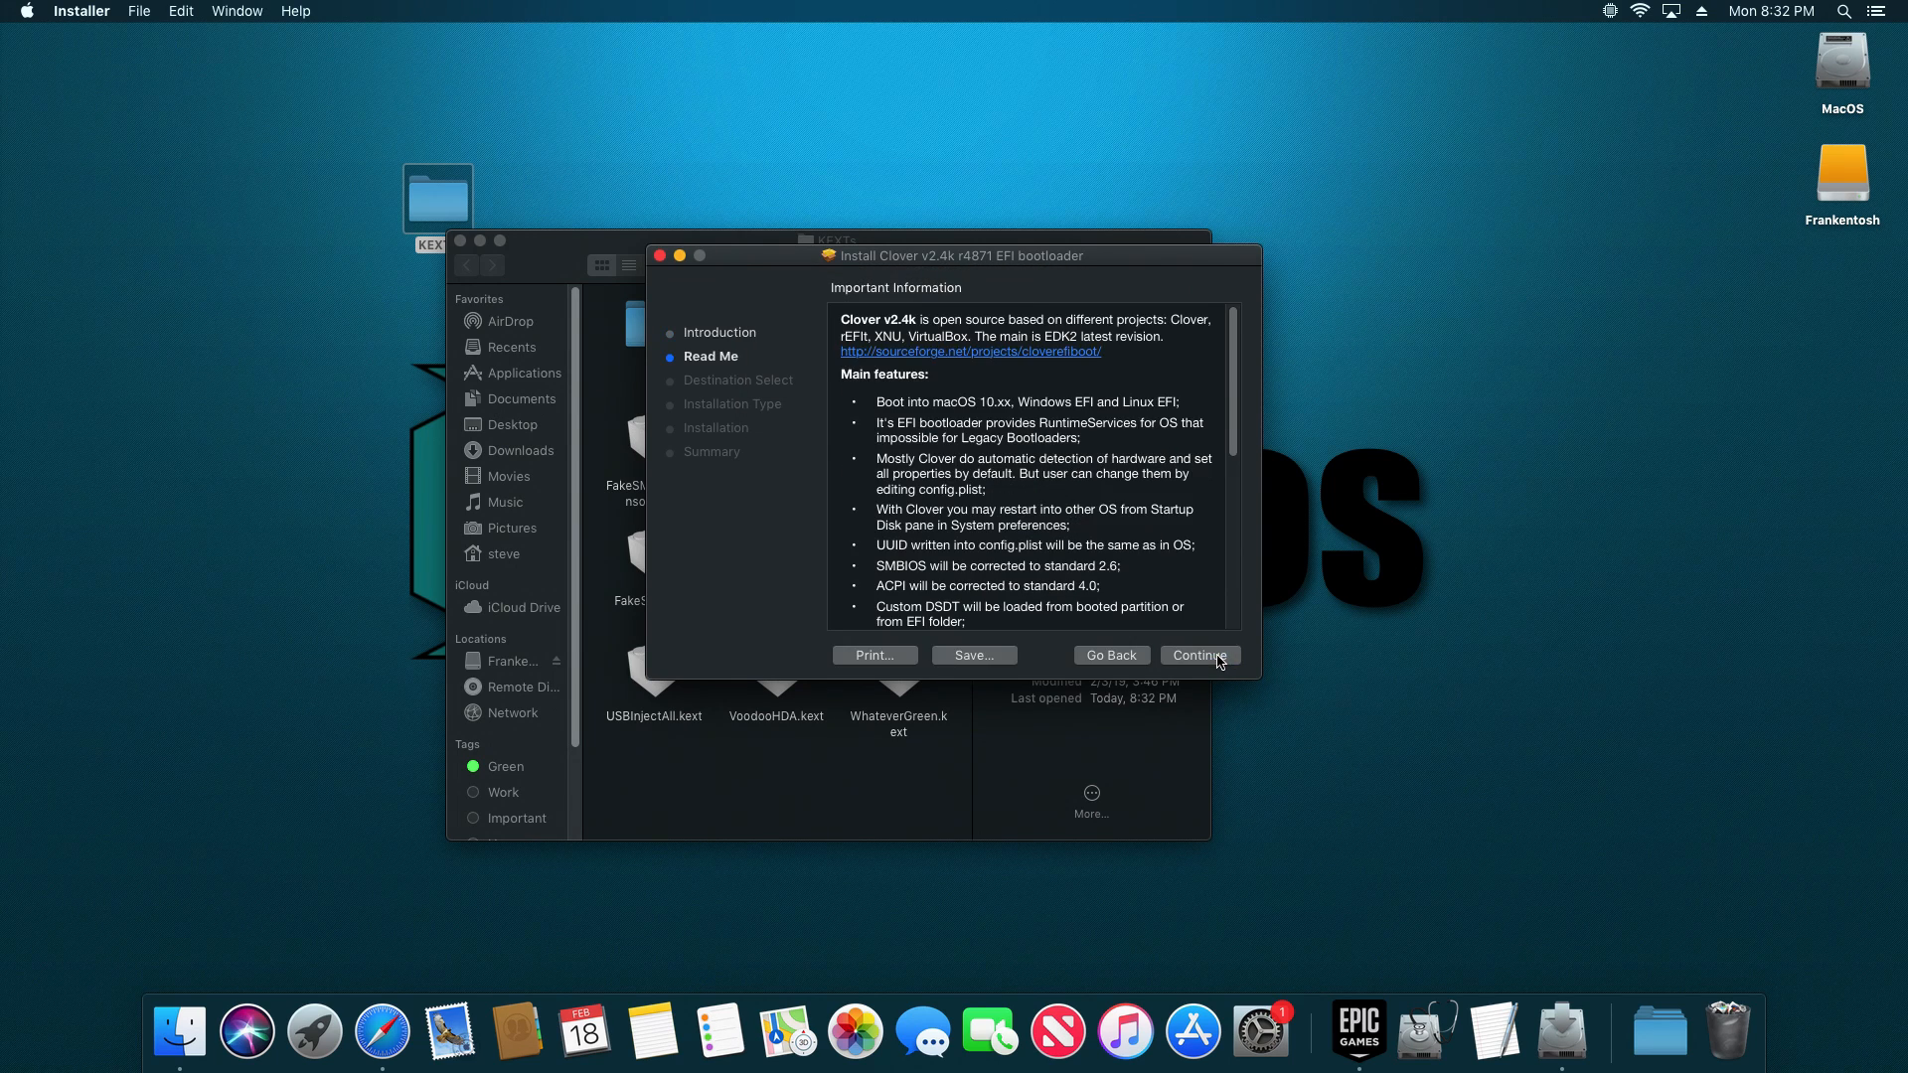
left_click(1199, 655)
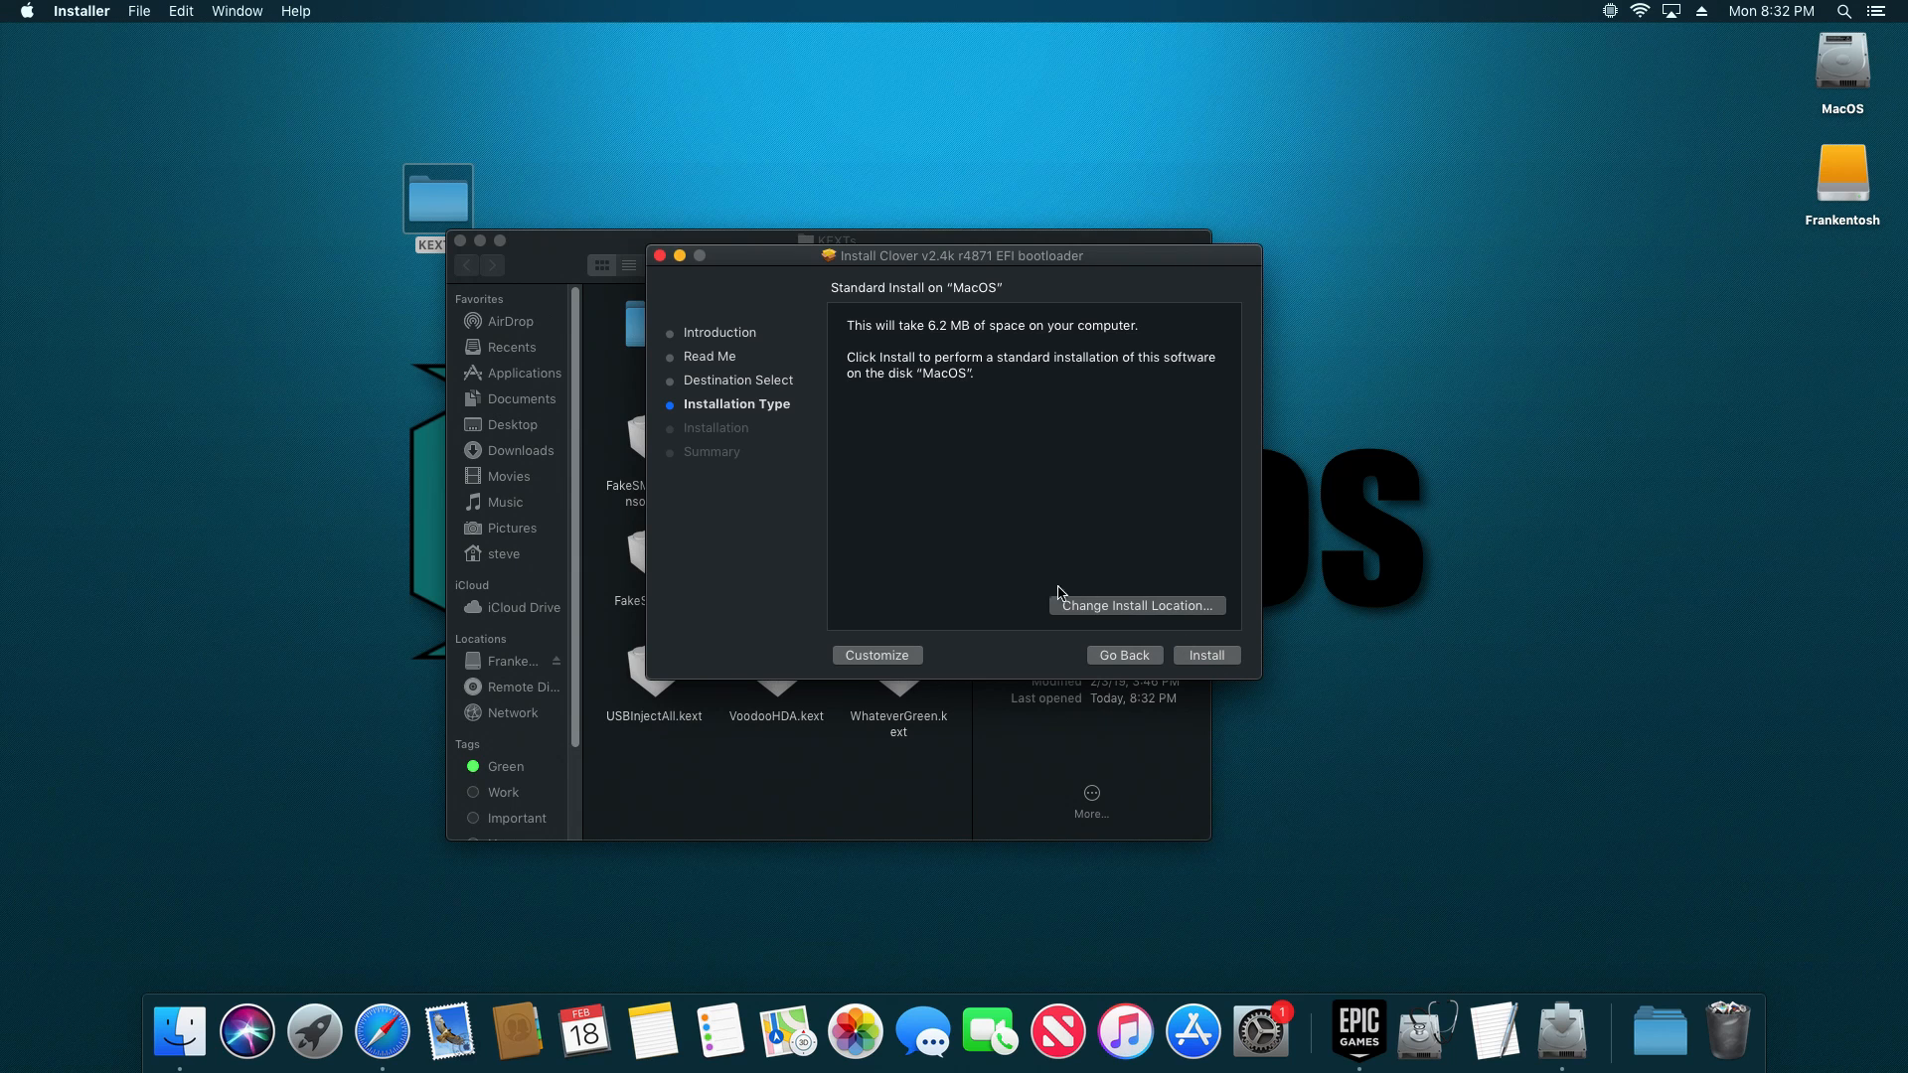
Step: Set Frankentosh as the Clover destination and choose Customize
left_click(1134, 605)
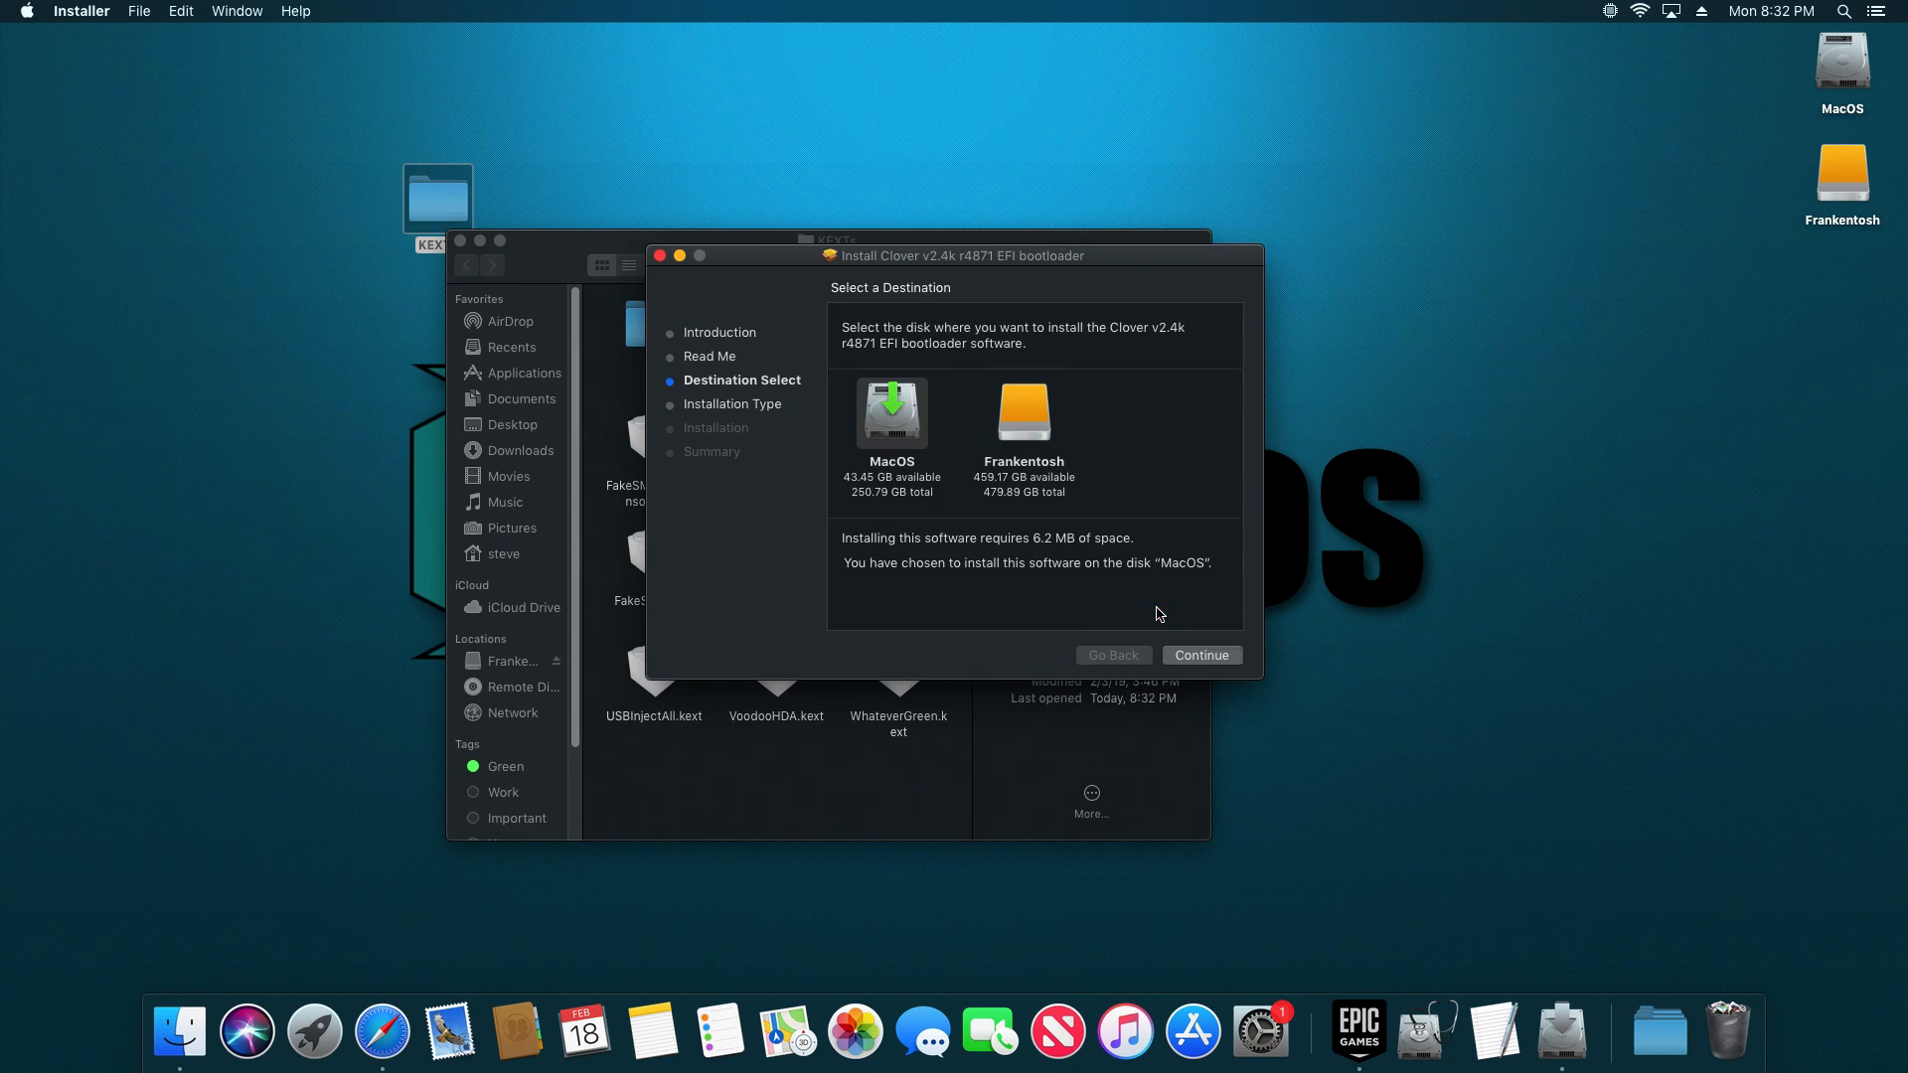
left_click(1023, 412)
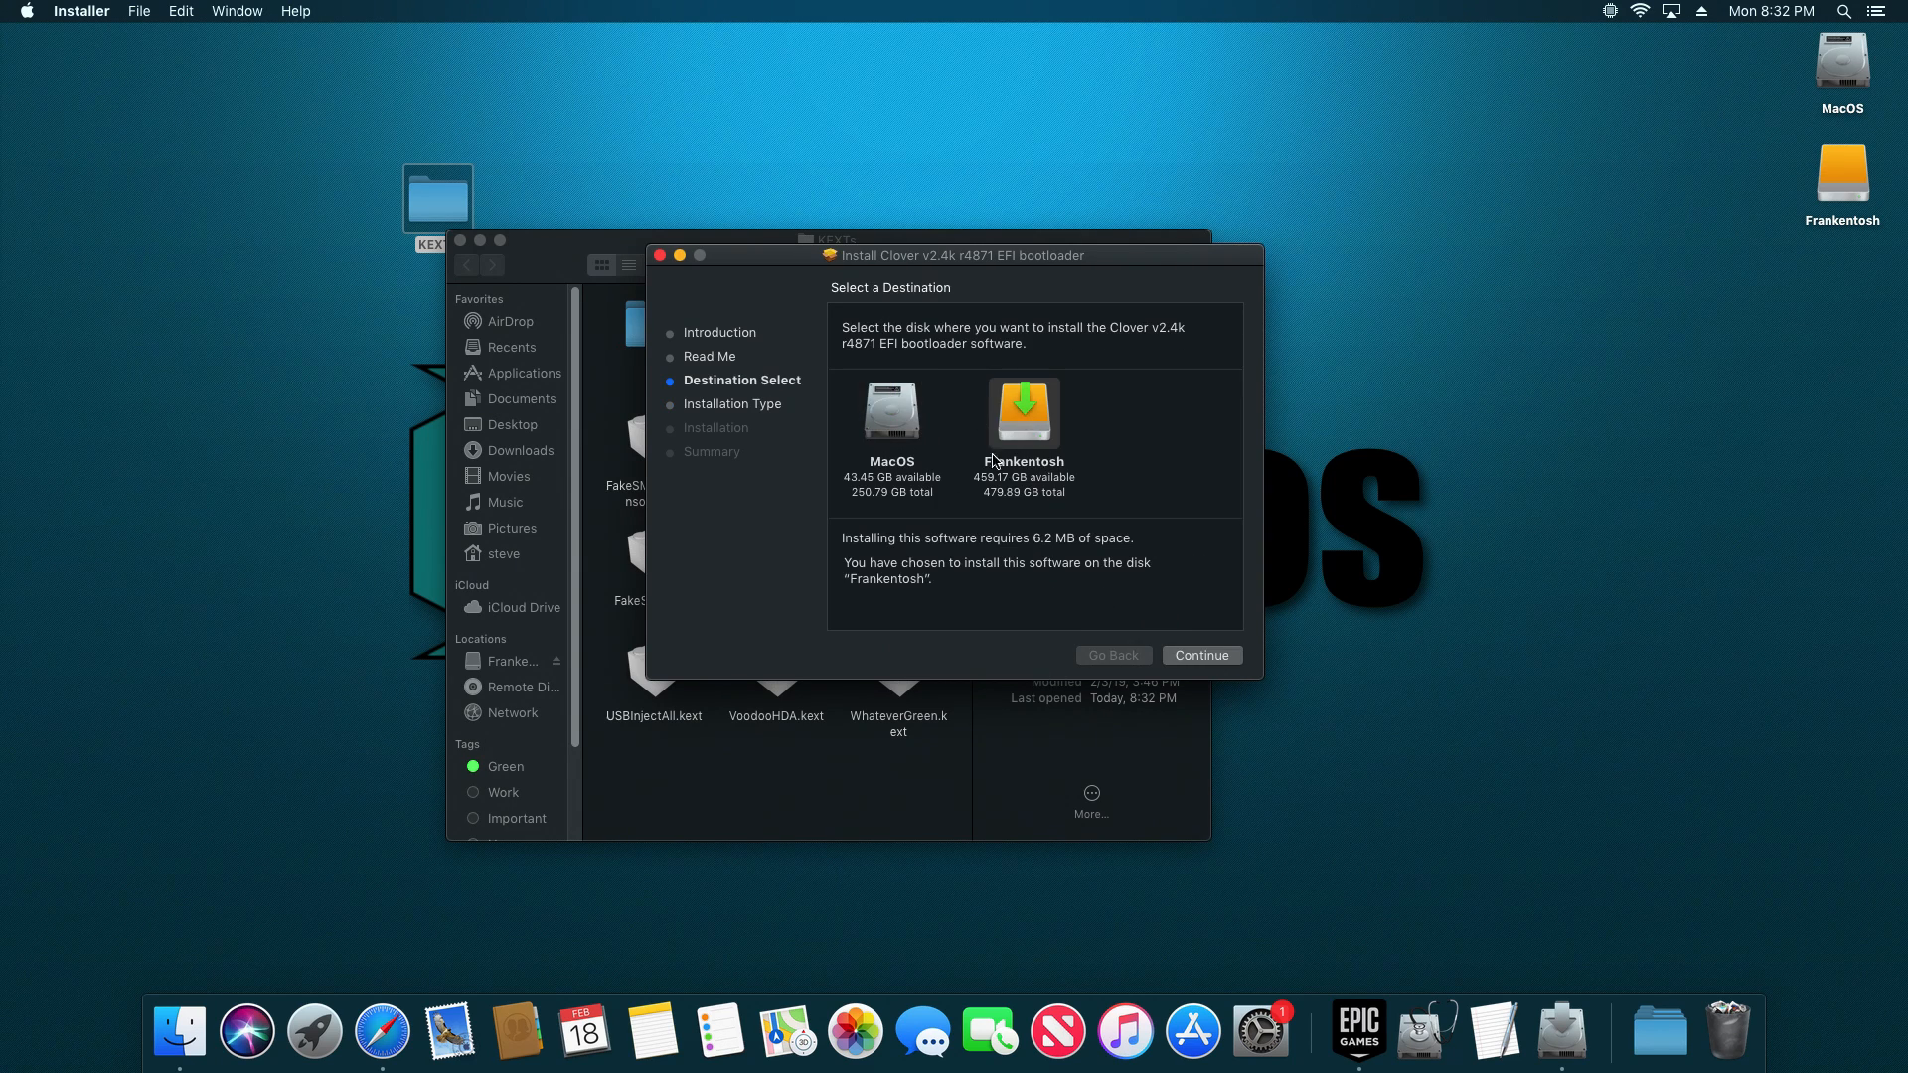
left_click(1200, 655)
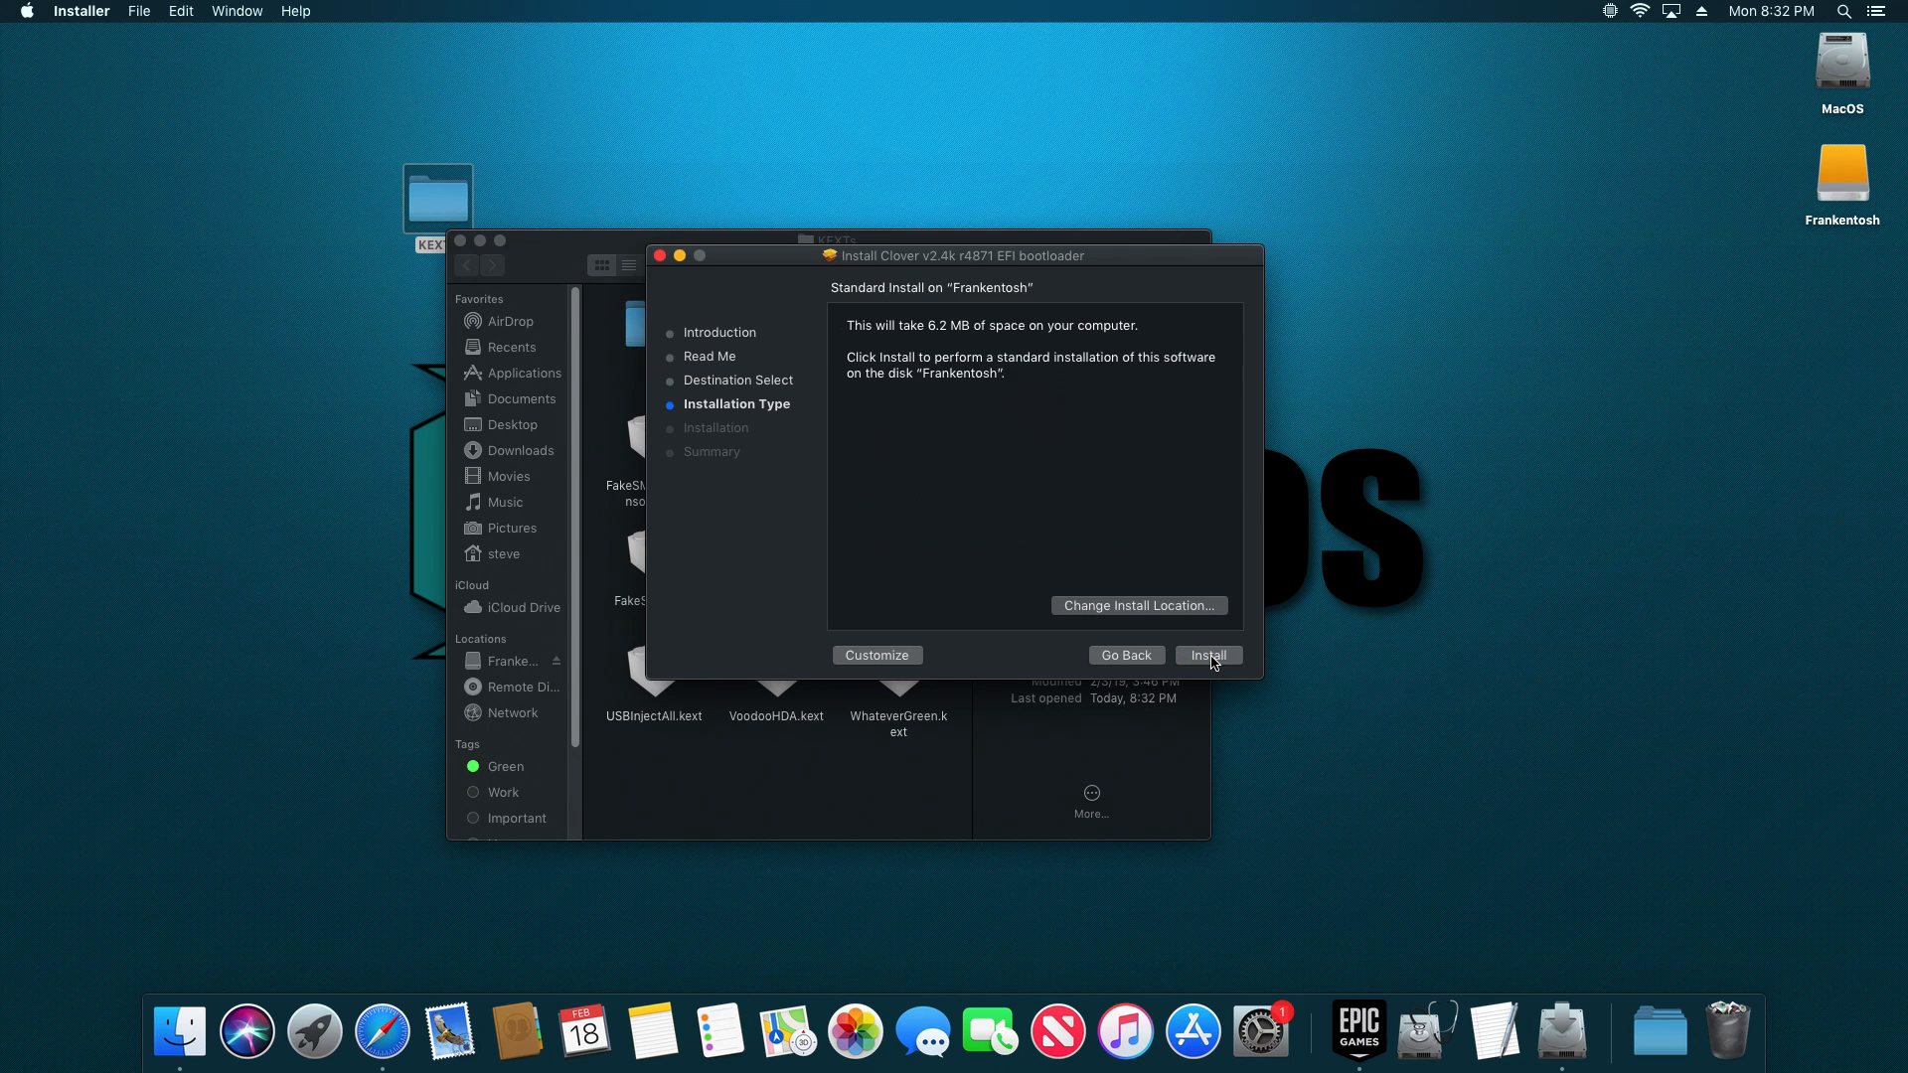
left_click(876, 655)
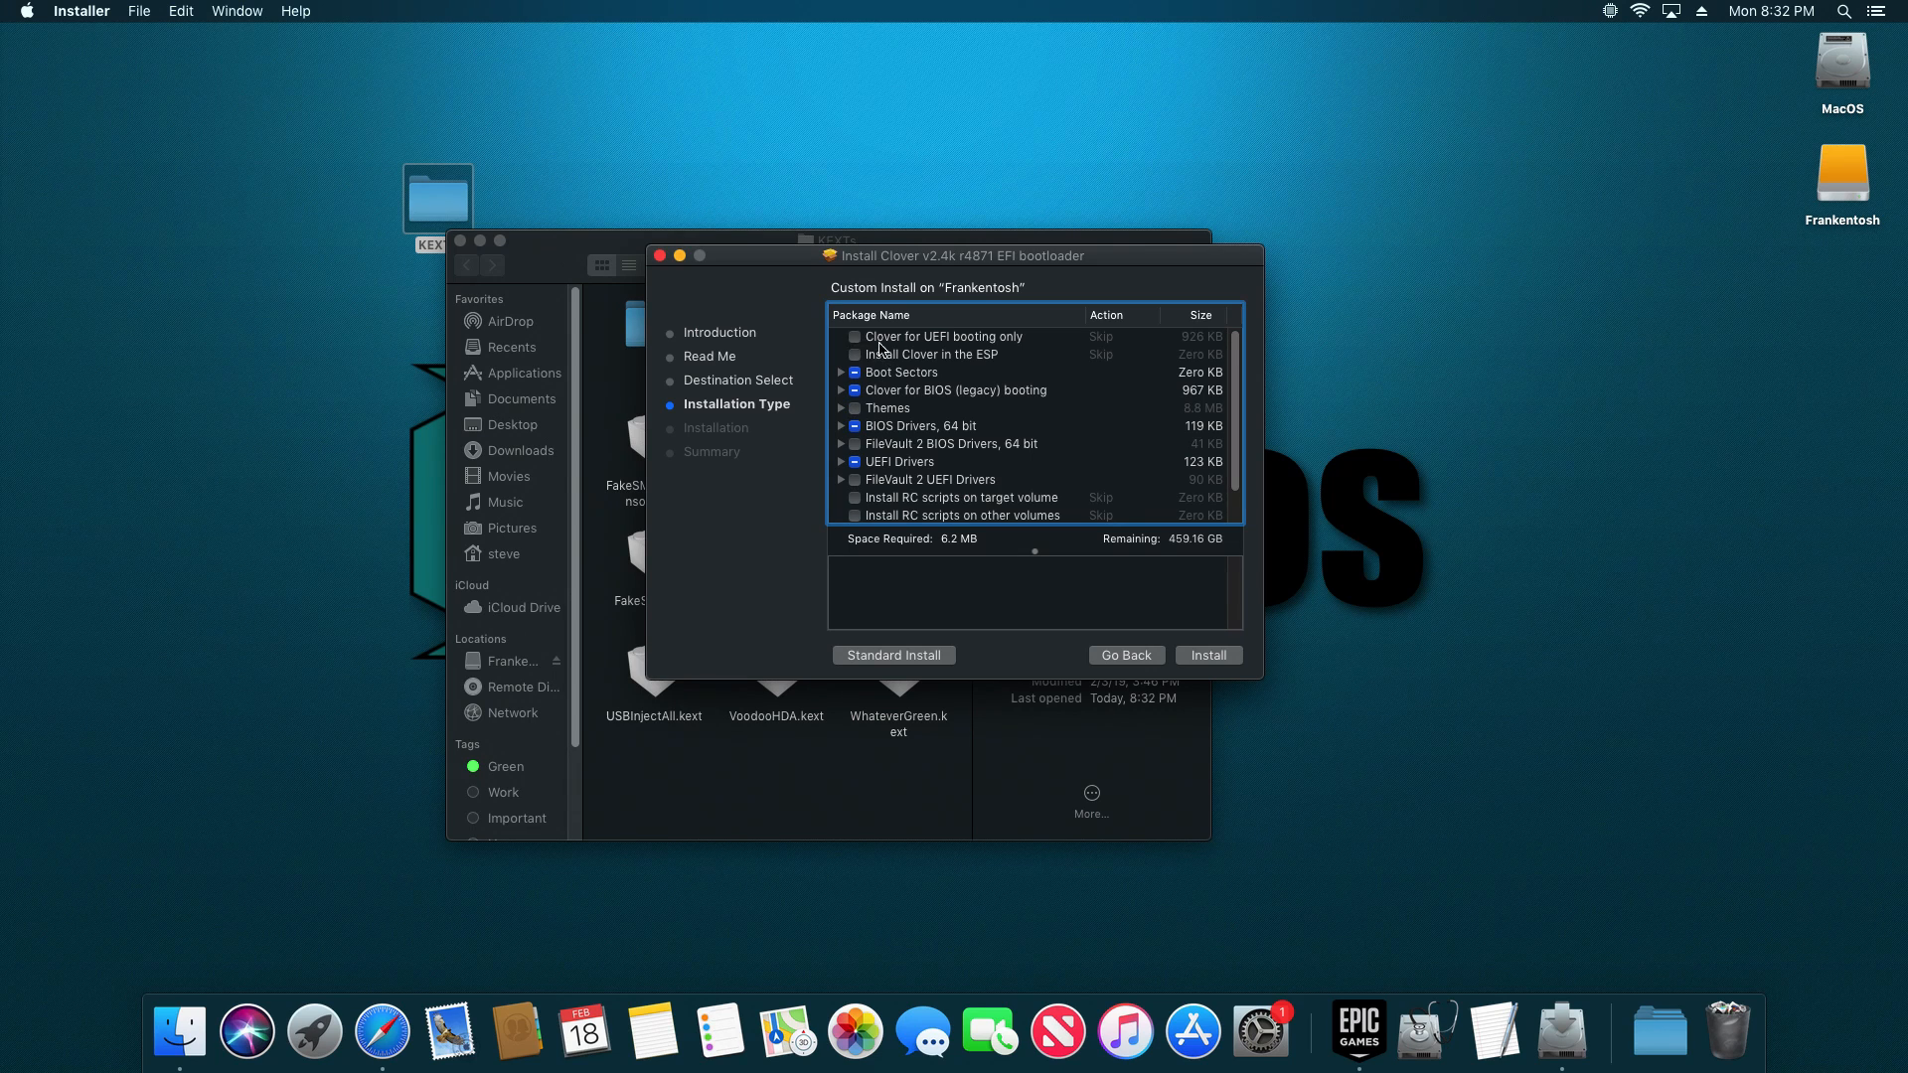
mouse_move(867, 350)
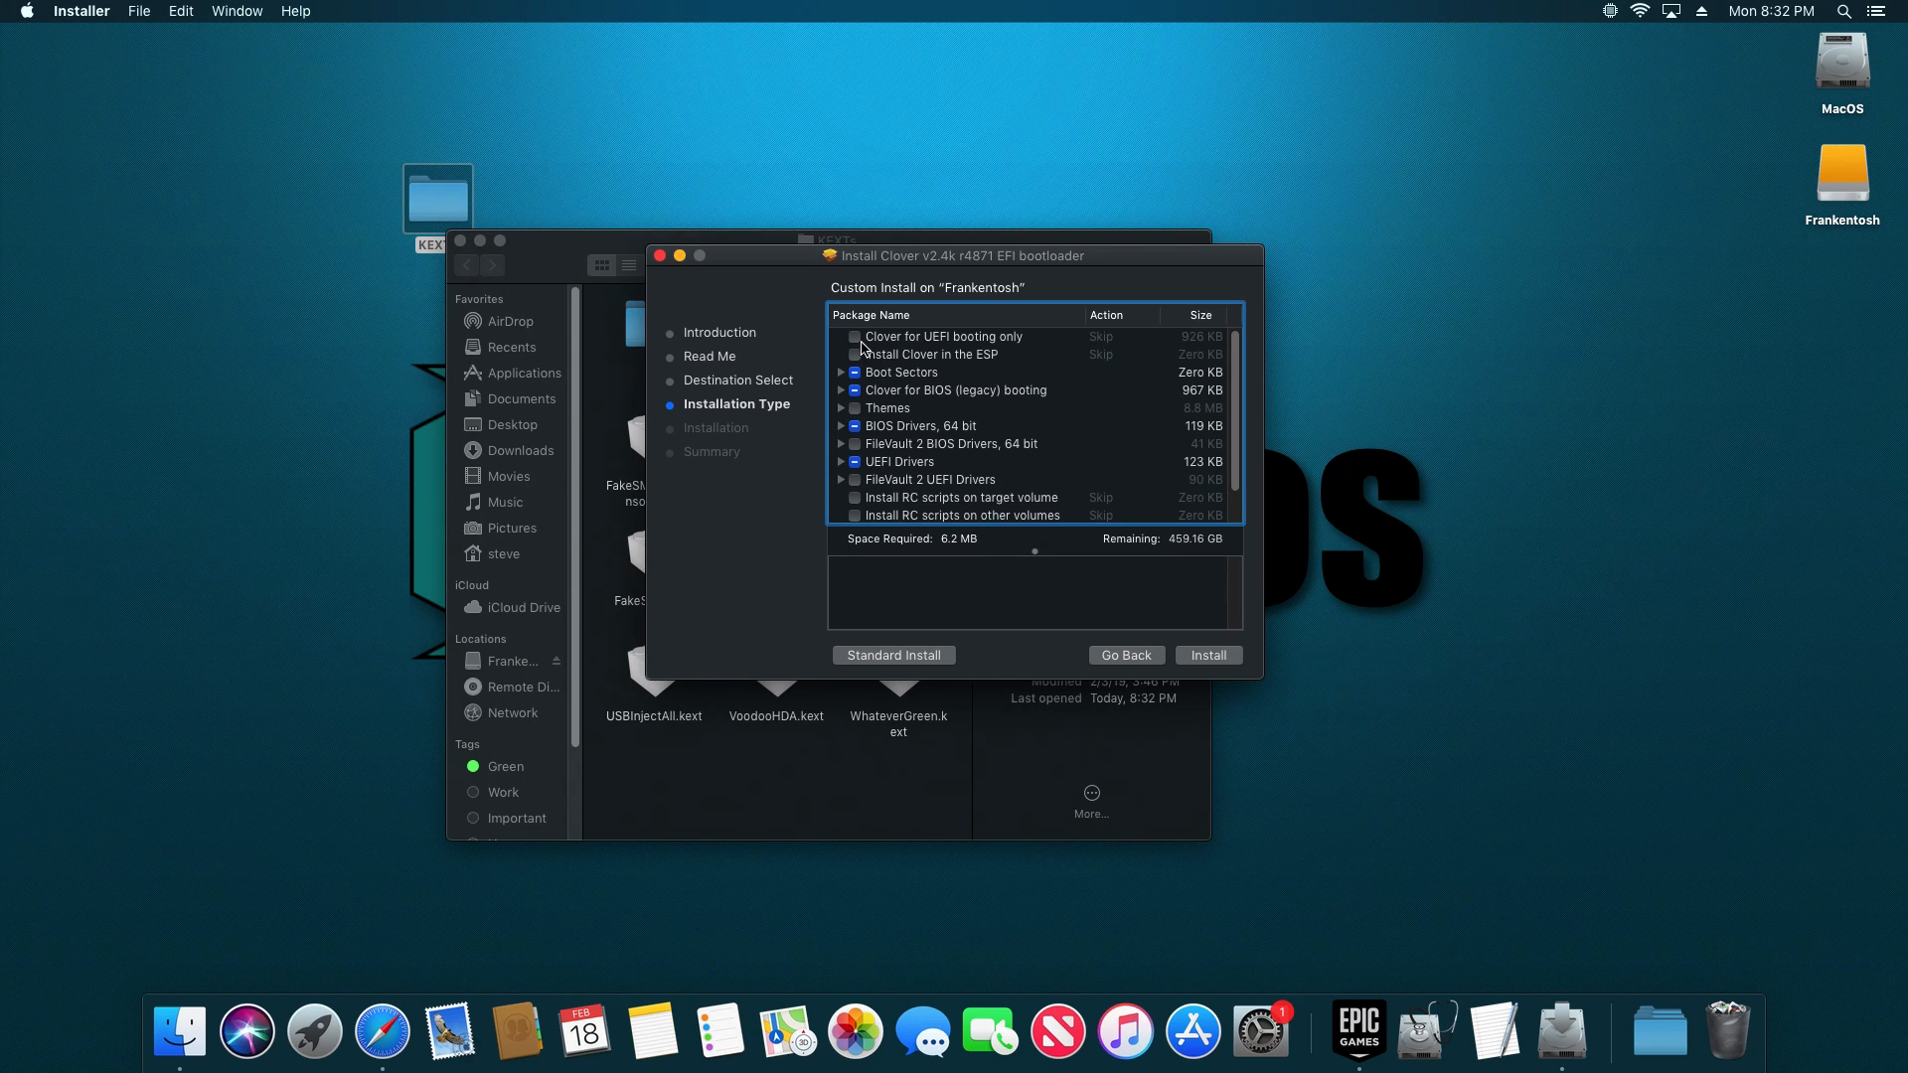
Step: Check 'Clover for UEFI booting only' and the Clovy theme under Themes
left_click(853, 337)
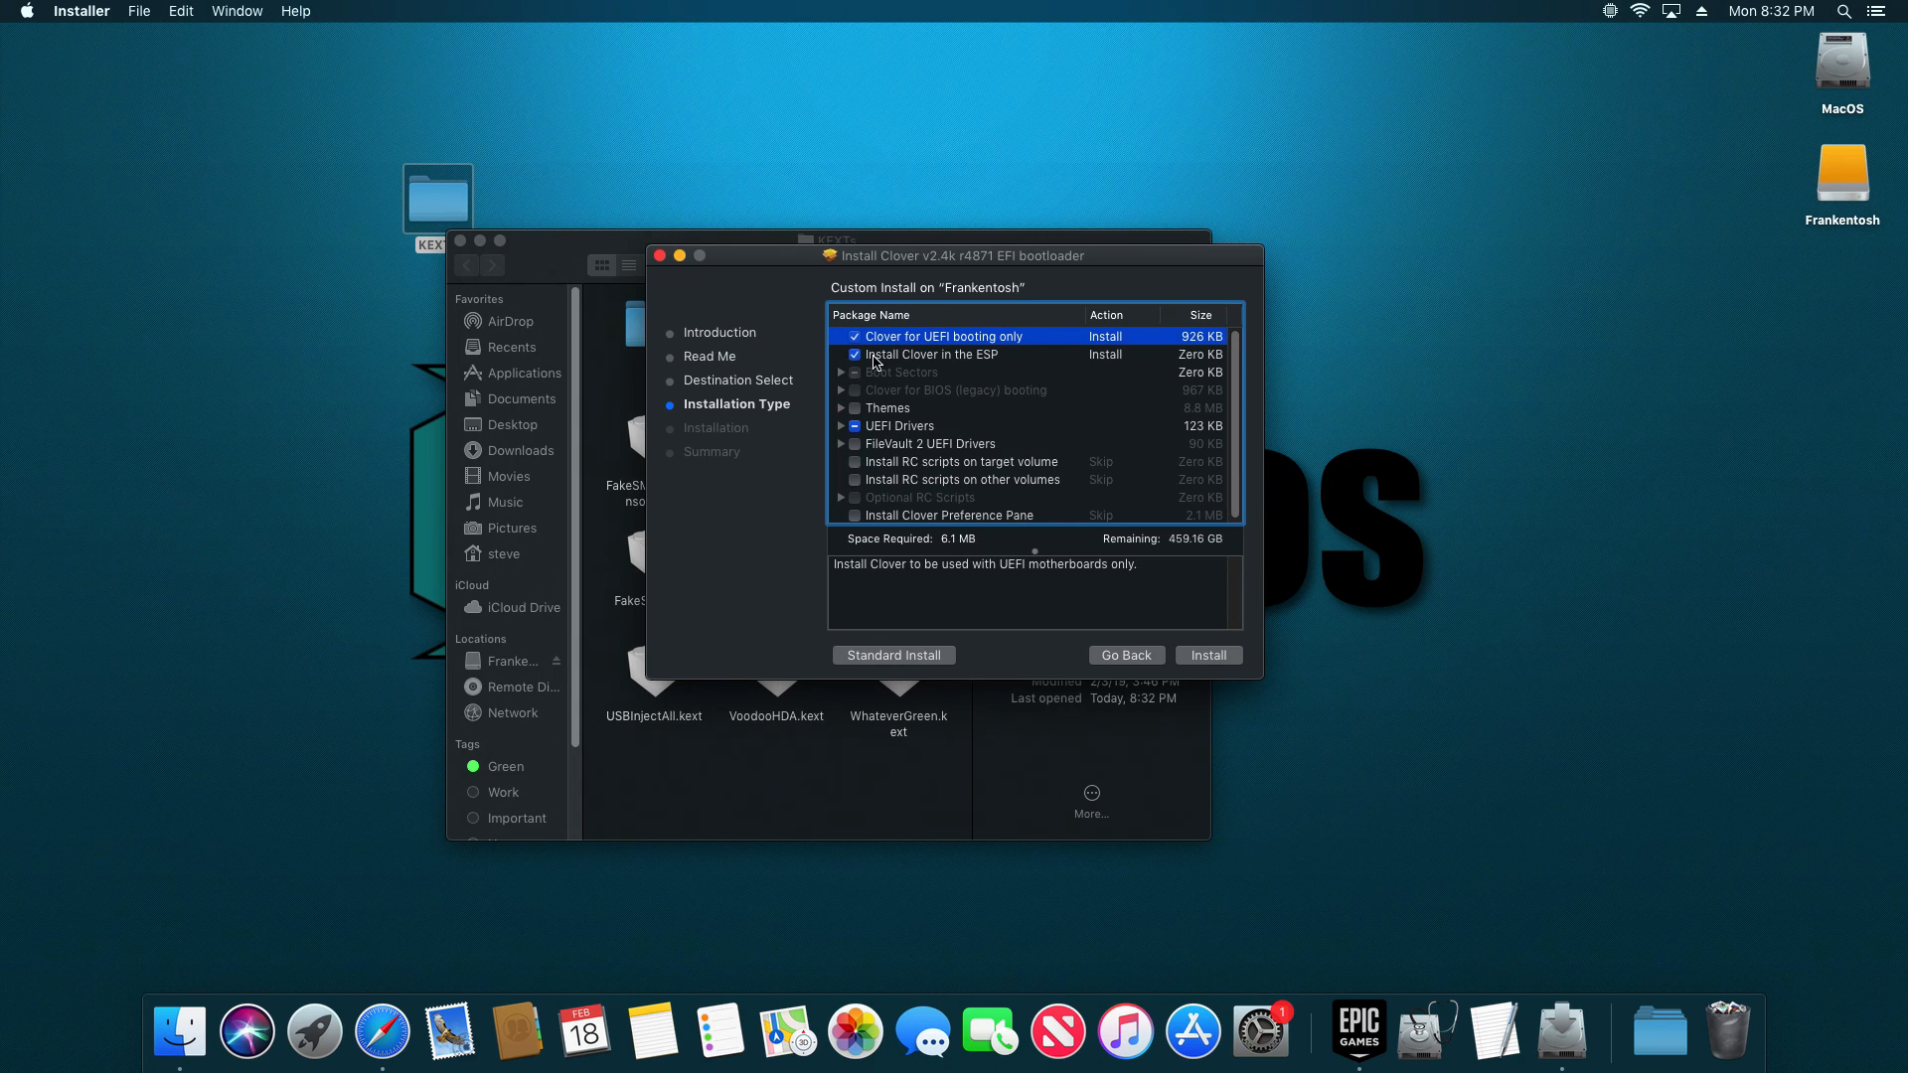
mouse_move(977, 364)
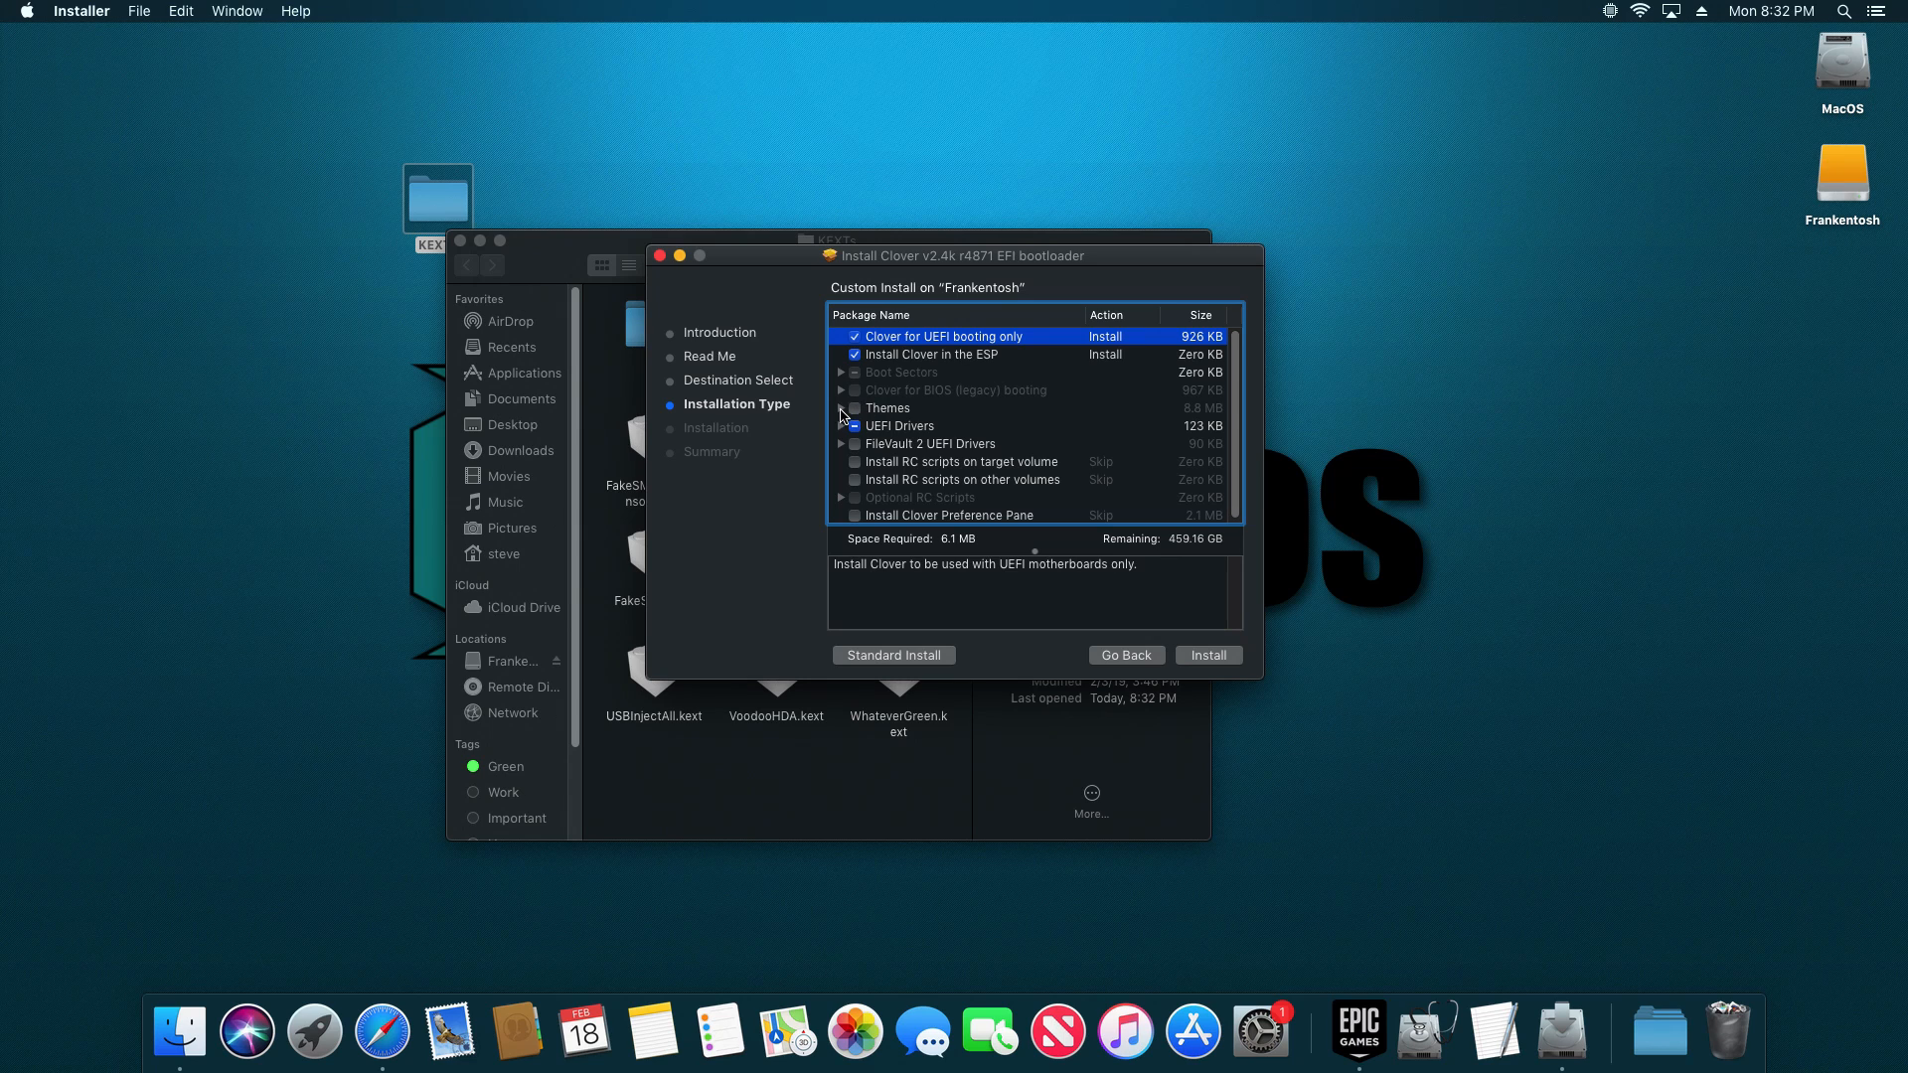
left_click(839, 407)
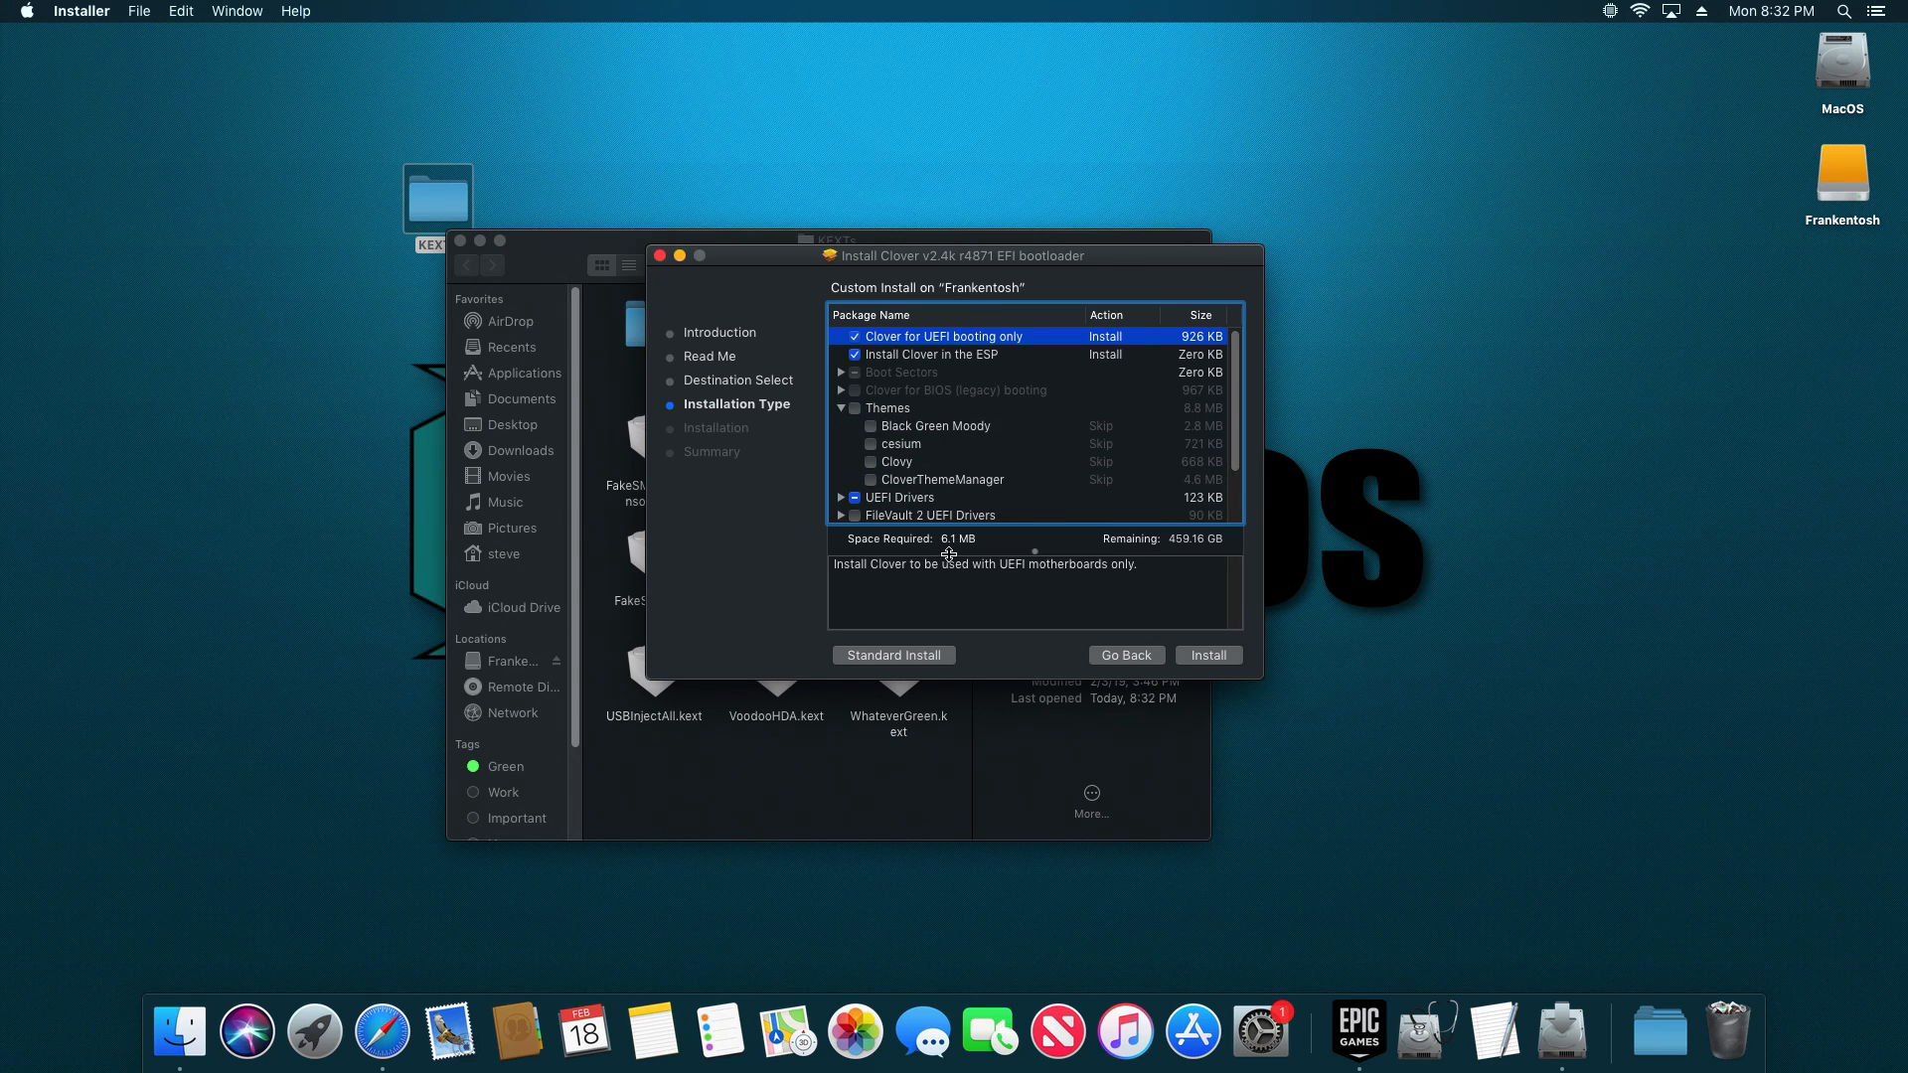
left_click(869, 461)
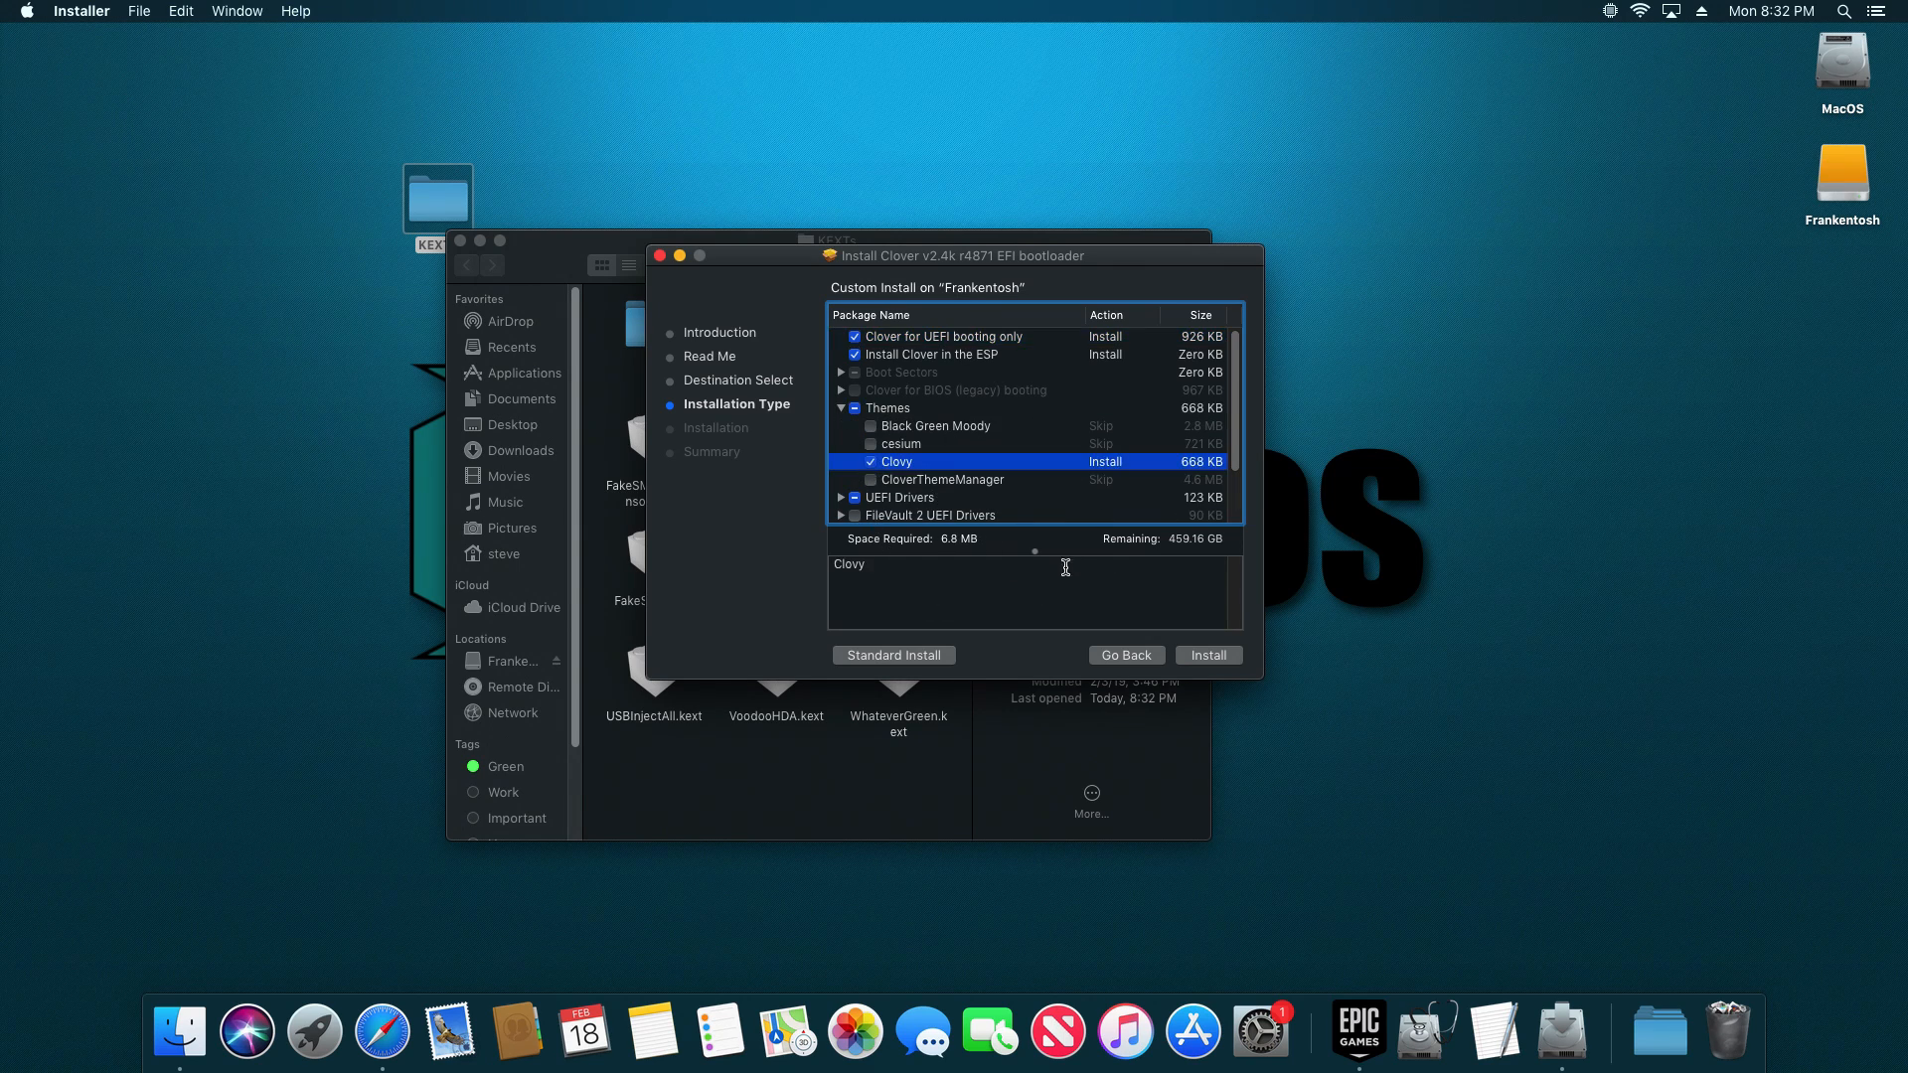
mouse_move(1036, 523)
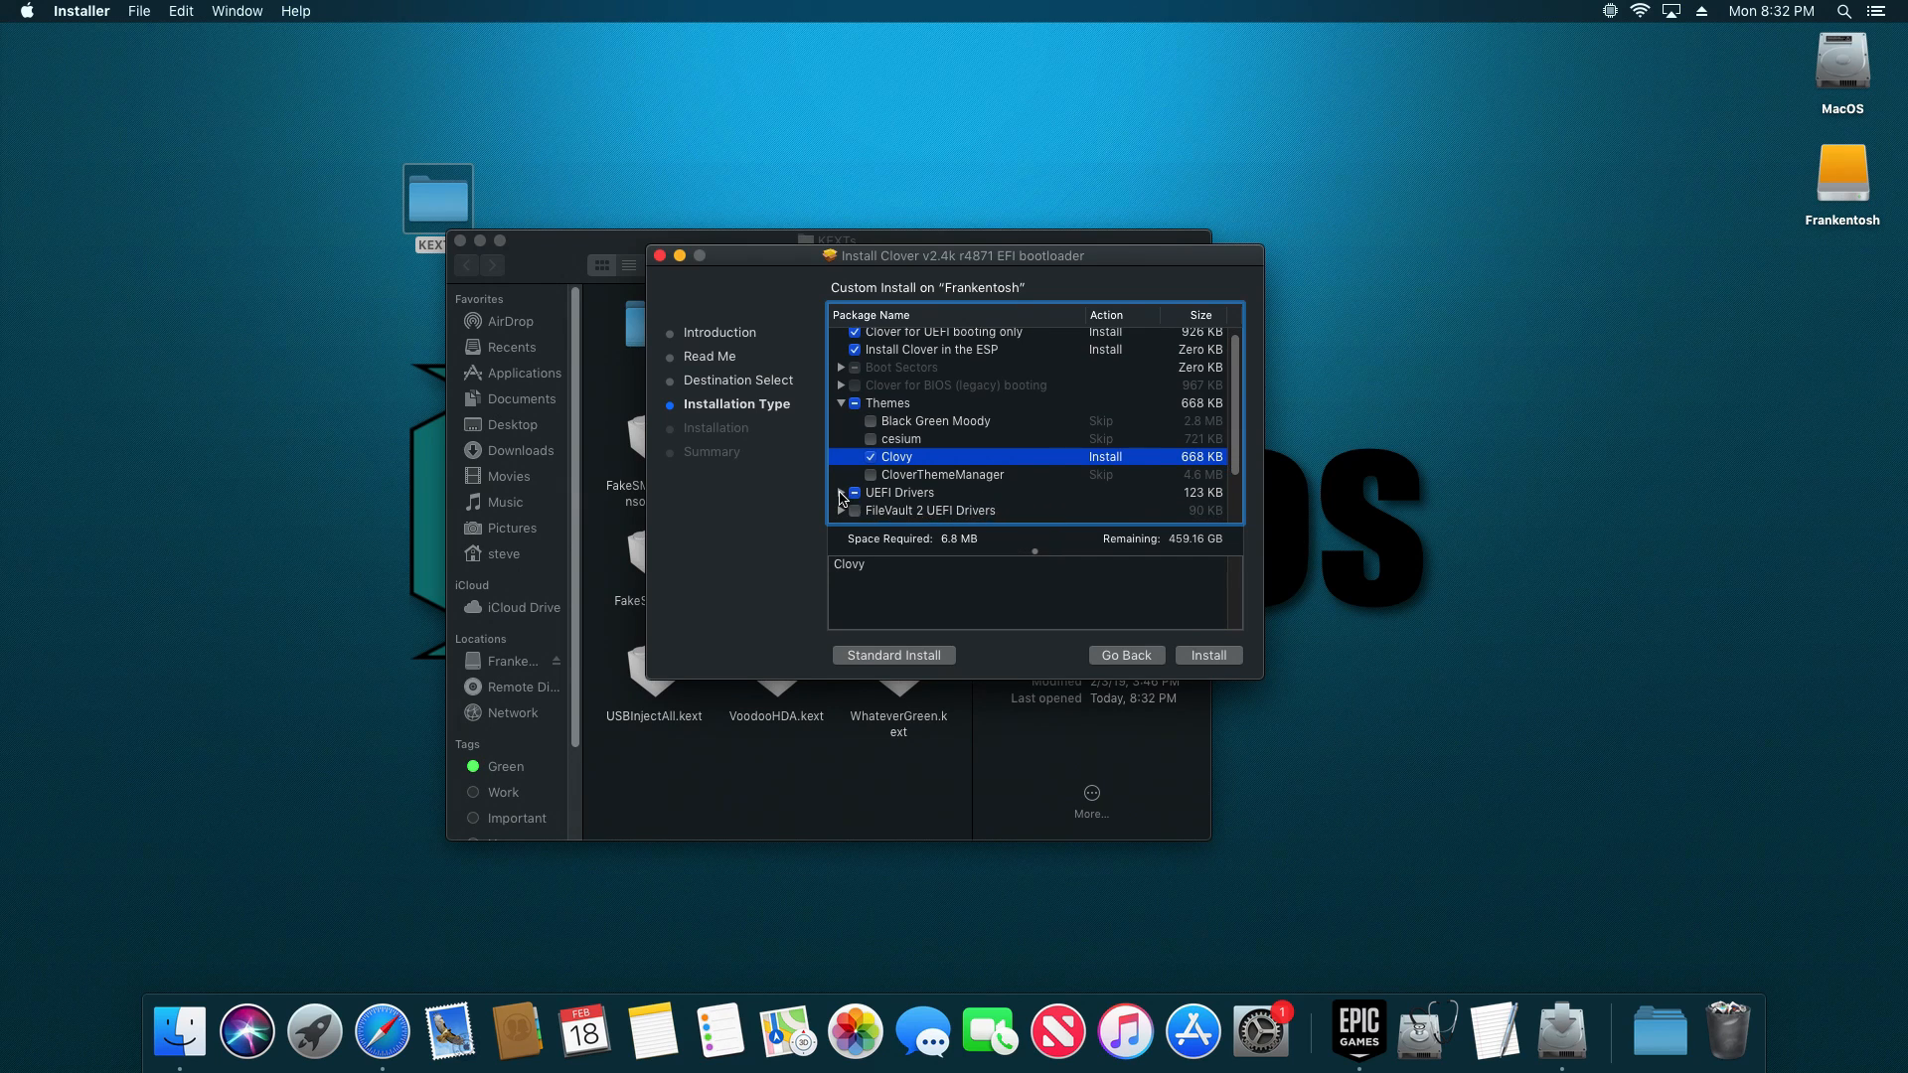
Step: Include the ApfsDriverLoader-64 UEFI driver
scroll("down", 3)
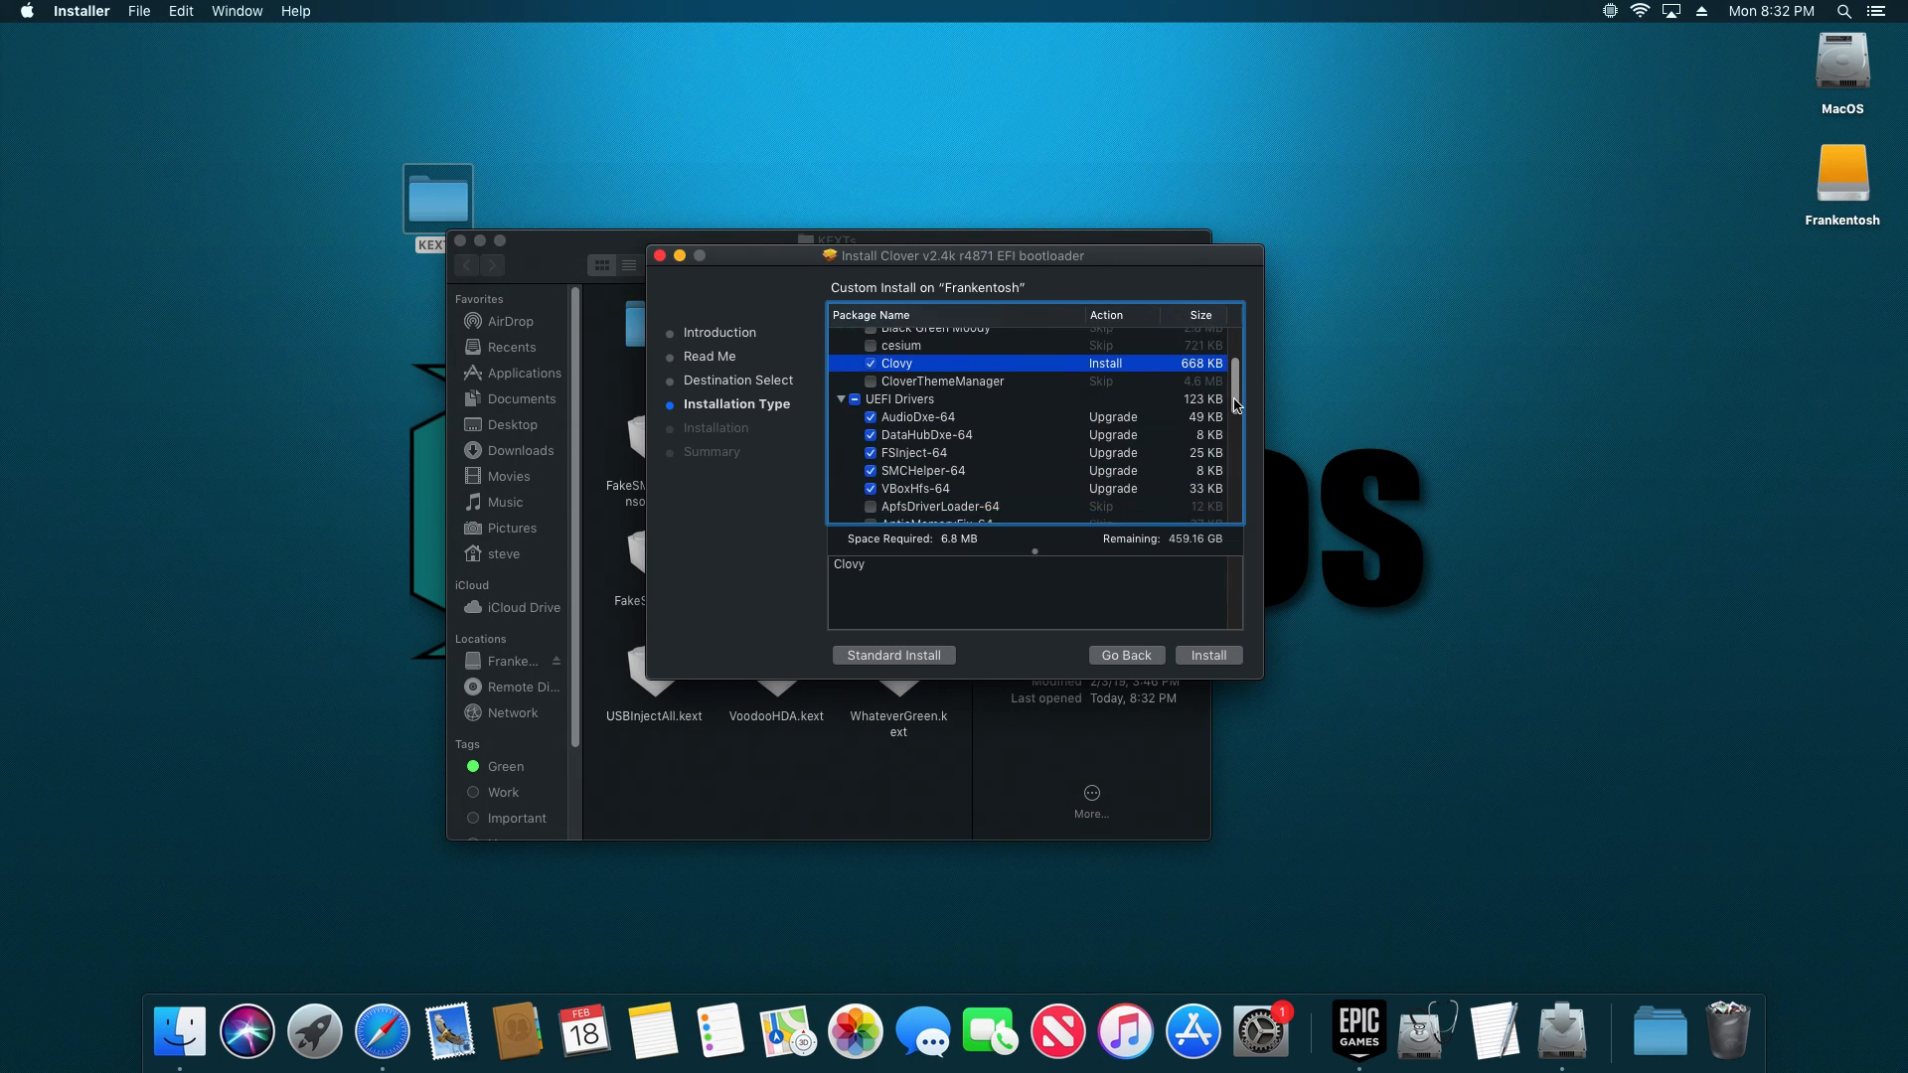
scroll("down", 3)
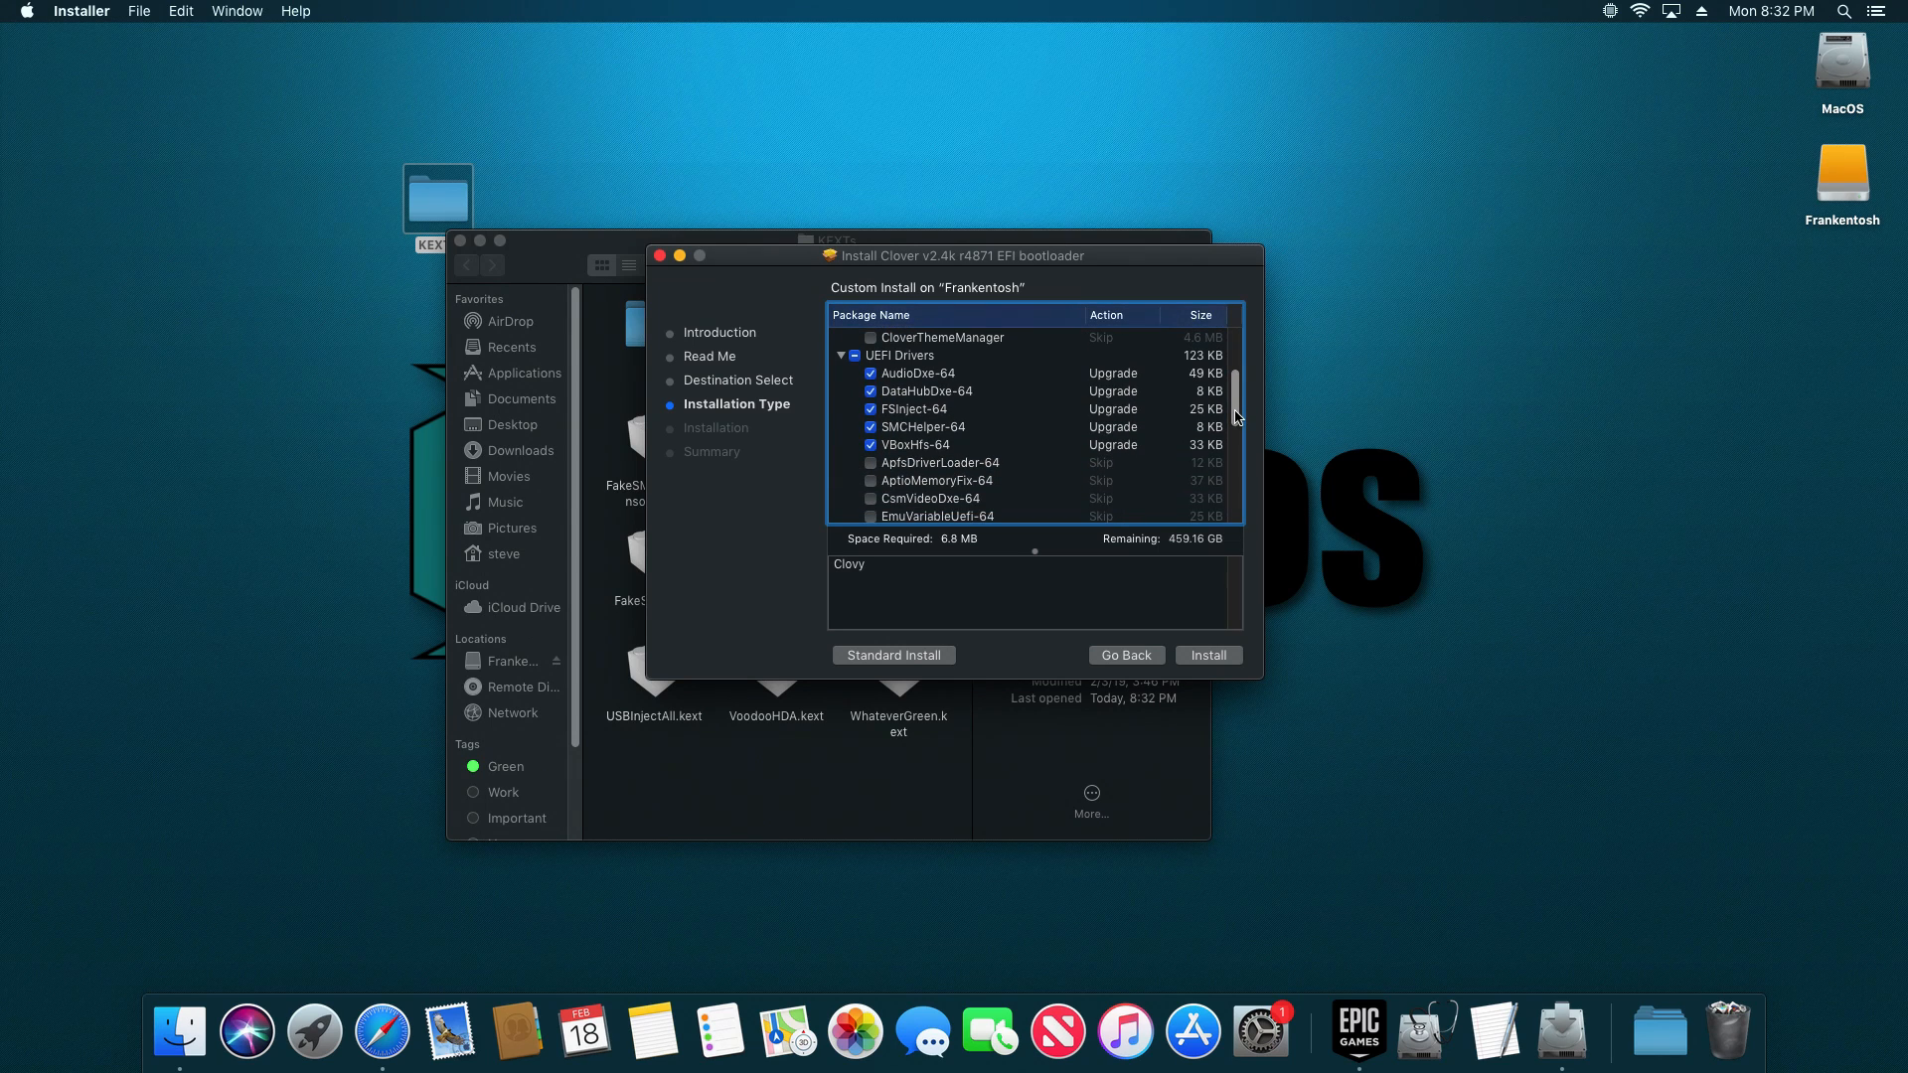
scroll("down", 3)
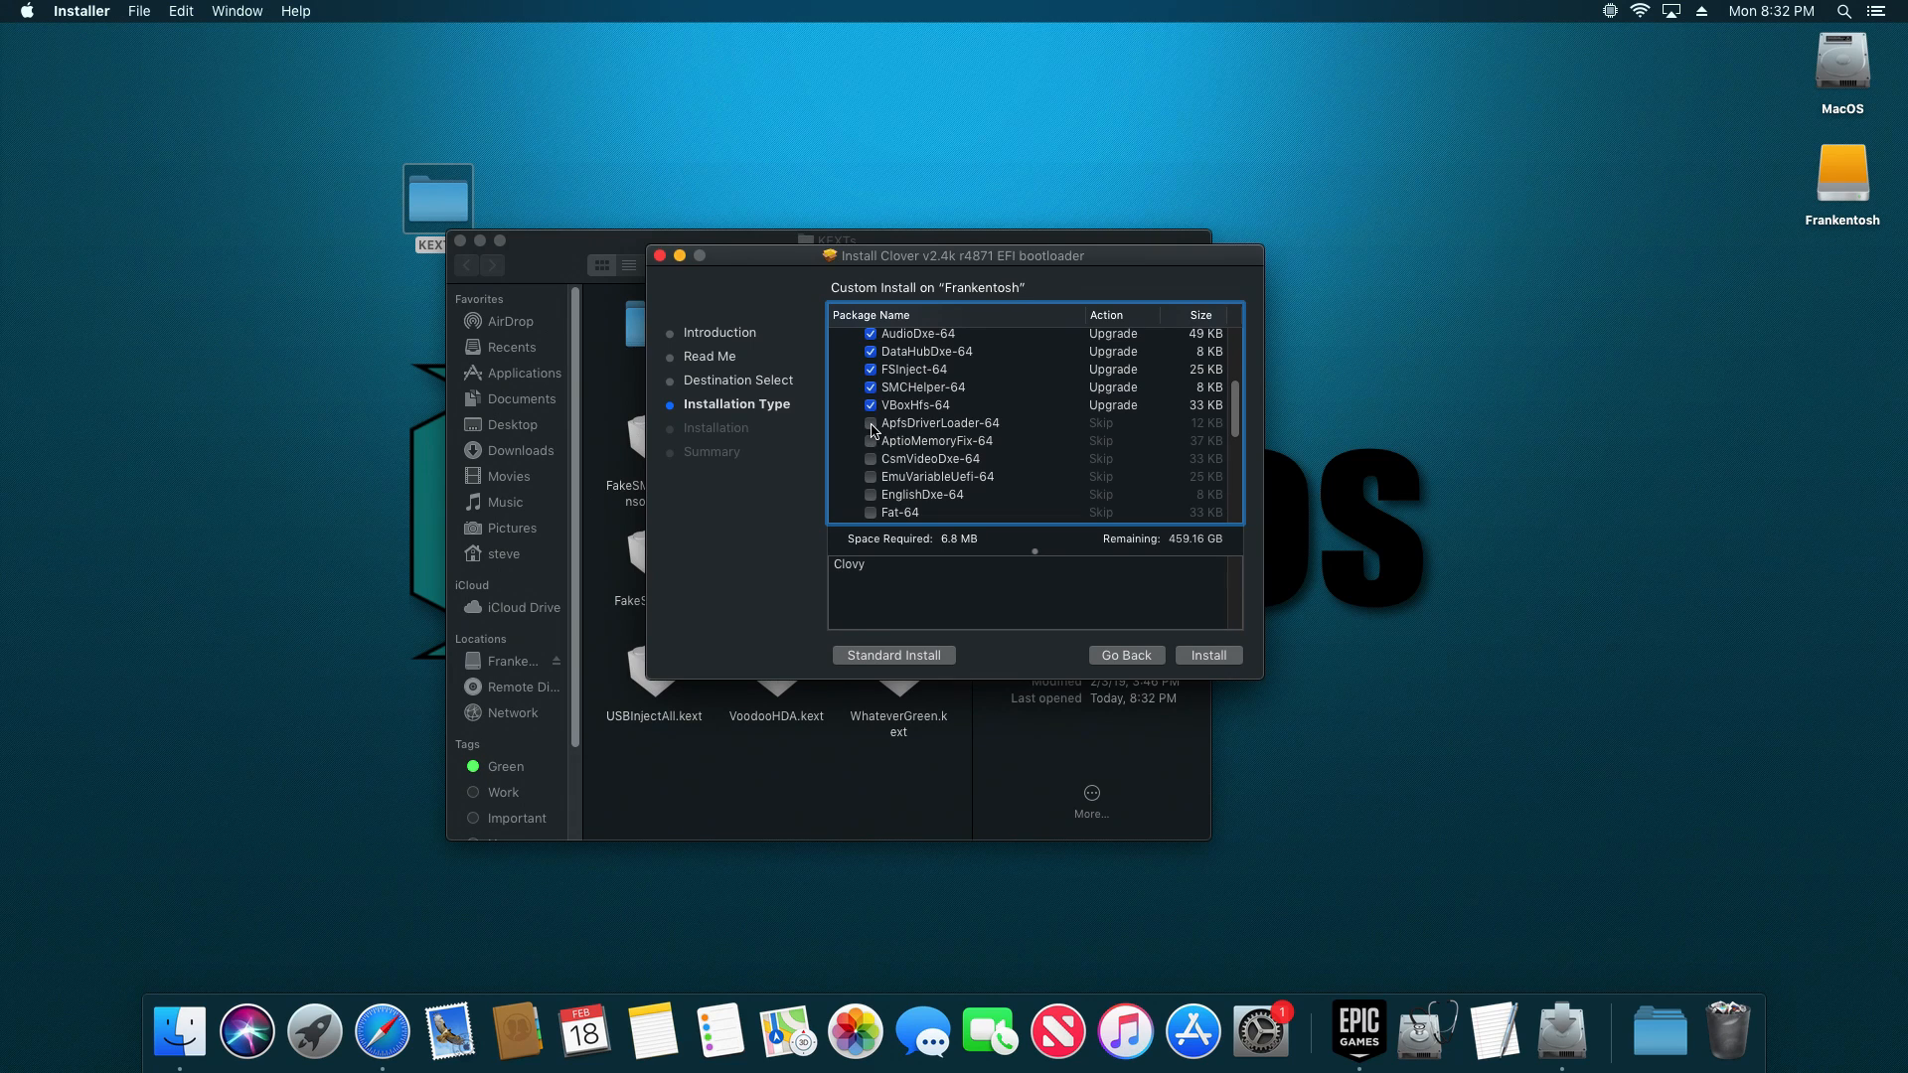
left_click(871, 422)
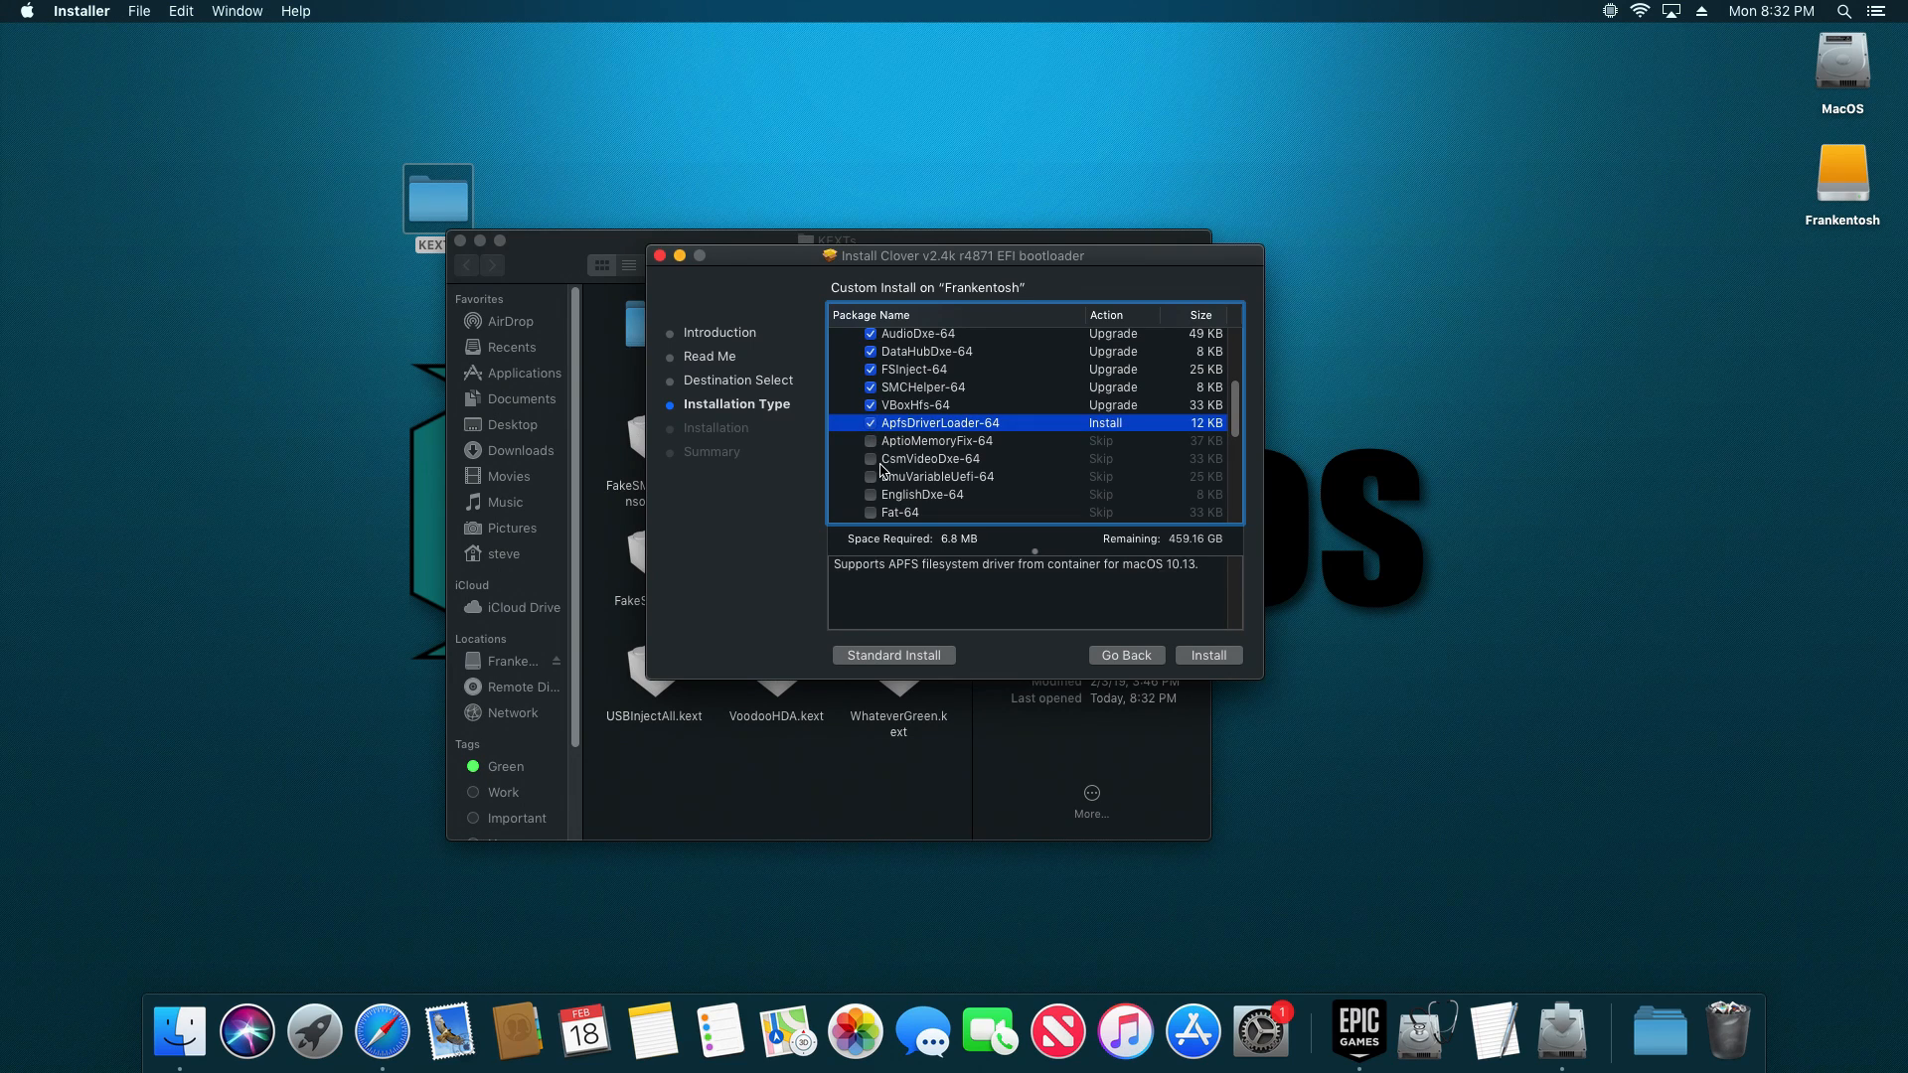
mouse_move(961, 504)
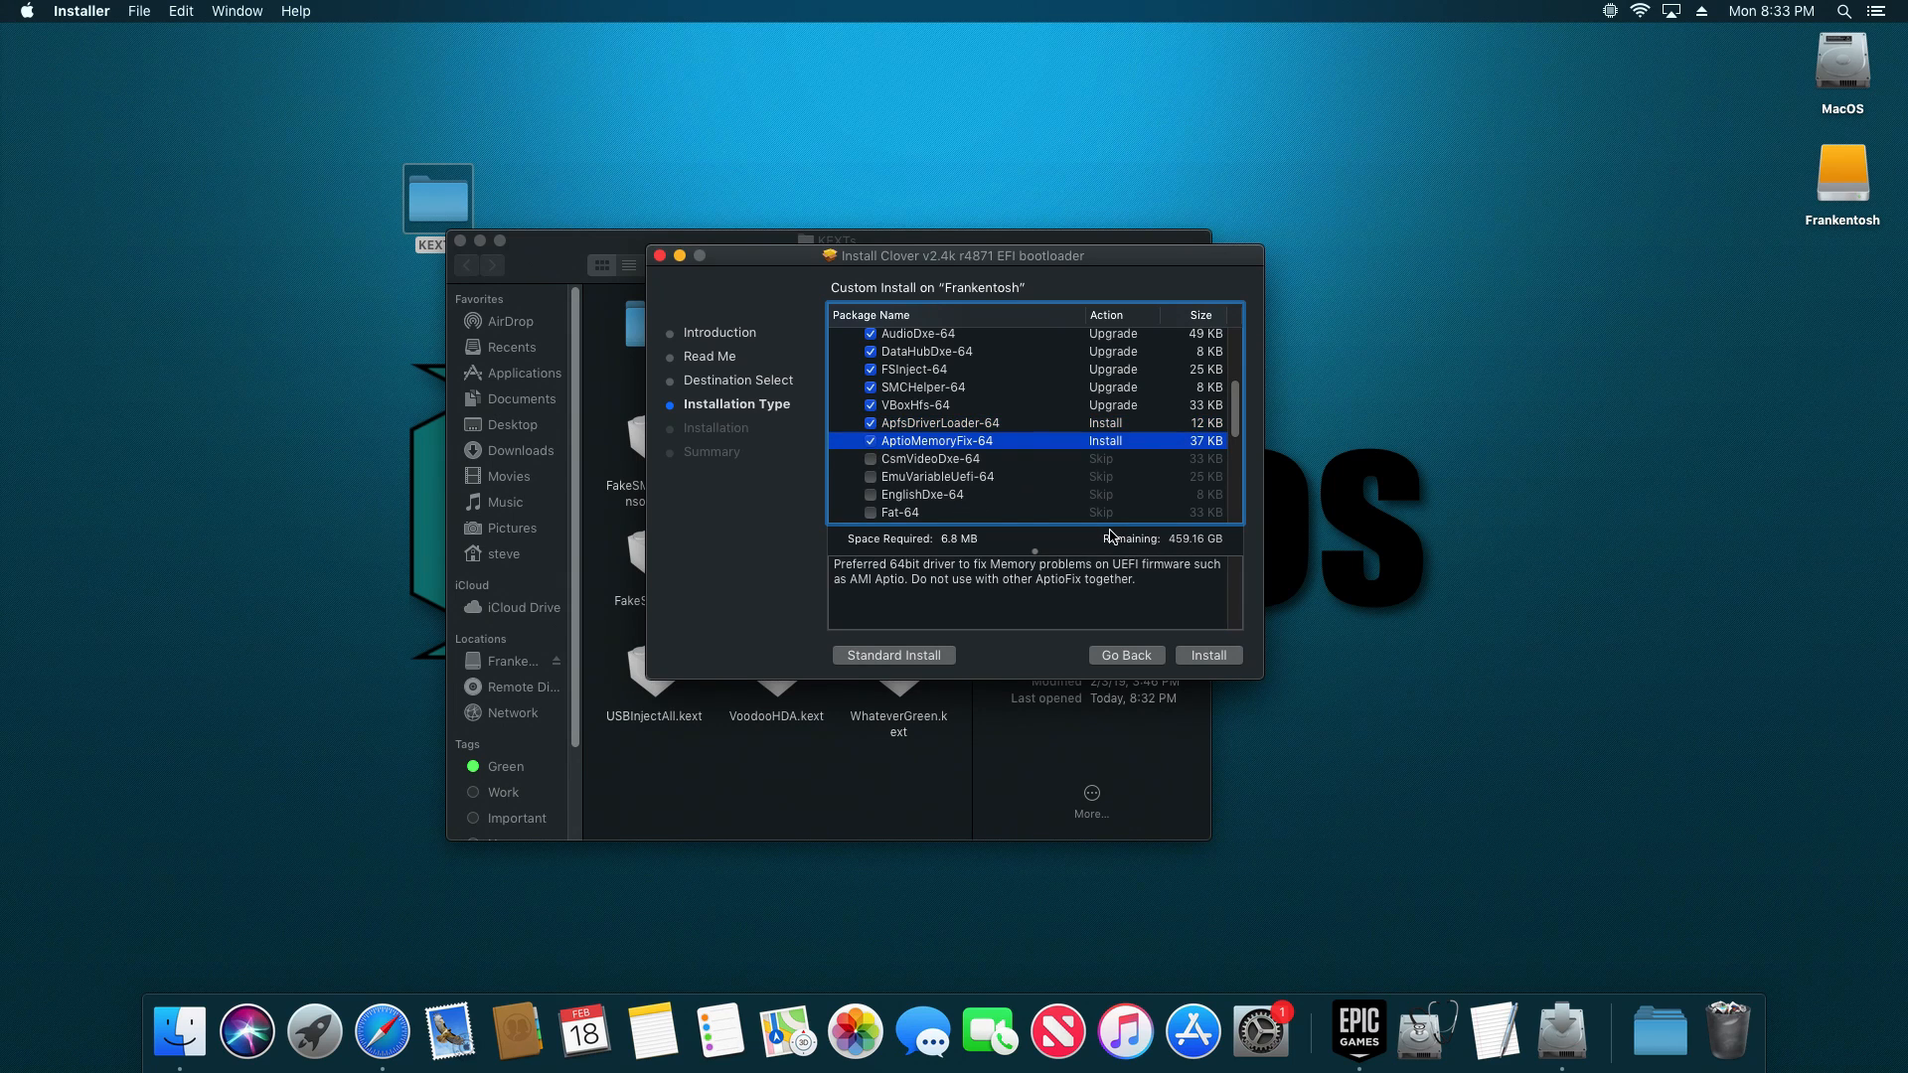
Step: Add RC scripts, Optional RC Scripts and Preference Pane, then install Clover and close
scroll("down", 3)
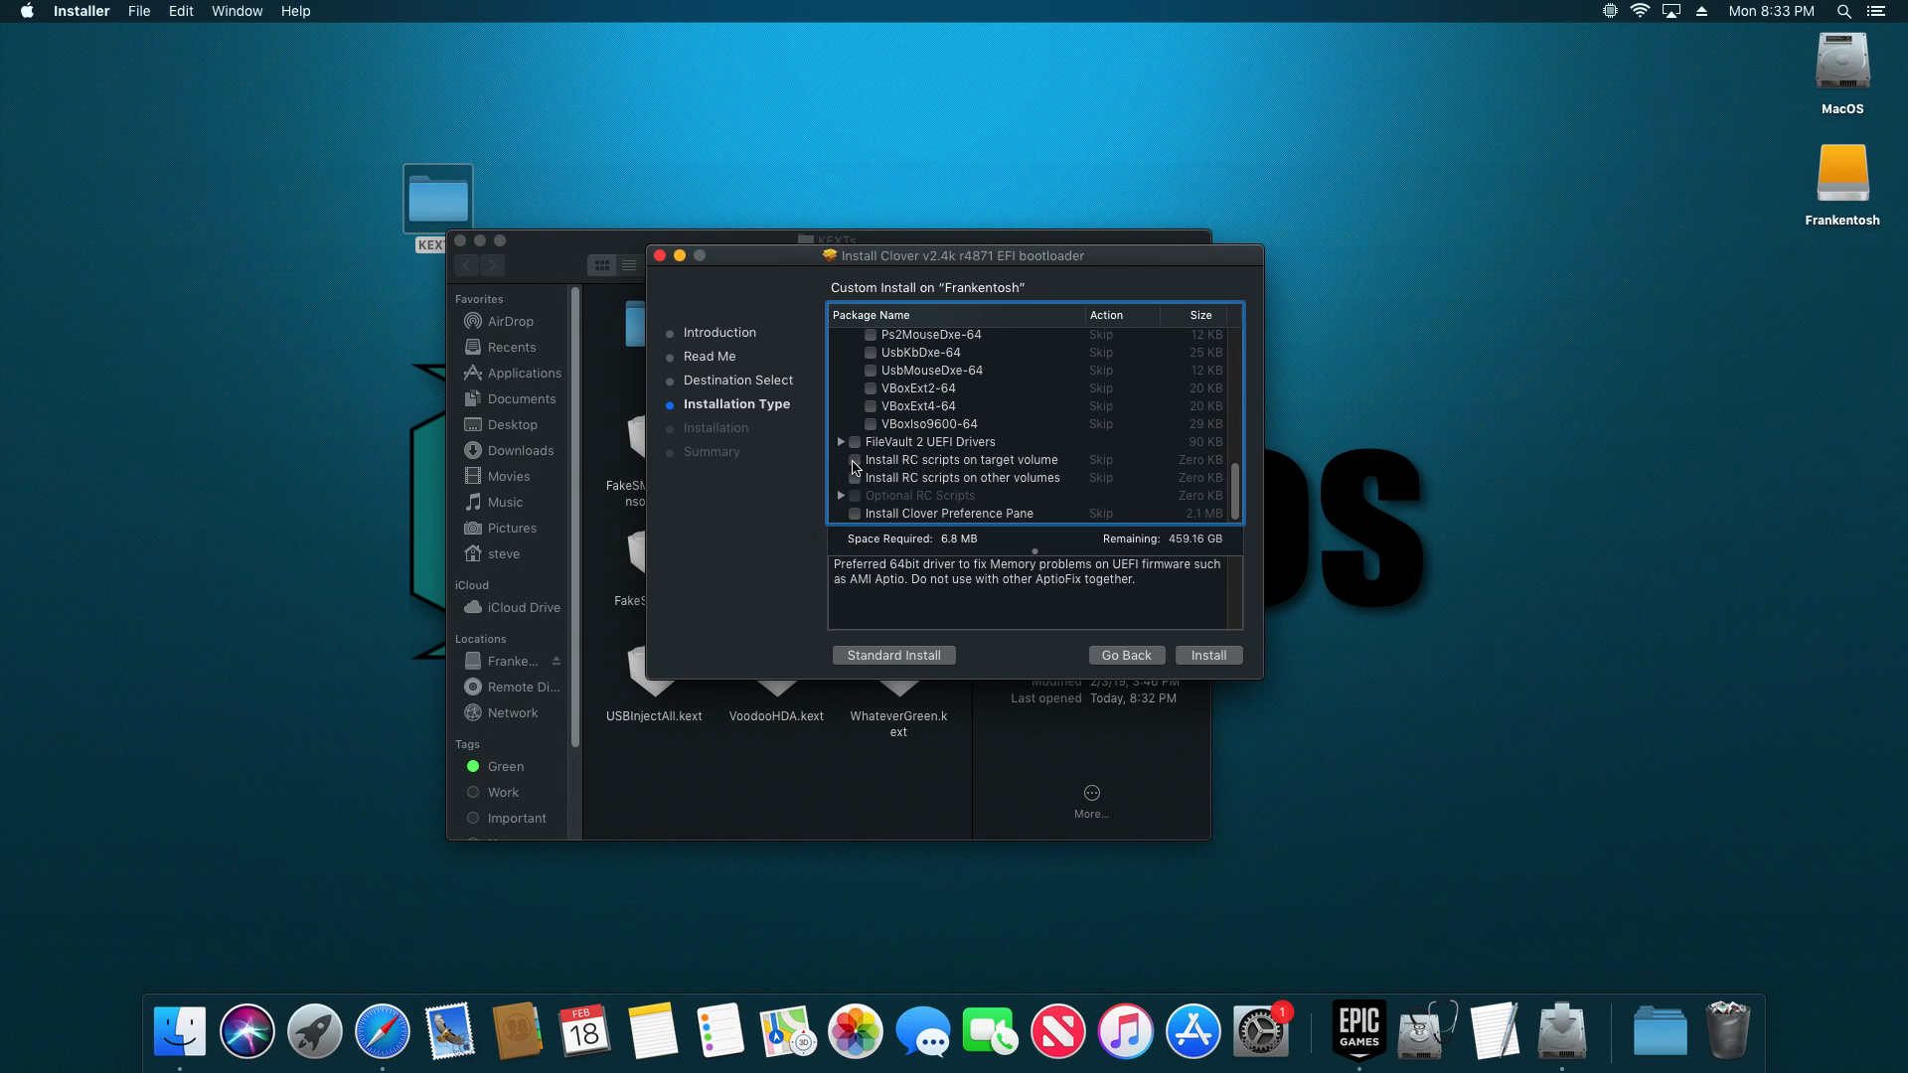
left_click(852, 461)
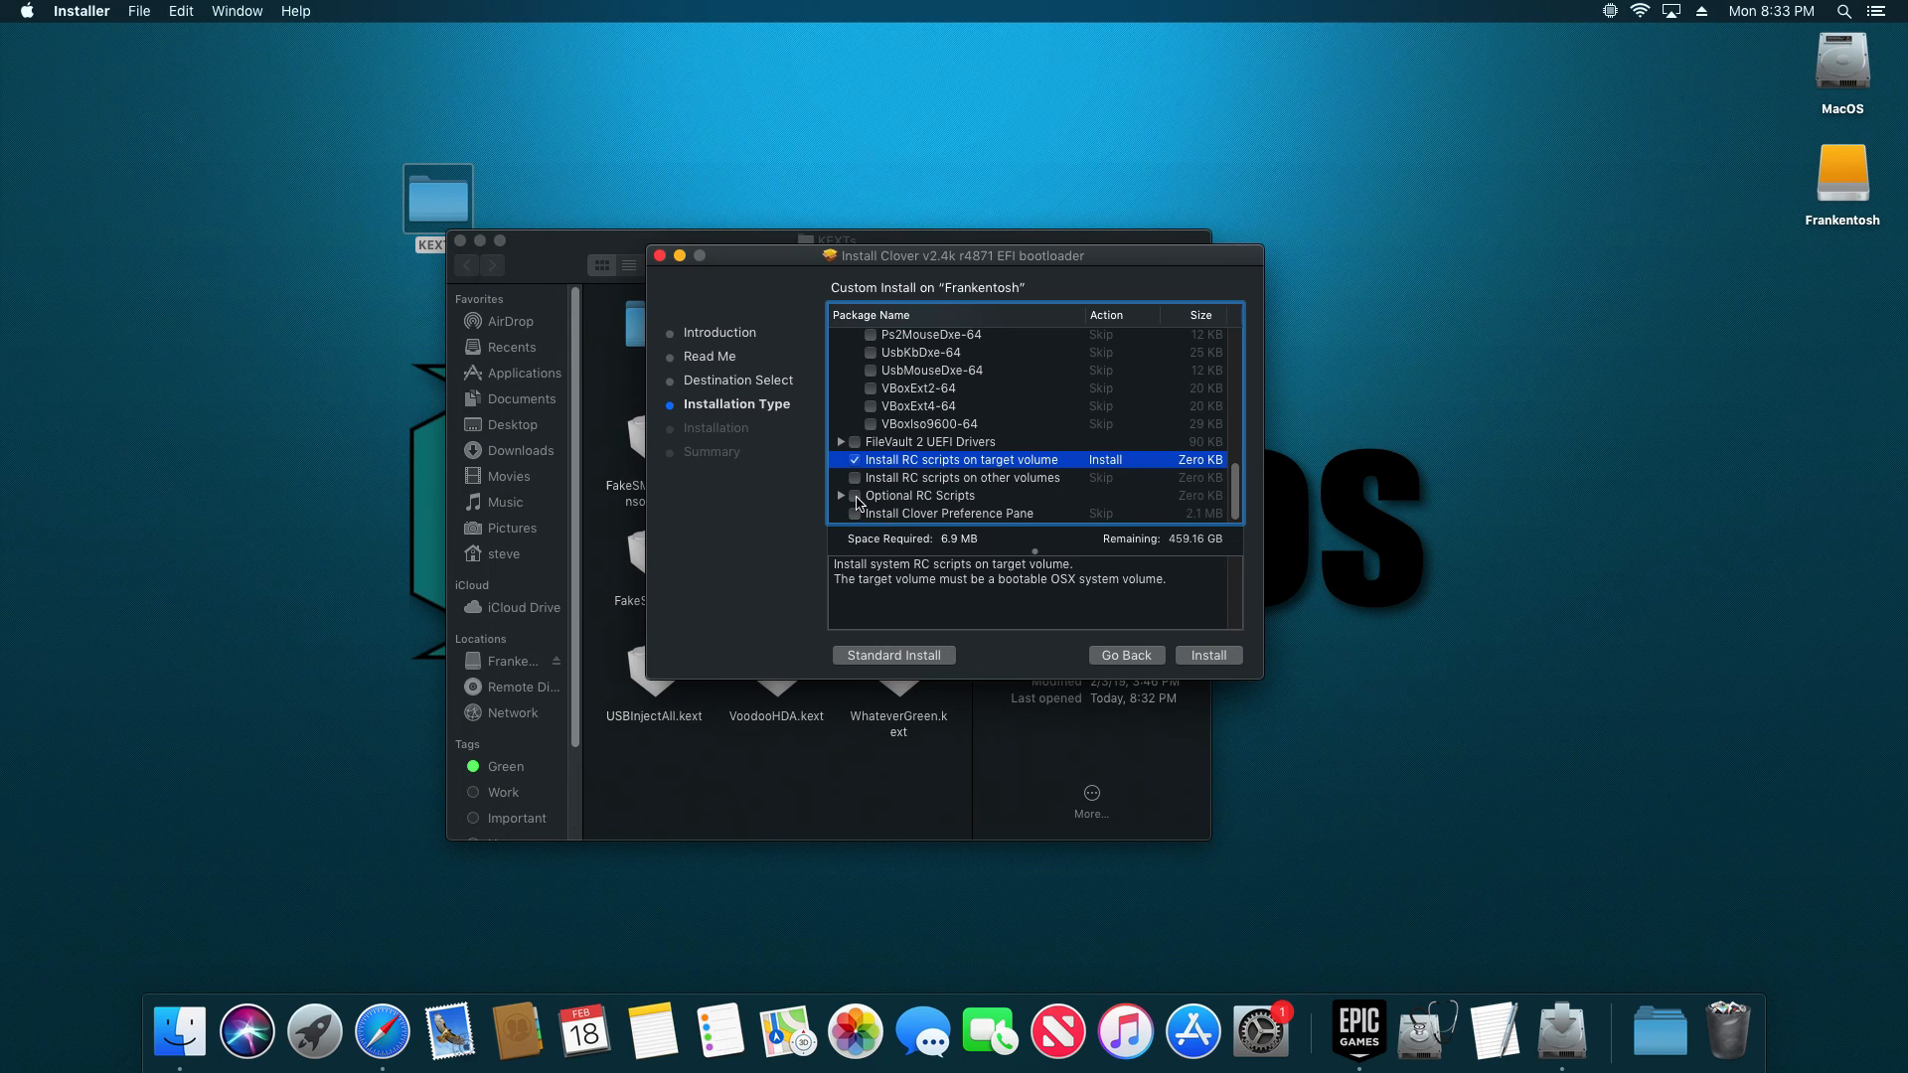
left_click(919, 510)
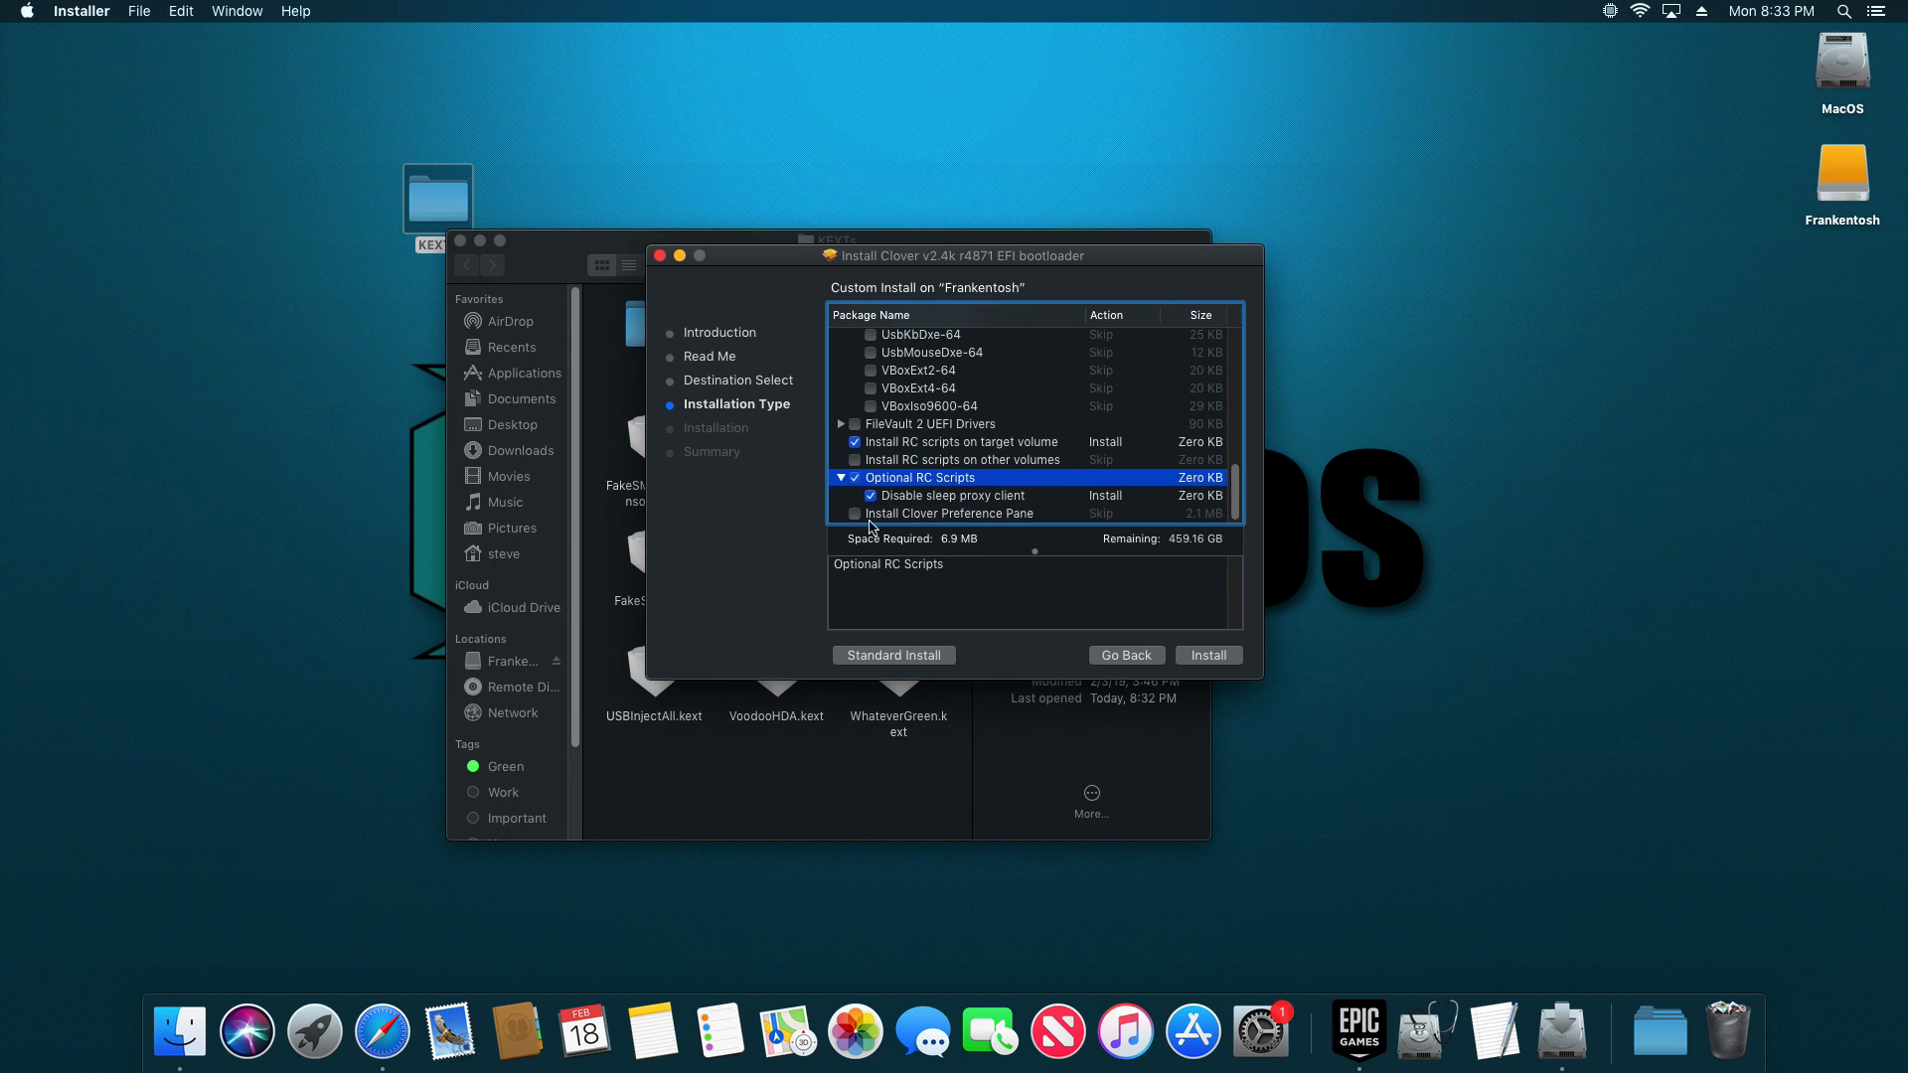
left_click(852, 514)
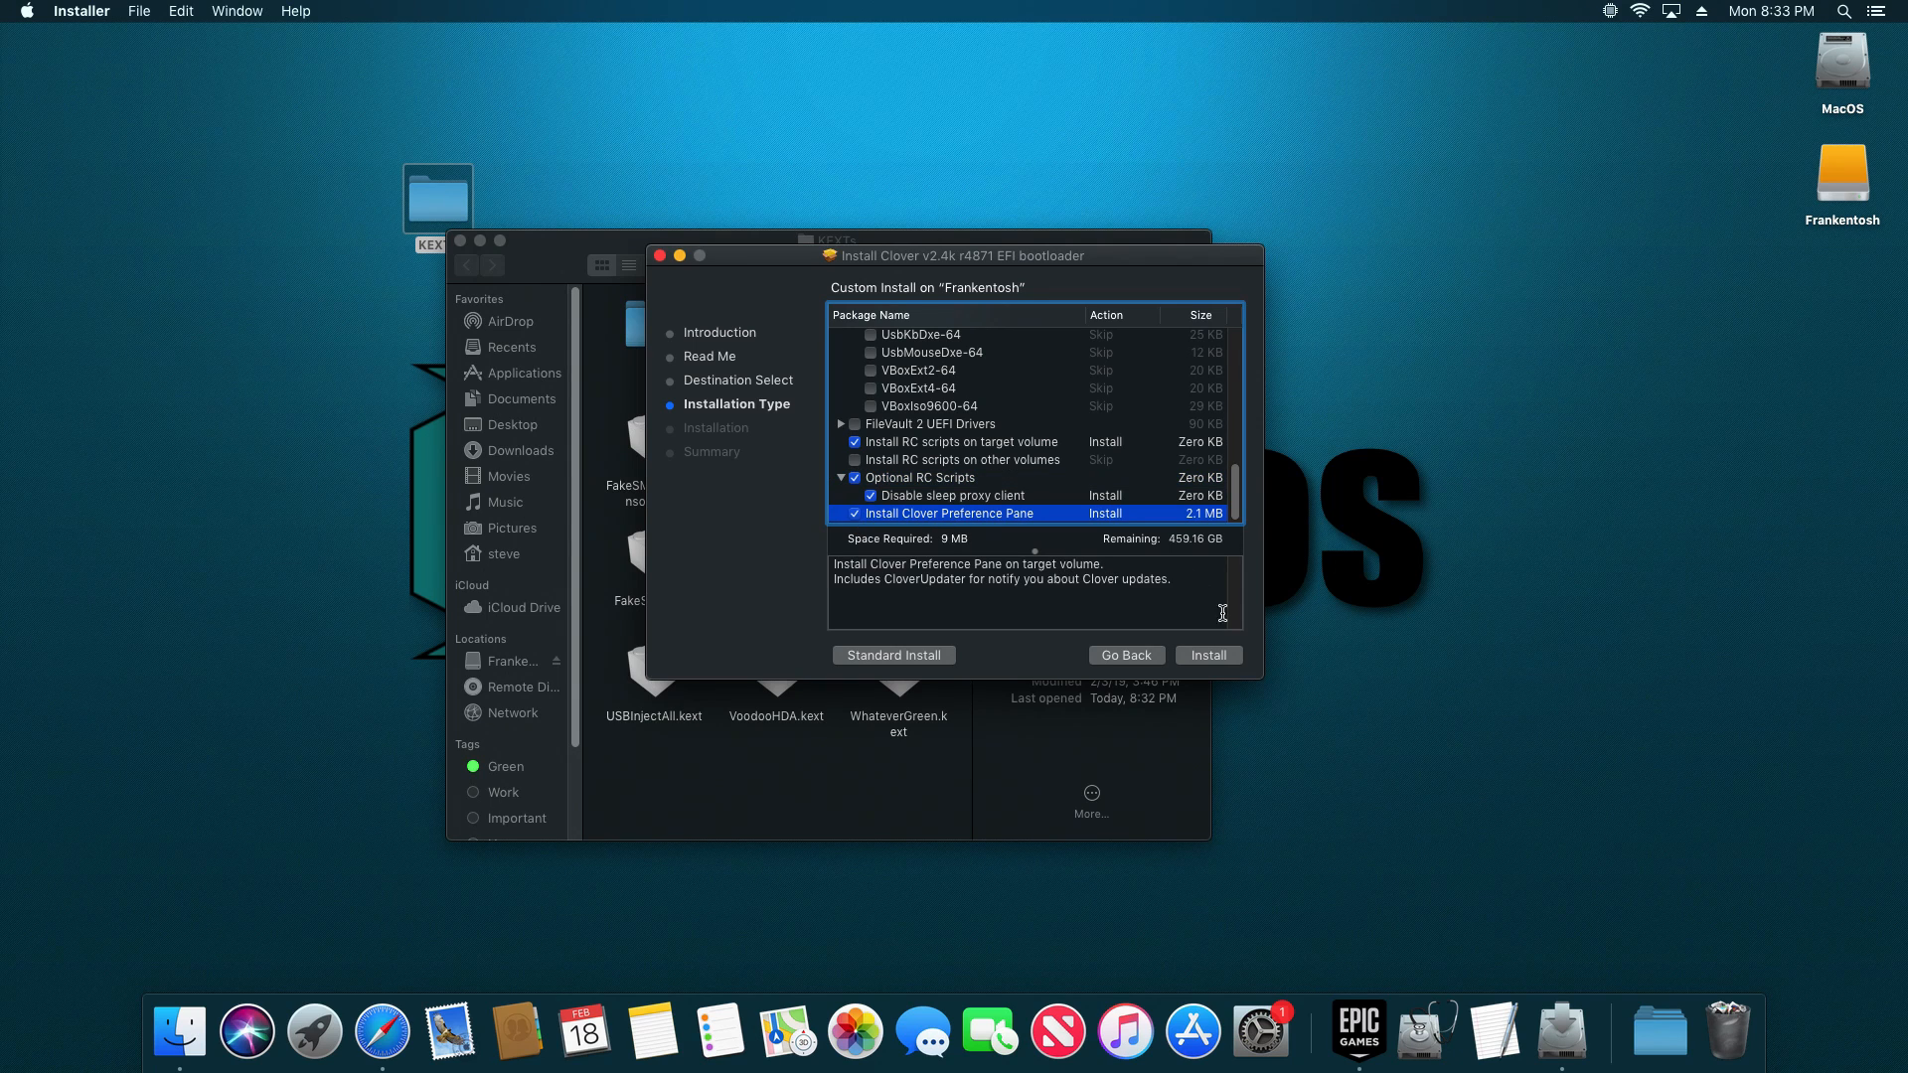
mouse_move(1164, 598)
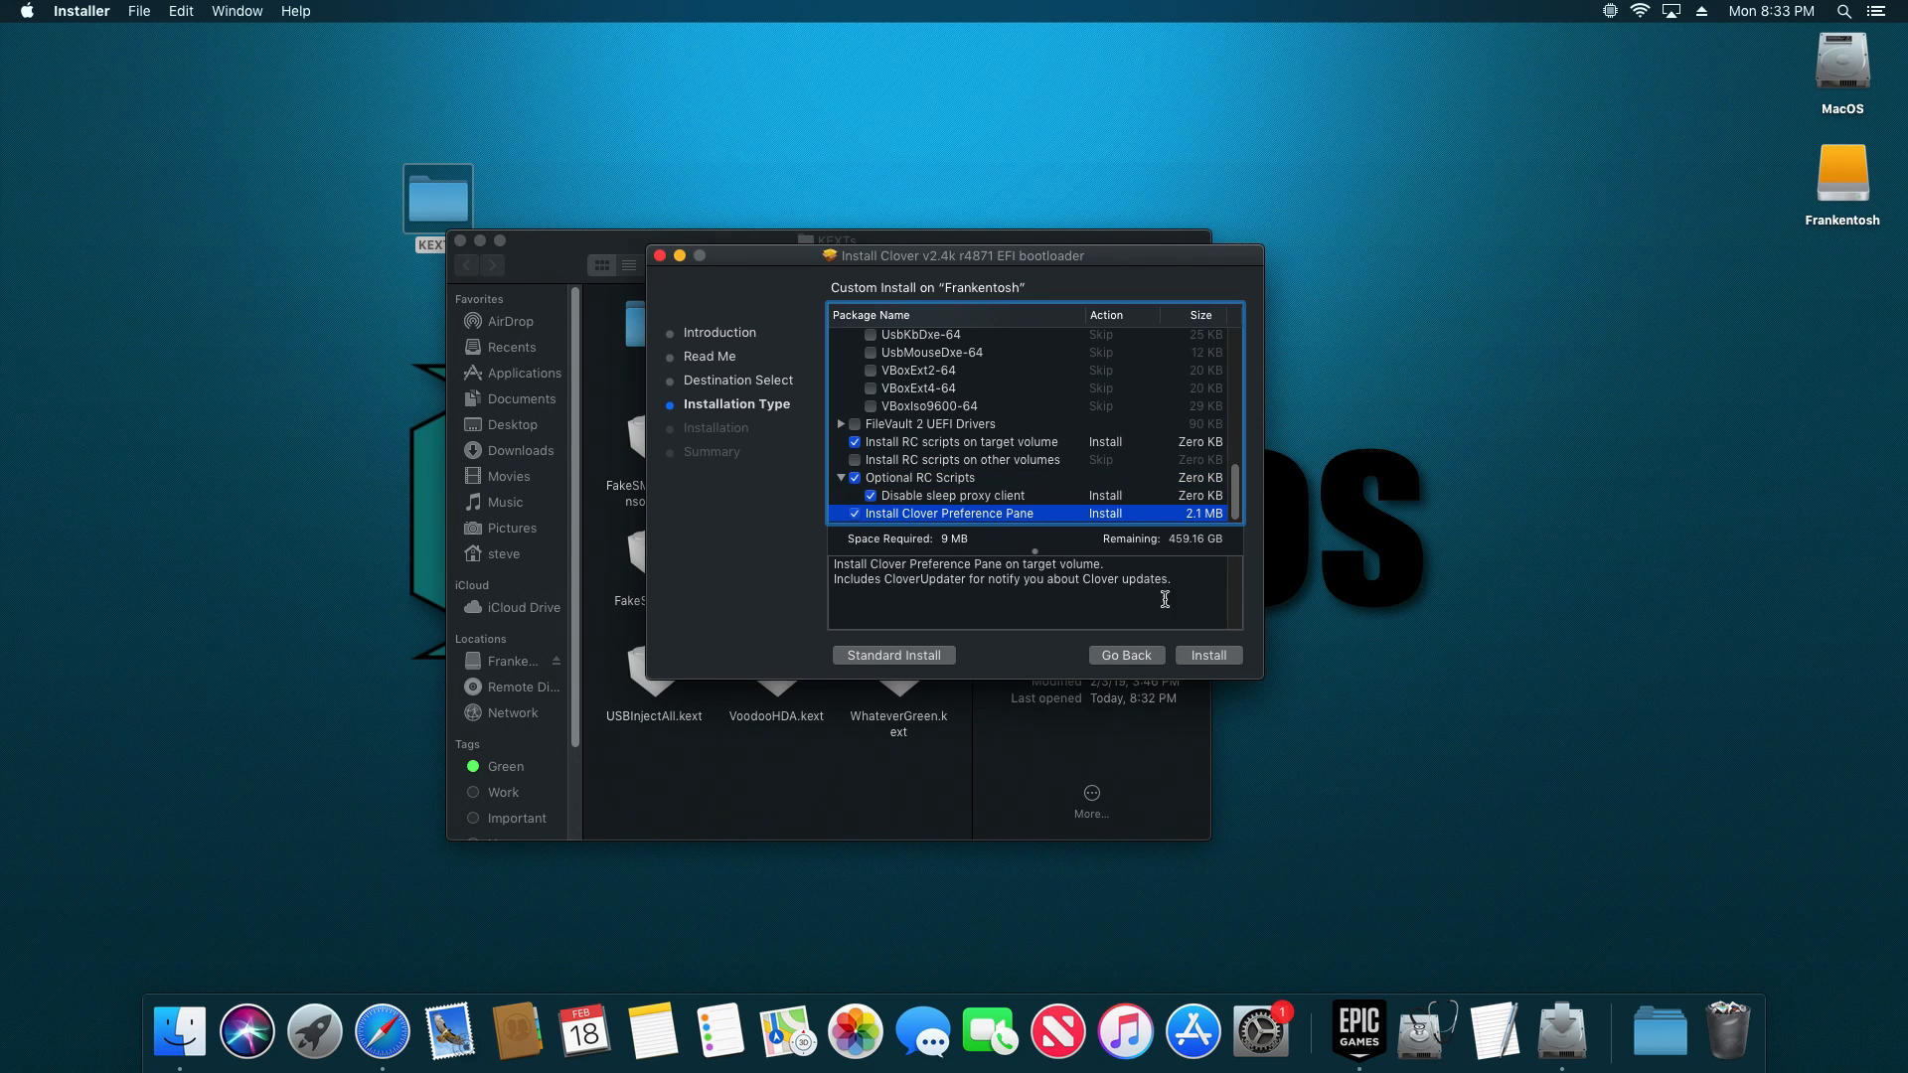
mouse_move(1226, 670)
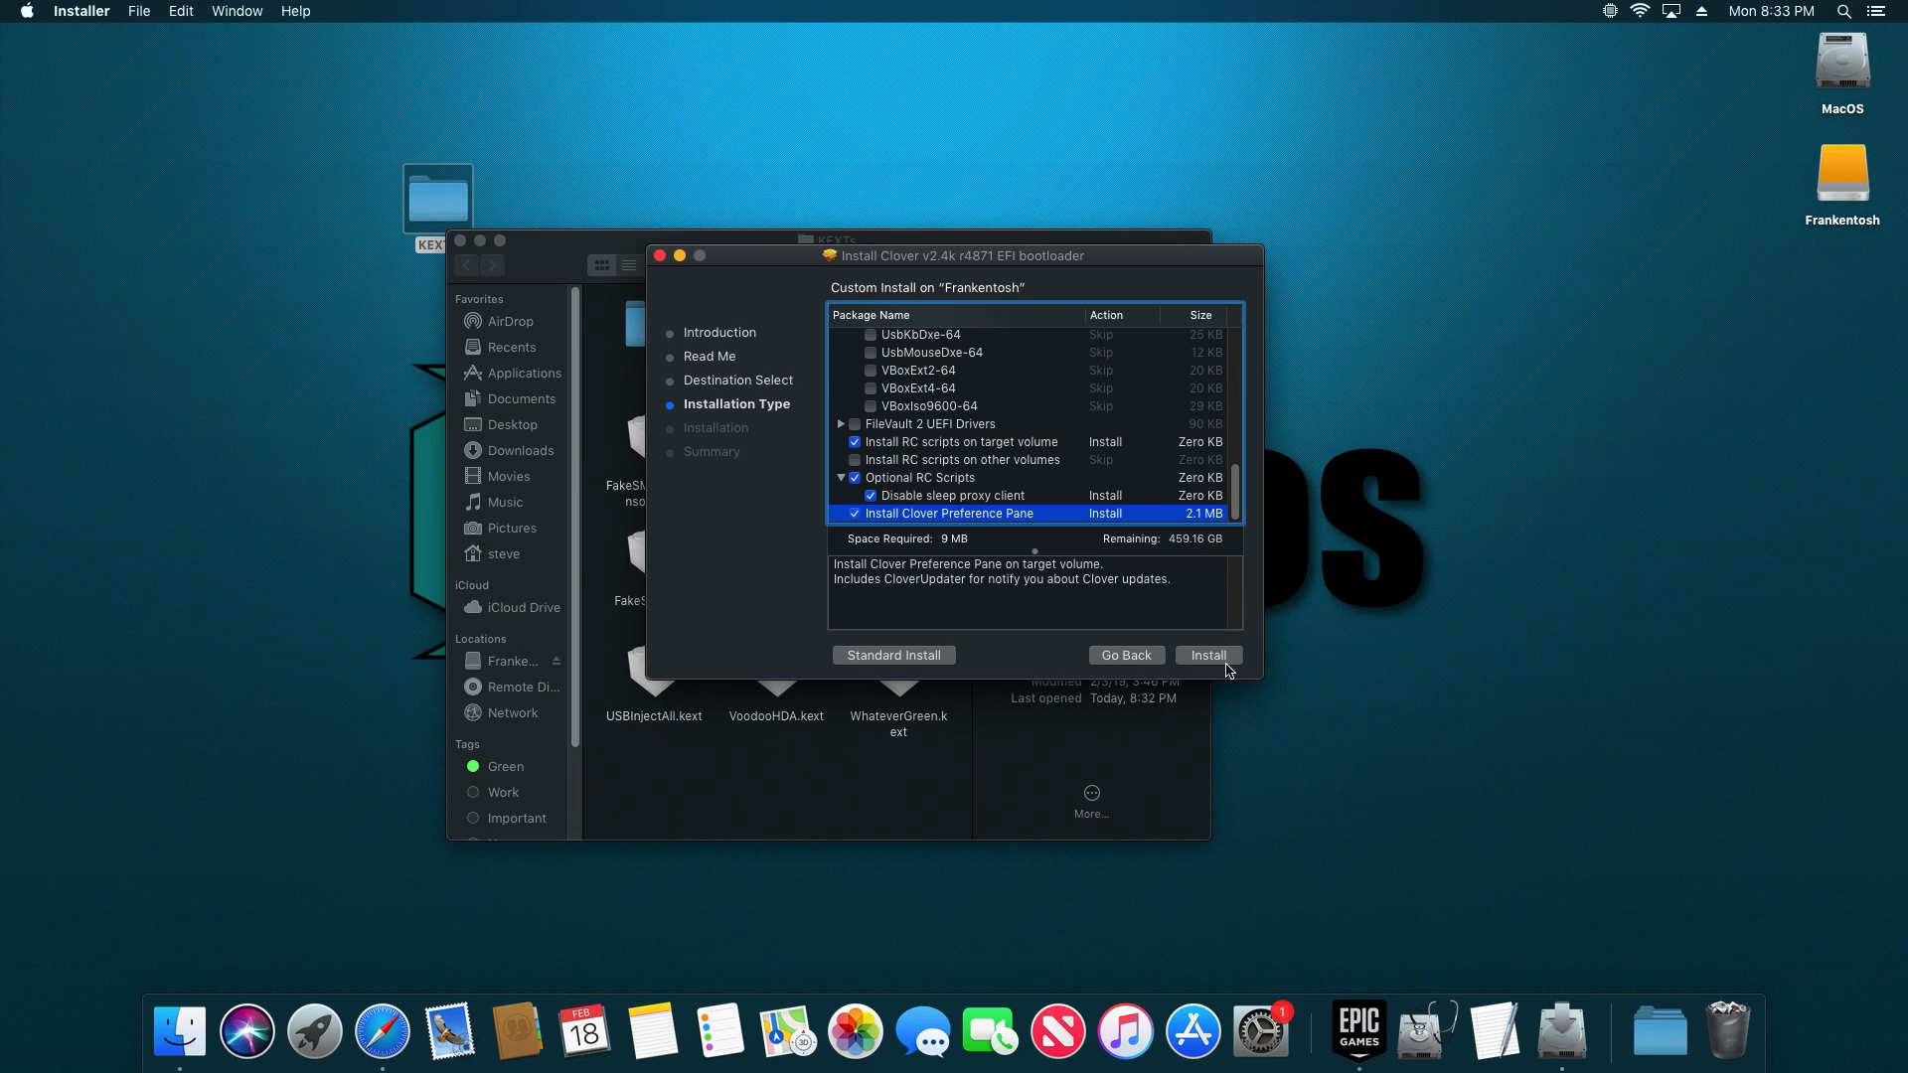
left_click(1207, 655)
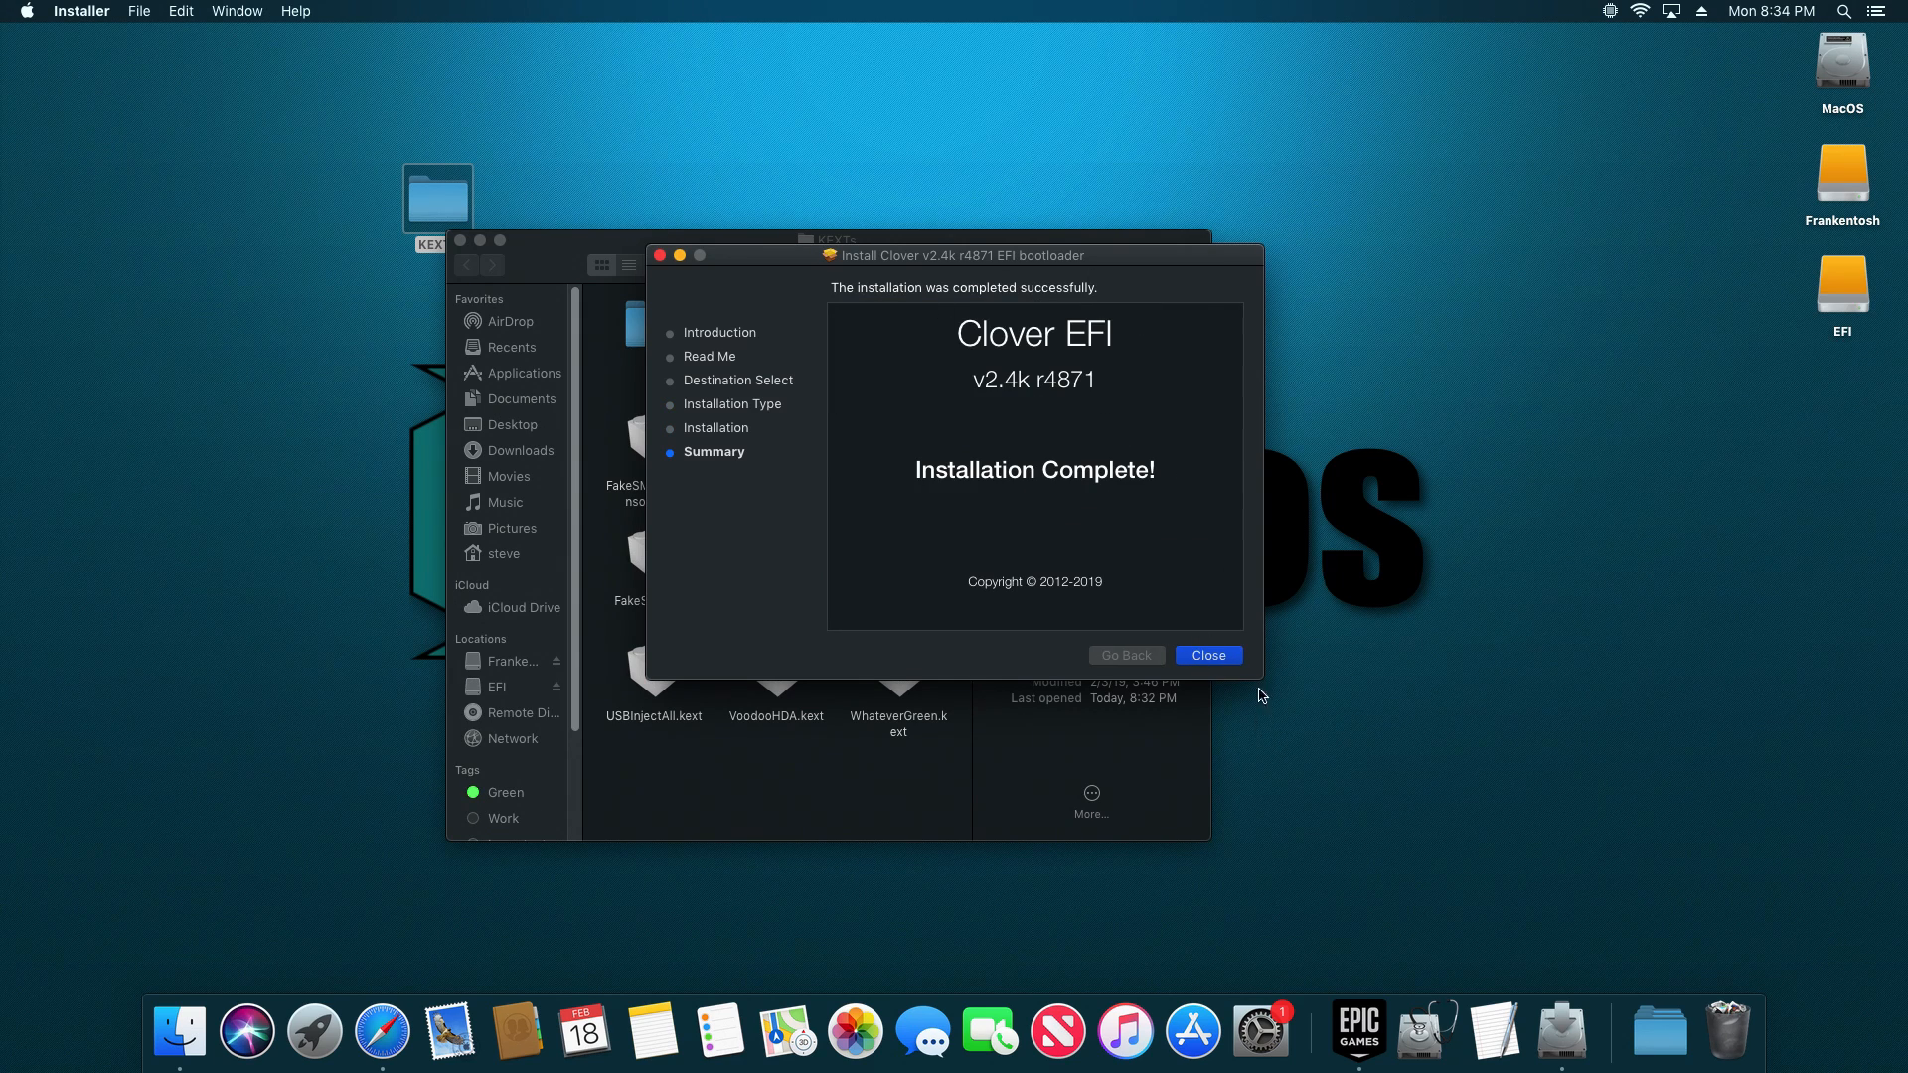
left_click(1208, 655)
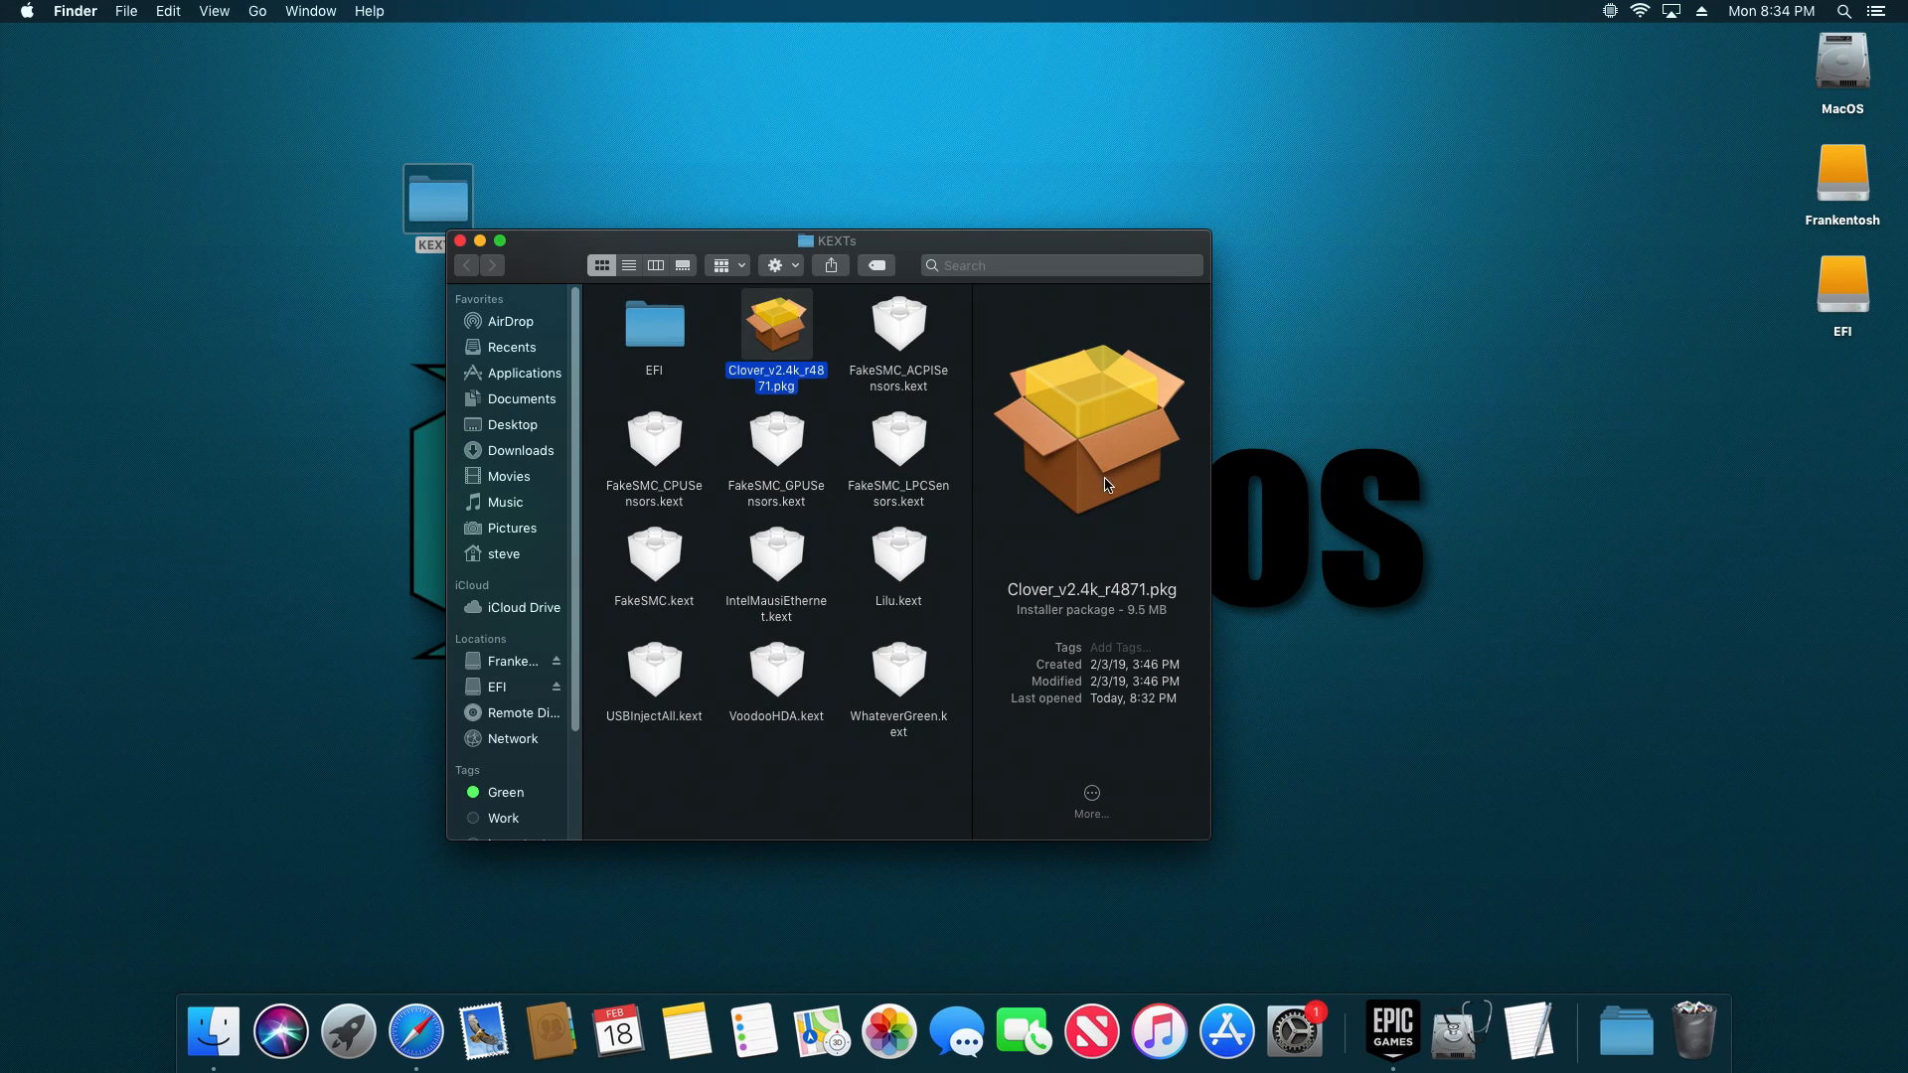
mouse_move(1686, 455)
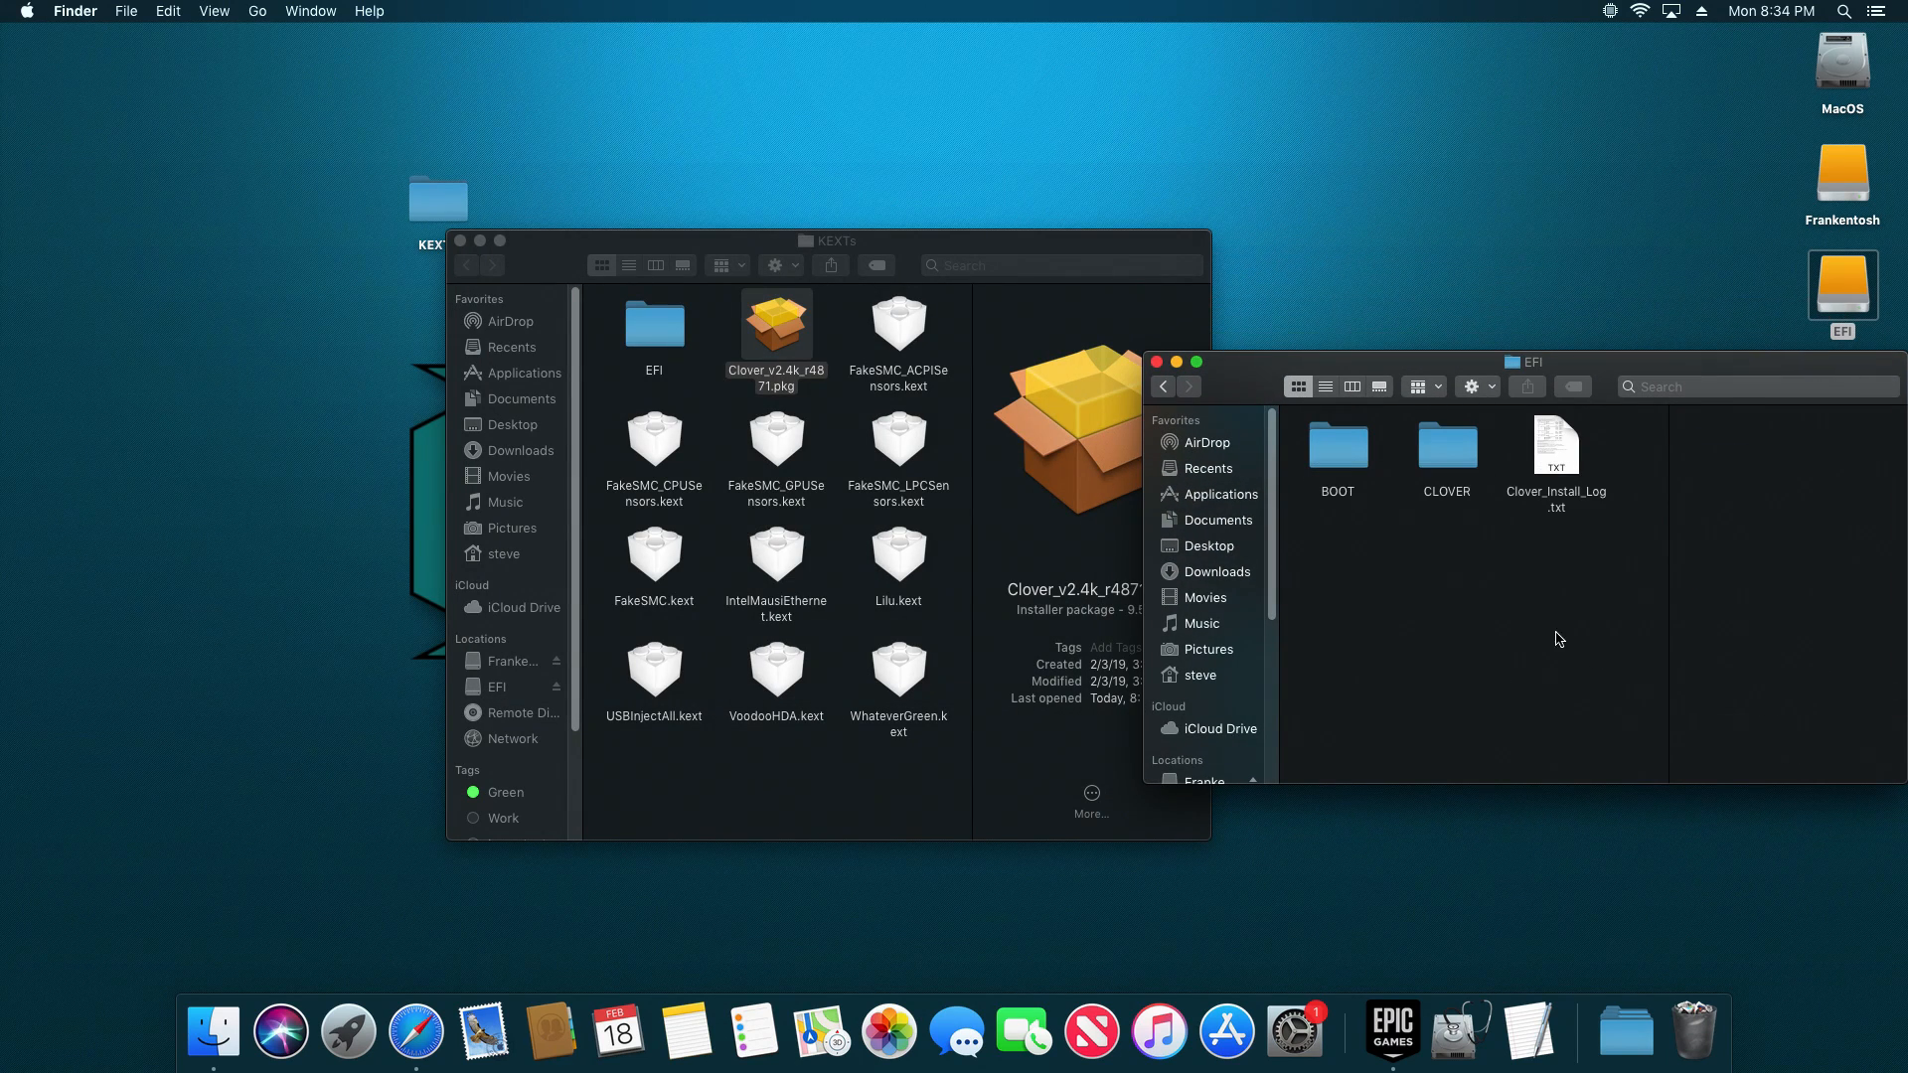
Step: Open EFI's CLOVER folder, pick the prepared config.plist, and rename the original to config.plist.old
left_click(1446, 445)
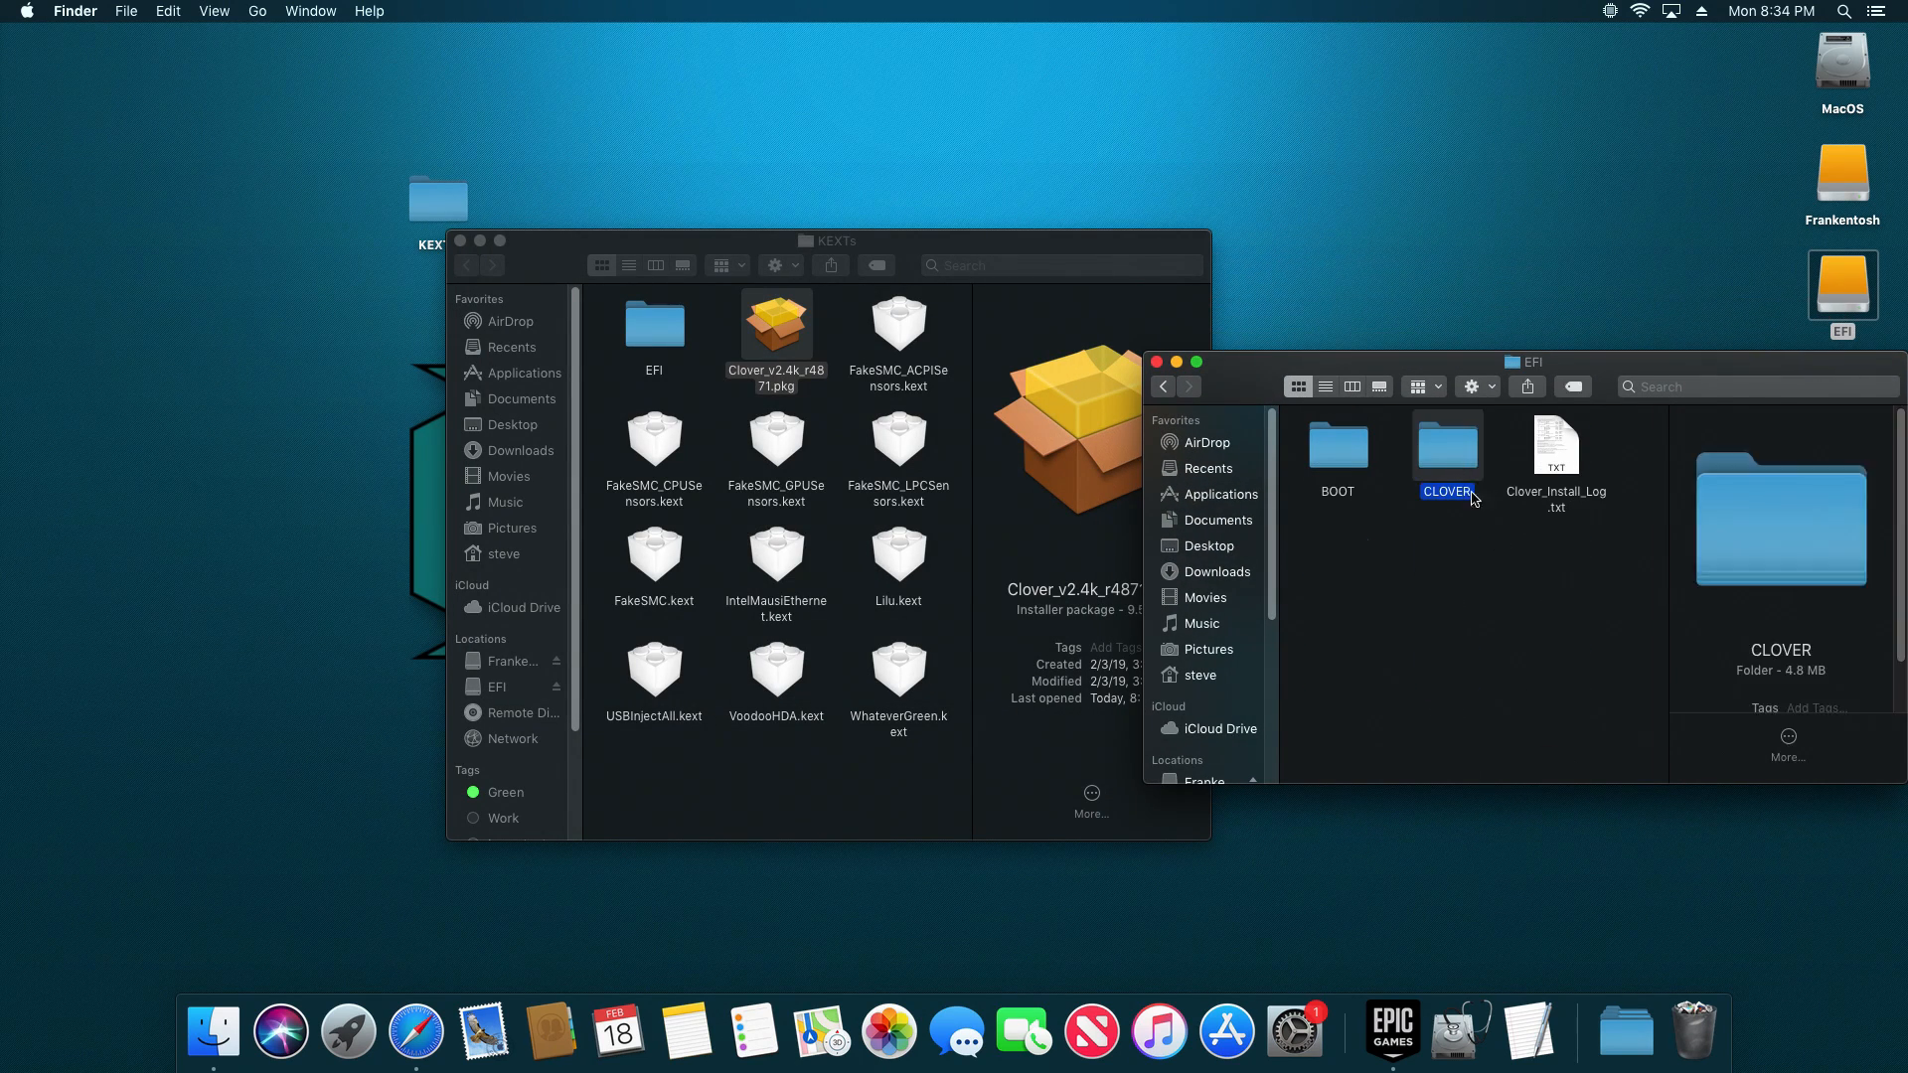
double_click(1447, 446)
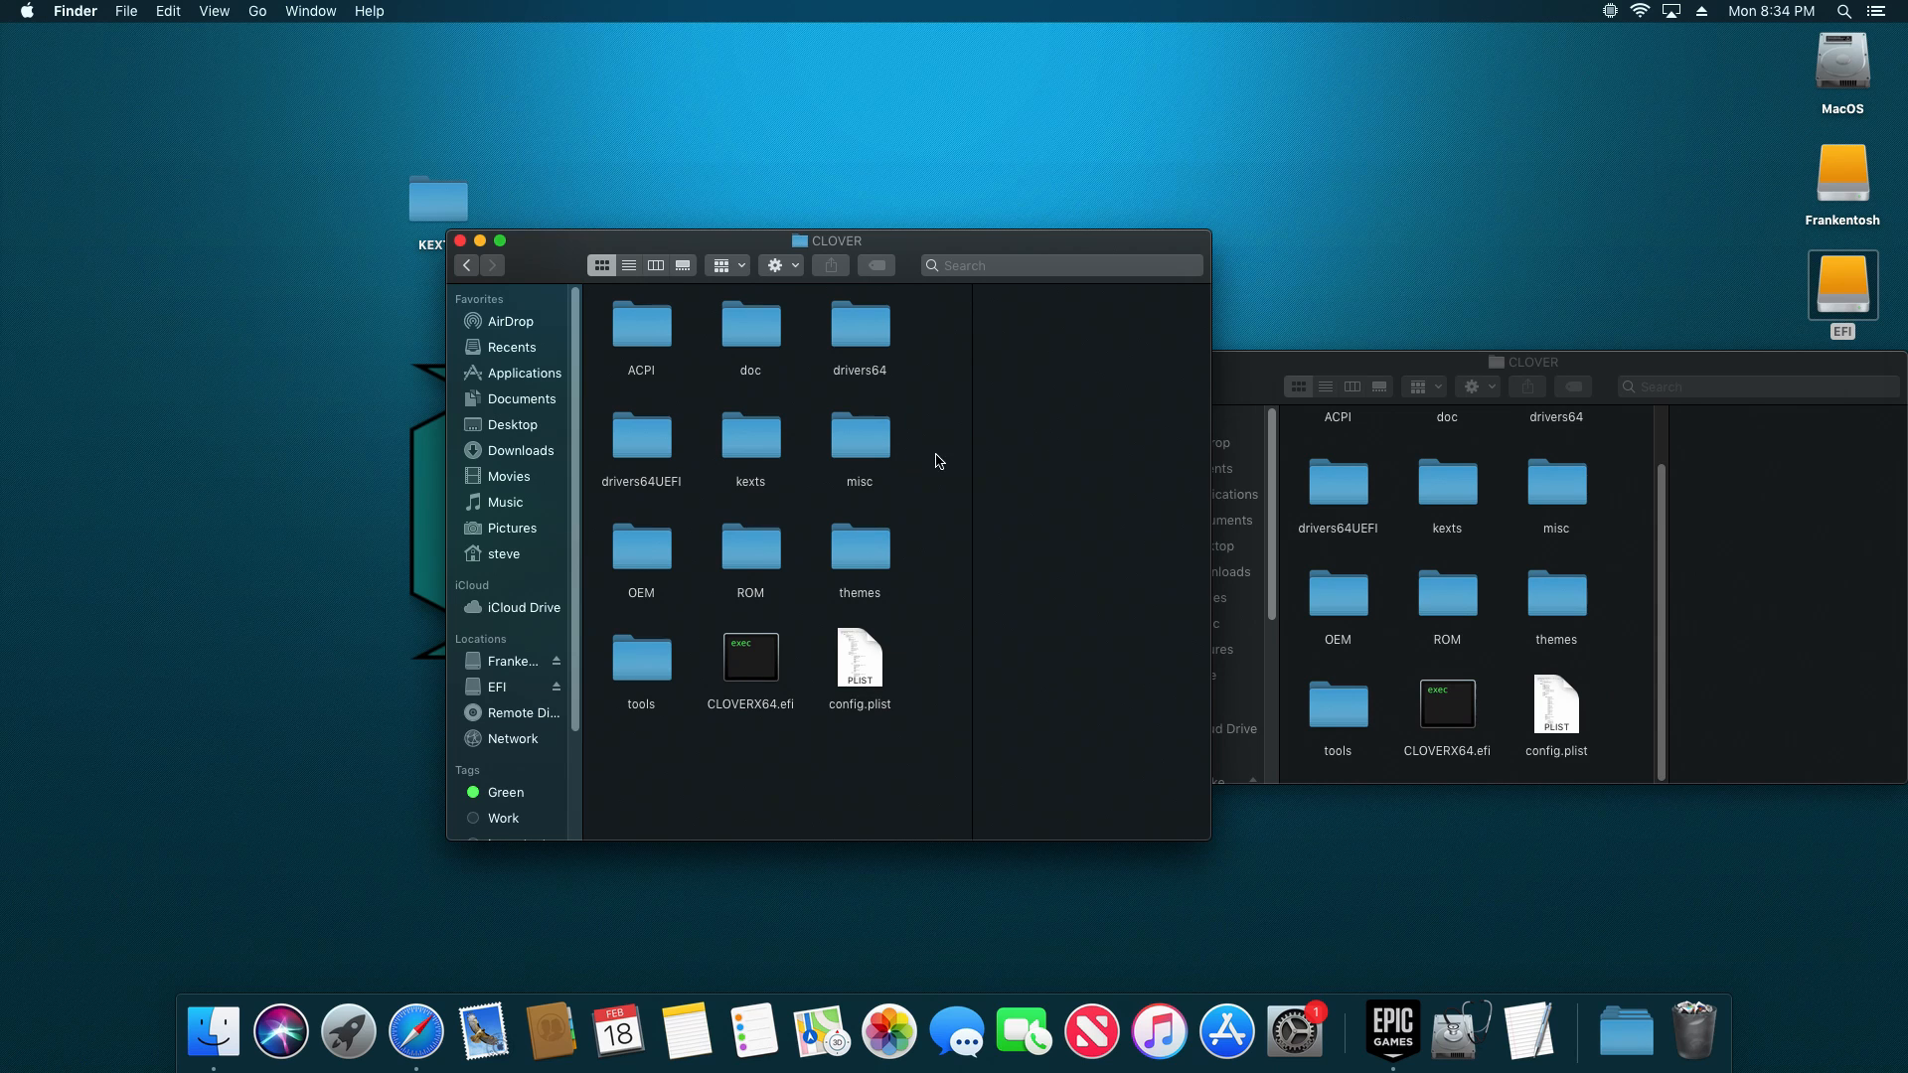
left_click(859, 662)
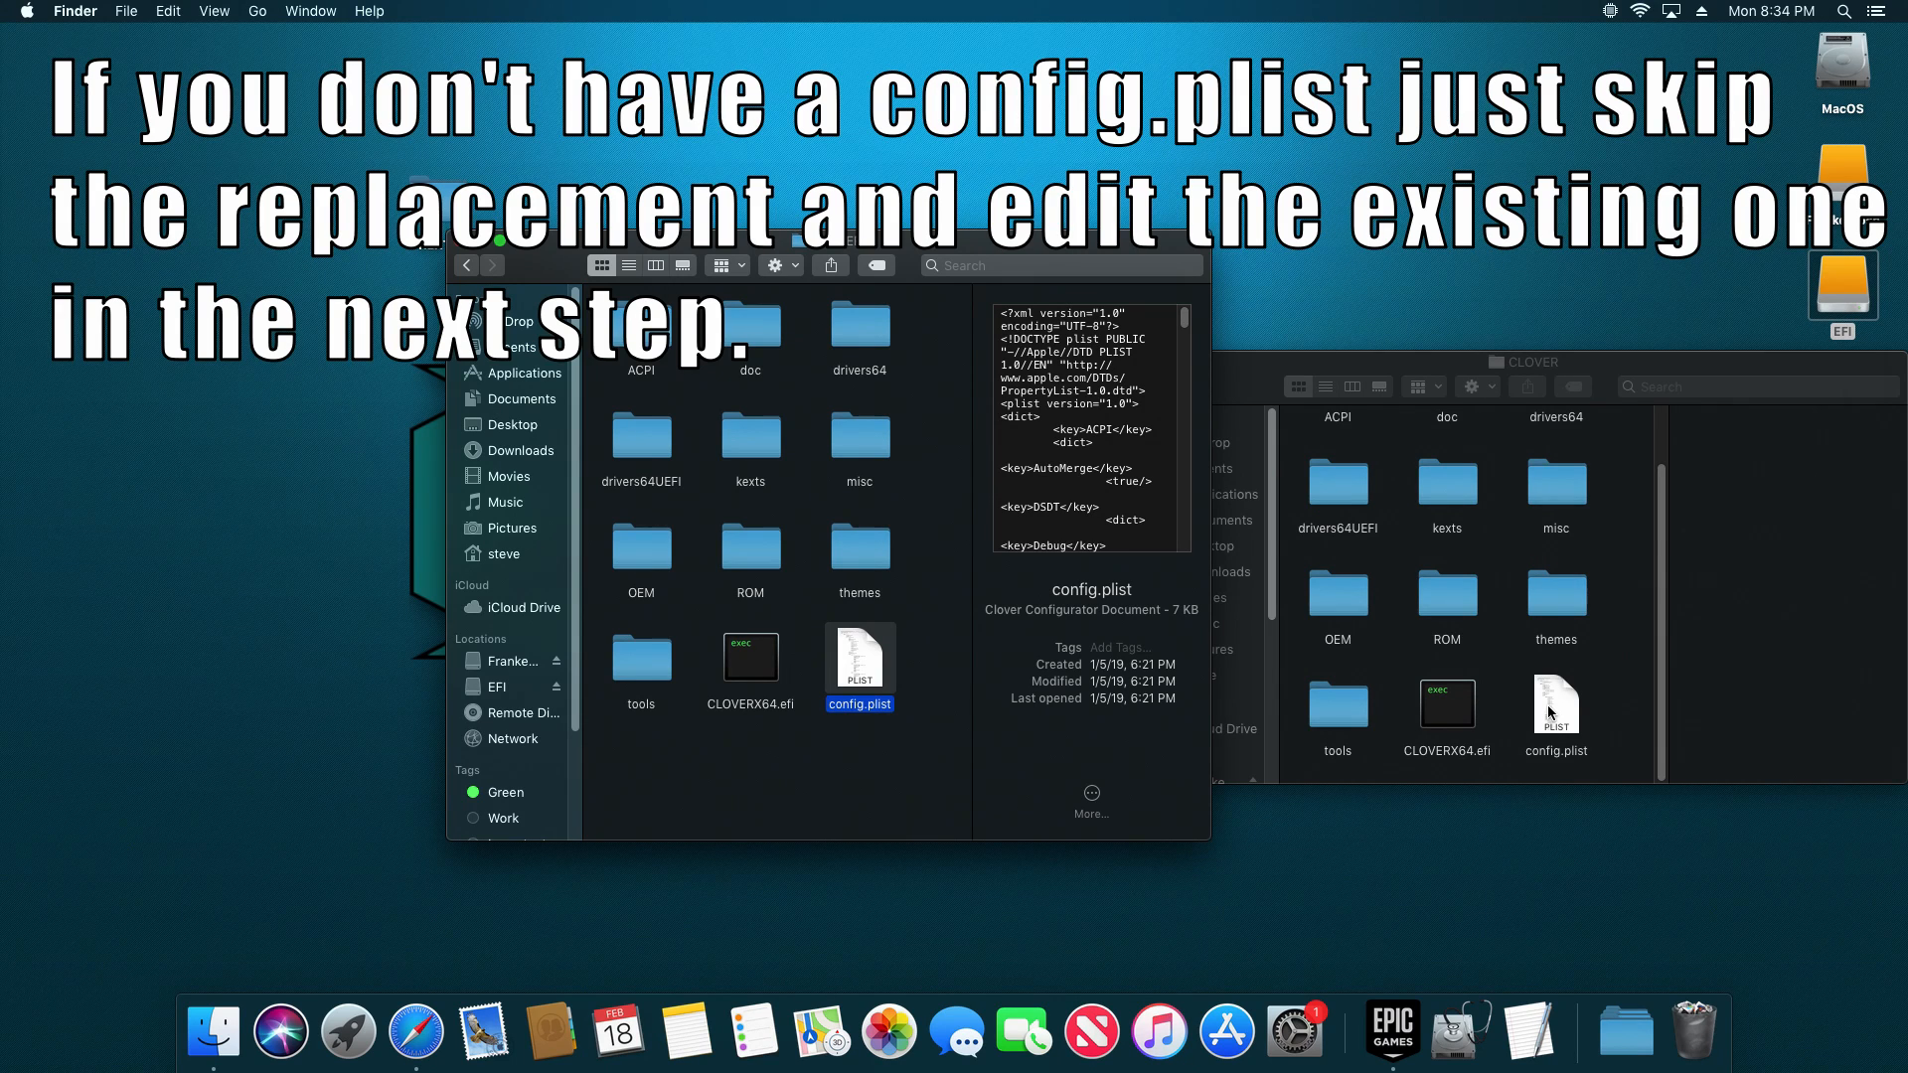
mouse_move(1579, 715)
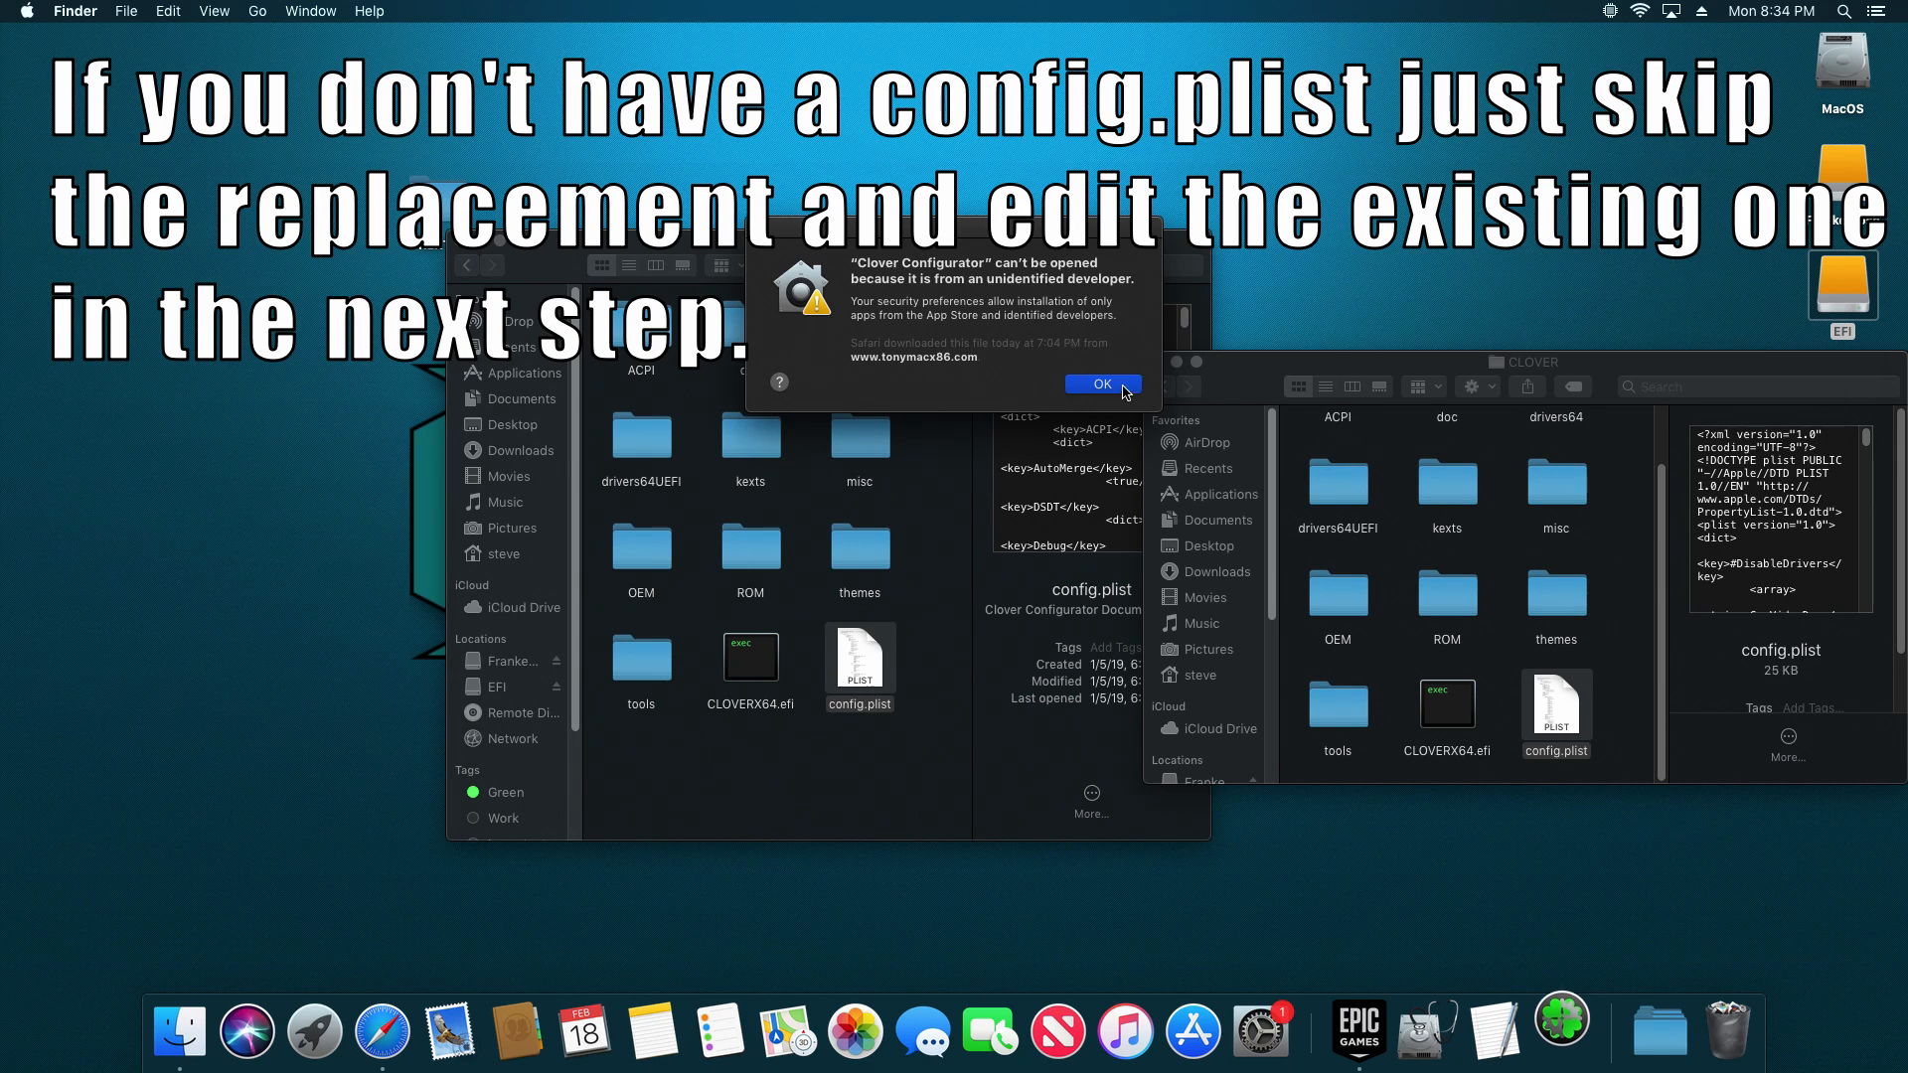
right_click(1555, 716)
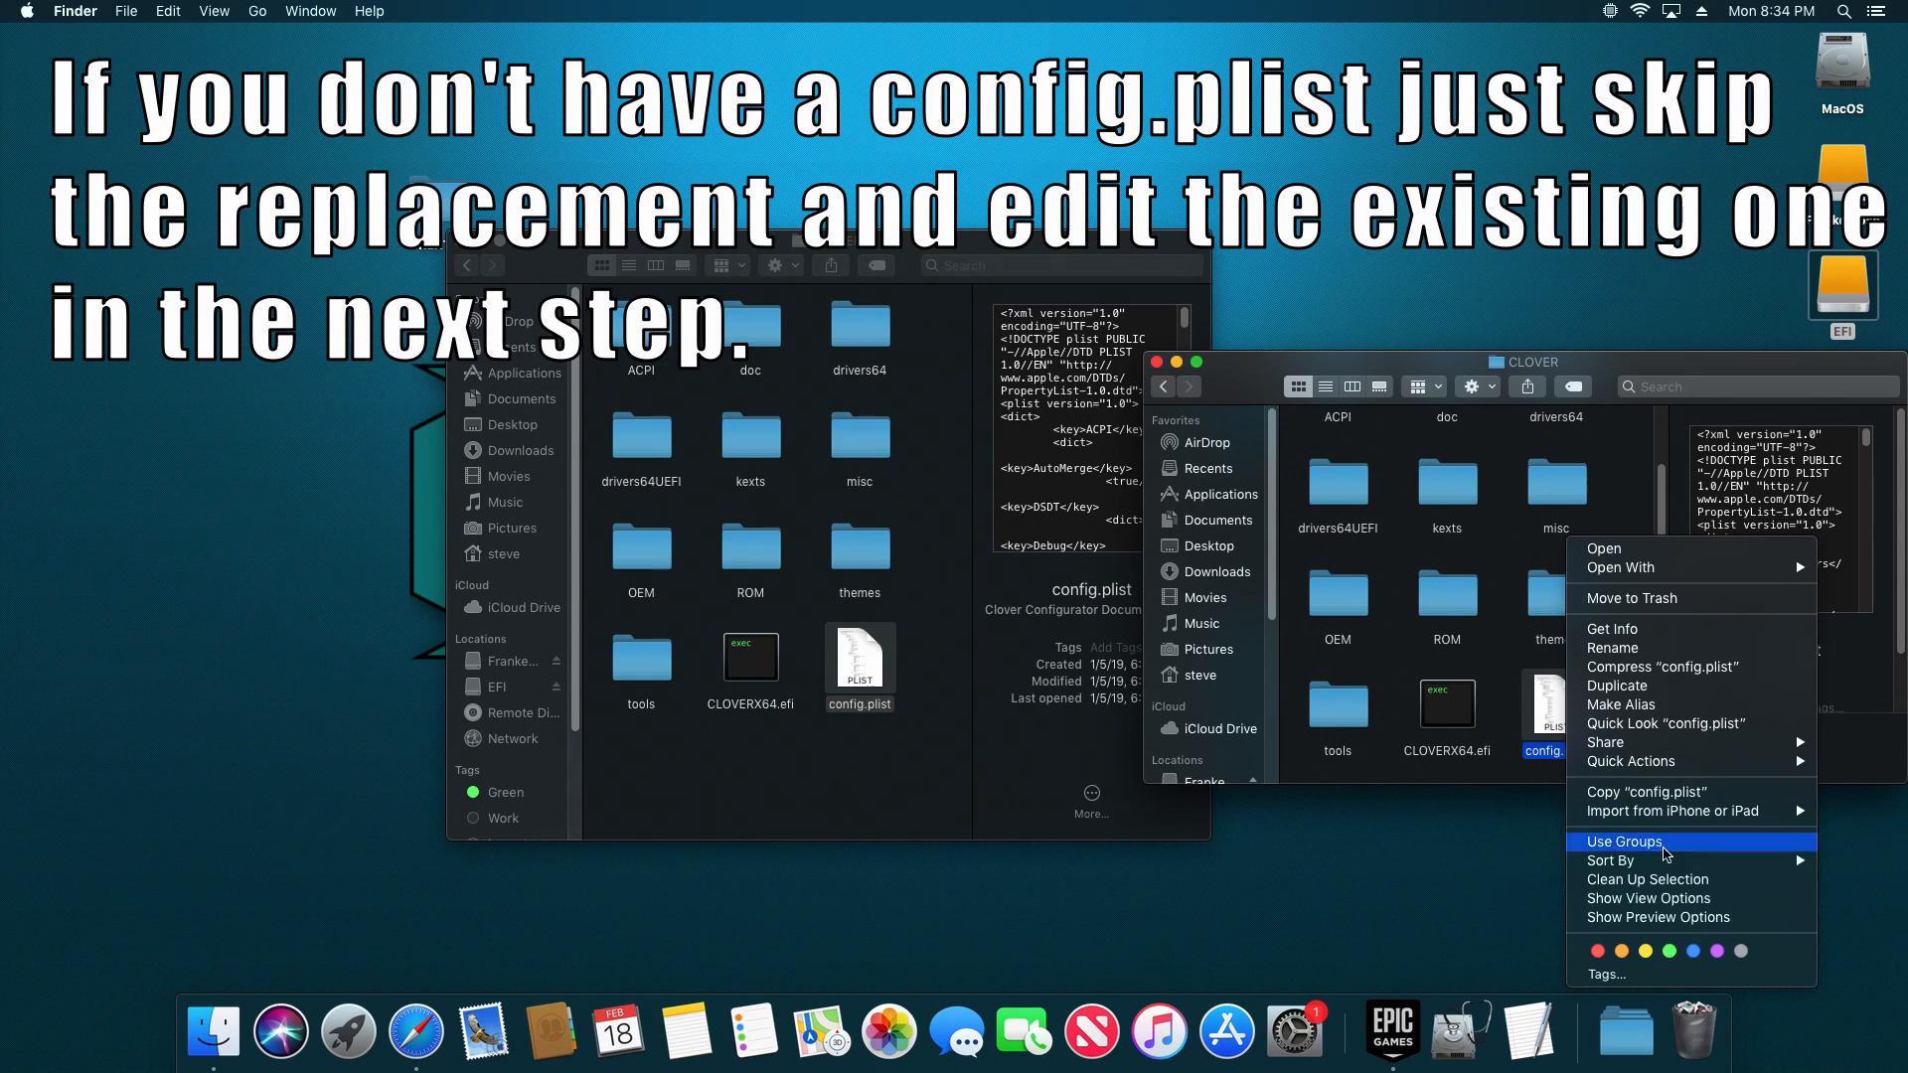
mouse_move(1612, 647)
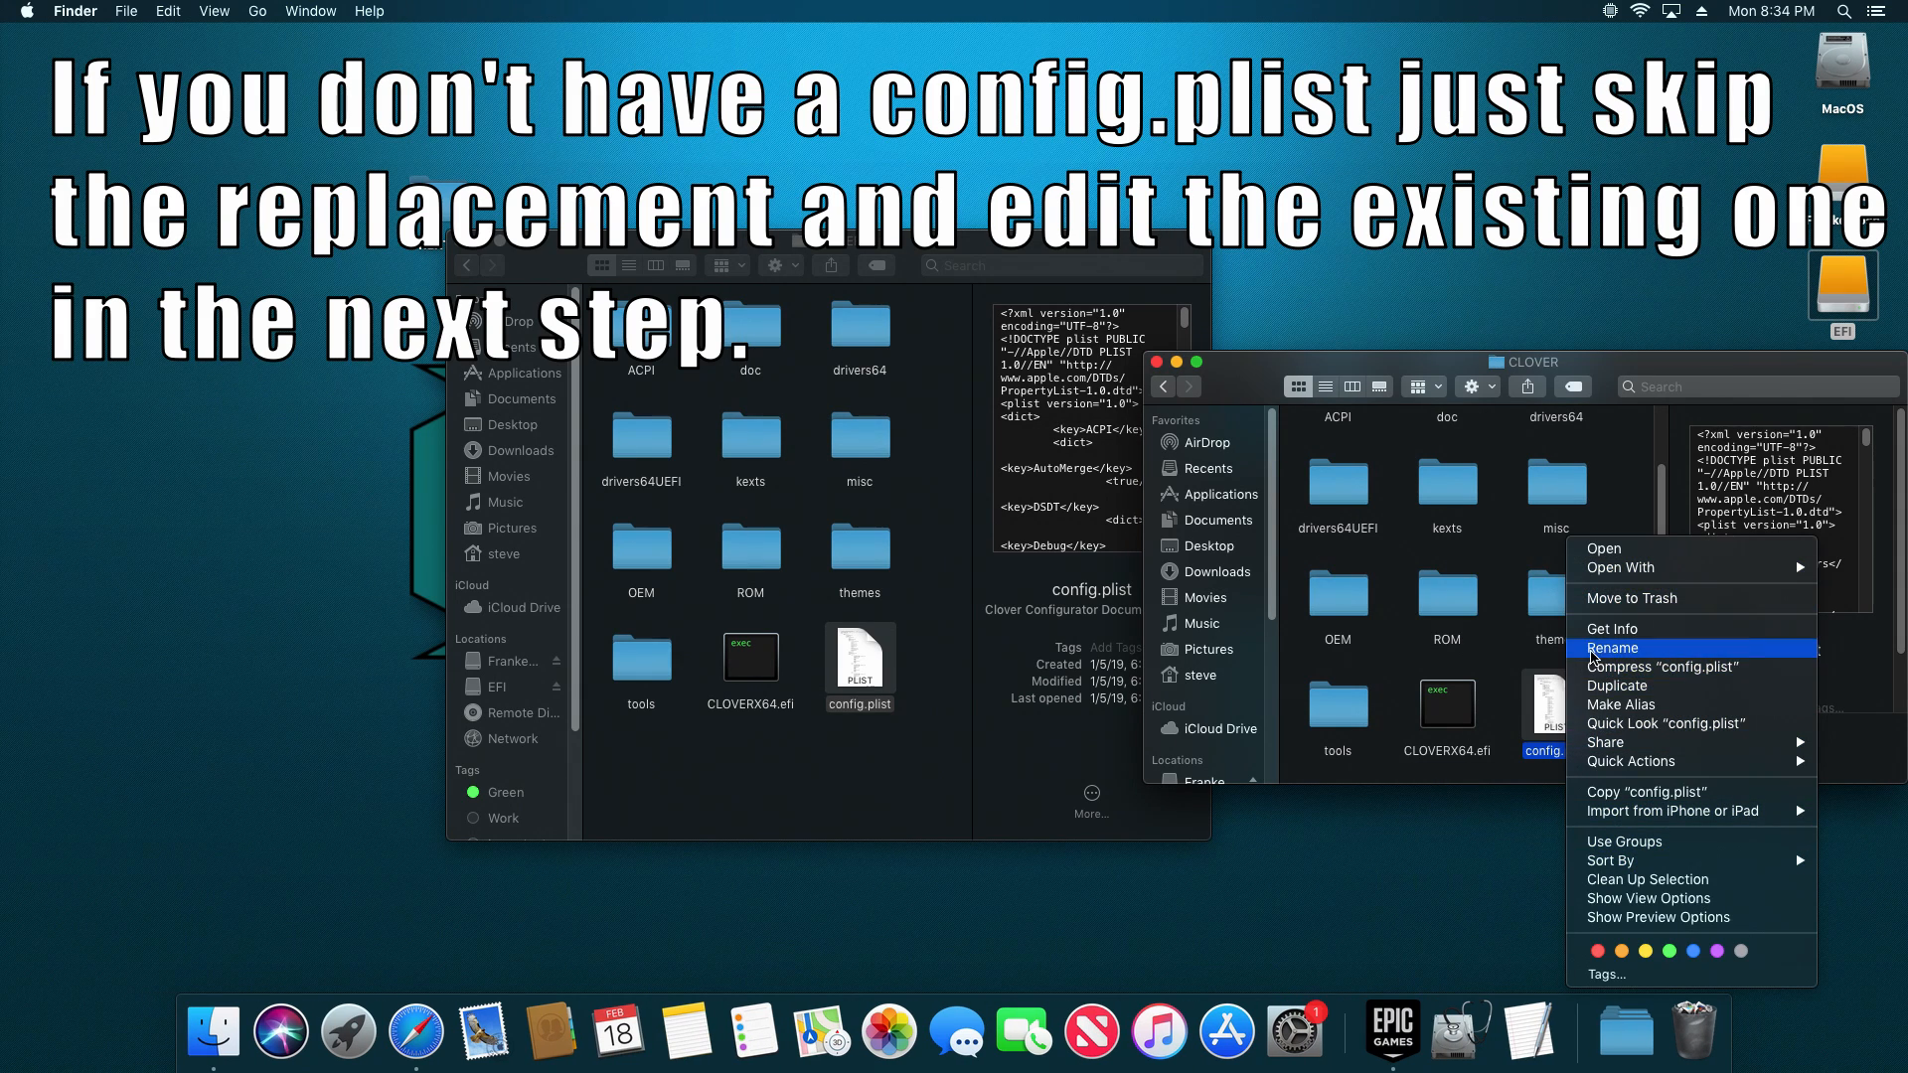
left_click(1611, 647)
type(".old")
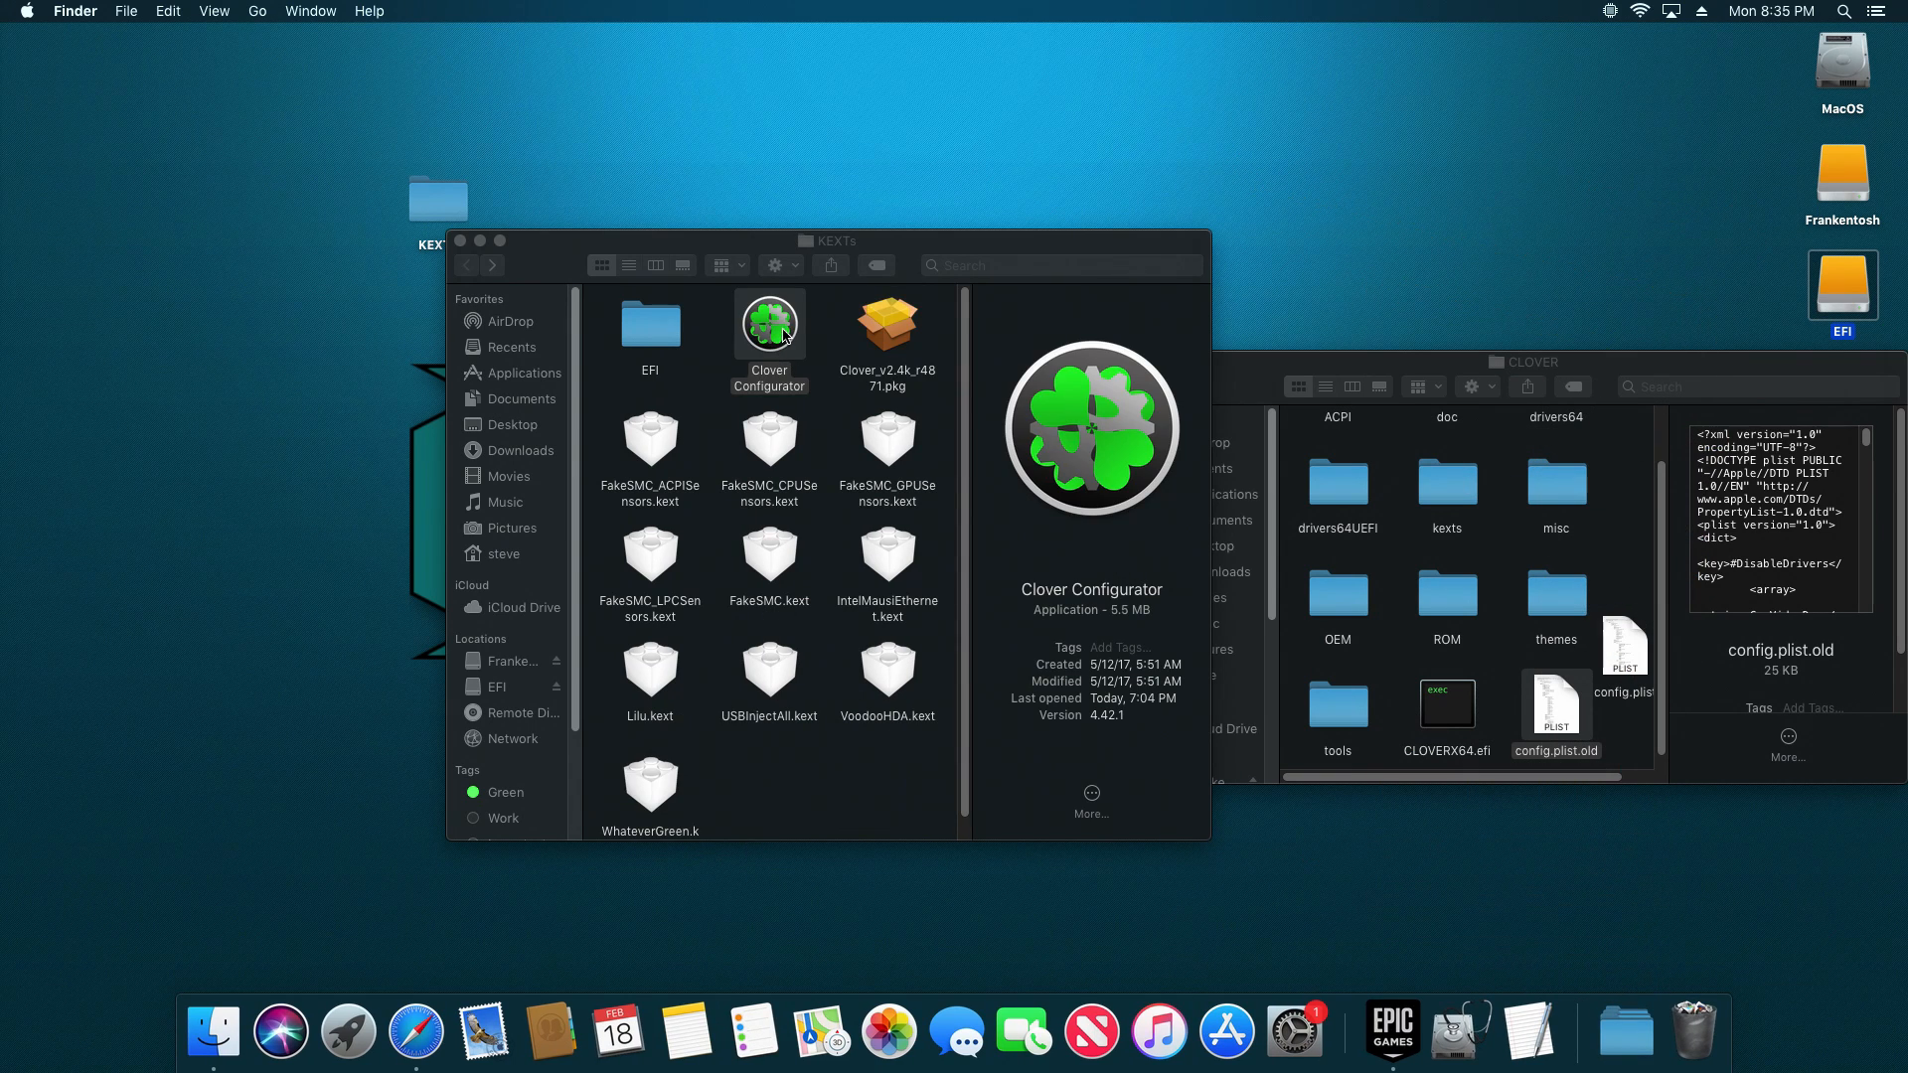
Step: Launch Clover Configurator from KEXTs to install its 4.60.3.4 update
double_click(768, 325)
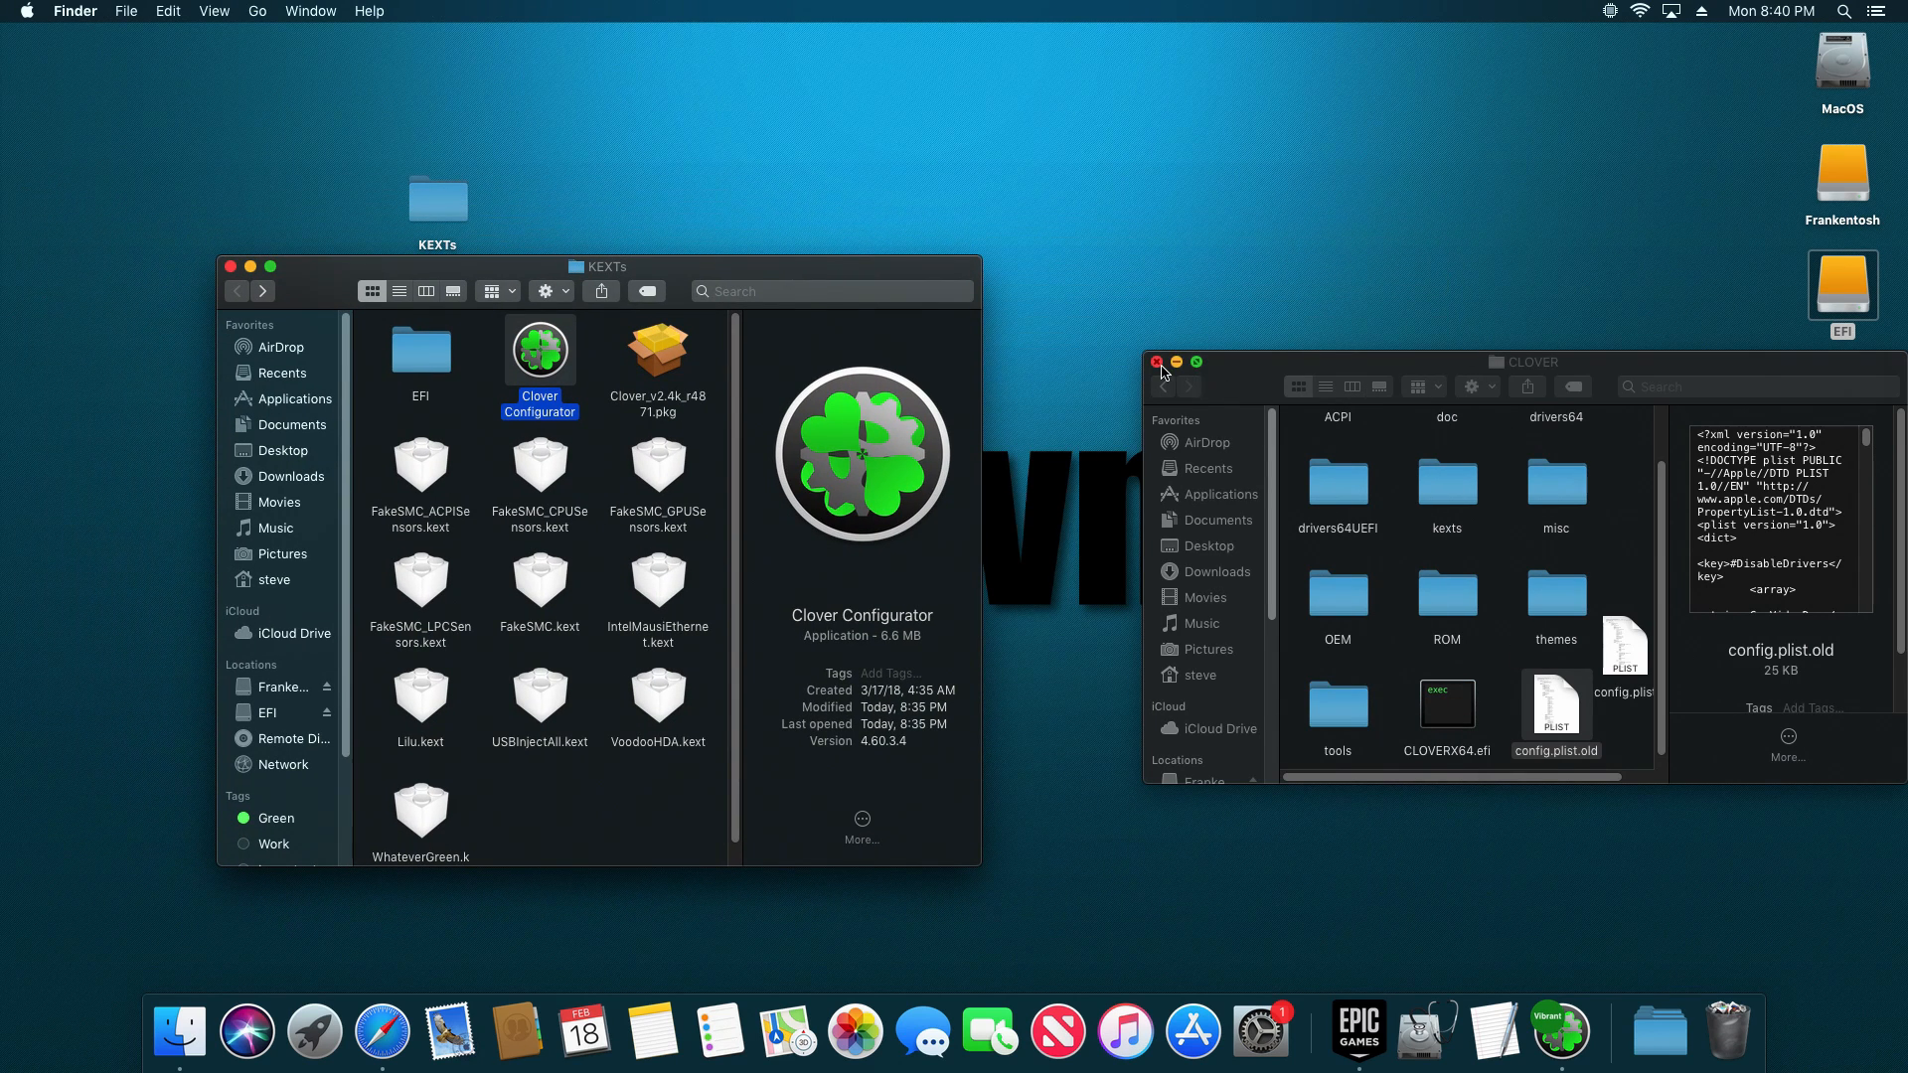
Step: Close the CLOVER window and open the EFI partition's CLOVER > kexts > Other folder
left_click(1156, 363)
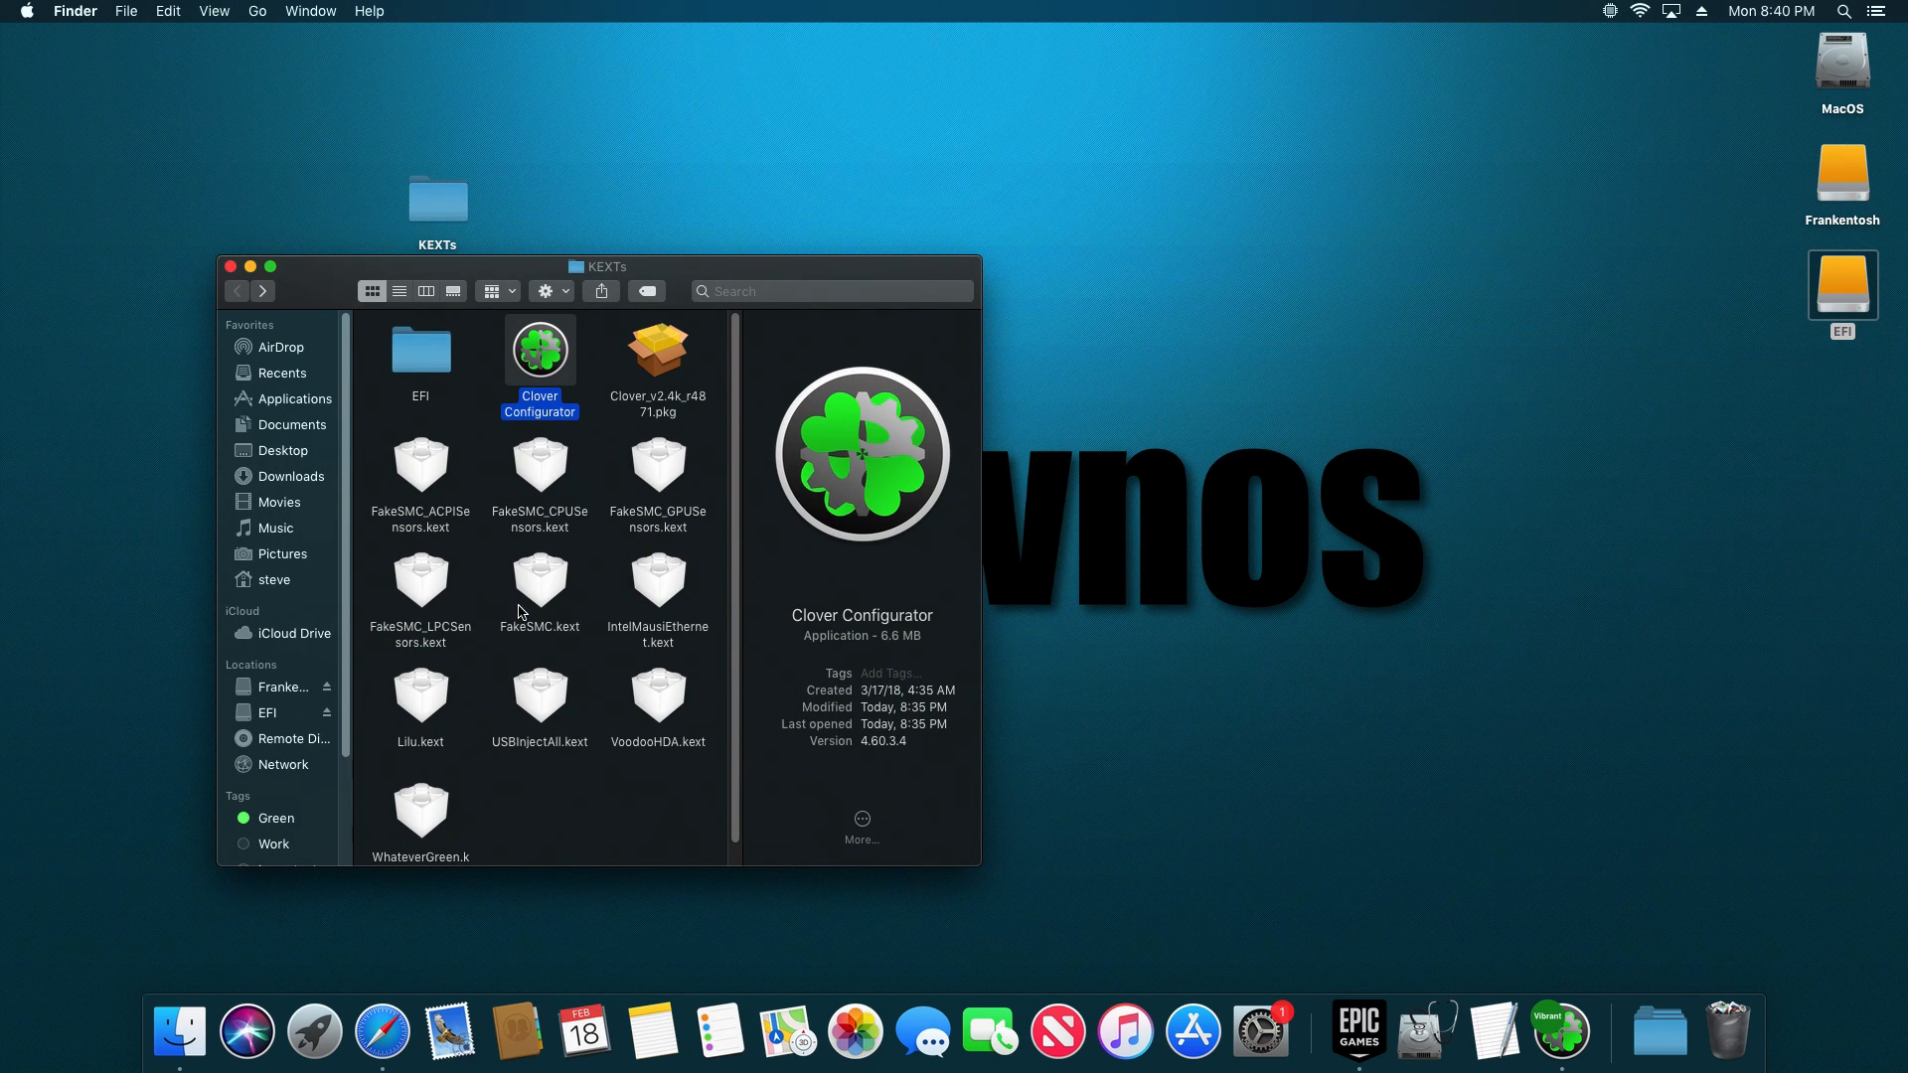
mouse_move(596, 645)
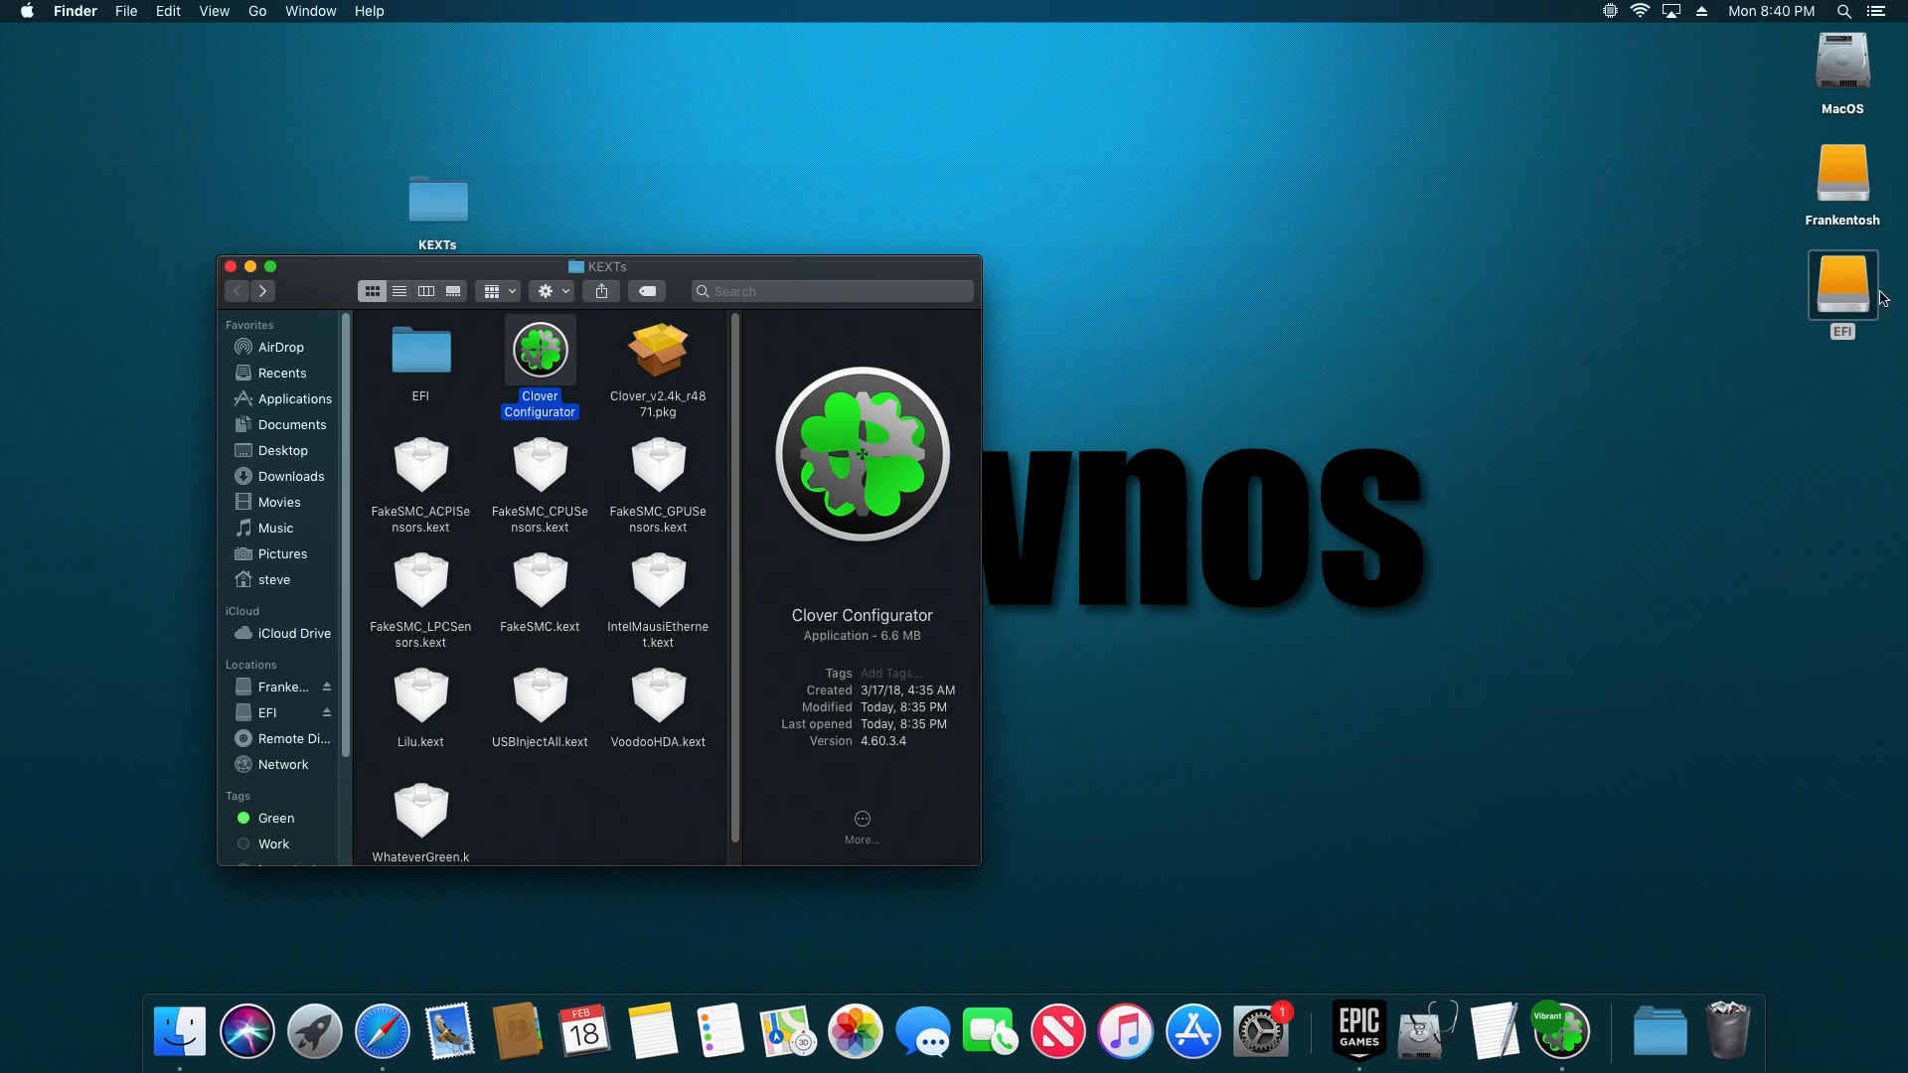
double_click(1841, 283)
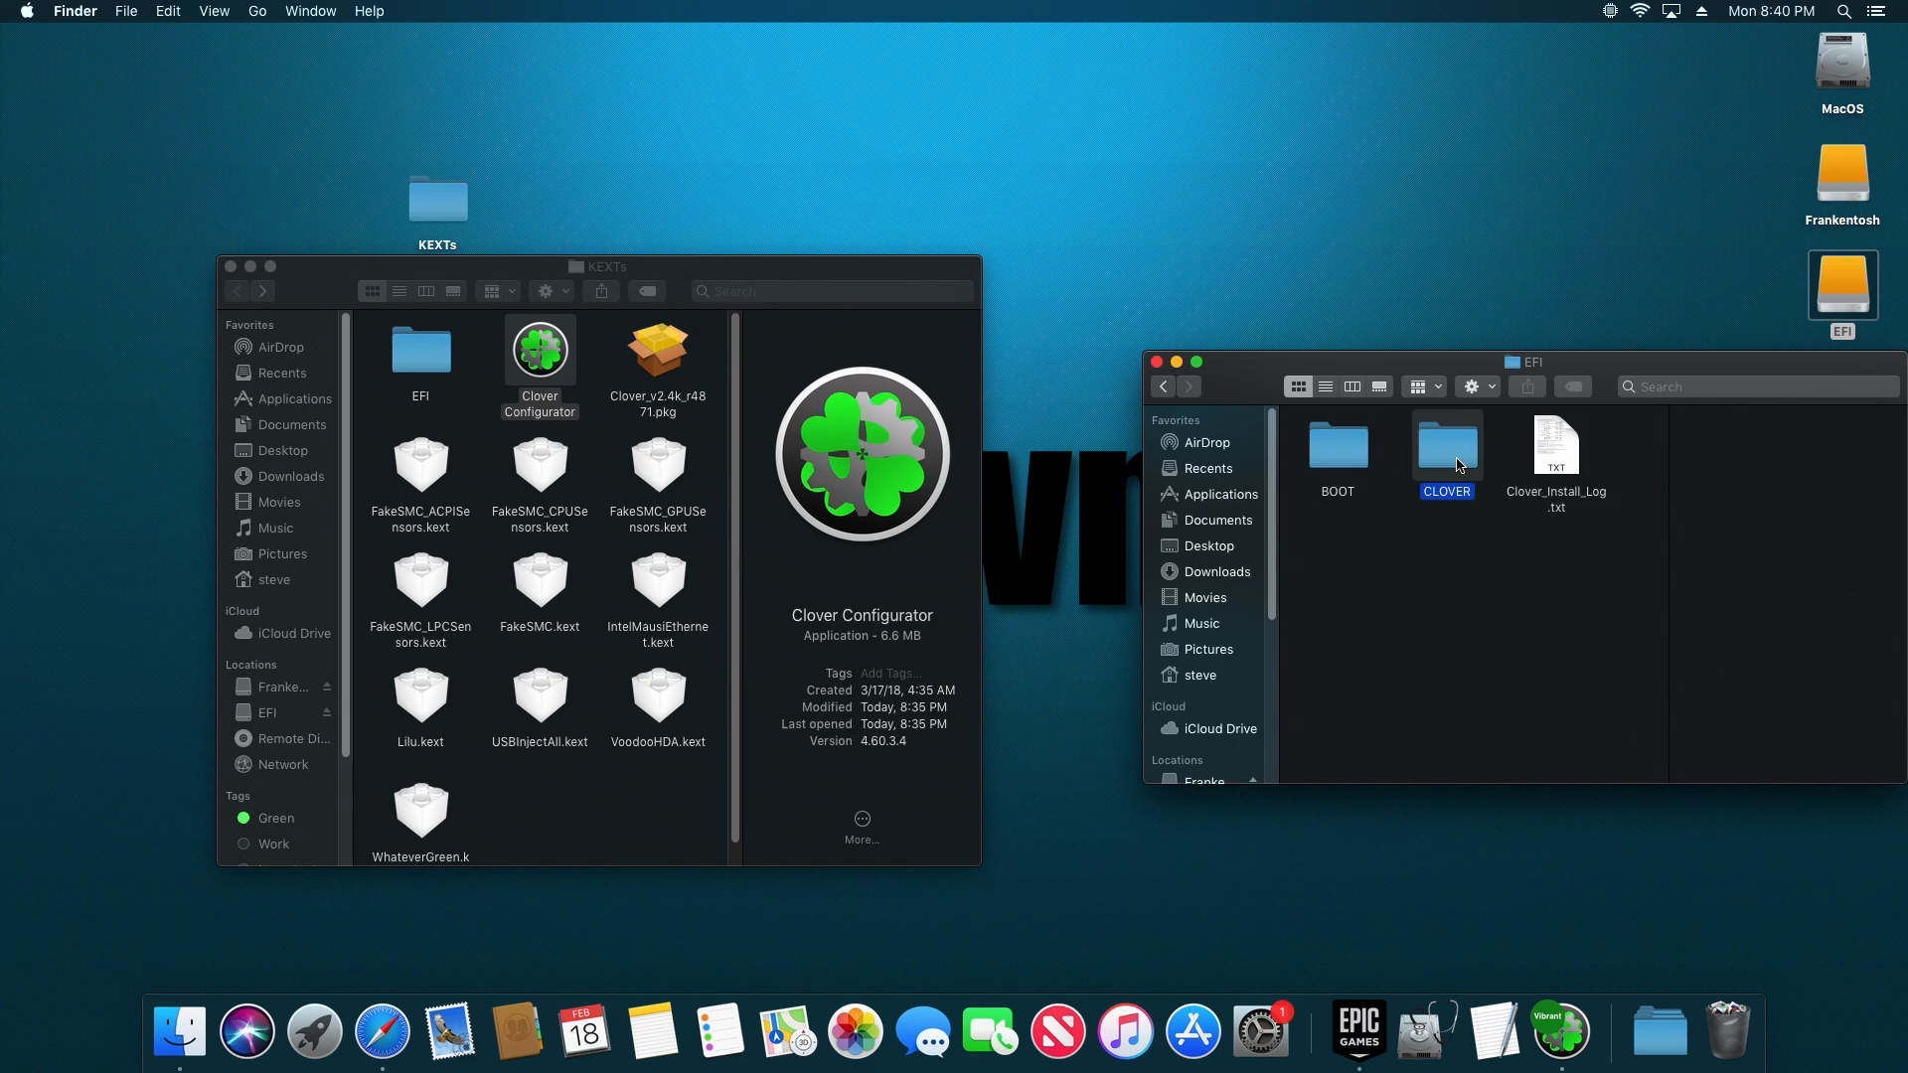
double_click(1446, 449)
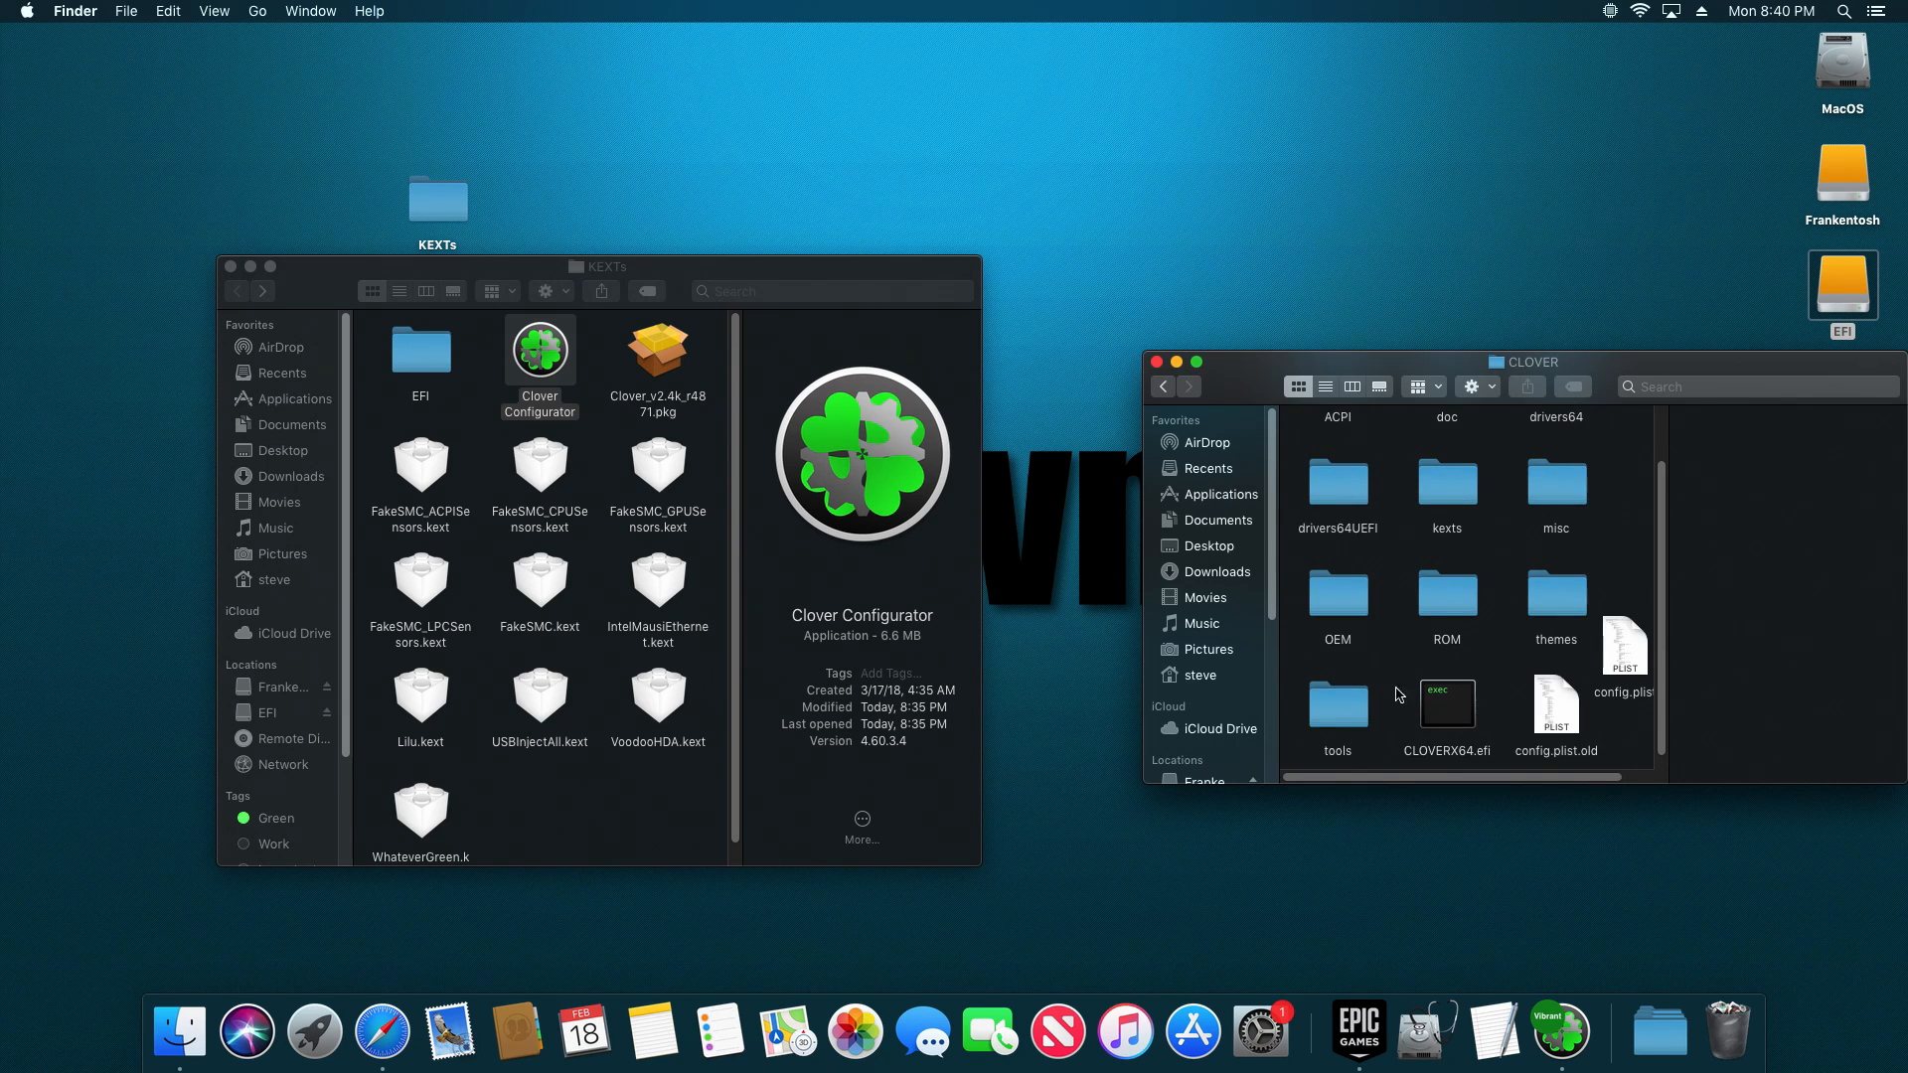
double_click(1447, 476)
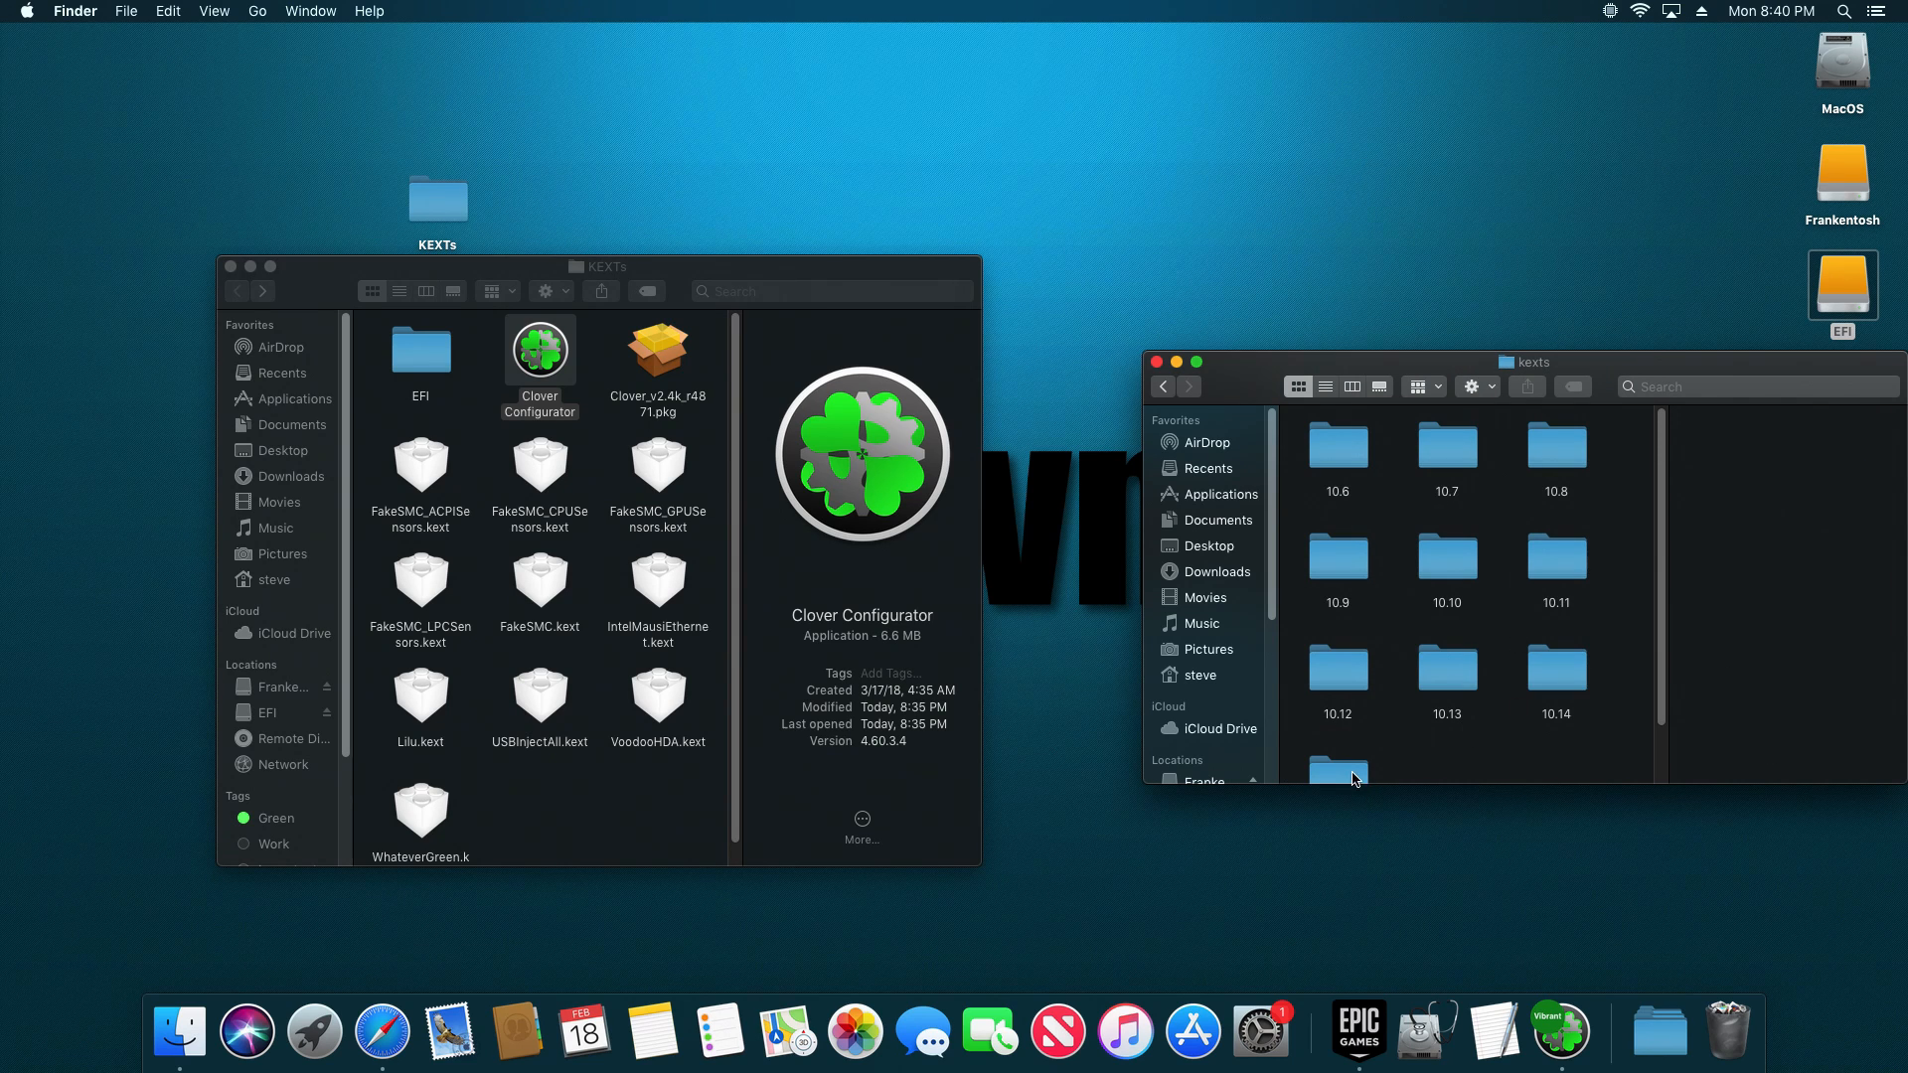
double_click(1339, 774)
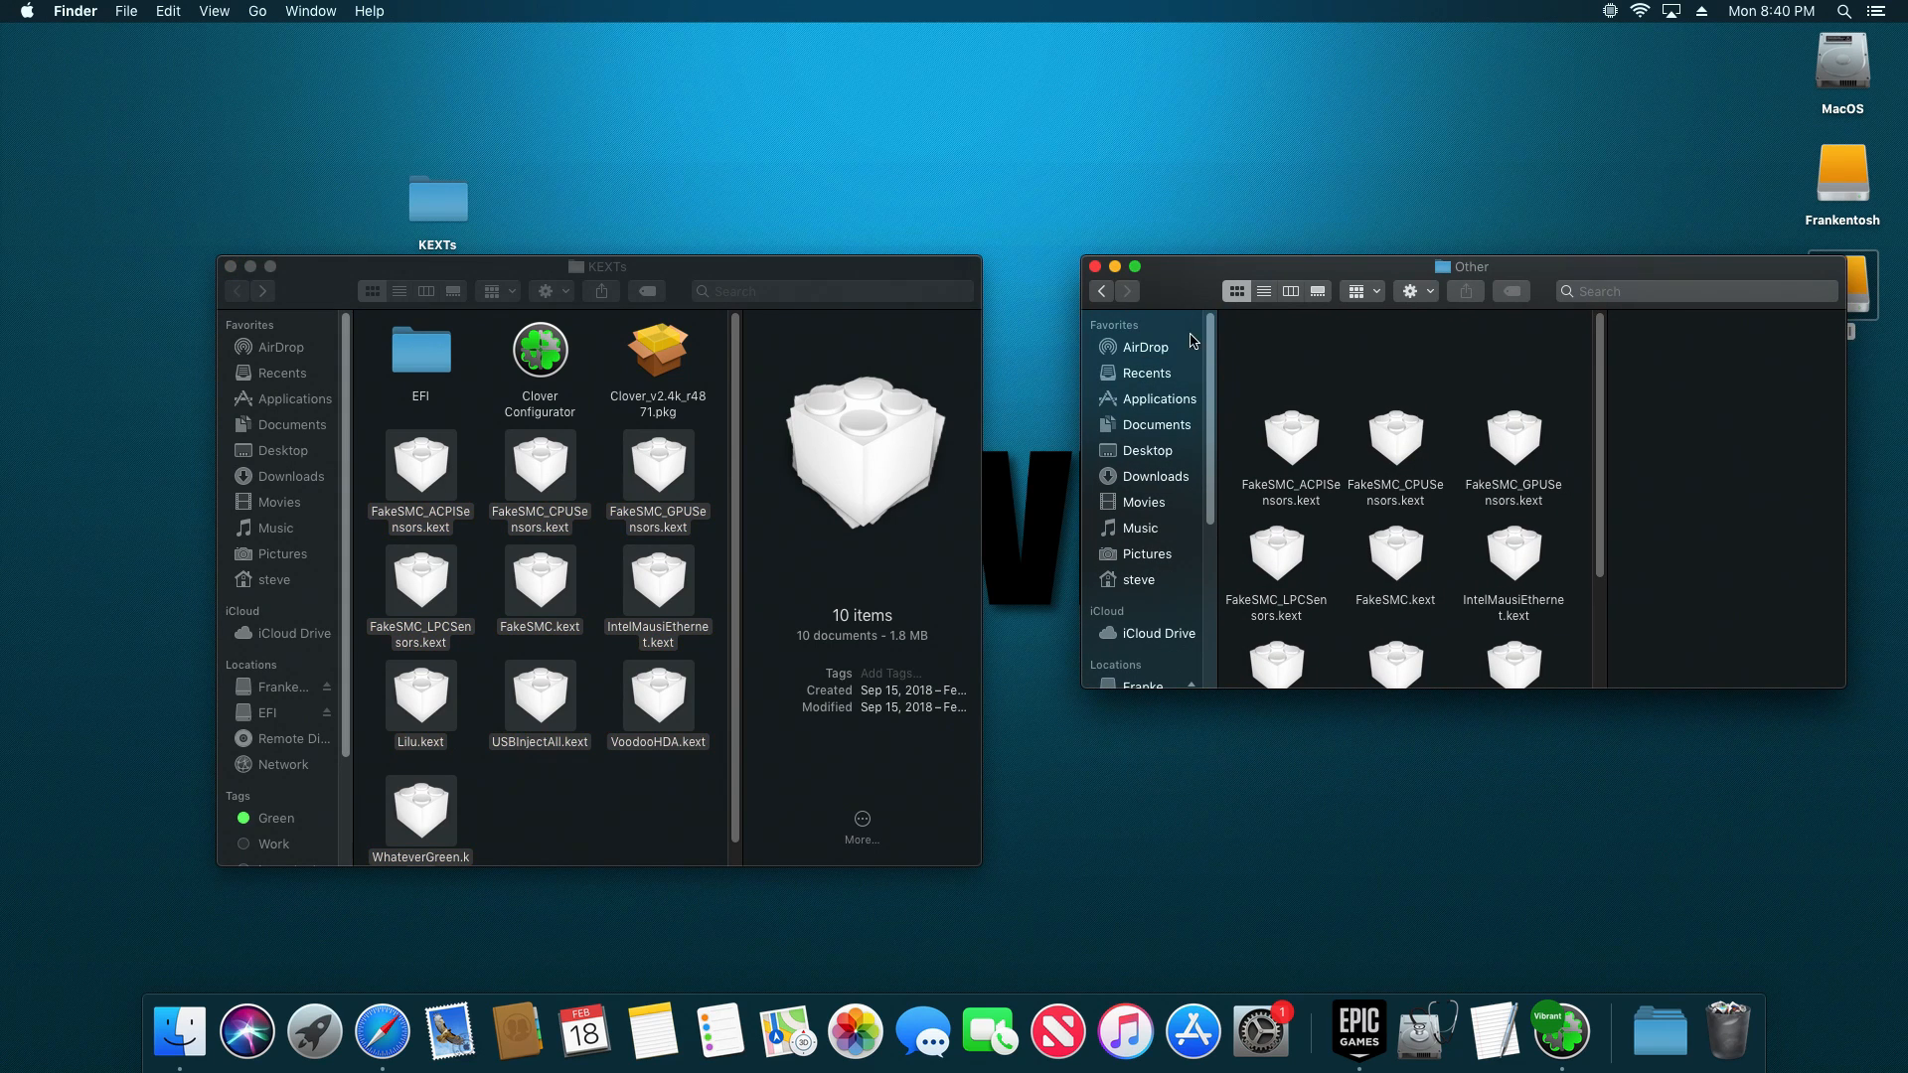
mouse_move(1397, 624)
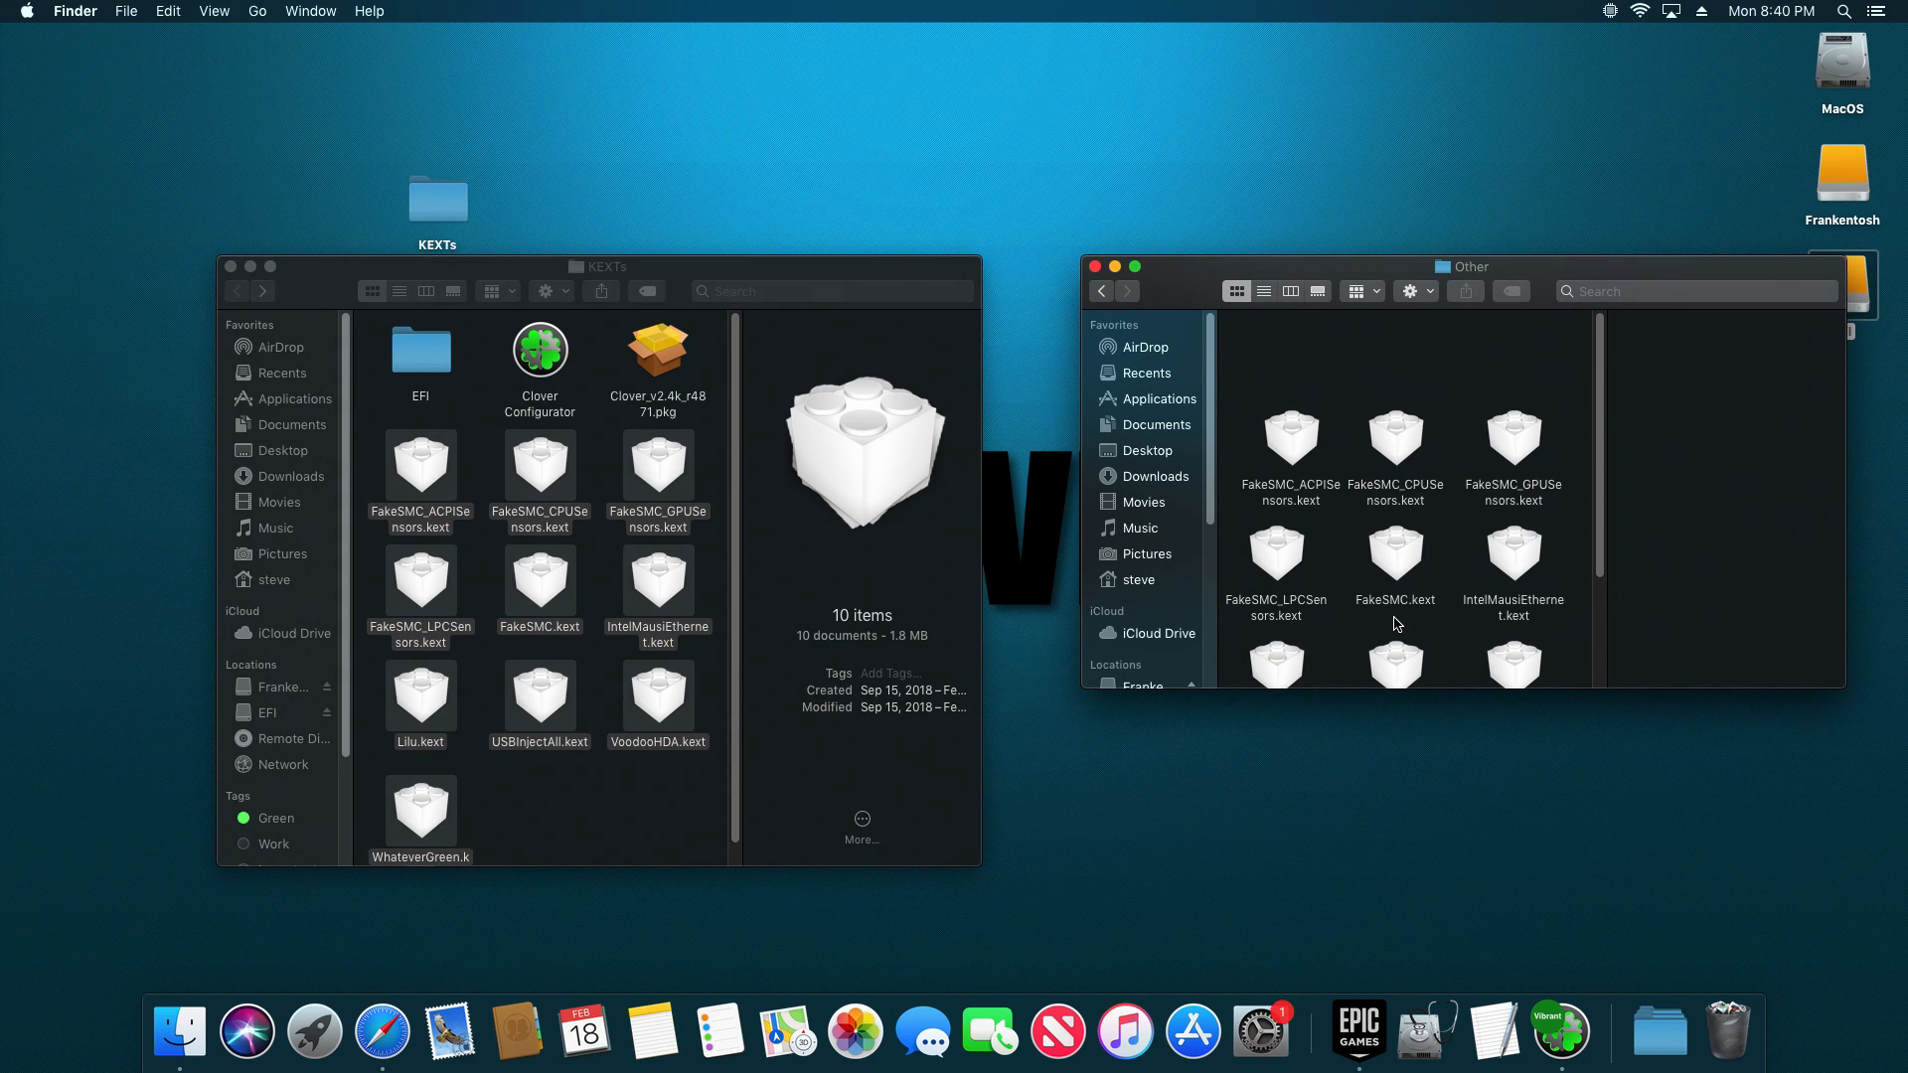
mouse_move(1307, 562)
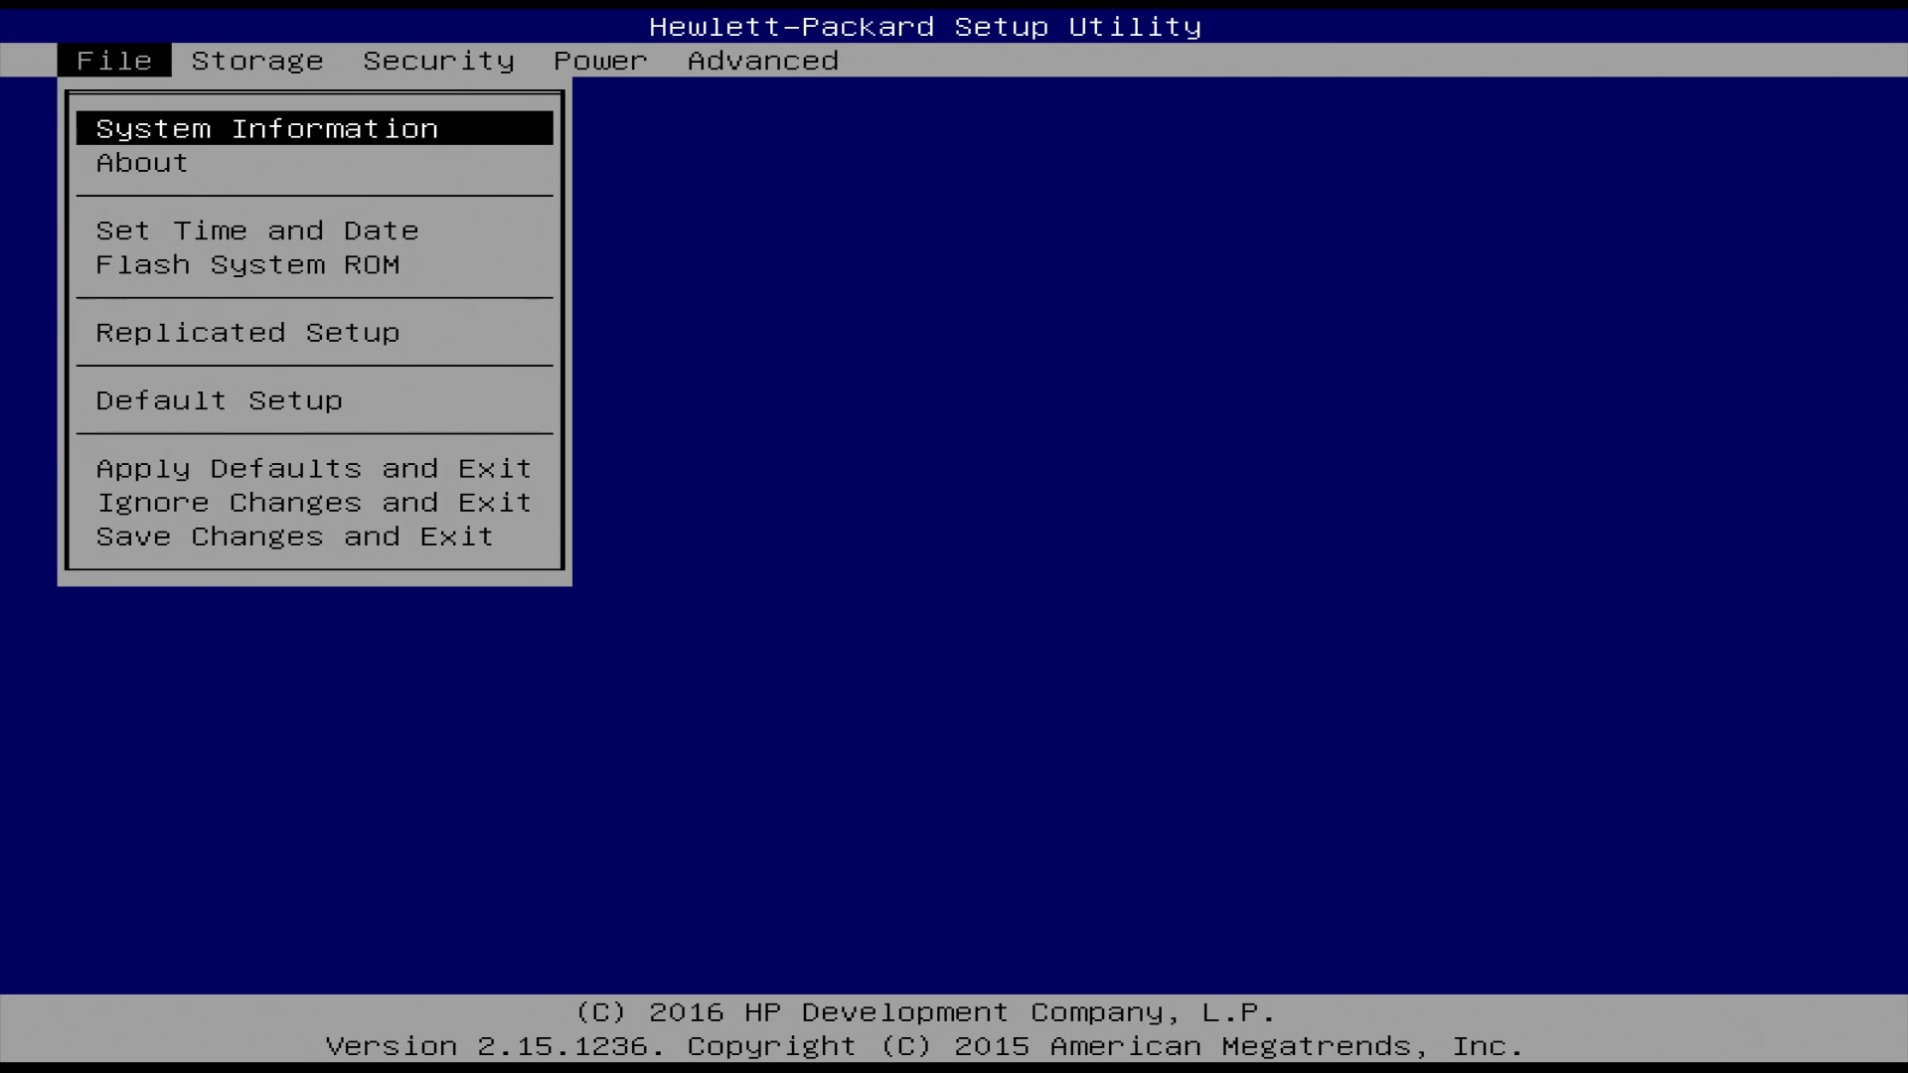
Step: Change SATA Emulation from IDE to AHCI under Storage Options
left_click(257, 60)
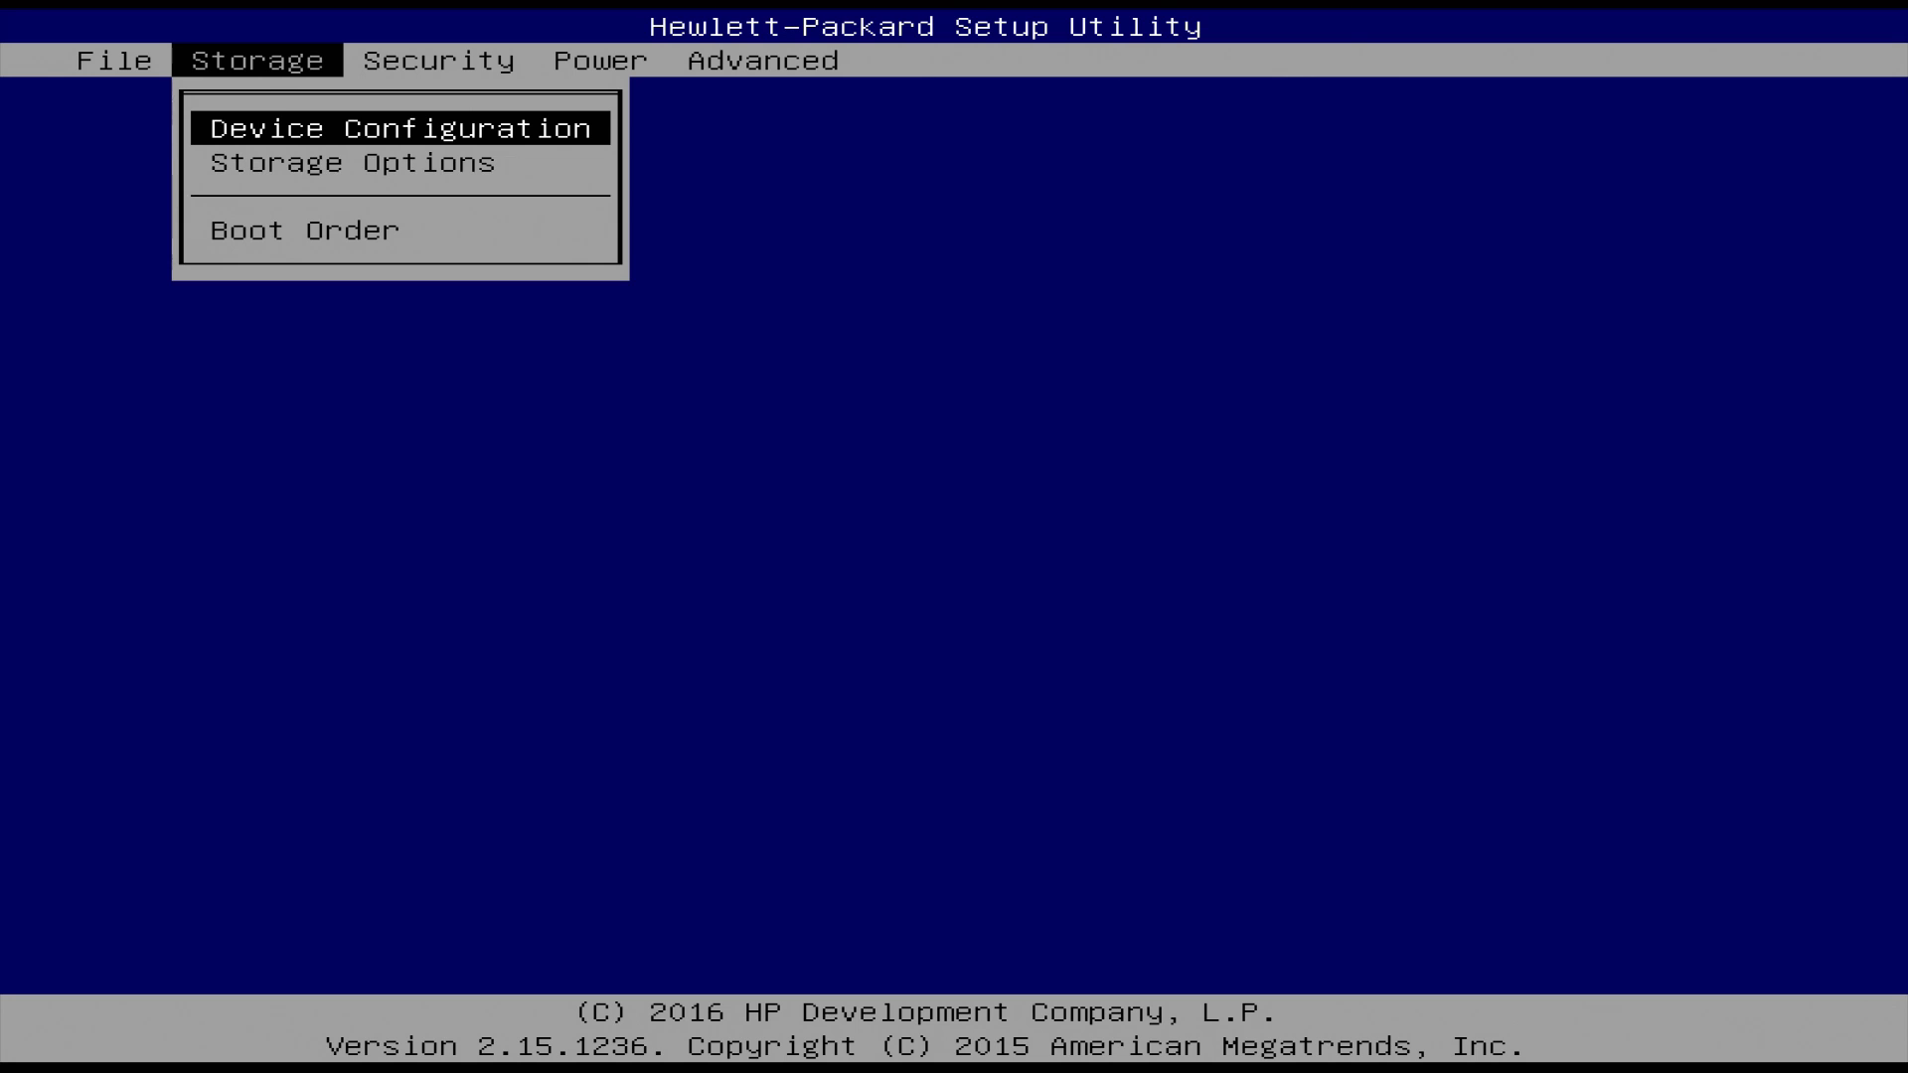
left_click(351, 162)
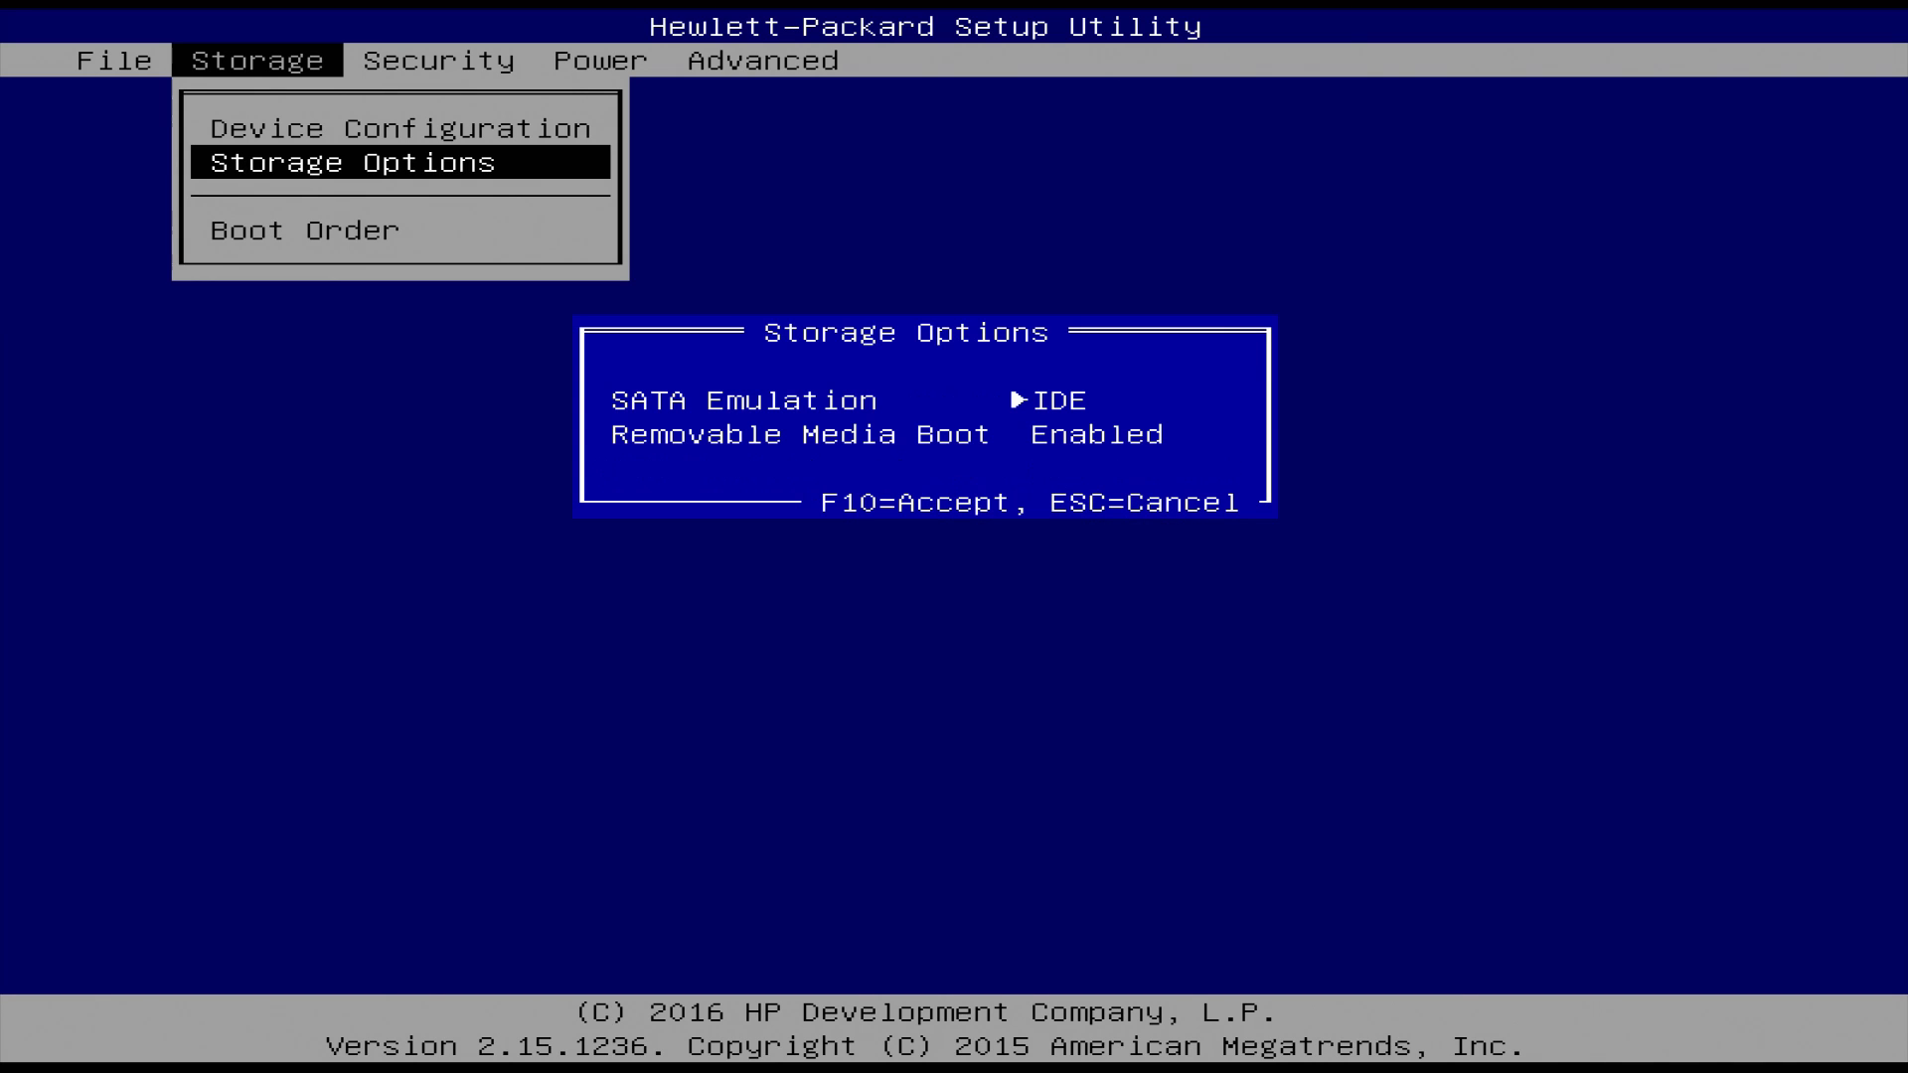
key("Right")
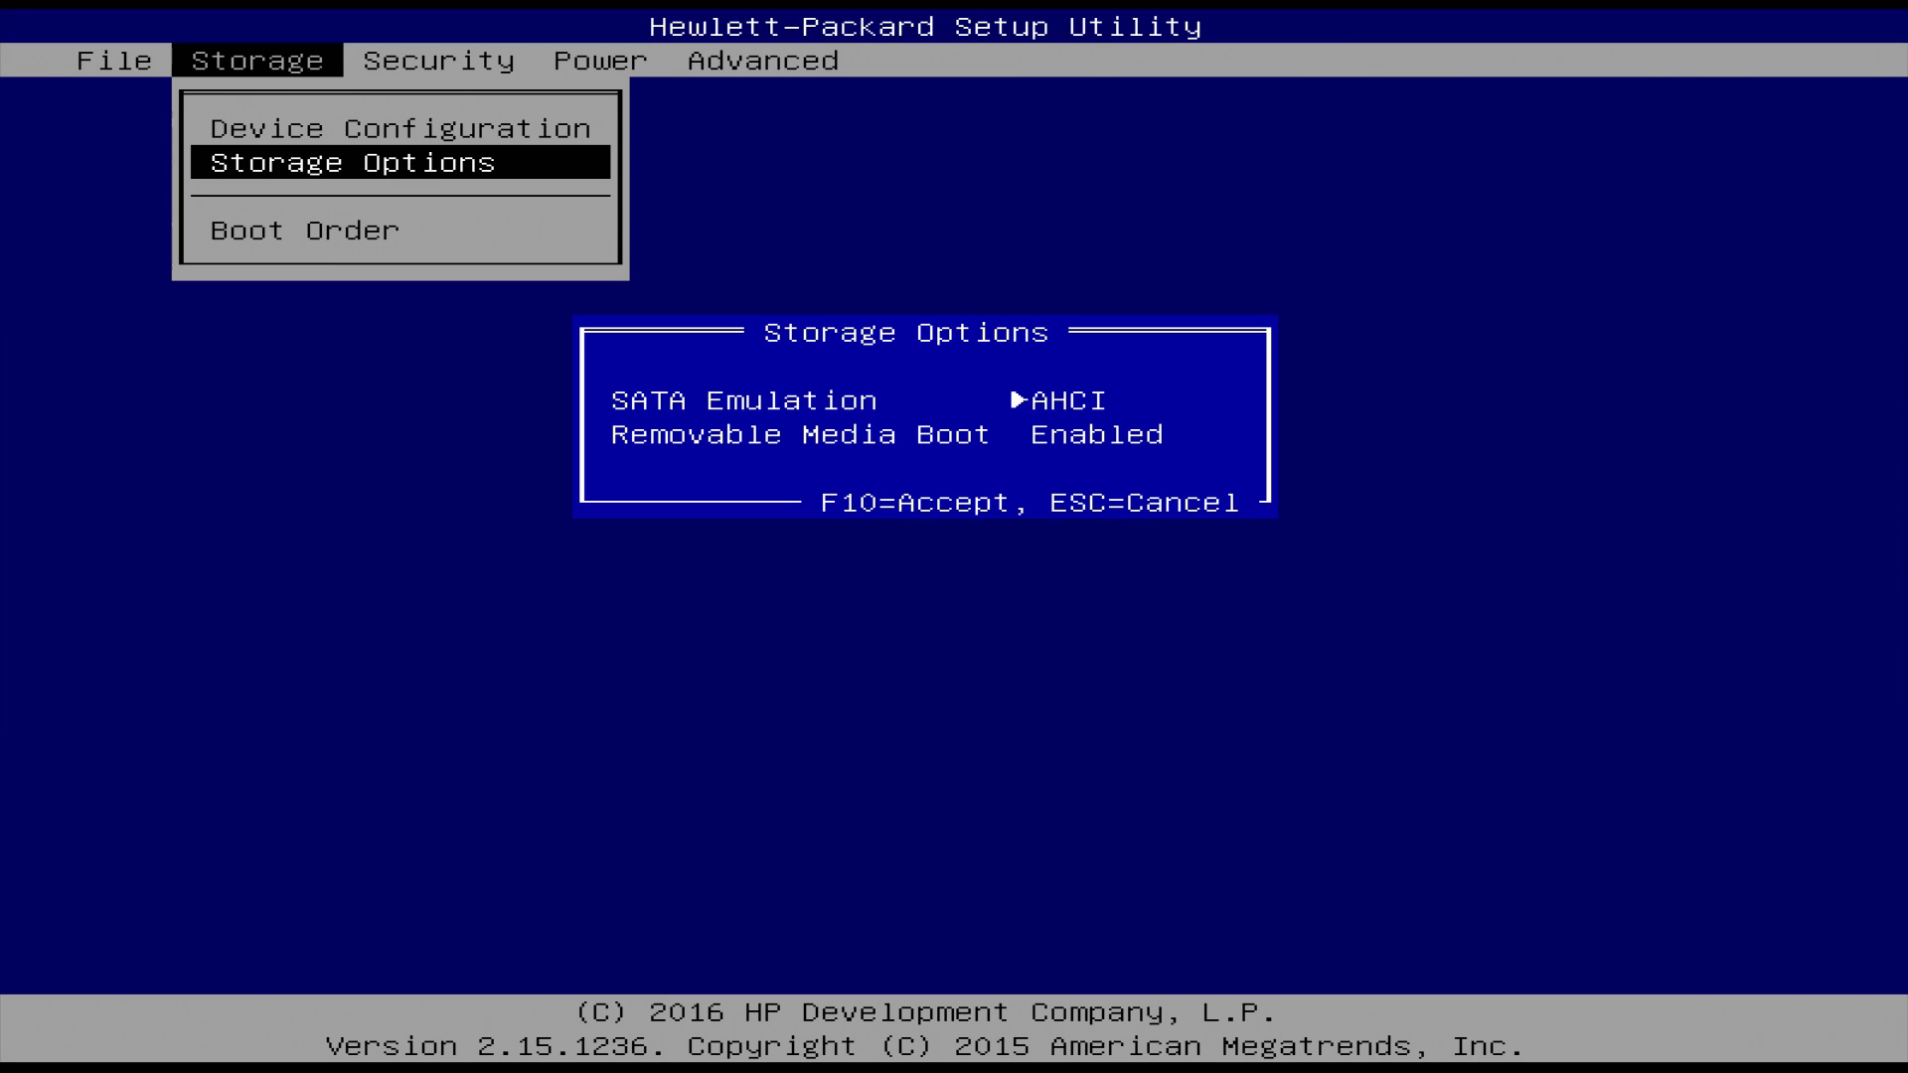
Step: Verify Secure Boot and System Security VTd settings stay disabled
left_click(438, 60)
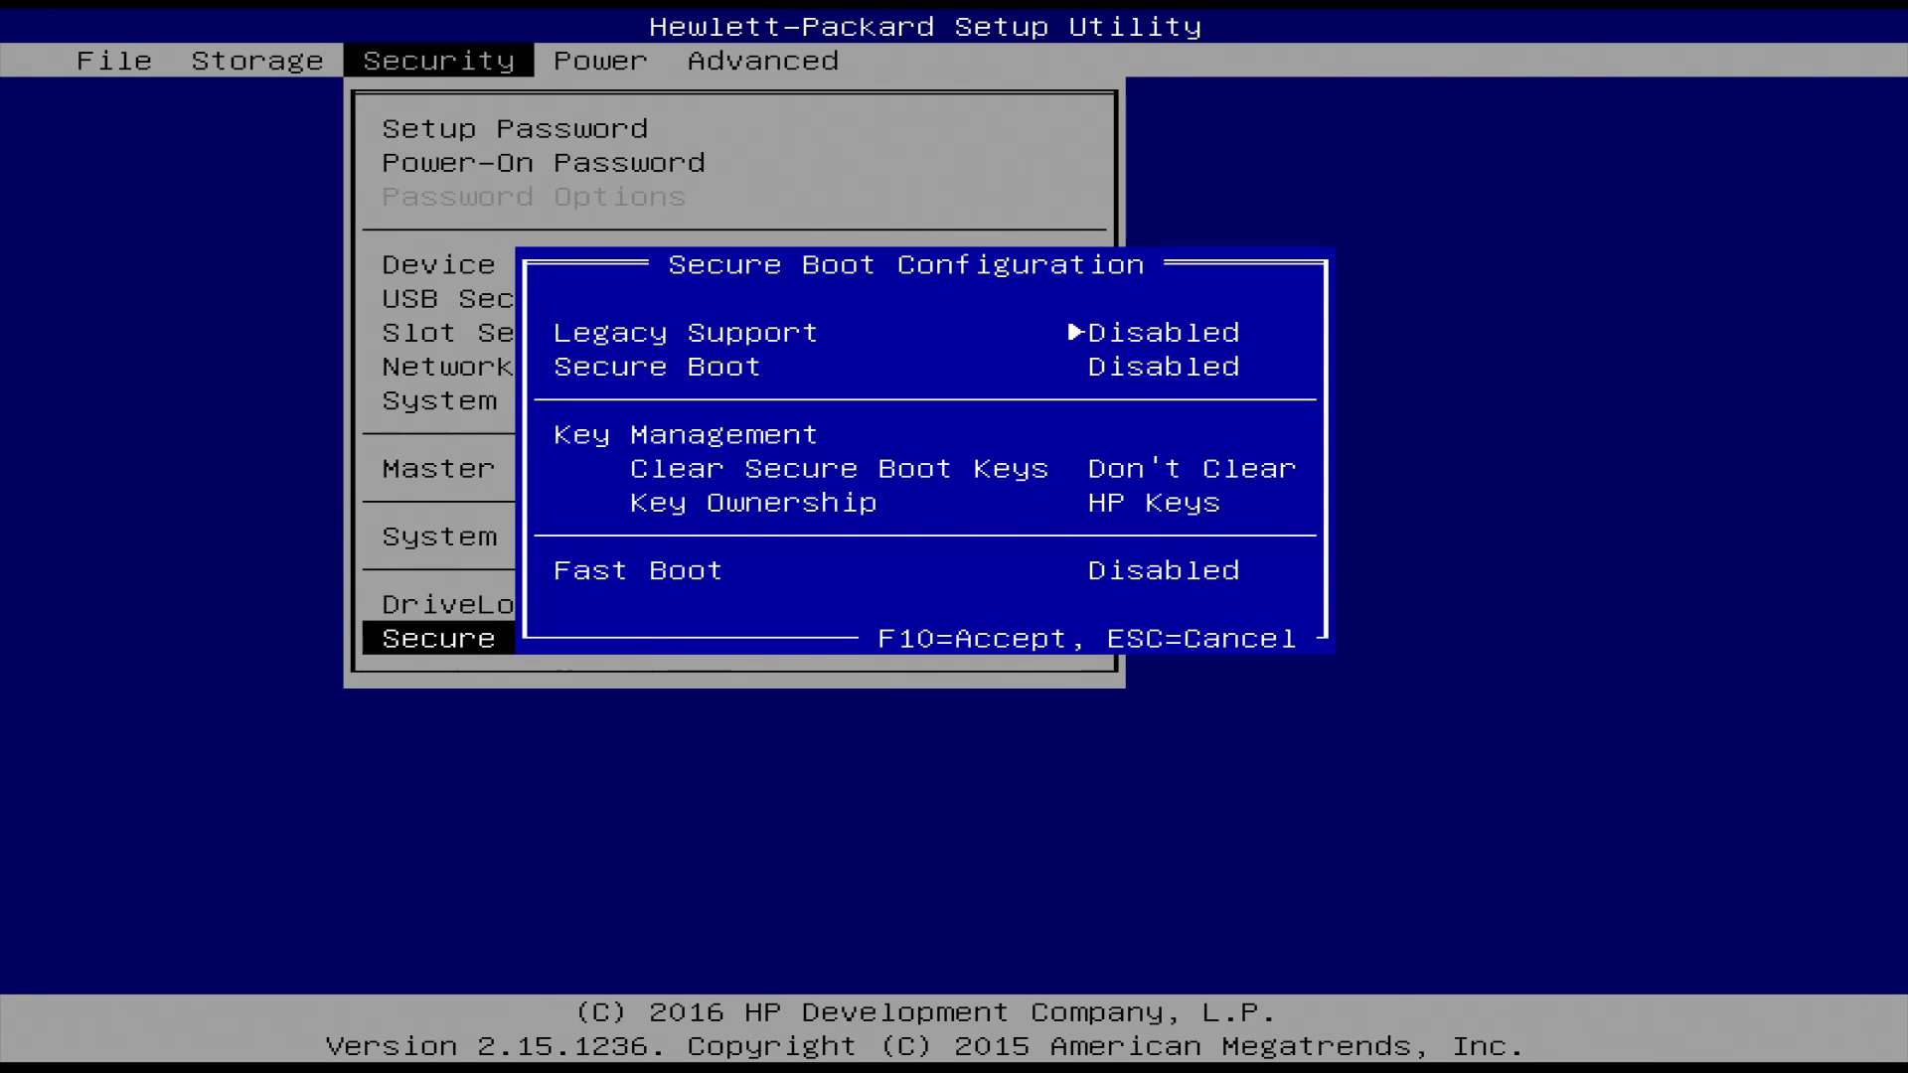
key("Escape")
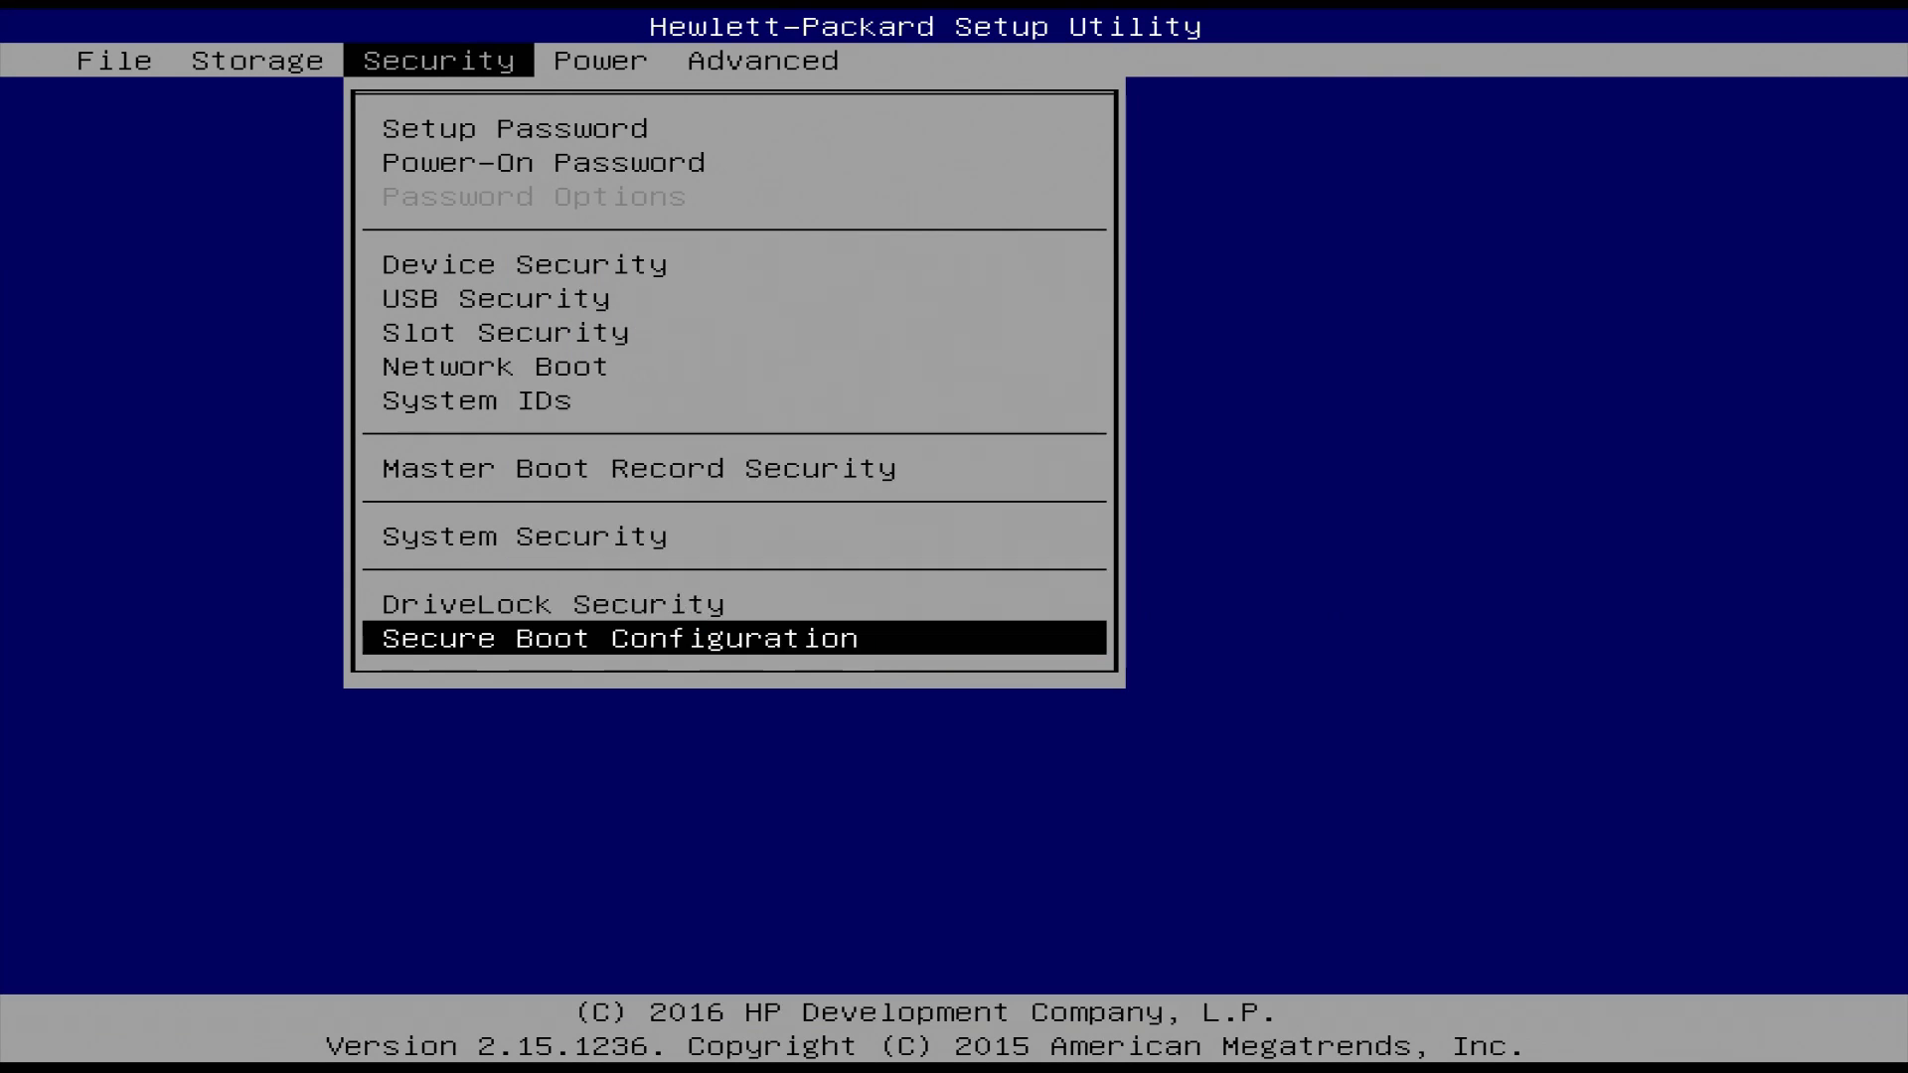
key("Up")
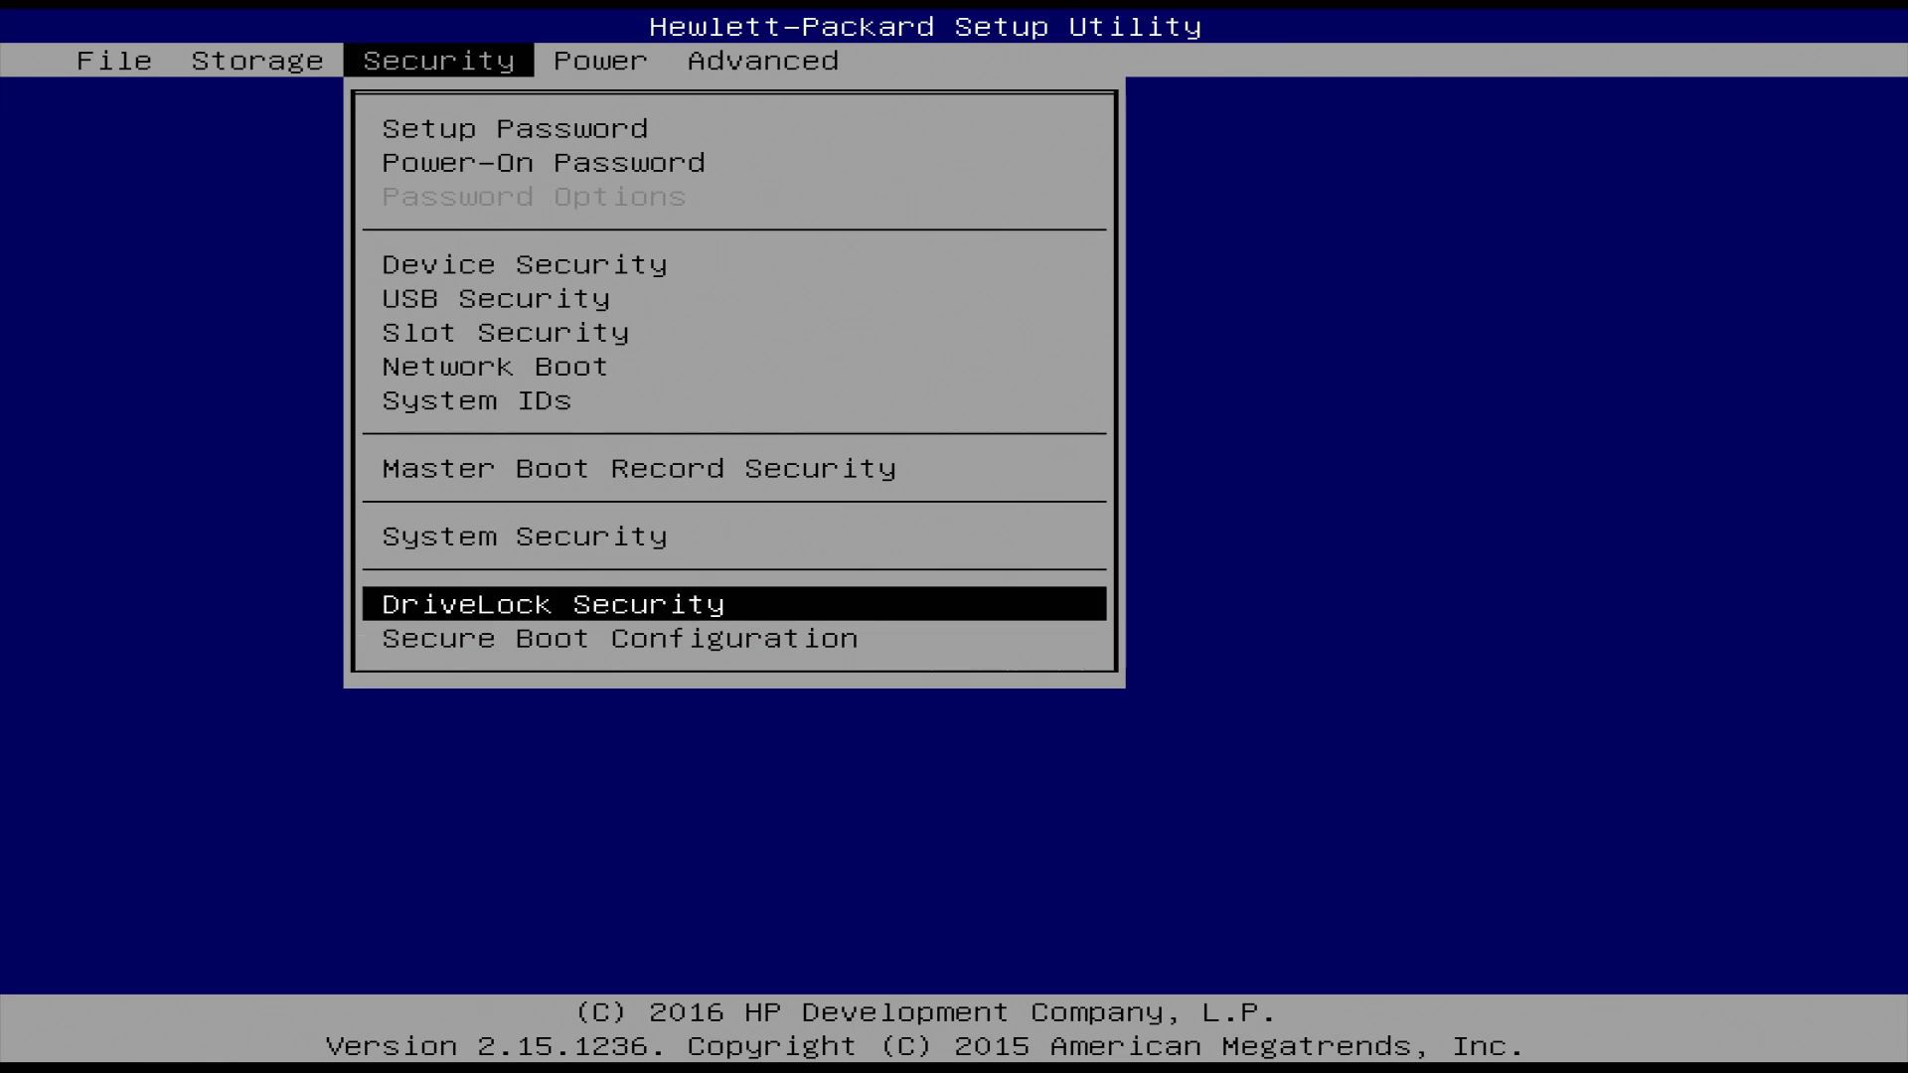
key("Up")
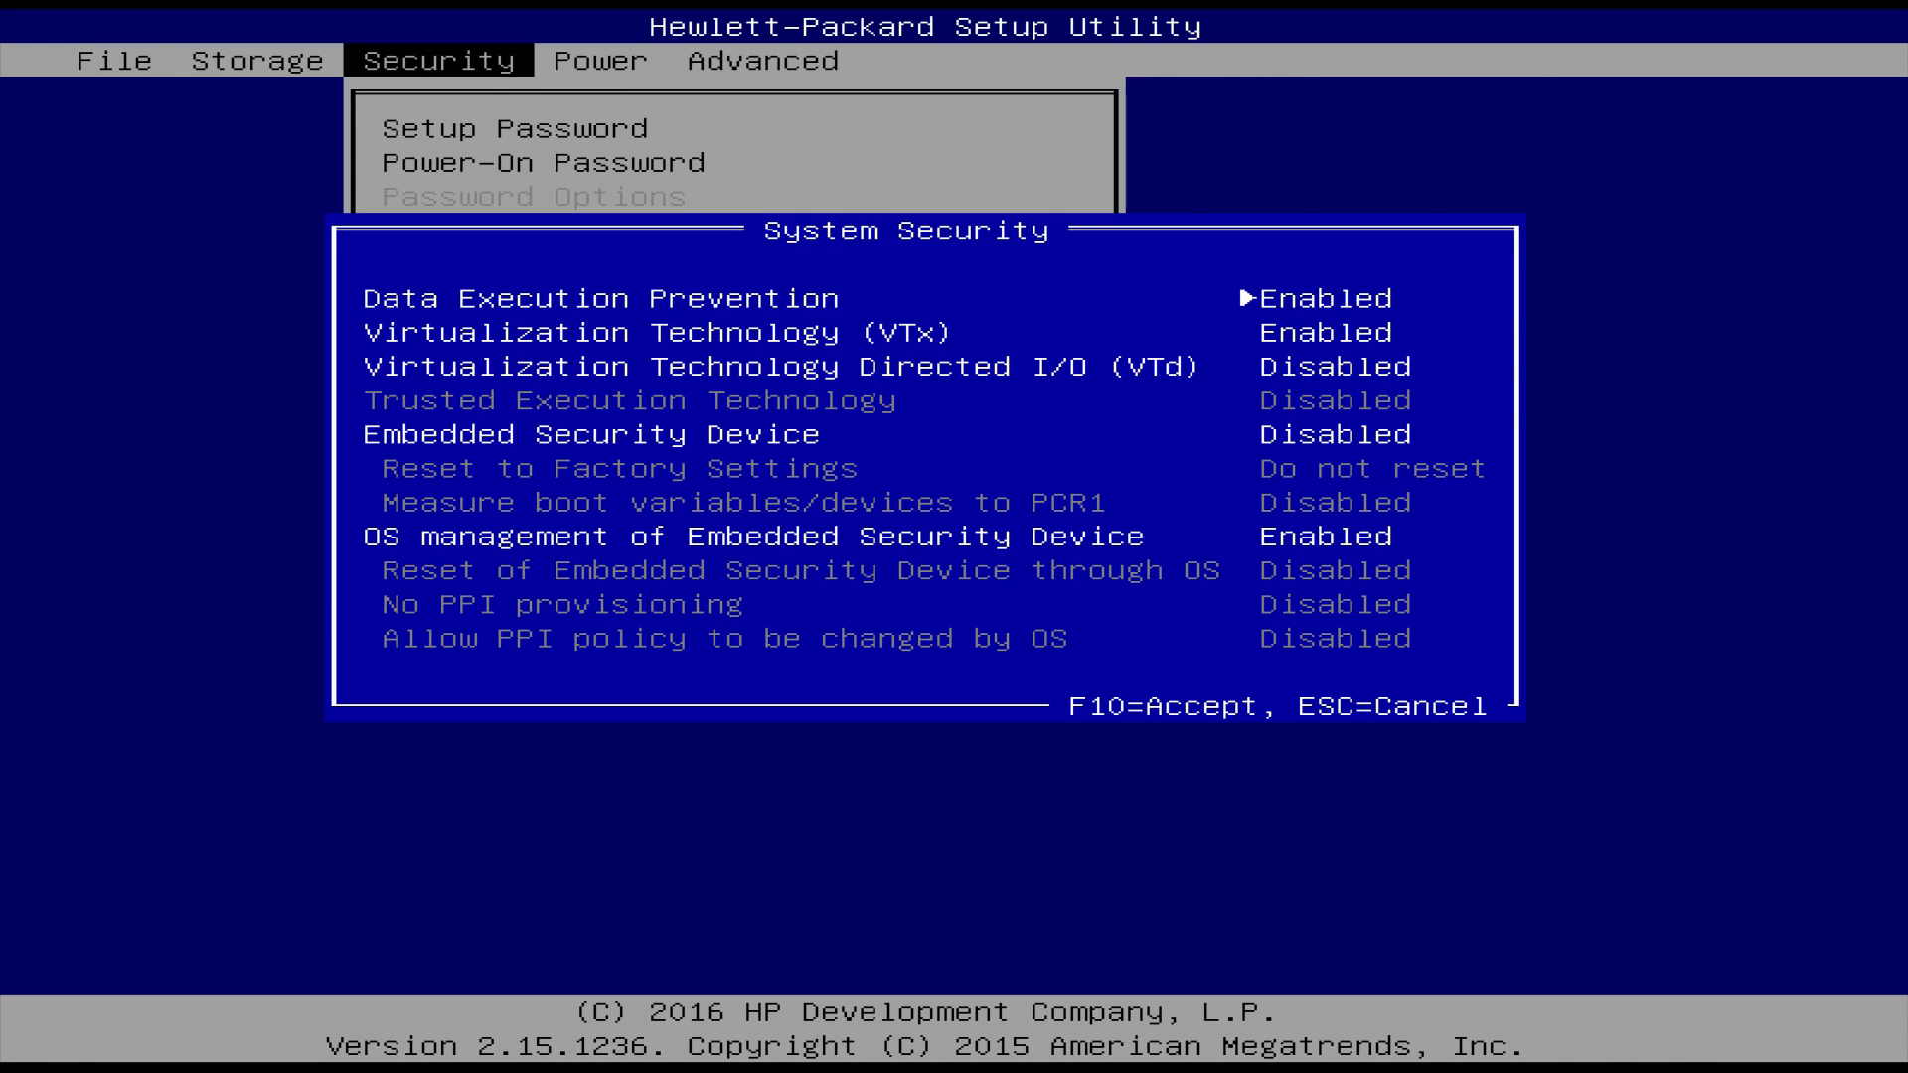
key("Down")
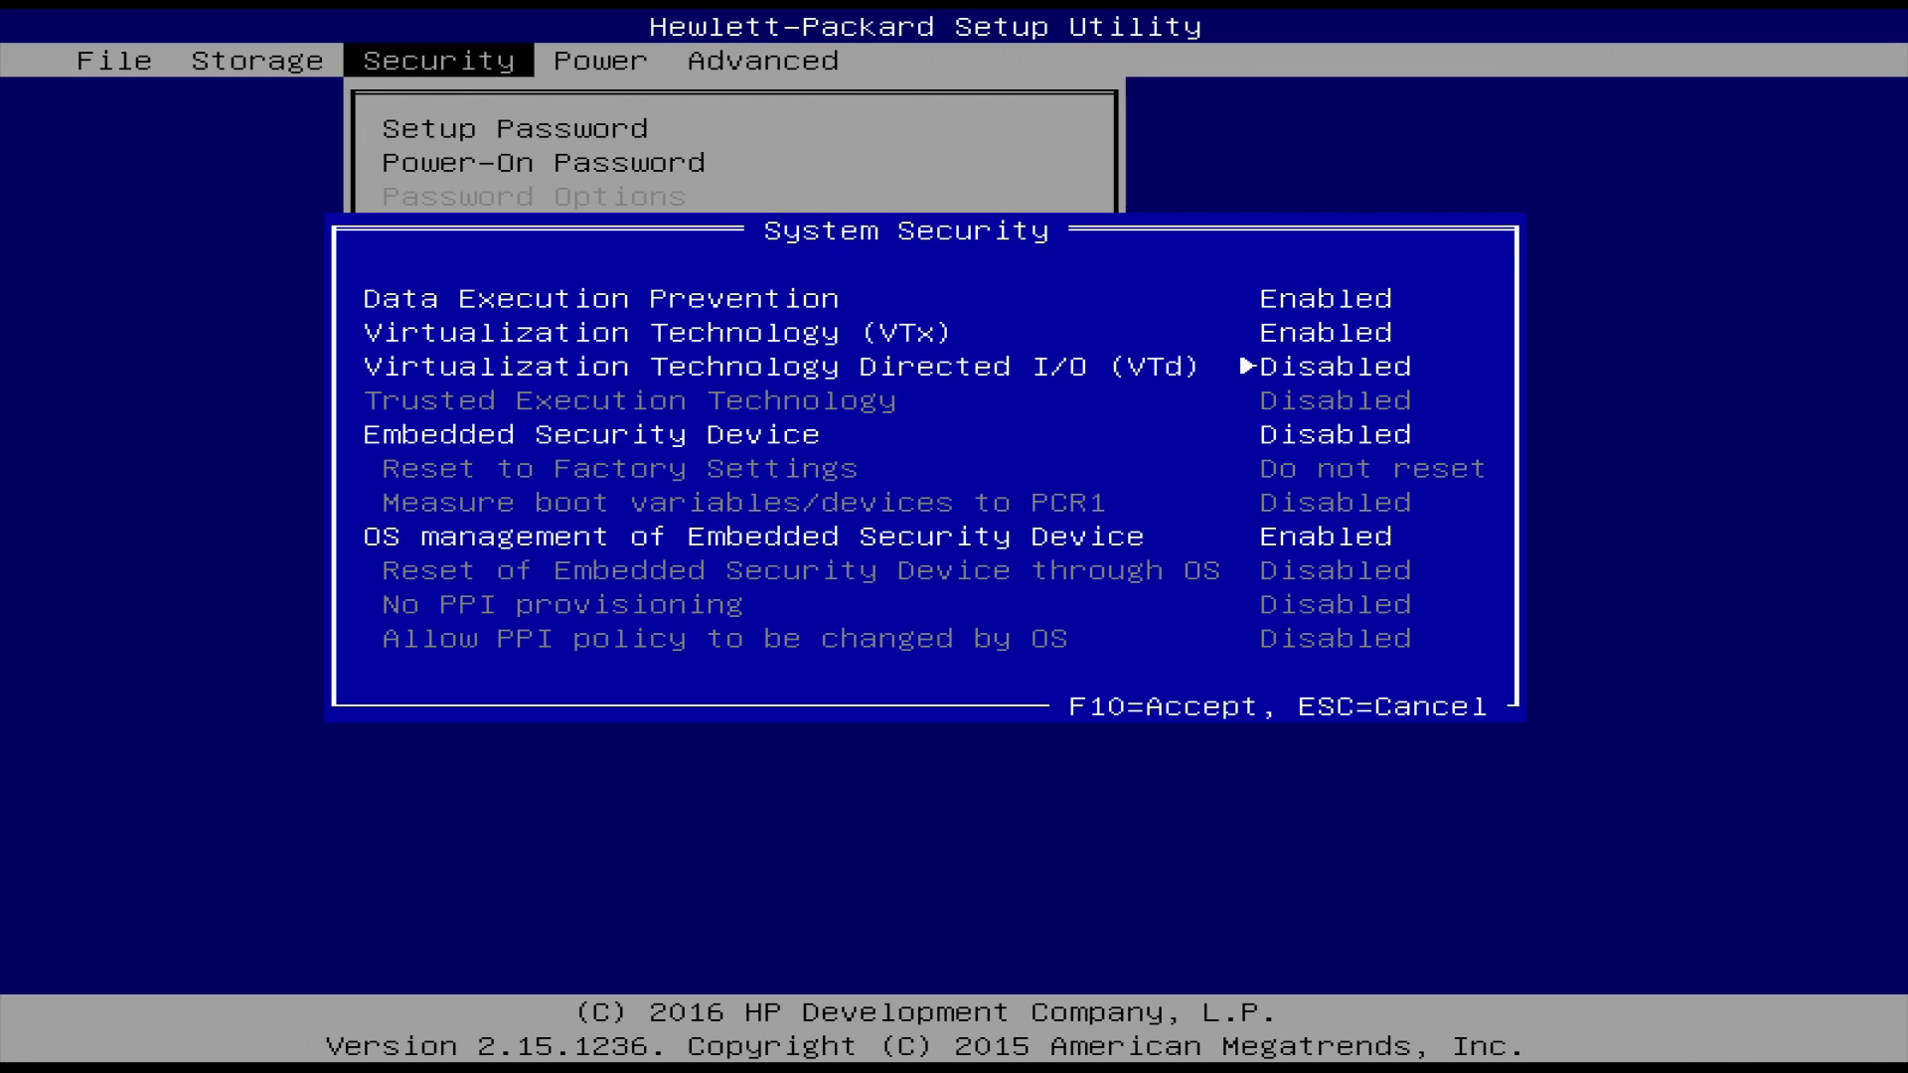
left_click(763, 60)
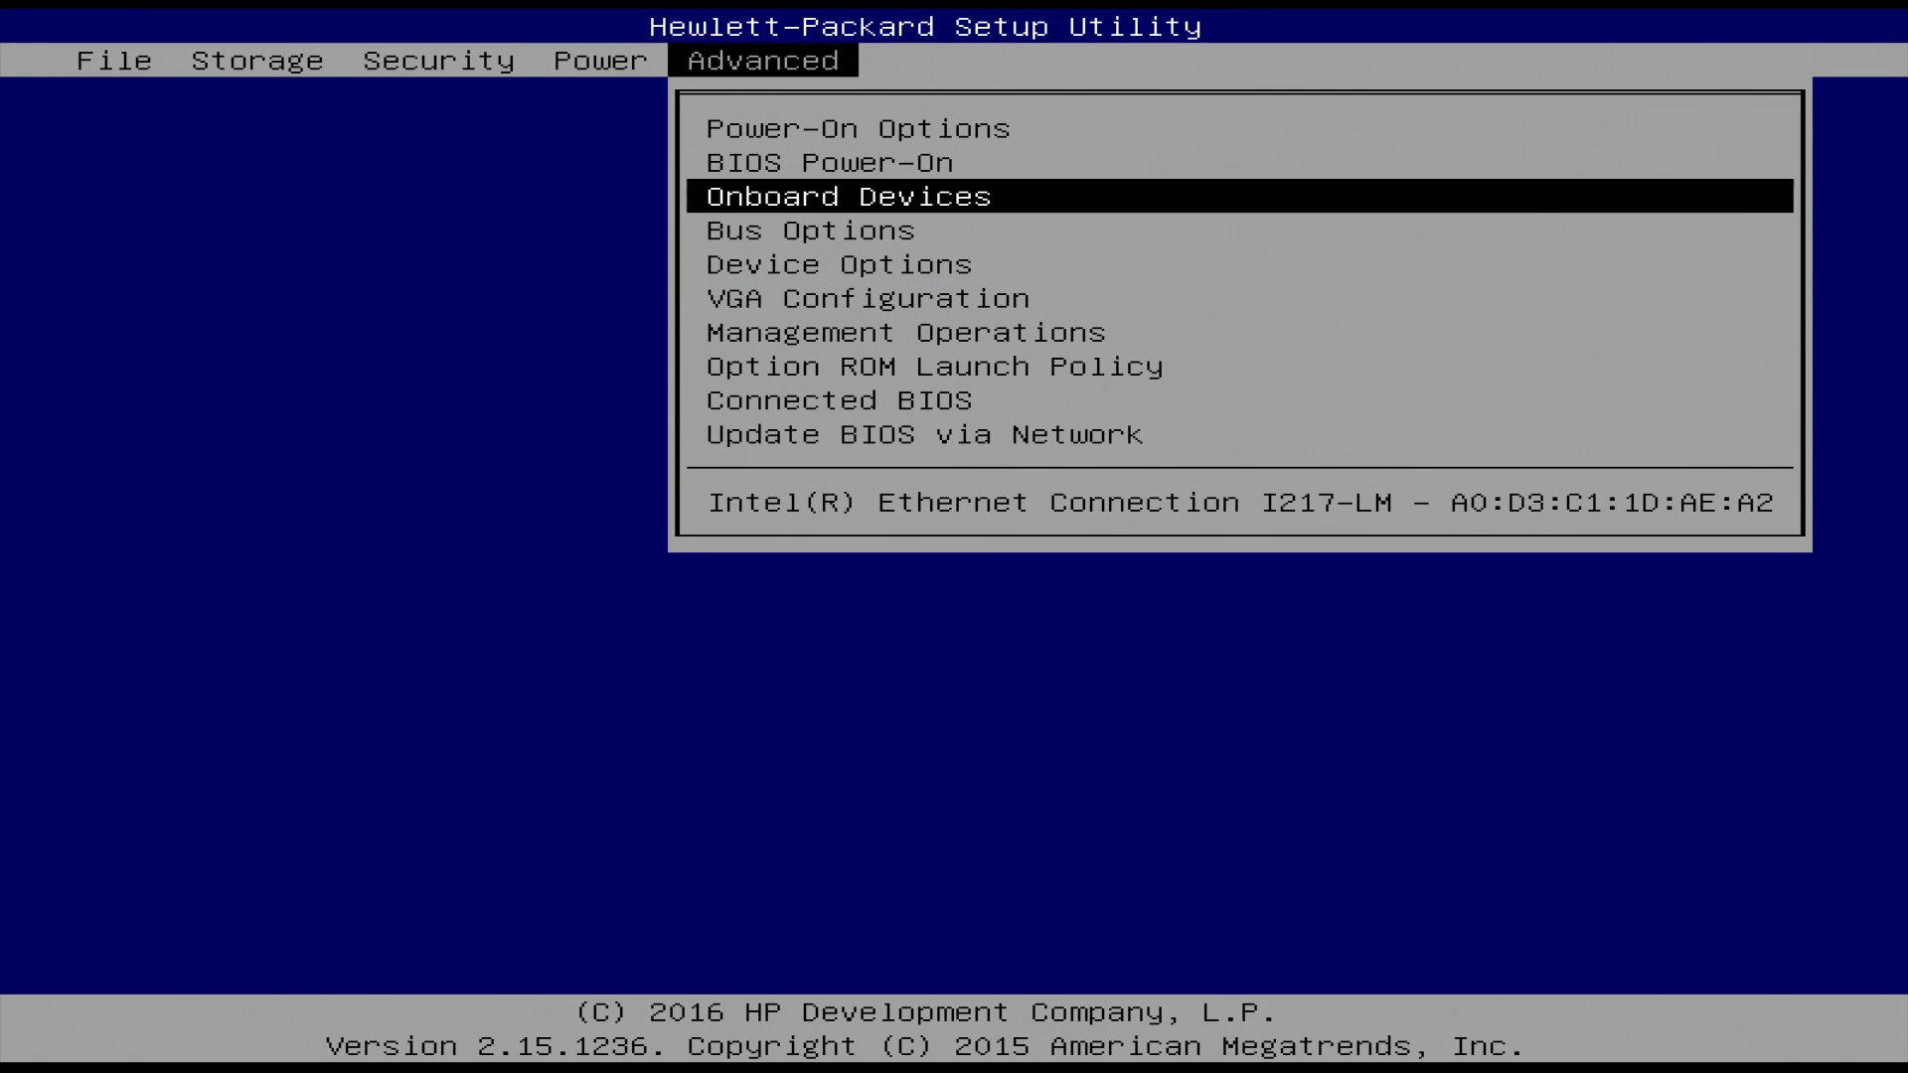
Step: Keep the Intel VGA controller as primary display, then save BIOS changes and restart
left_click(847, 196)
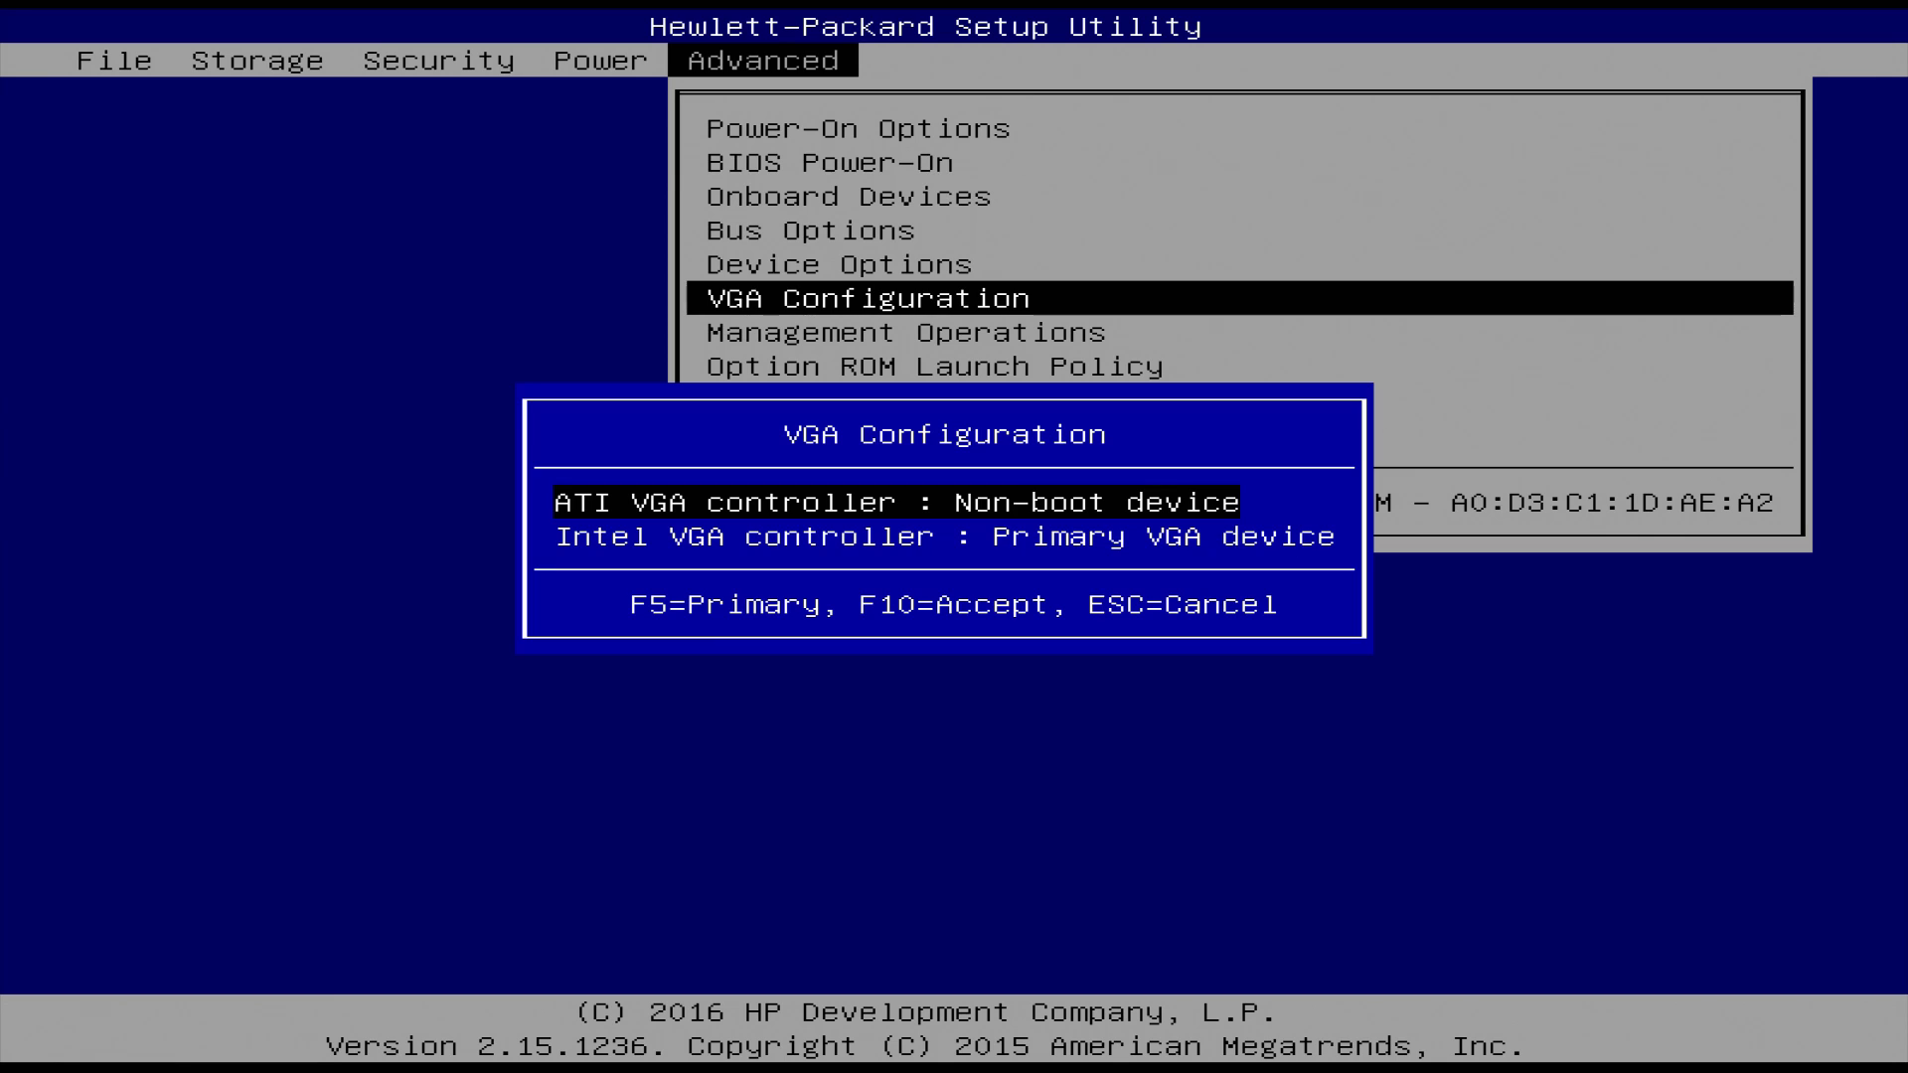
key("Down")
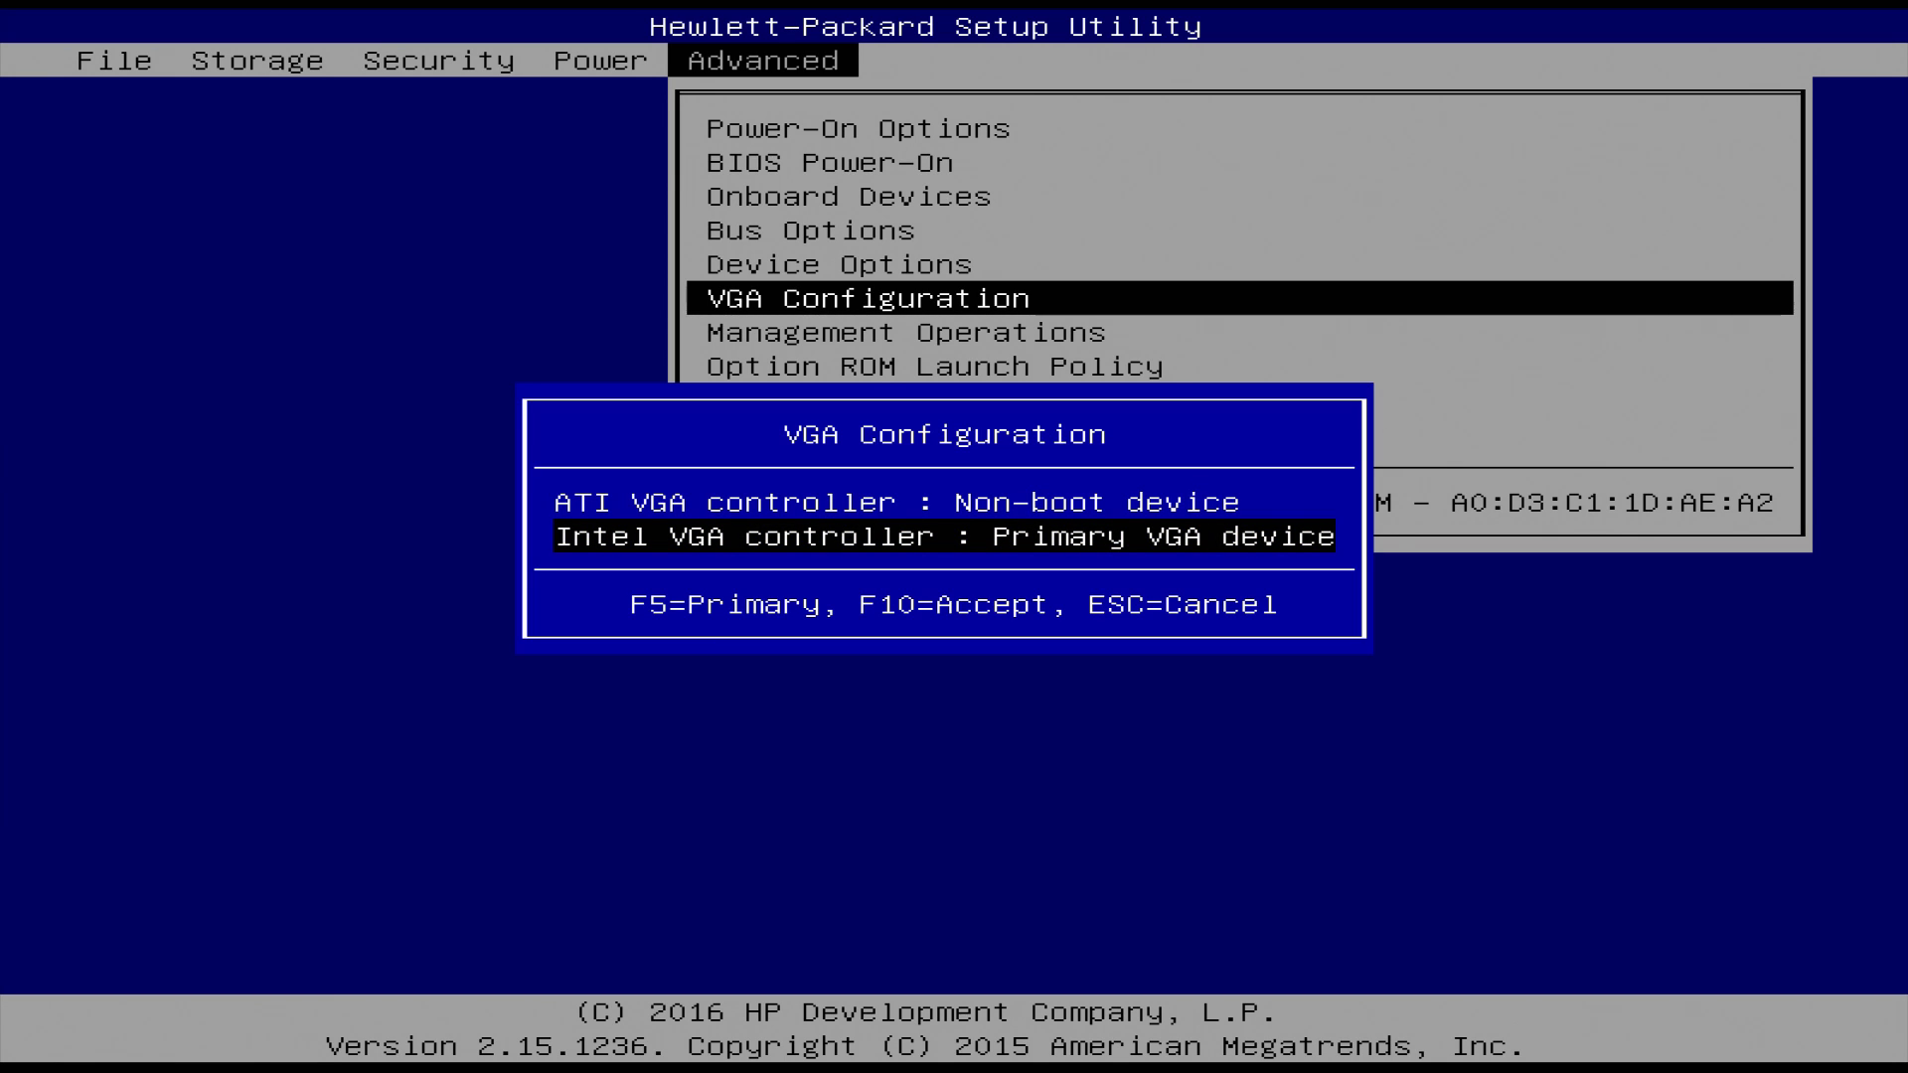
key("Up")
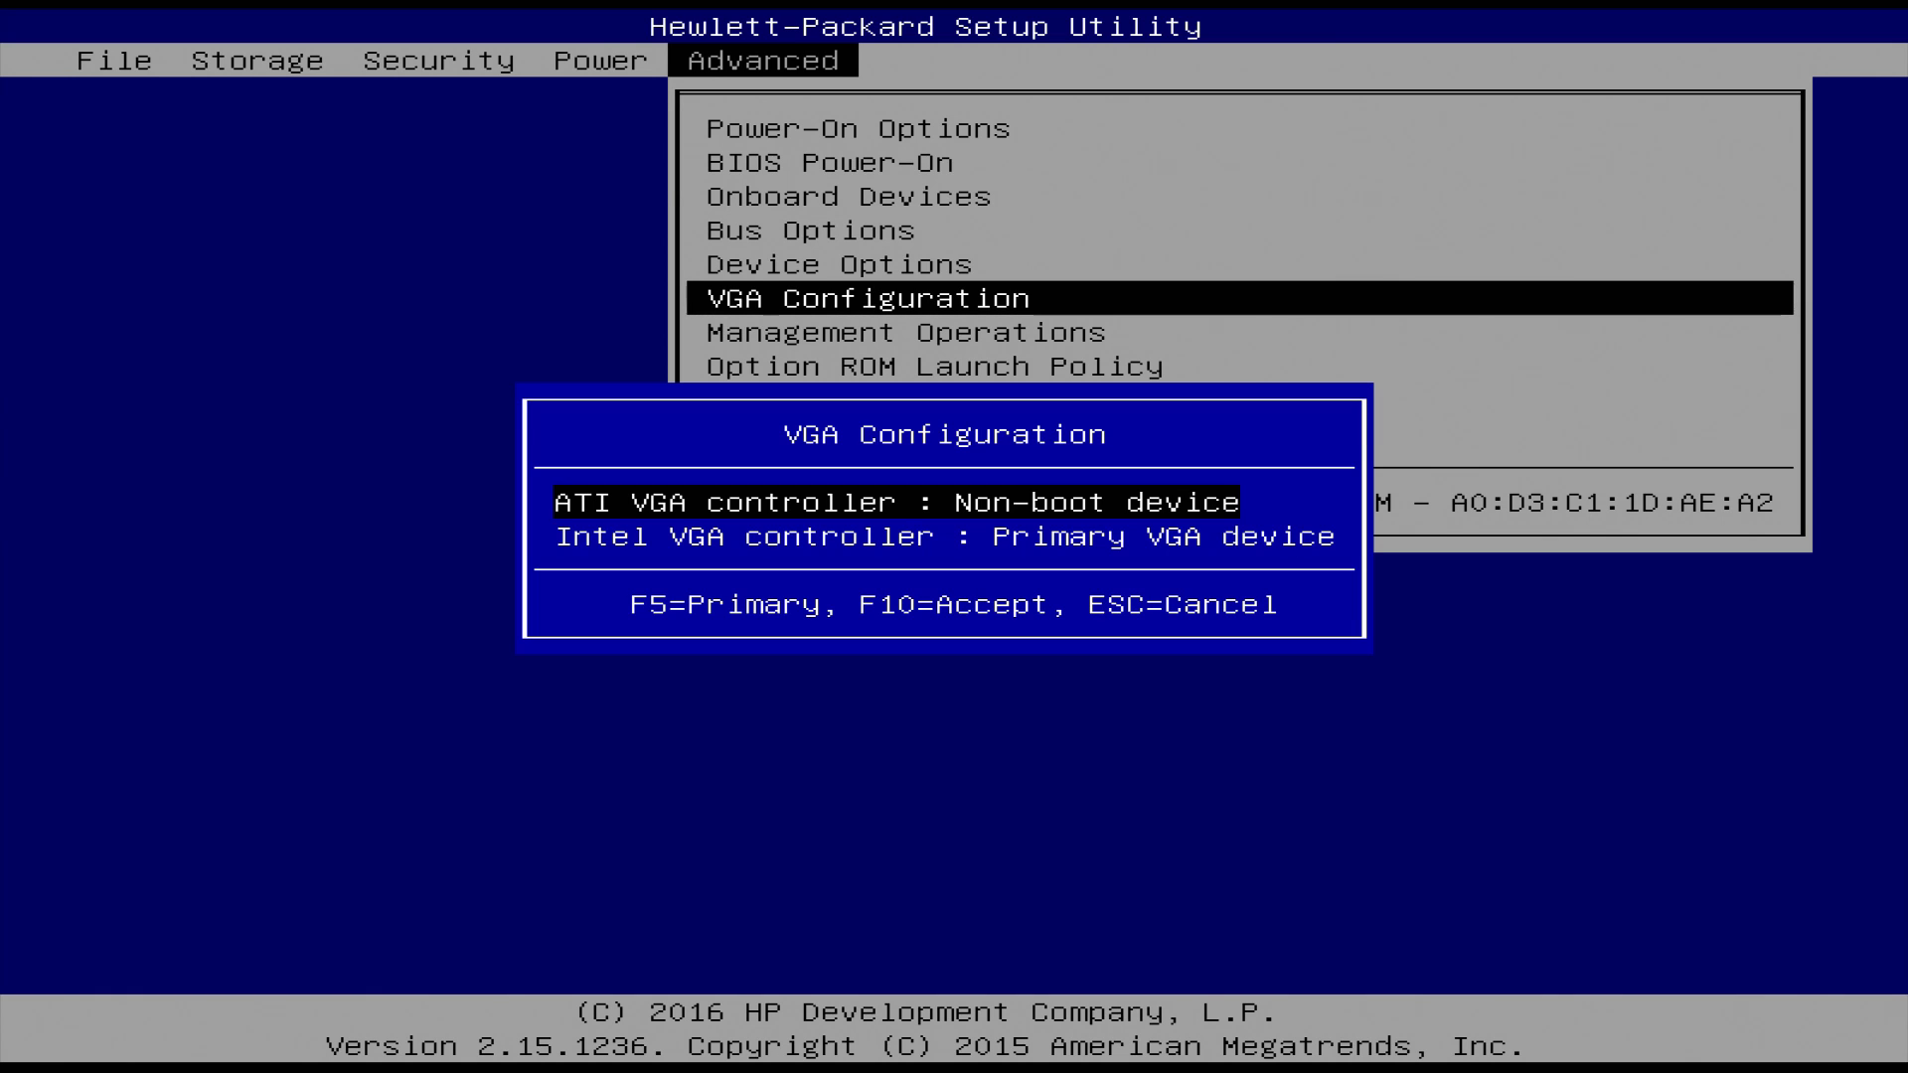
key("Down")
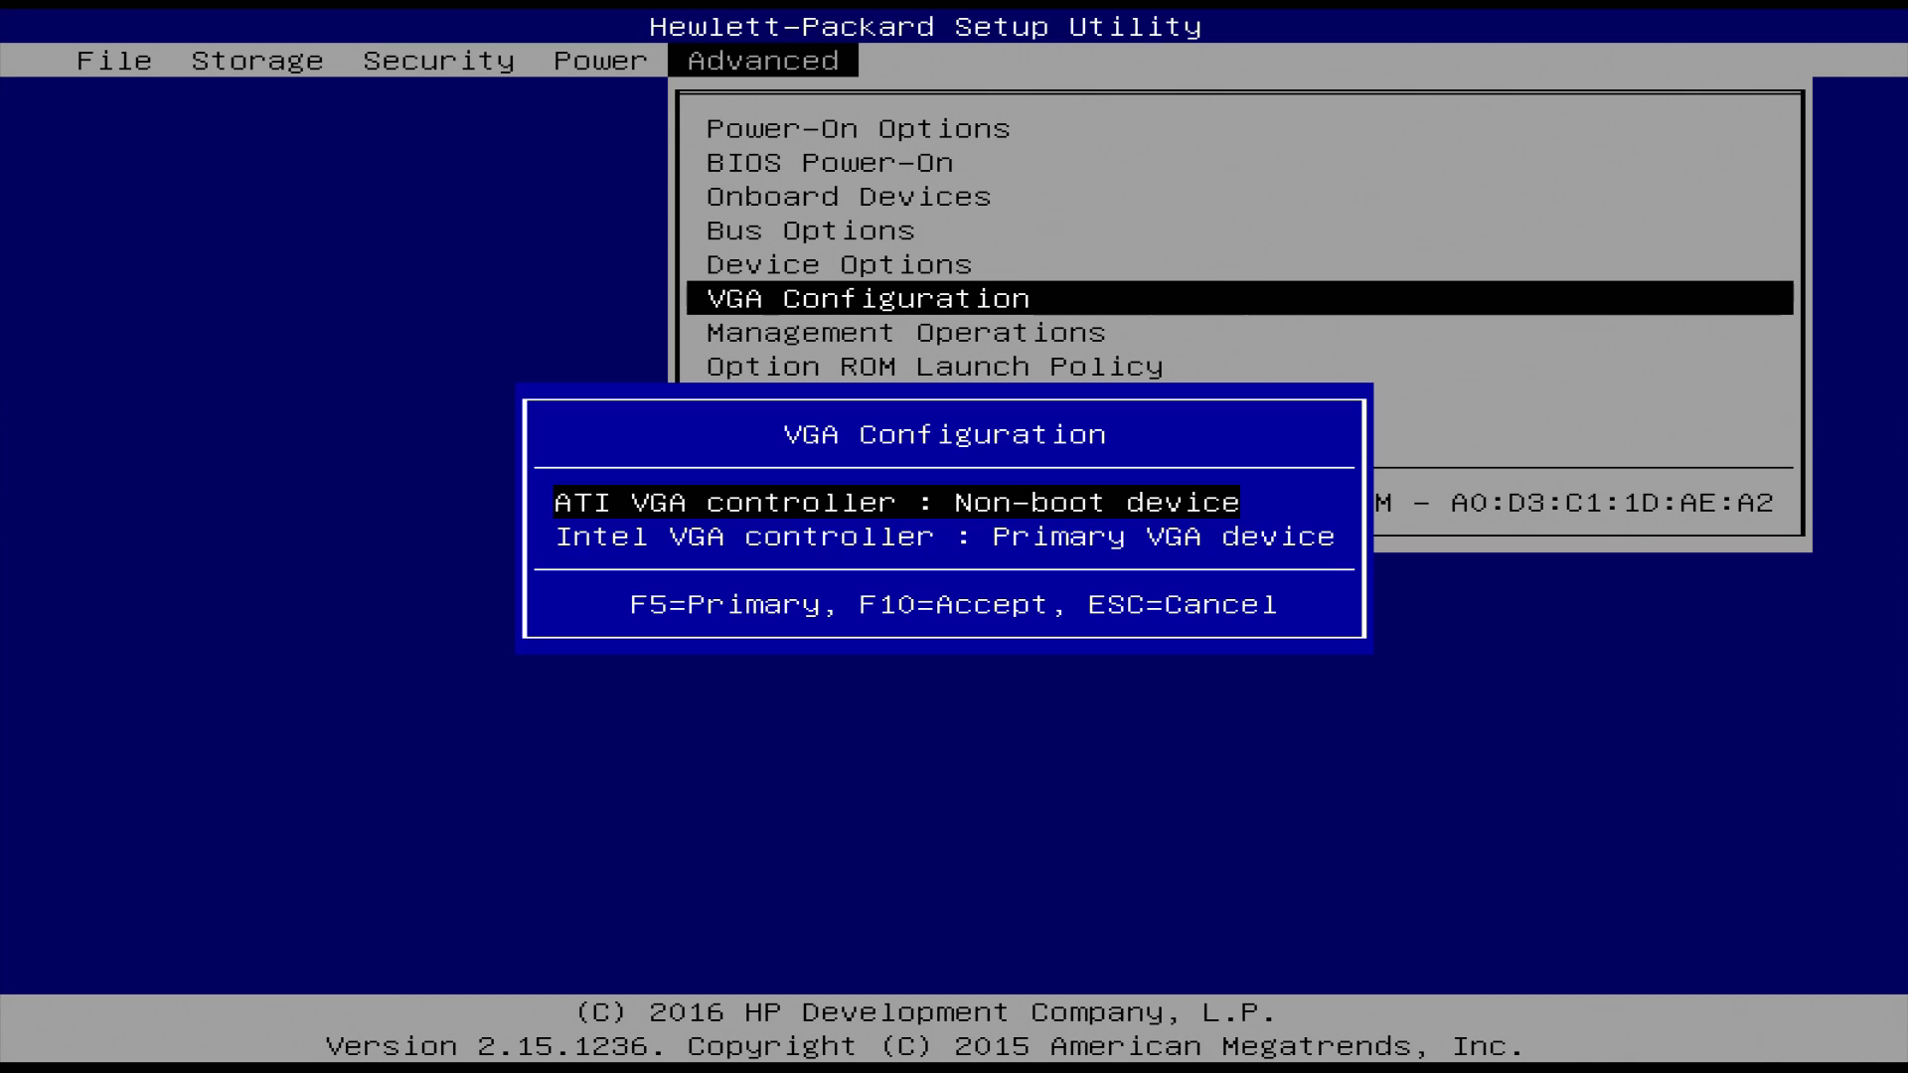
key("Down")
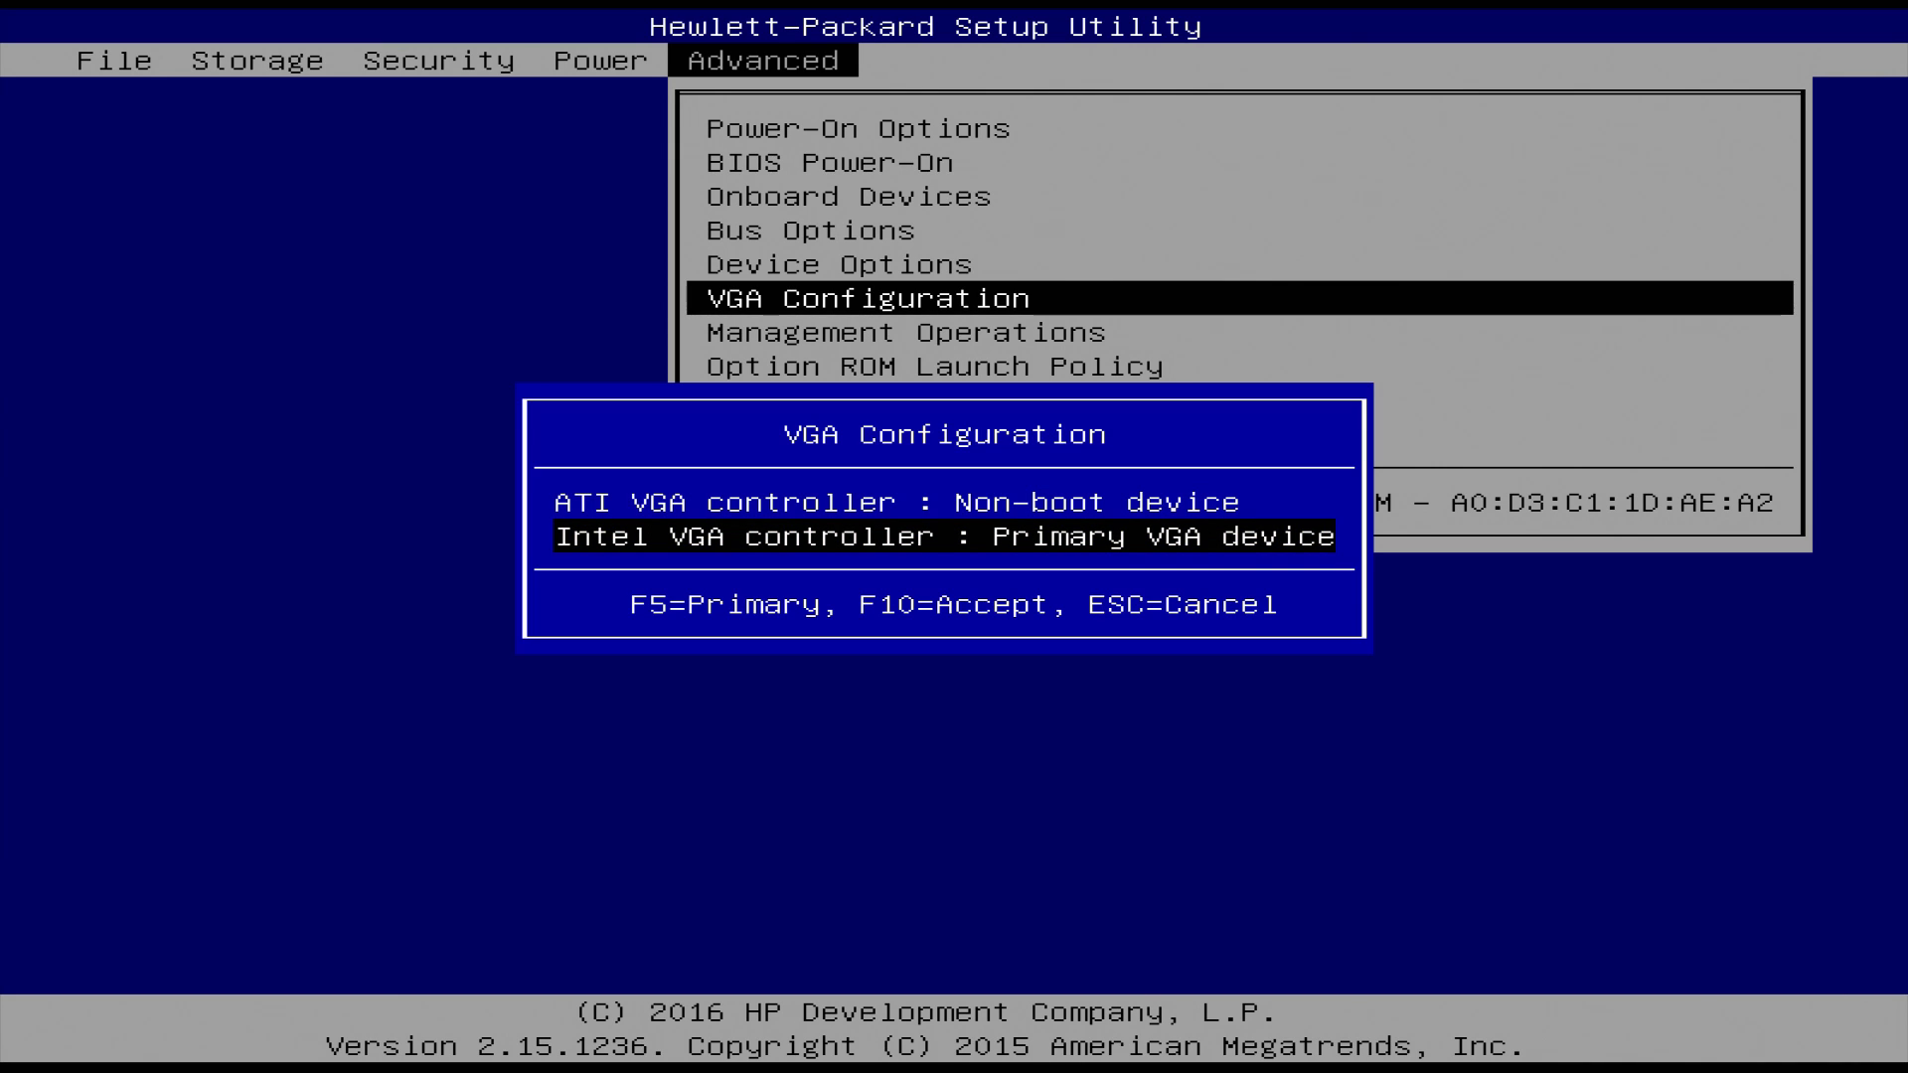
key("Escape")
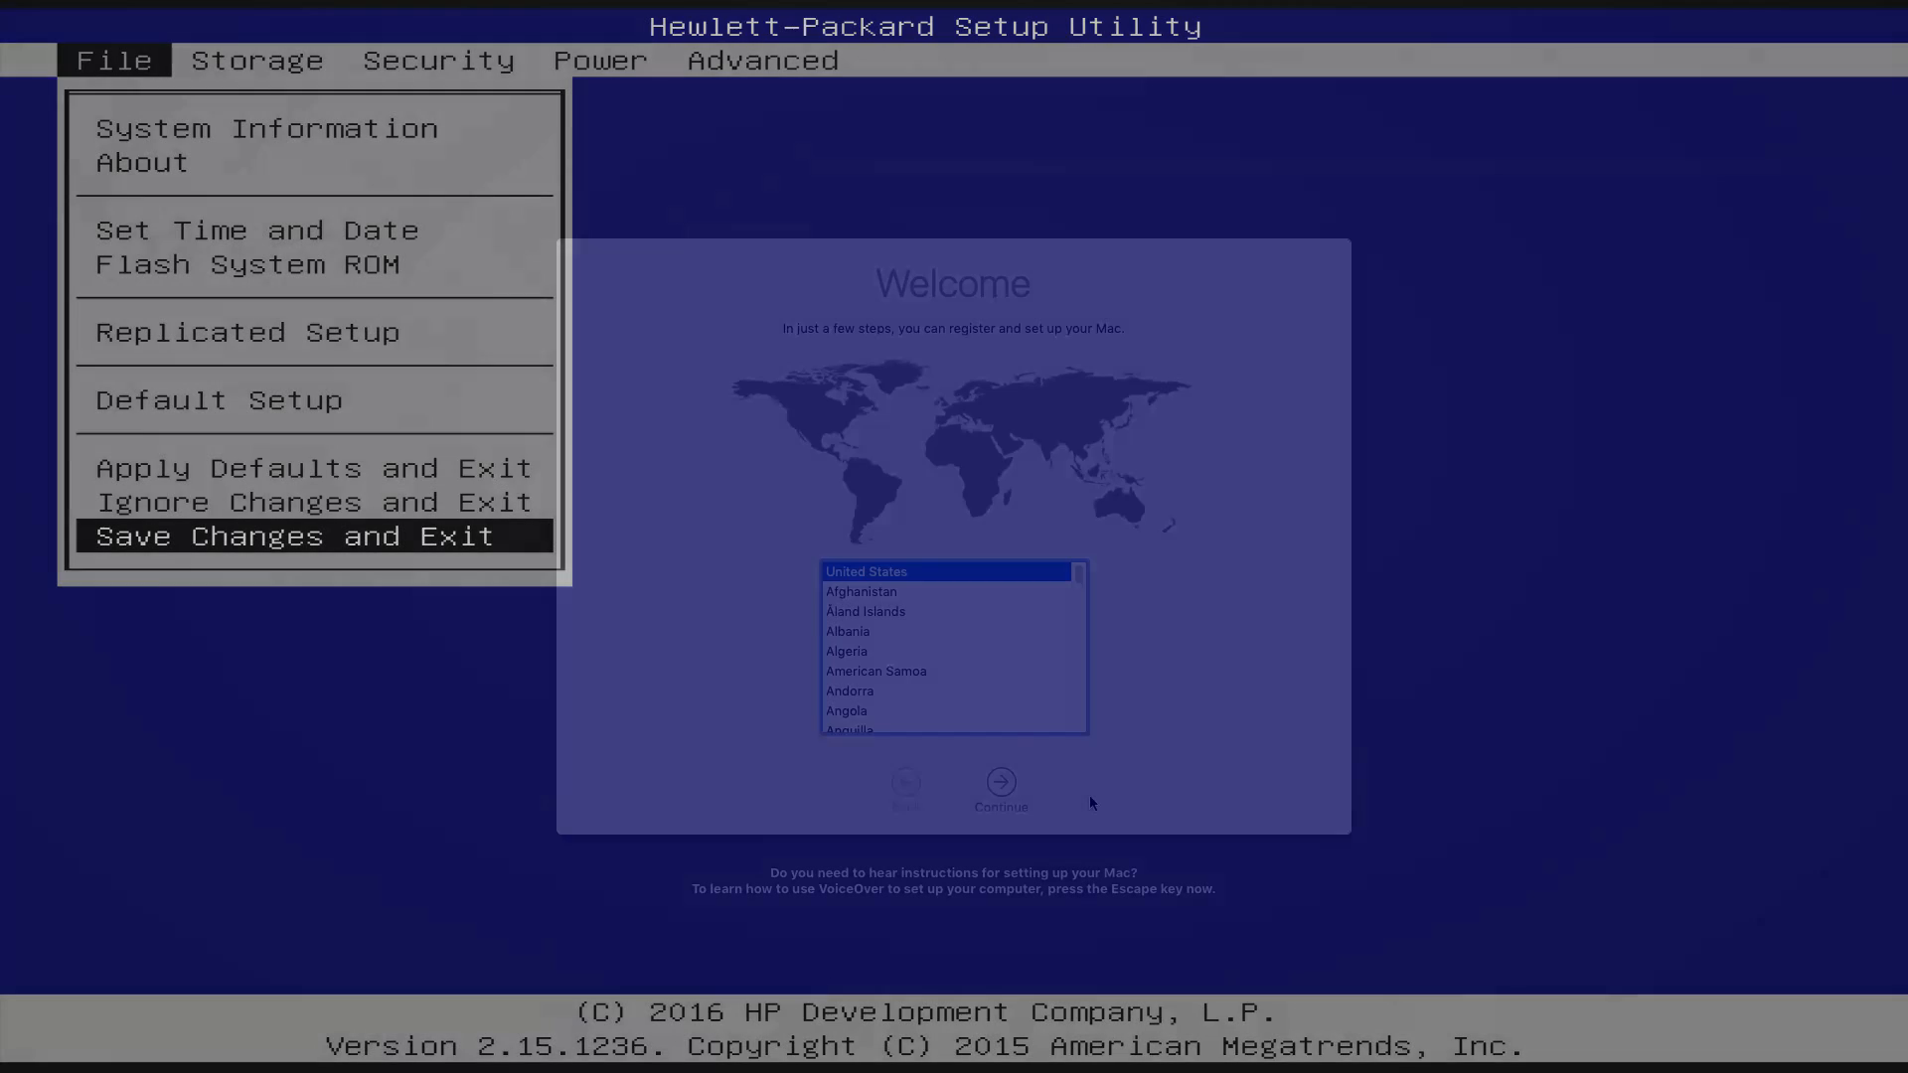
left_click(278, 536)
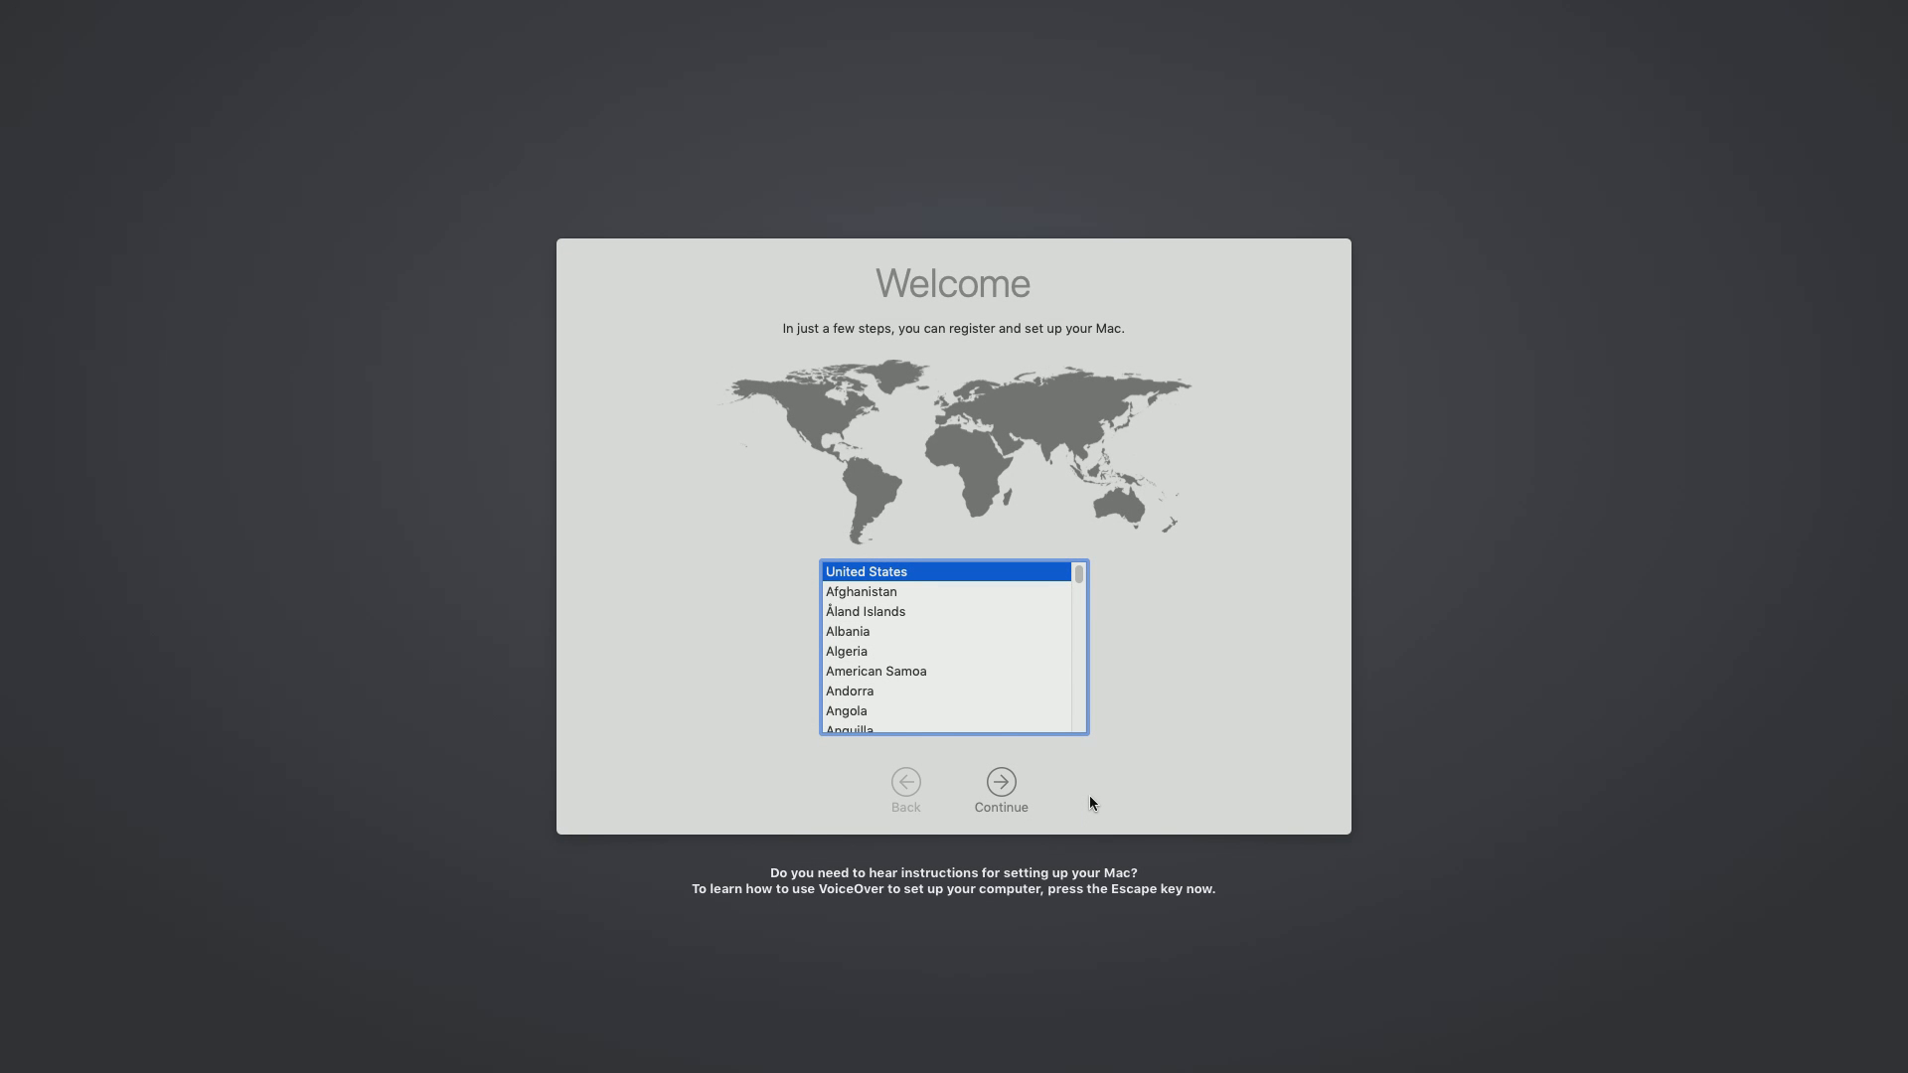